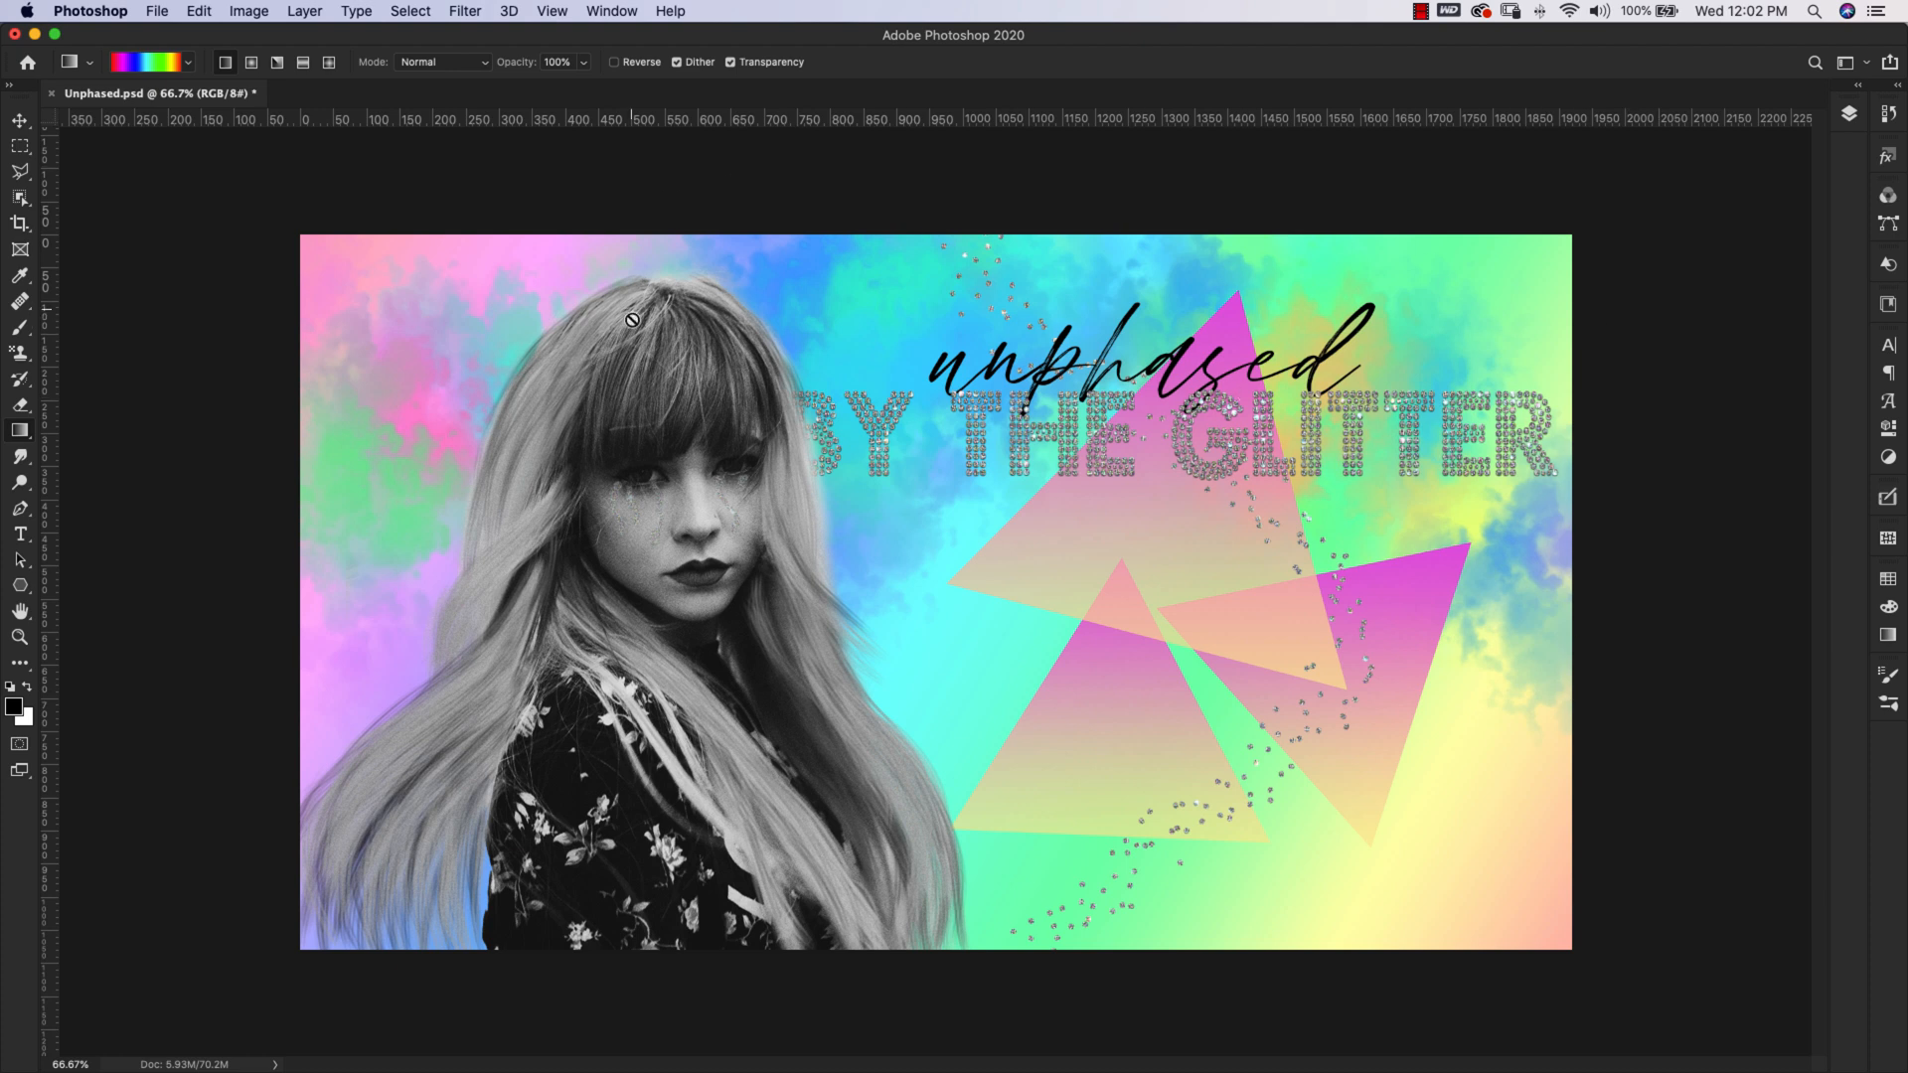
pyautogui.moveTo(1340, 565)
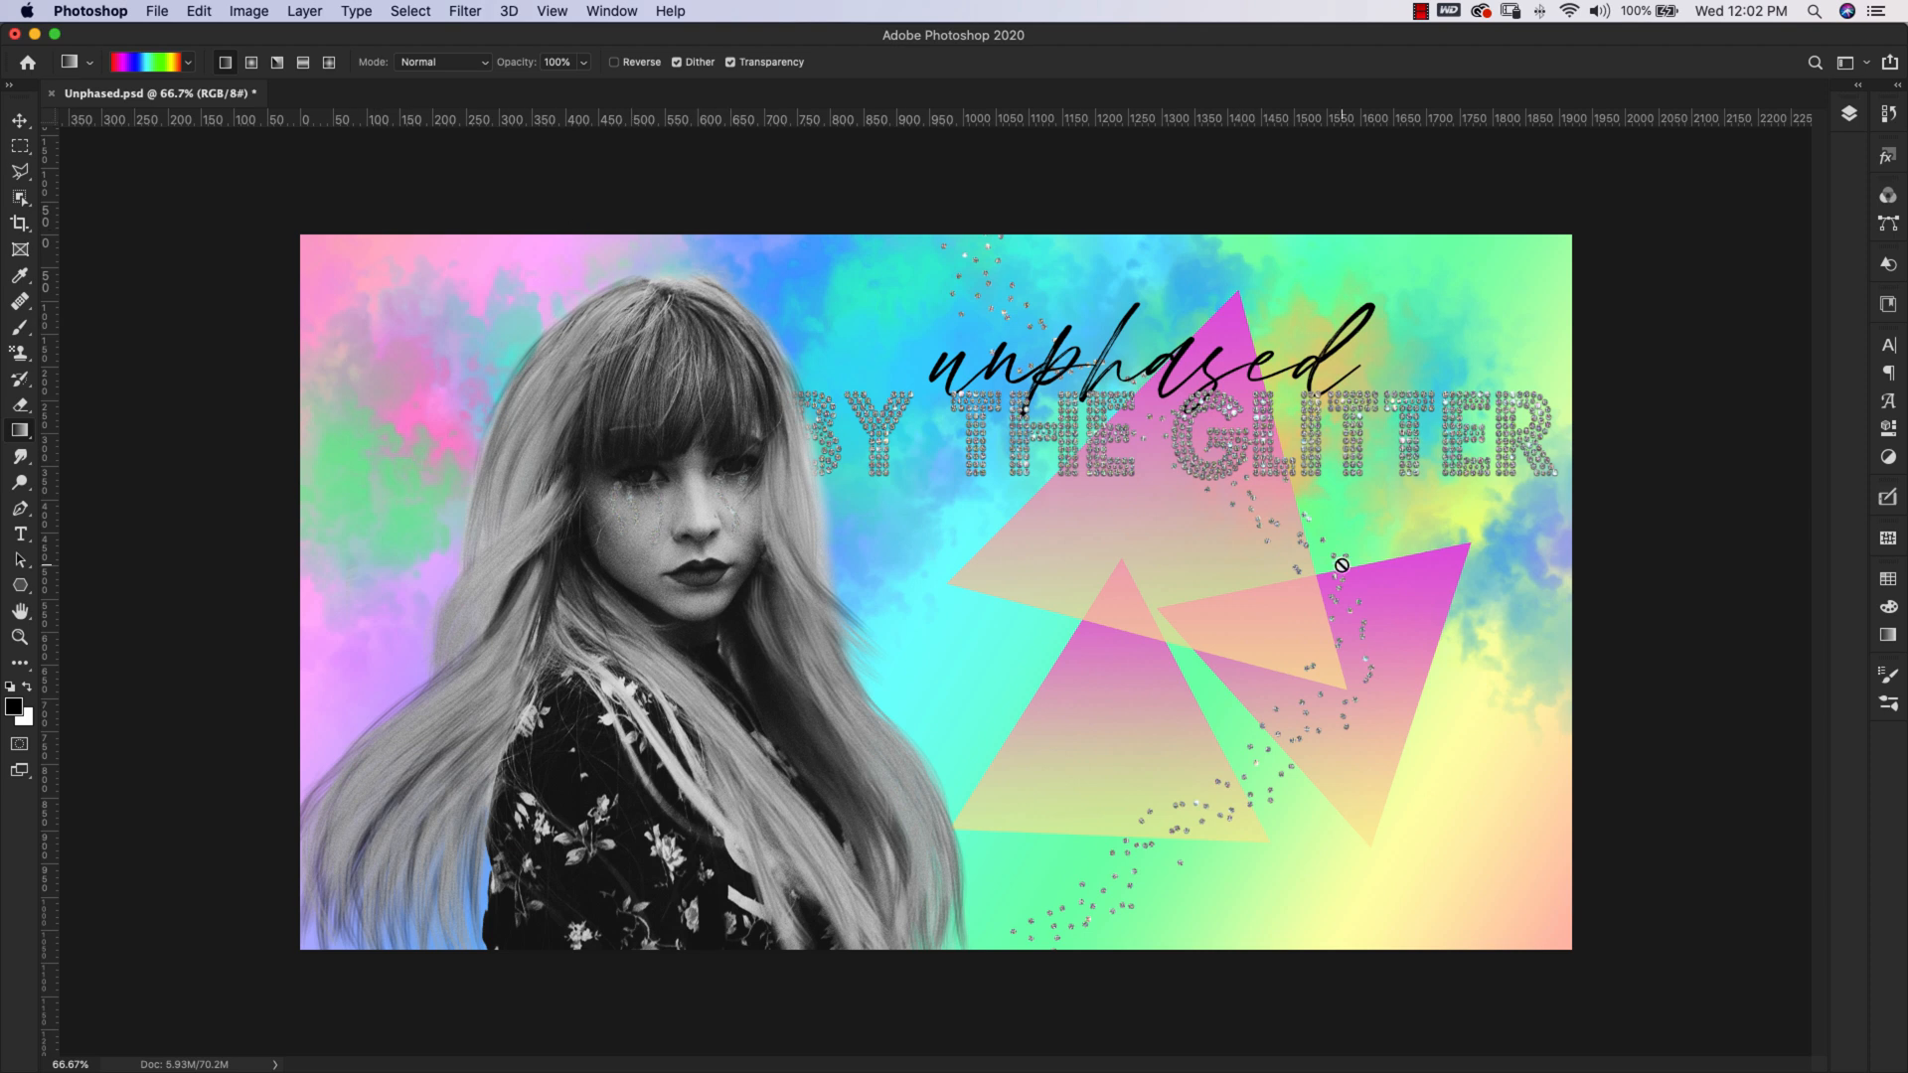
pyautogui.moveTo(1501, 607)
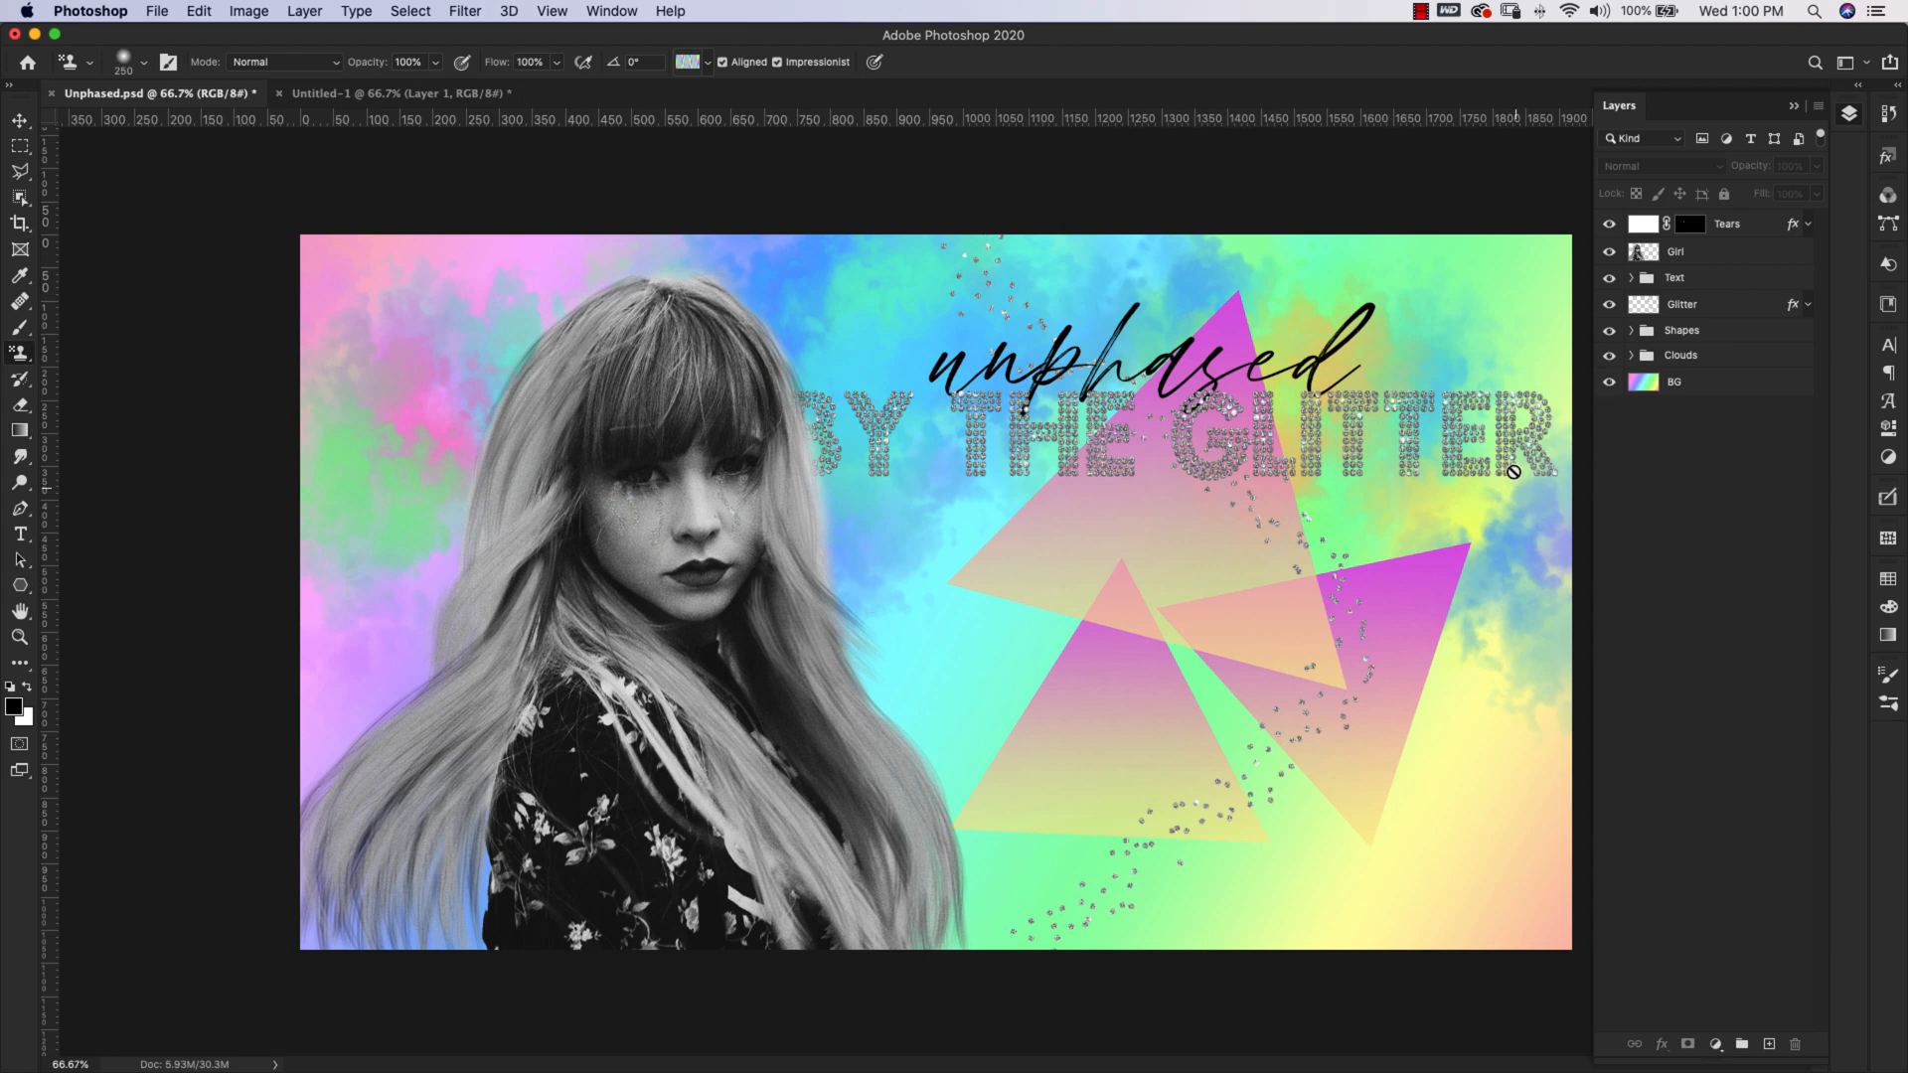
pyautogui.moveTo(1455, 479)
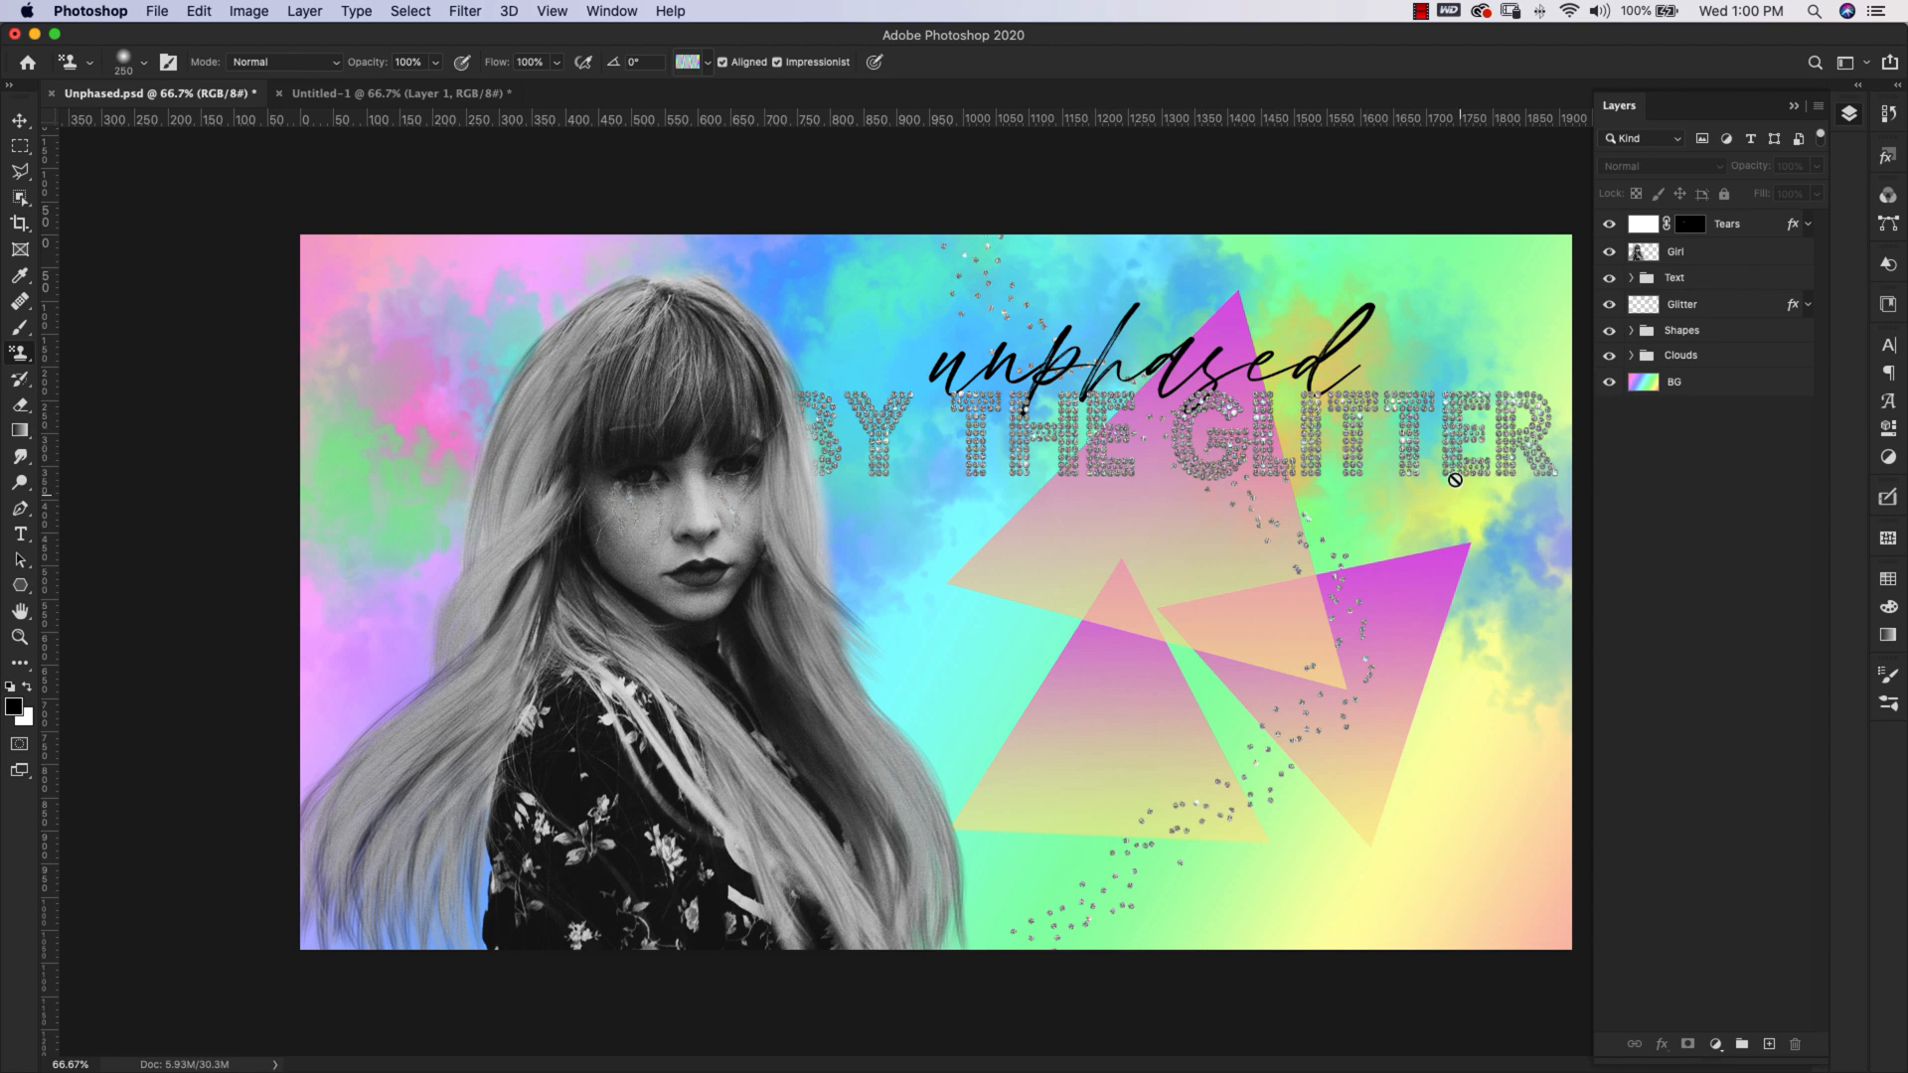
pyautogui.moveTo(1323, 759)
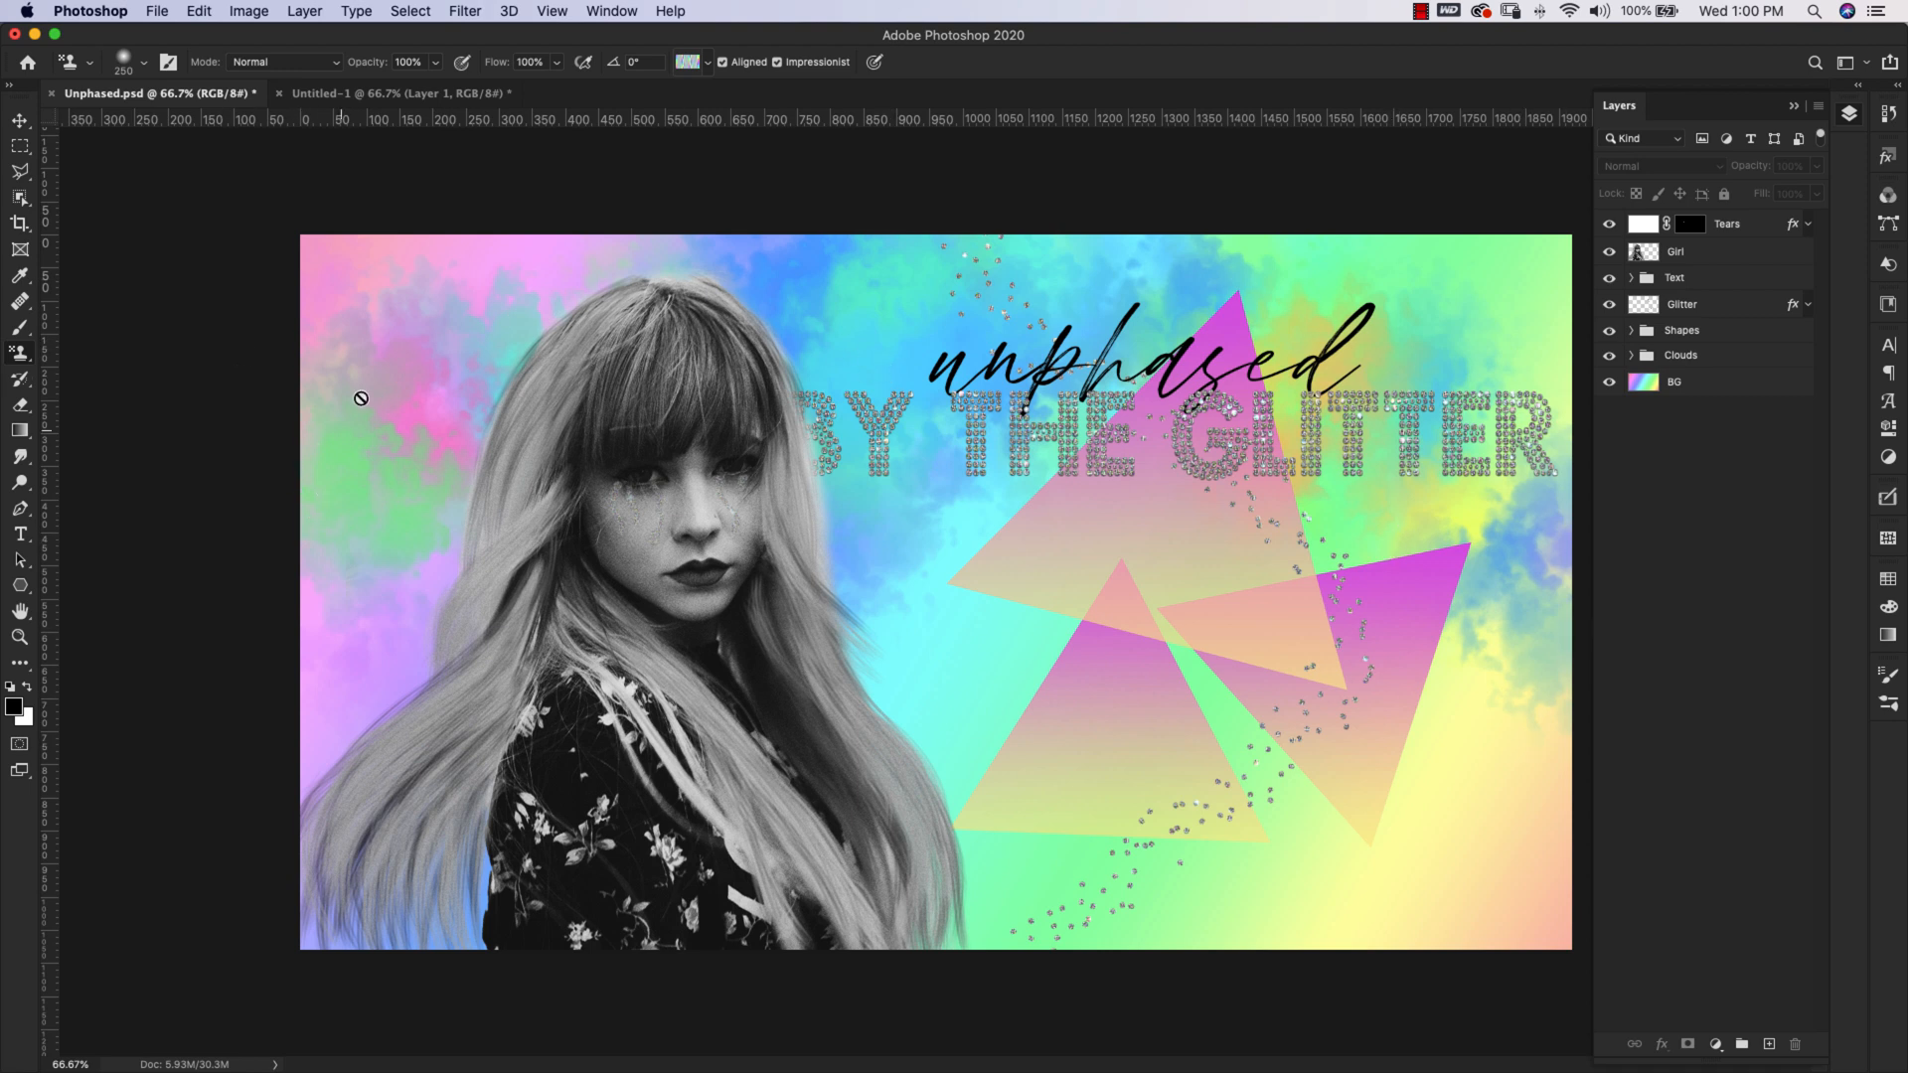
pyautogui.moveTo(1625, 302)
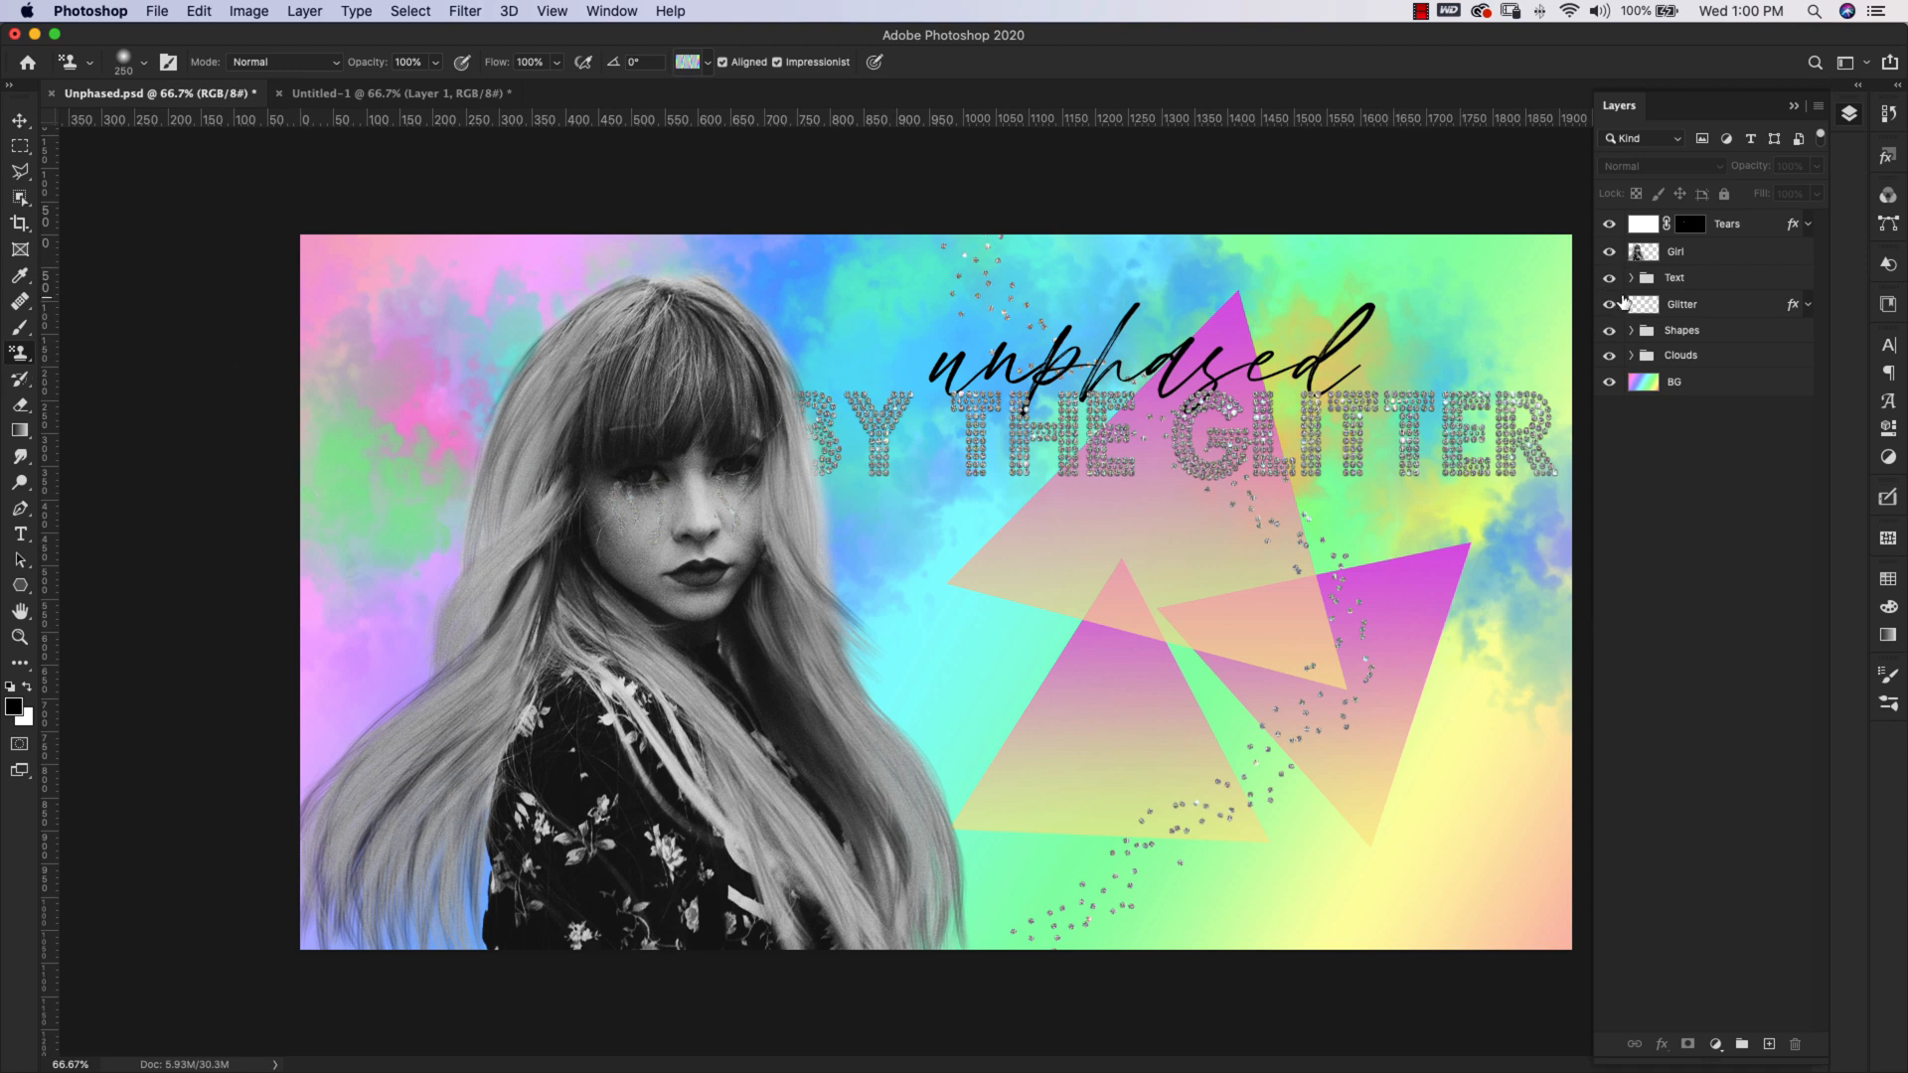
# Step: Expand the Text group and select the 'by the glitter' layer
pyautogui.click(1633, 278)
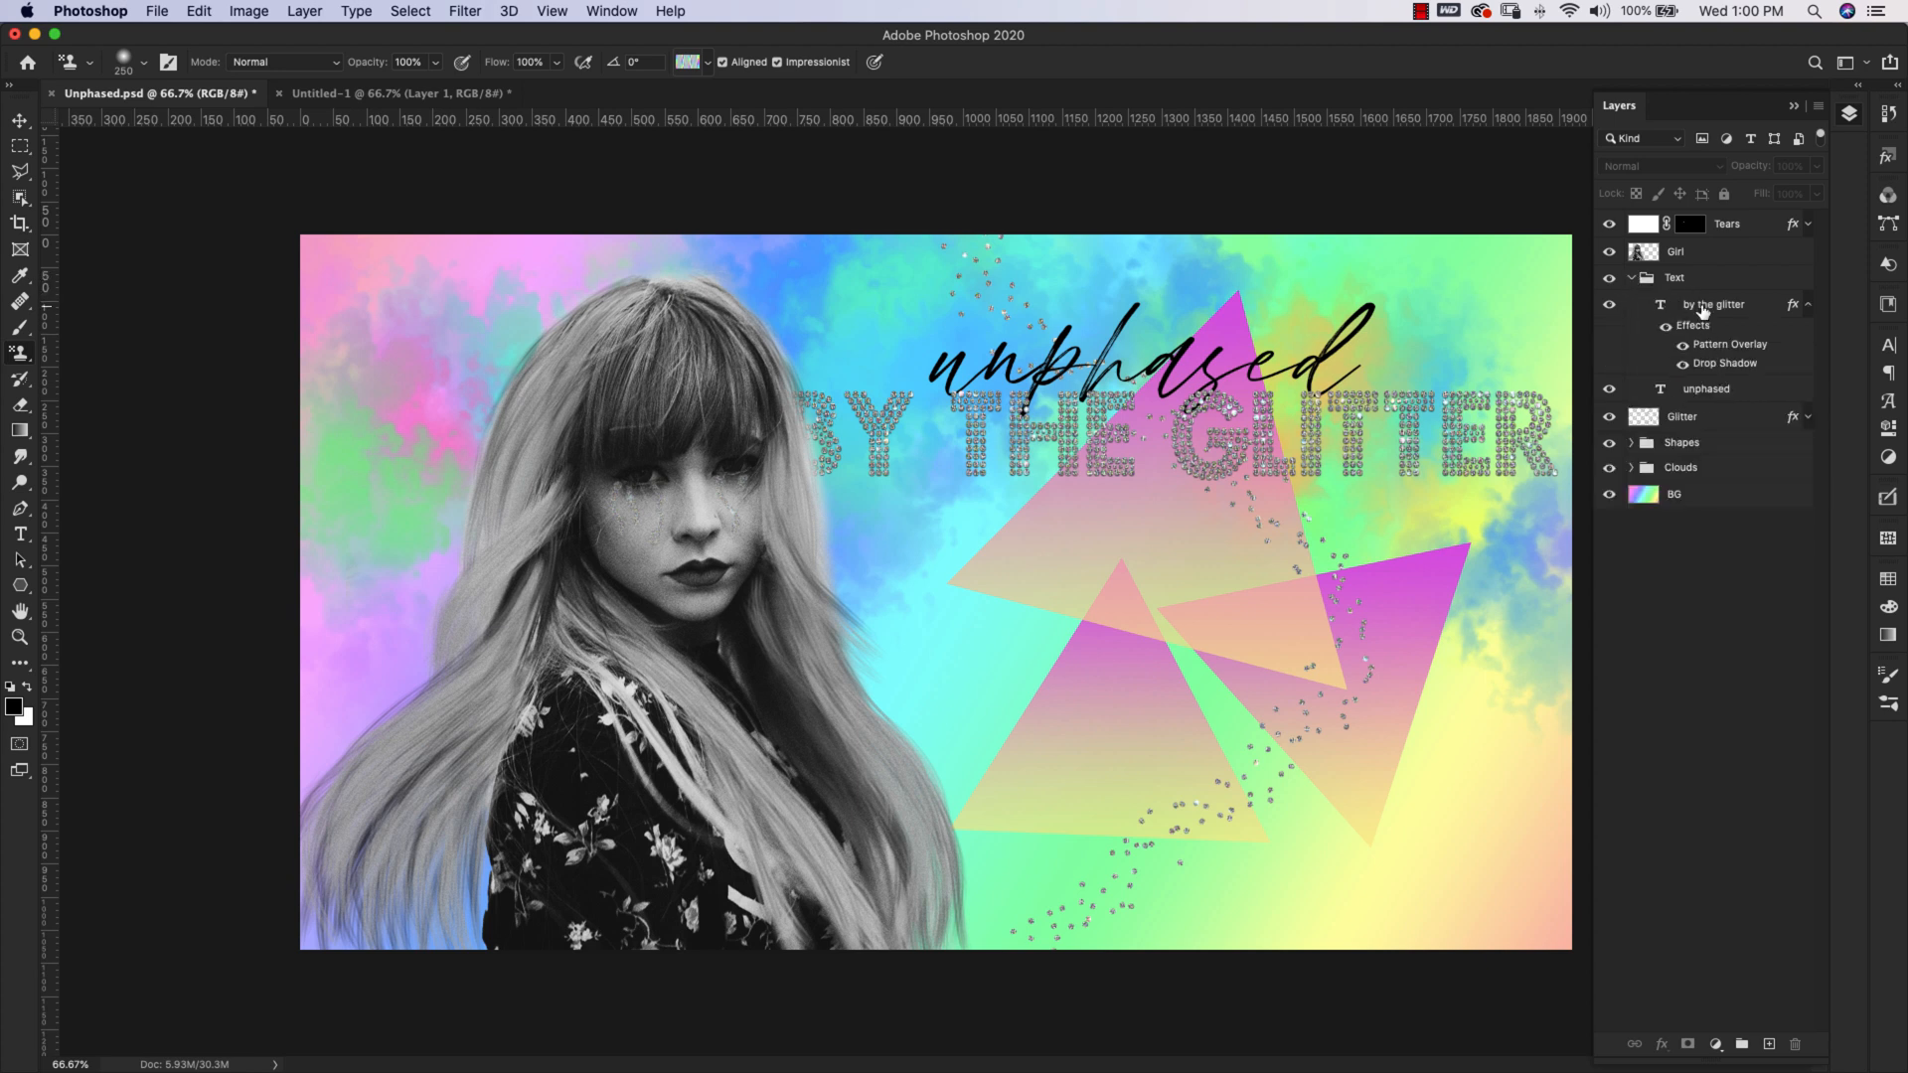
pyautogui.click(1714, 304)
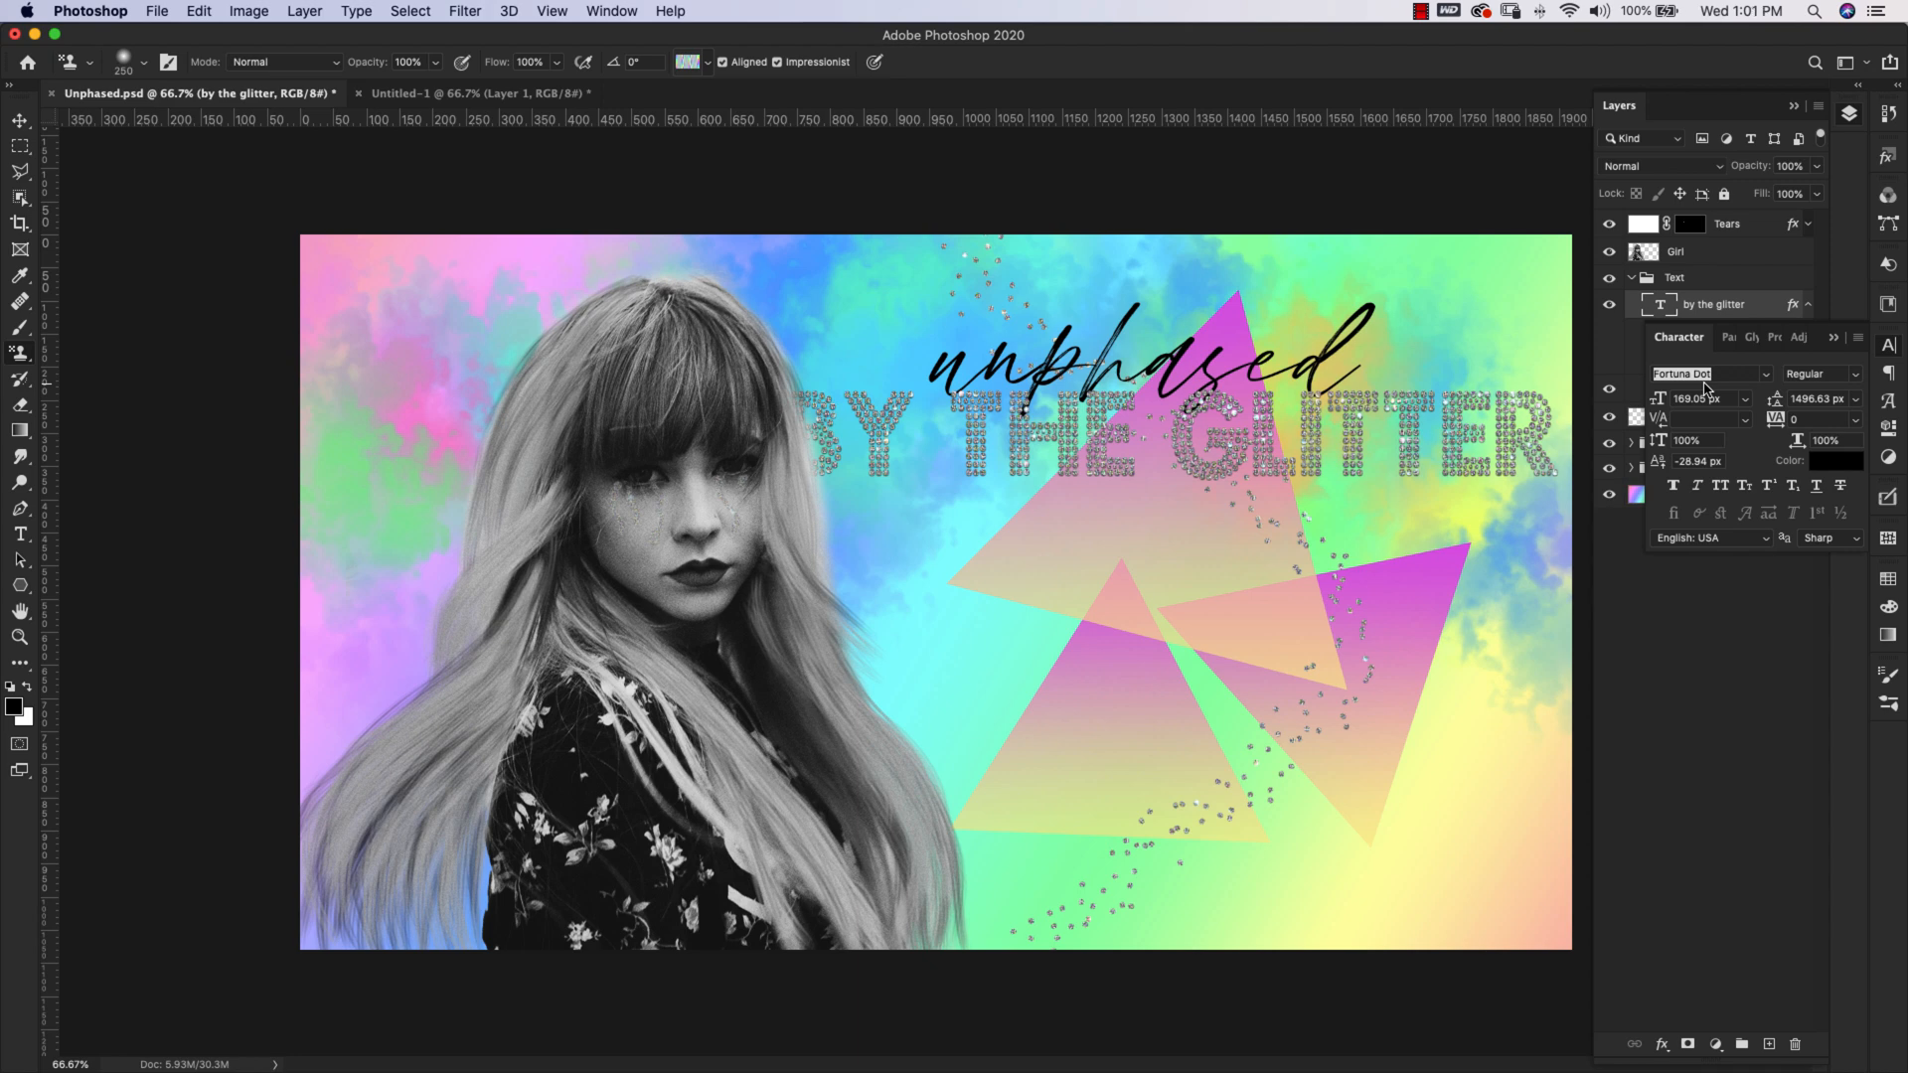
pyautogui.moveTo(1308, 433)
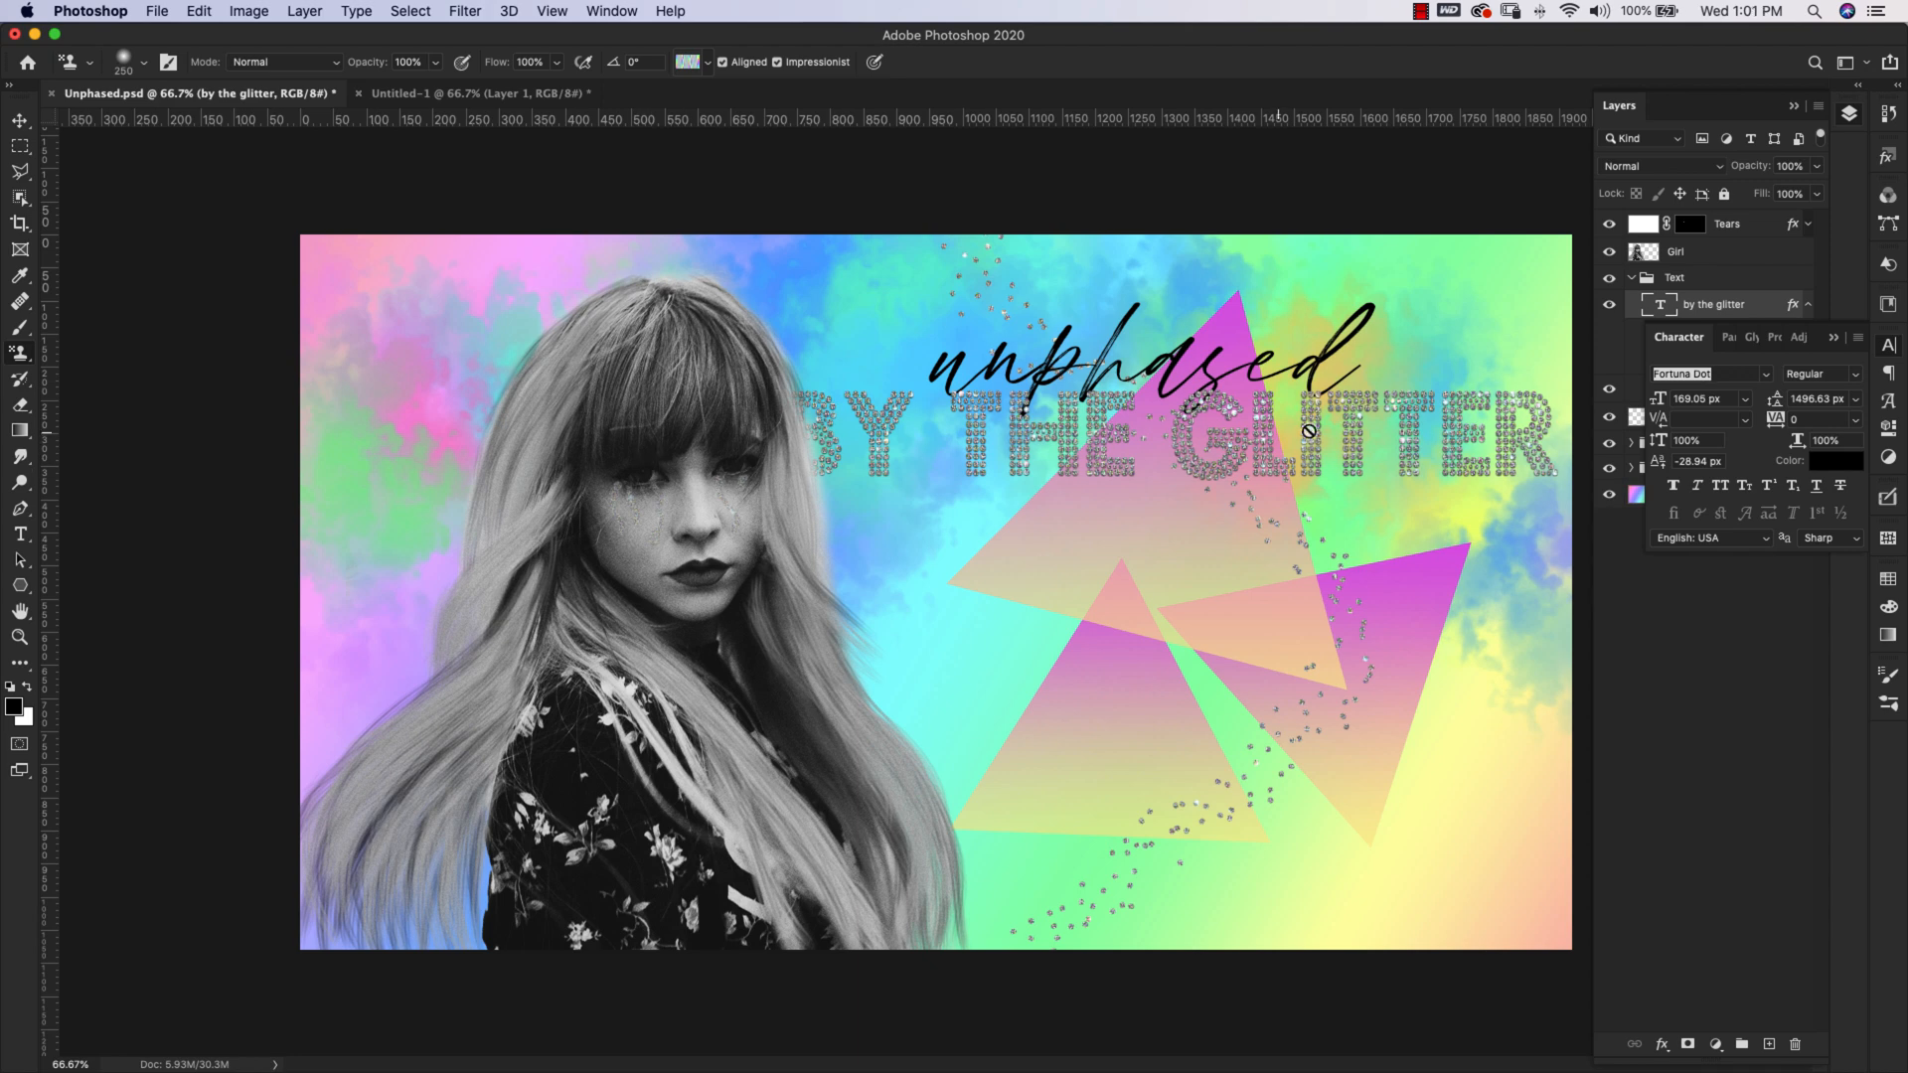
pyautogui.moveTo(1831, 342)
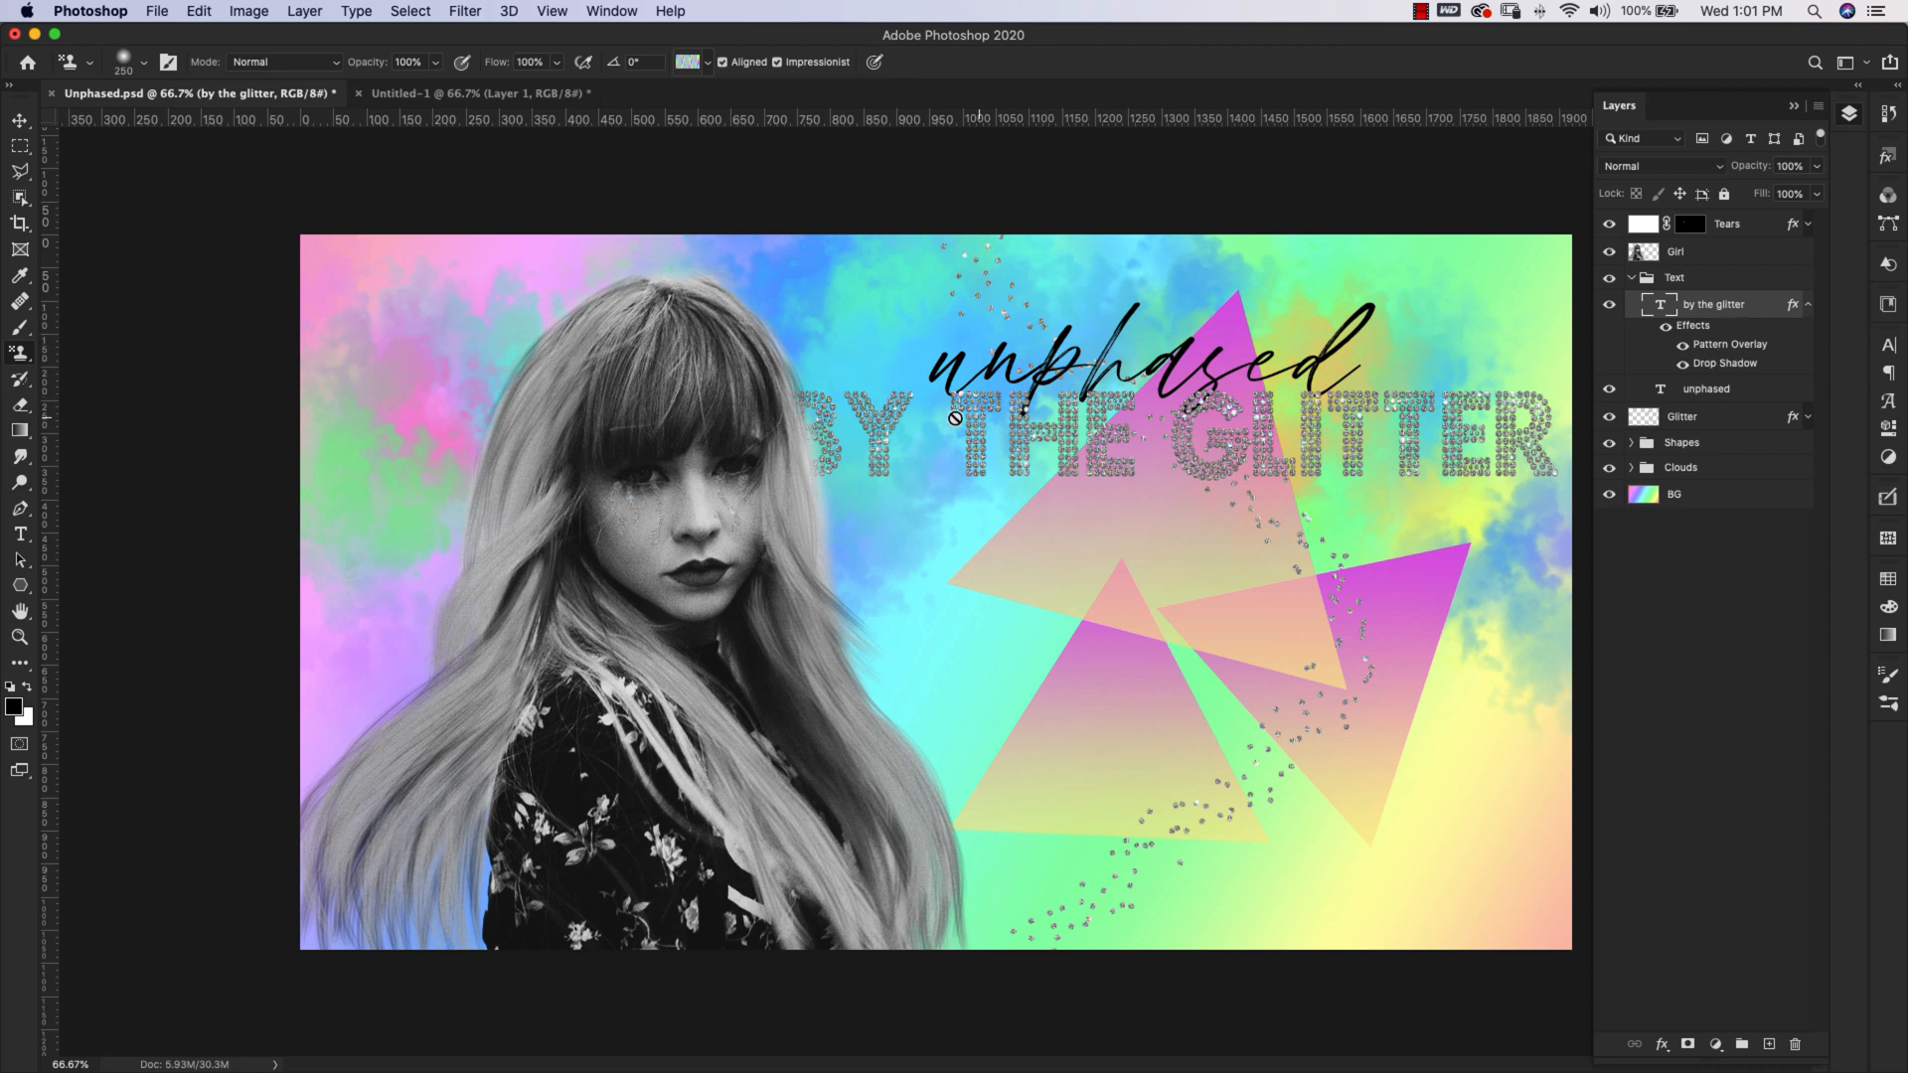
pyautogui.moveTo(1366, 453)
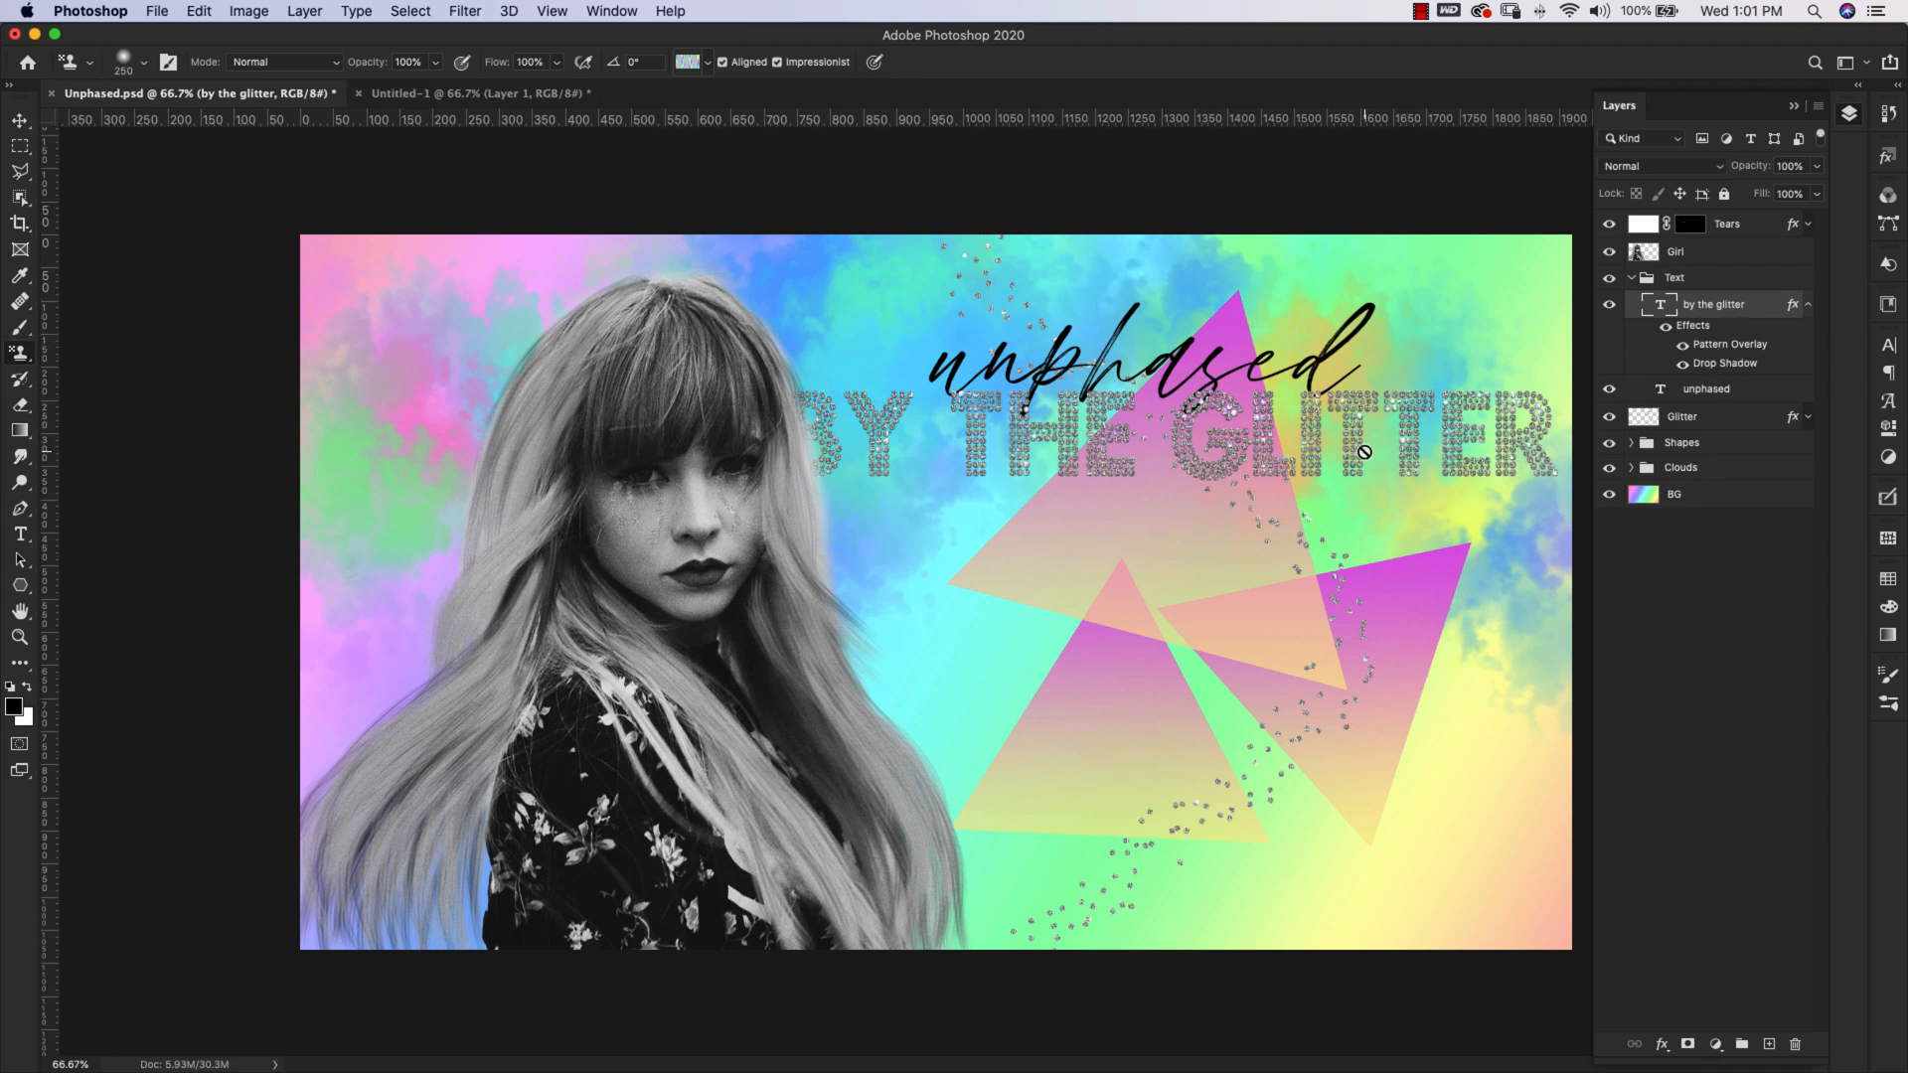
pyautogui.moveTo(1295, 477)
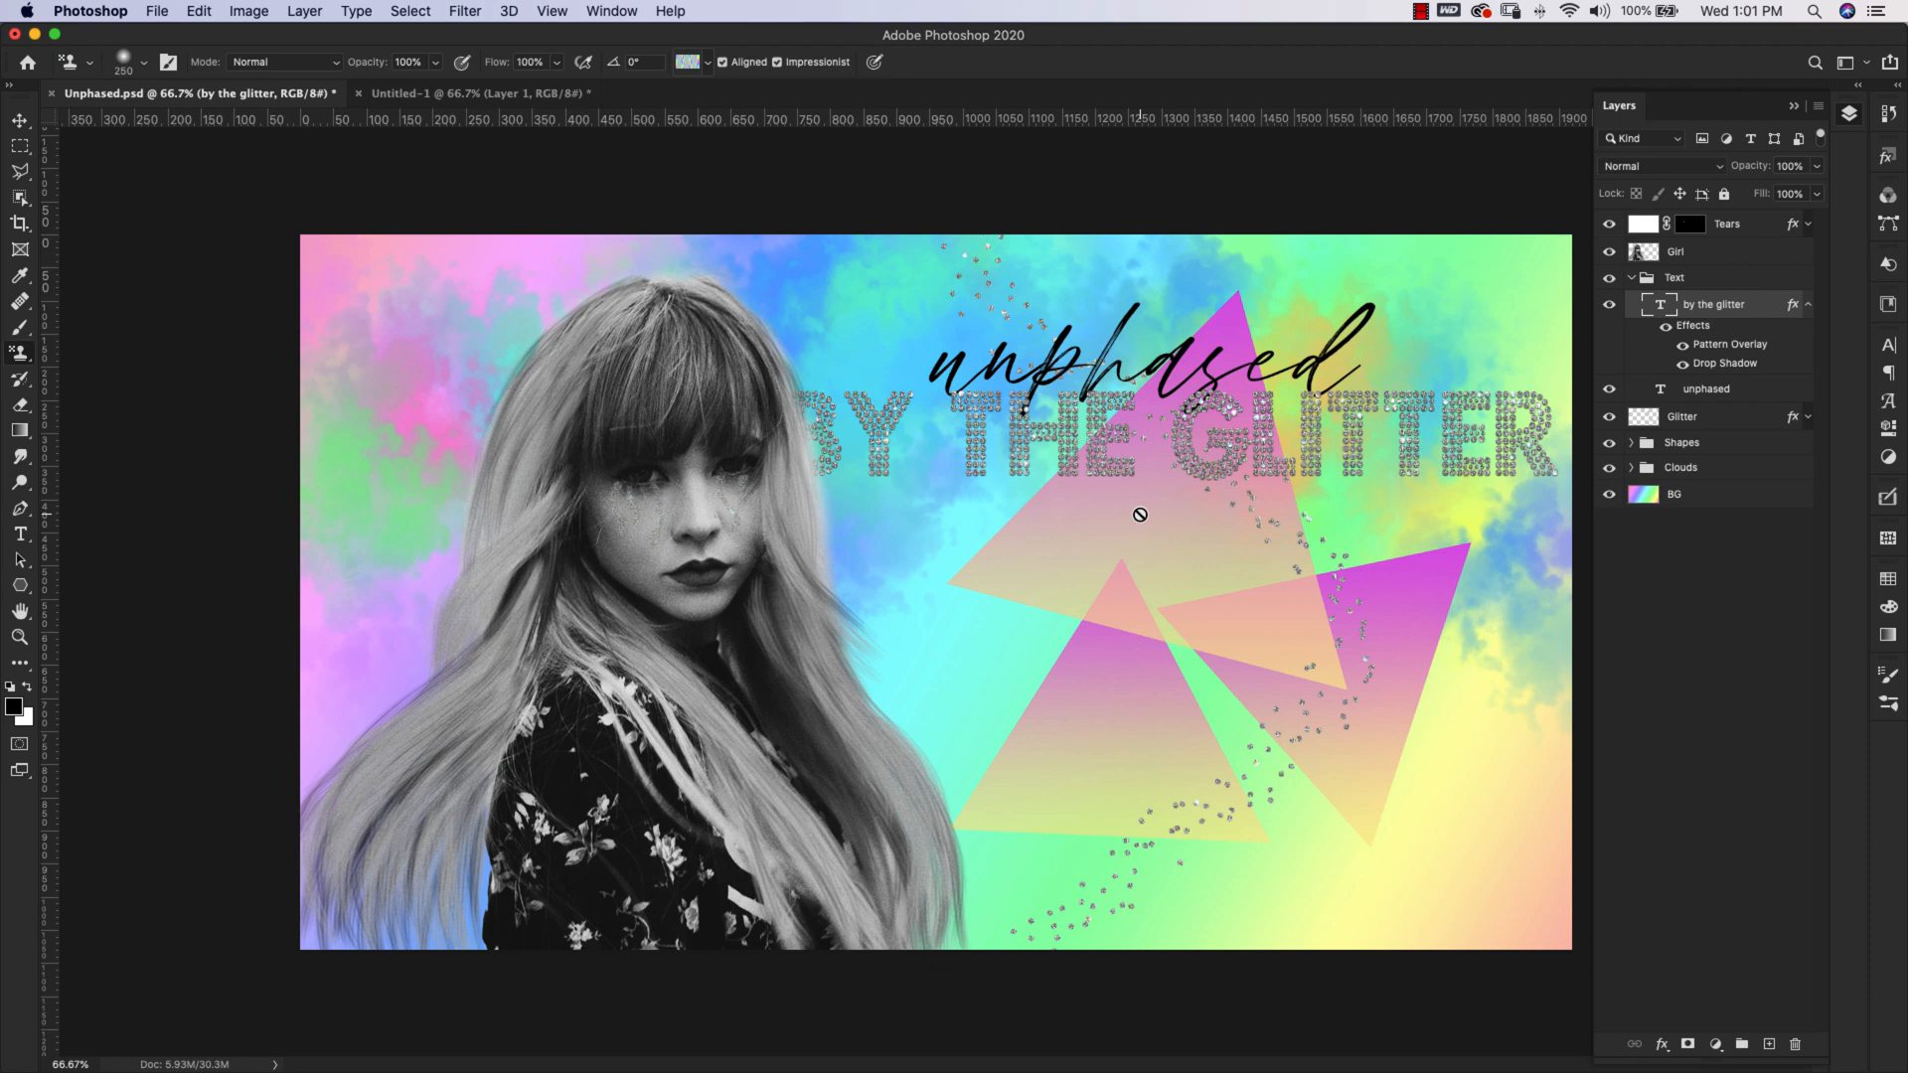
pyautogui.moveTo(1129, 472)
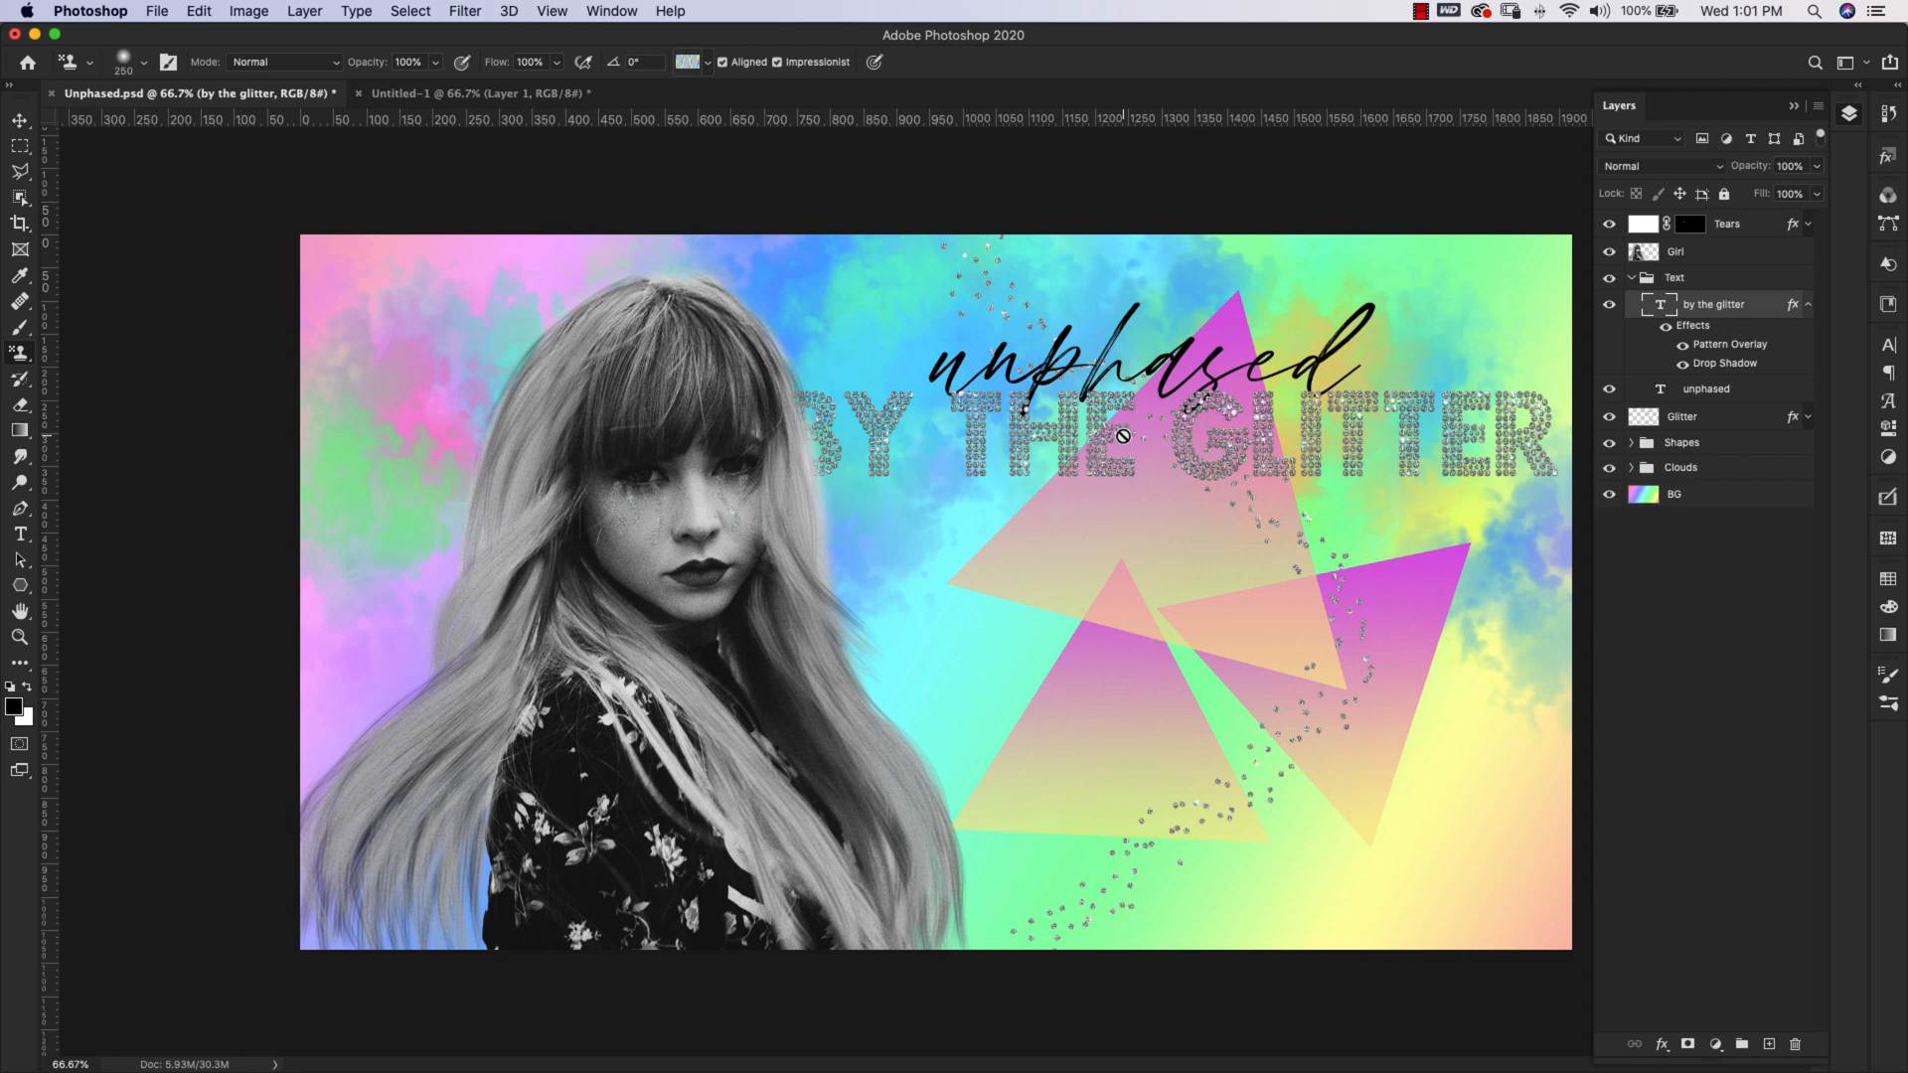
pyautogui.moveTo(1204, 377)
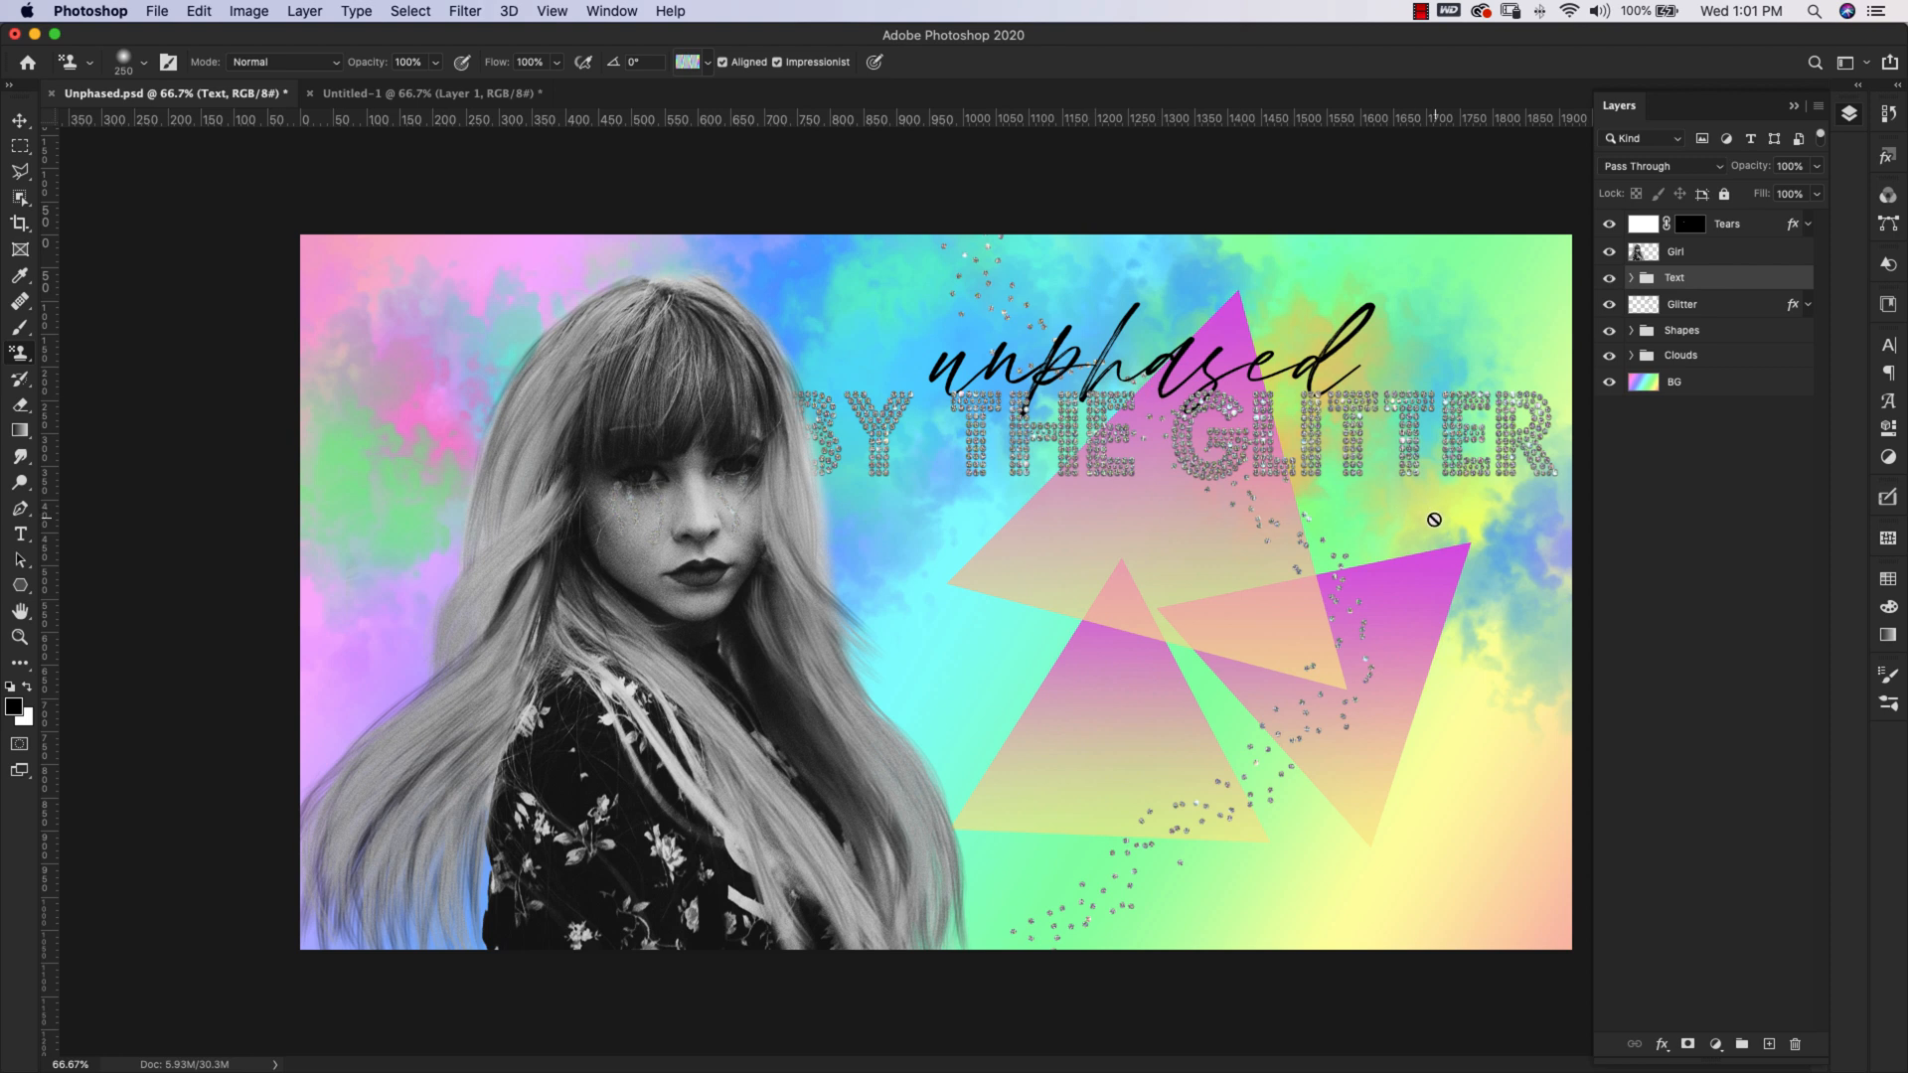
pyautogui.moveTo(1393, 440)
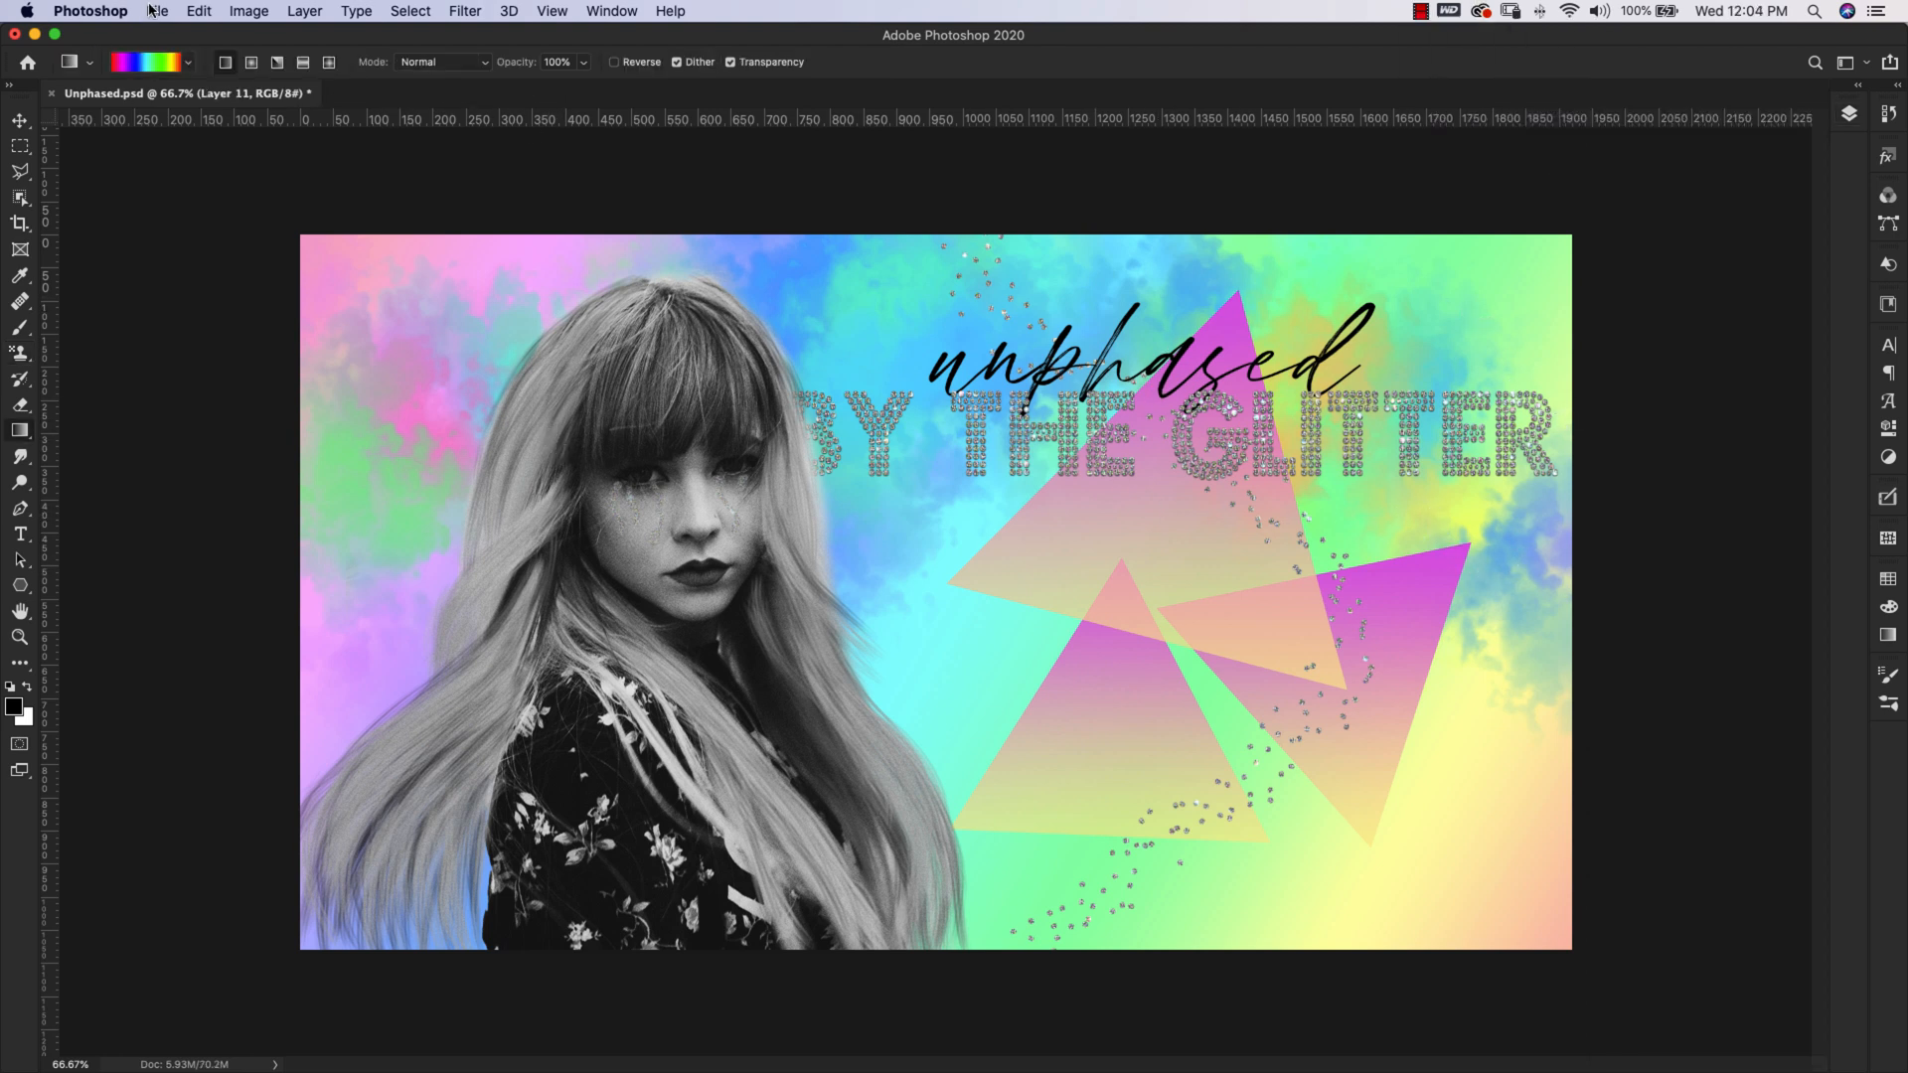
# Step: Create a new document from the 1920x1080 px @ 72 ppi preset
pyautogui.click(156, 11)
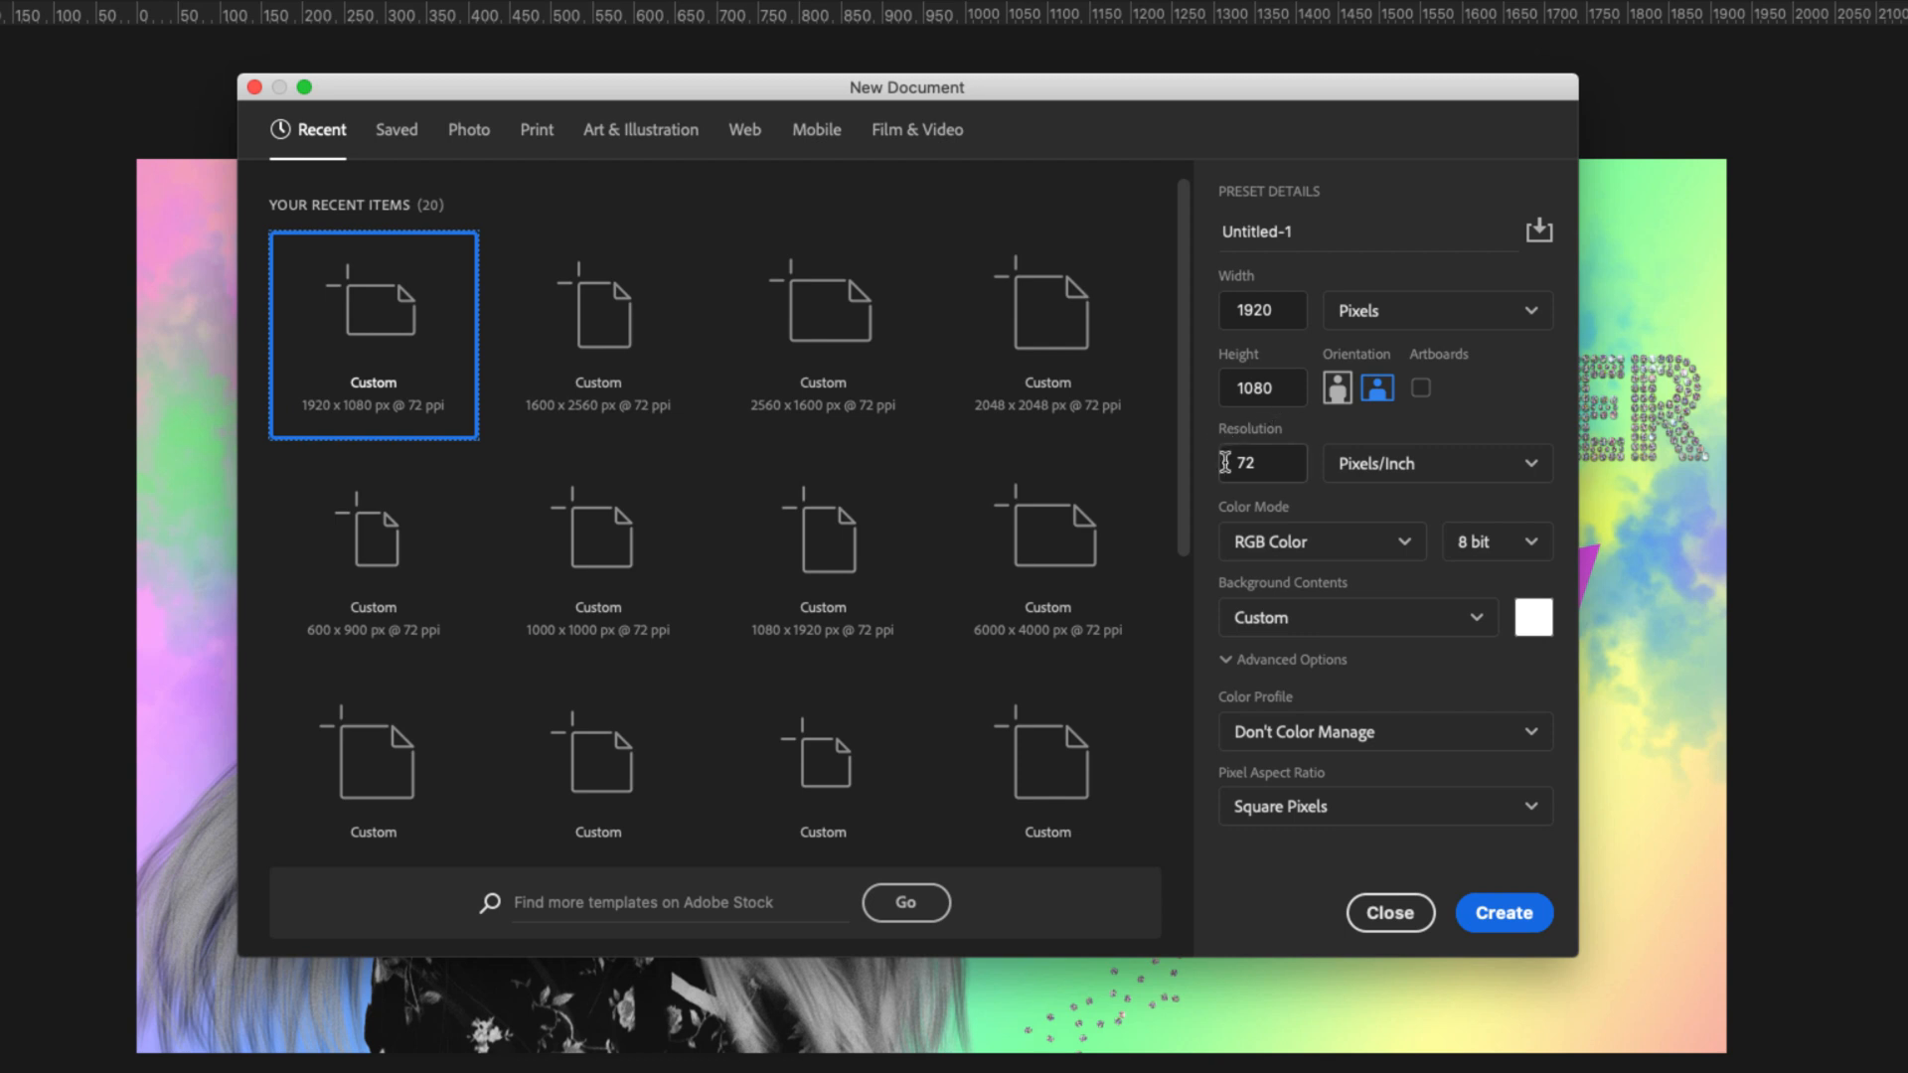
pyautogui.moveTo(1294, 568)
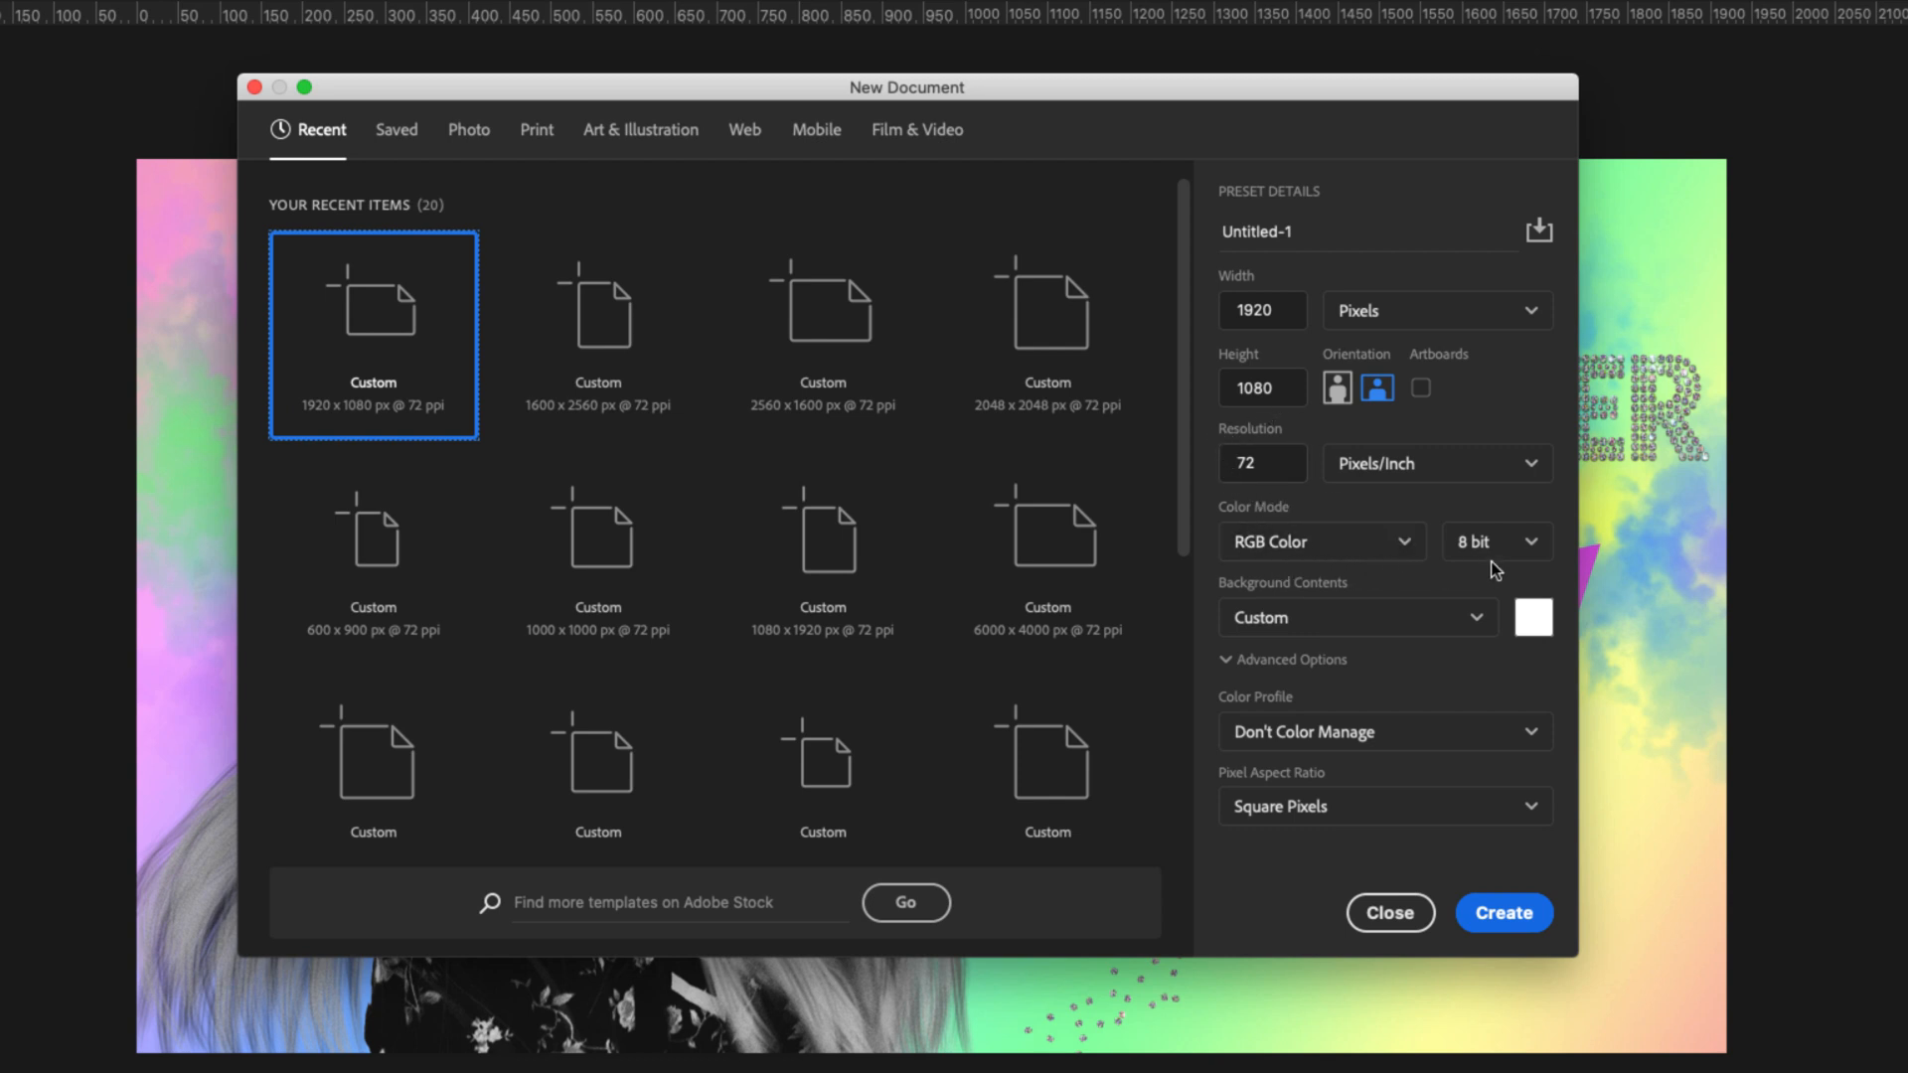
pyautogui.click(1503, 912)
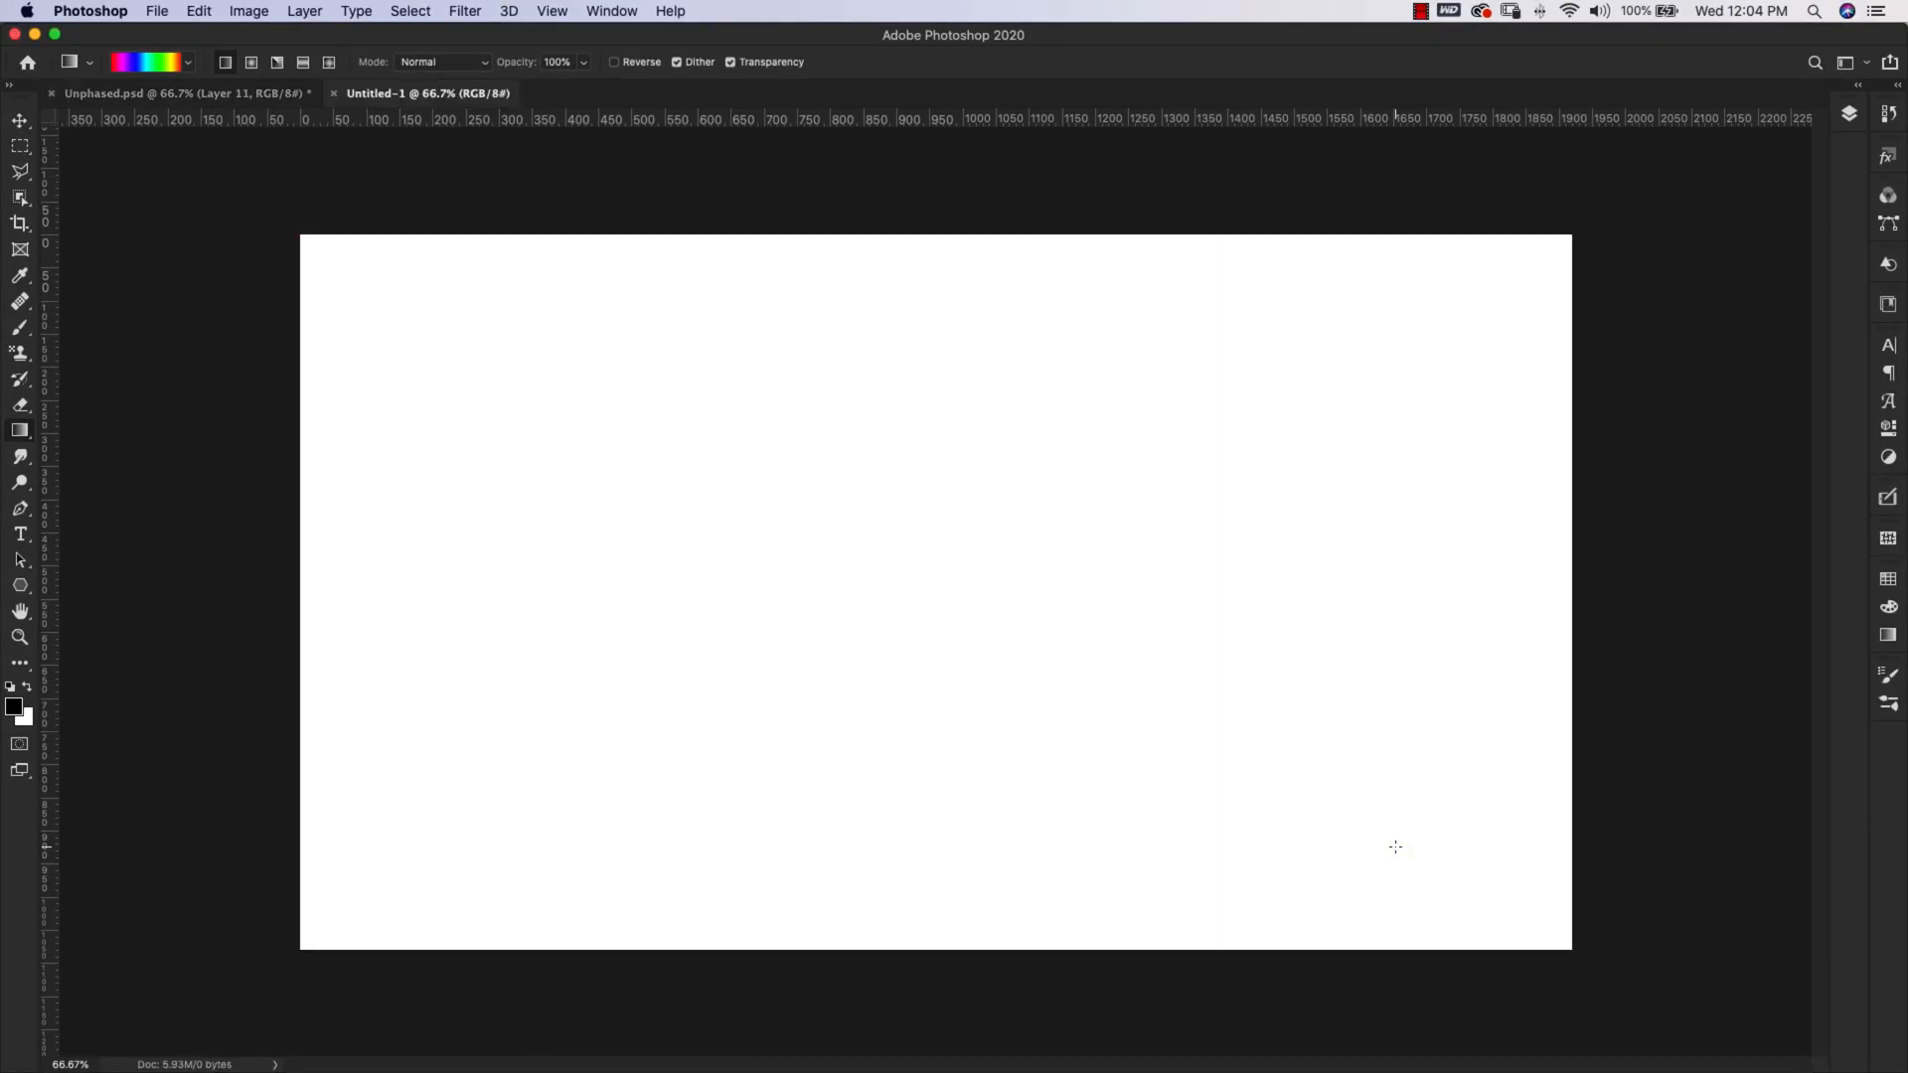
pyautogui.moveTo(963, 649)
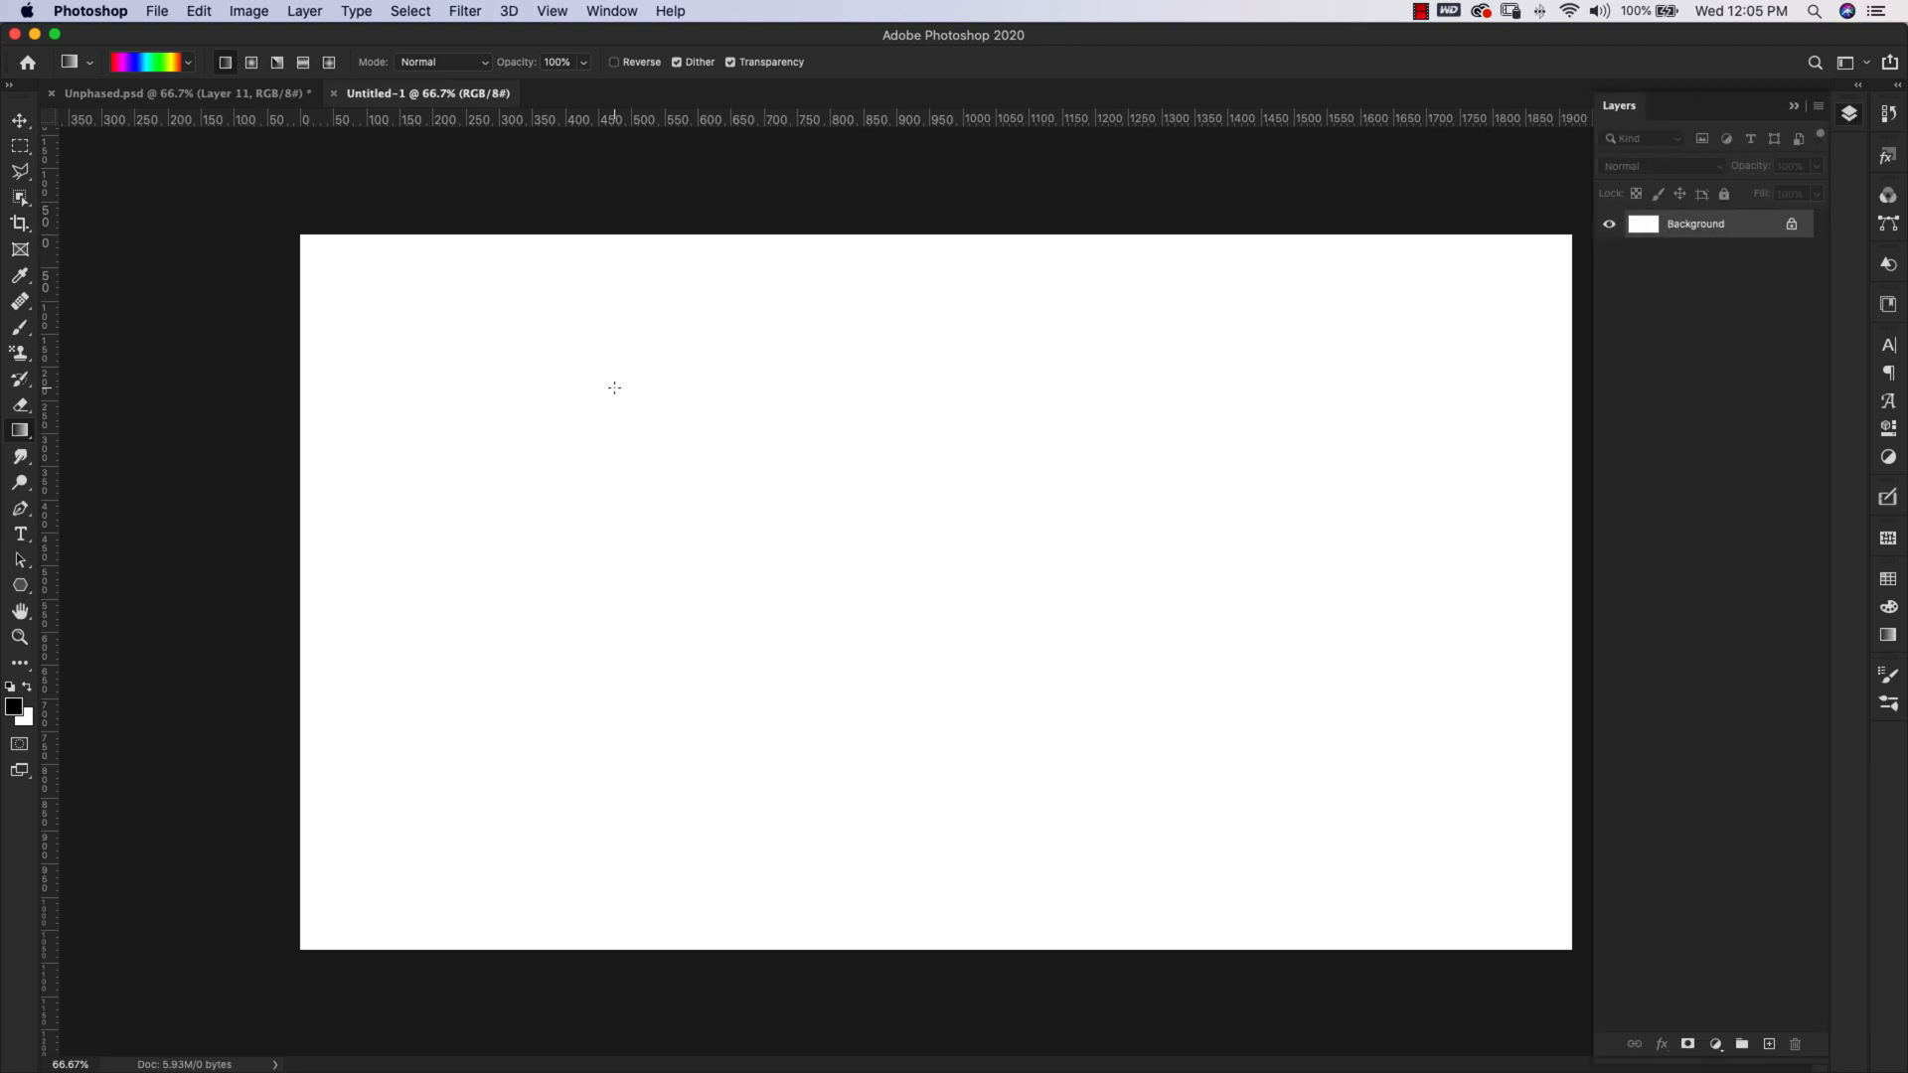
pyautogui.moveTo(18, 438)
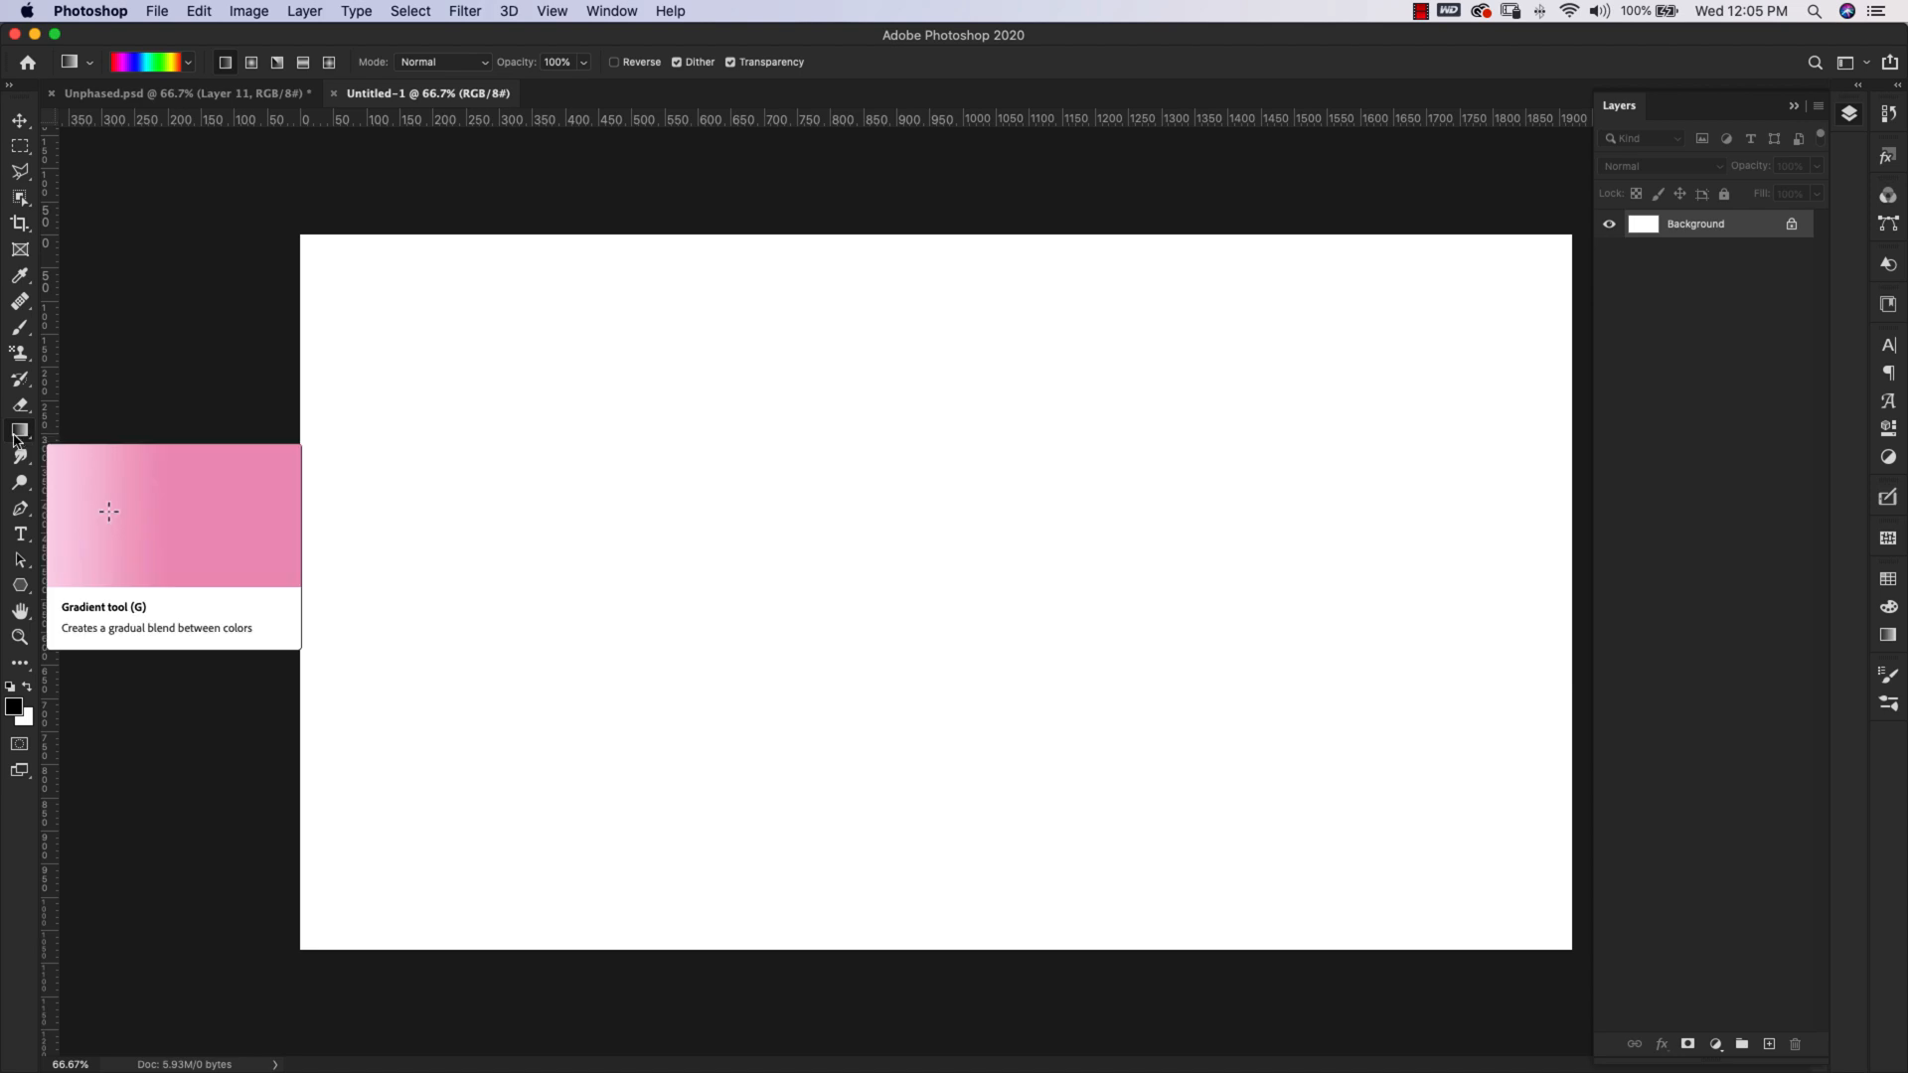
pyautogui.moveTo(152, 101)
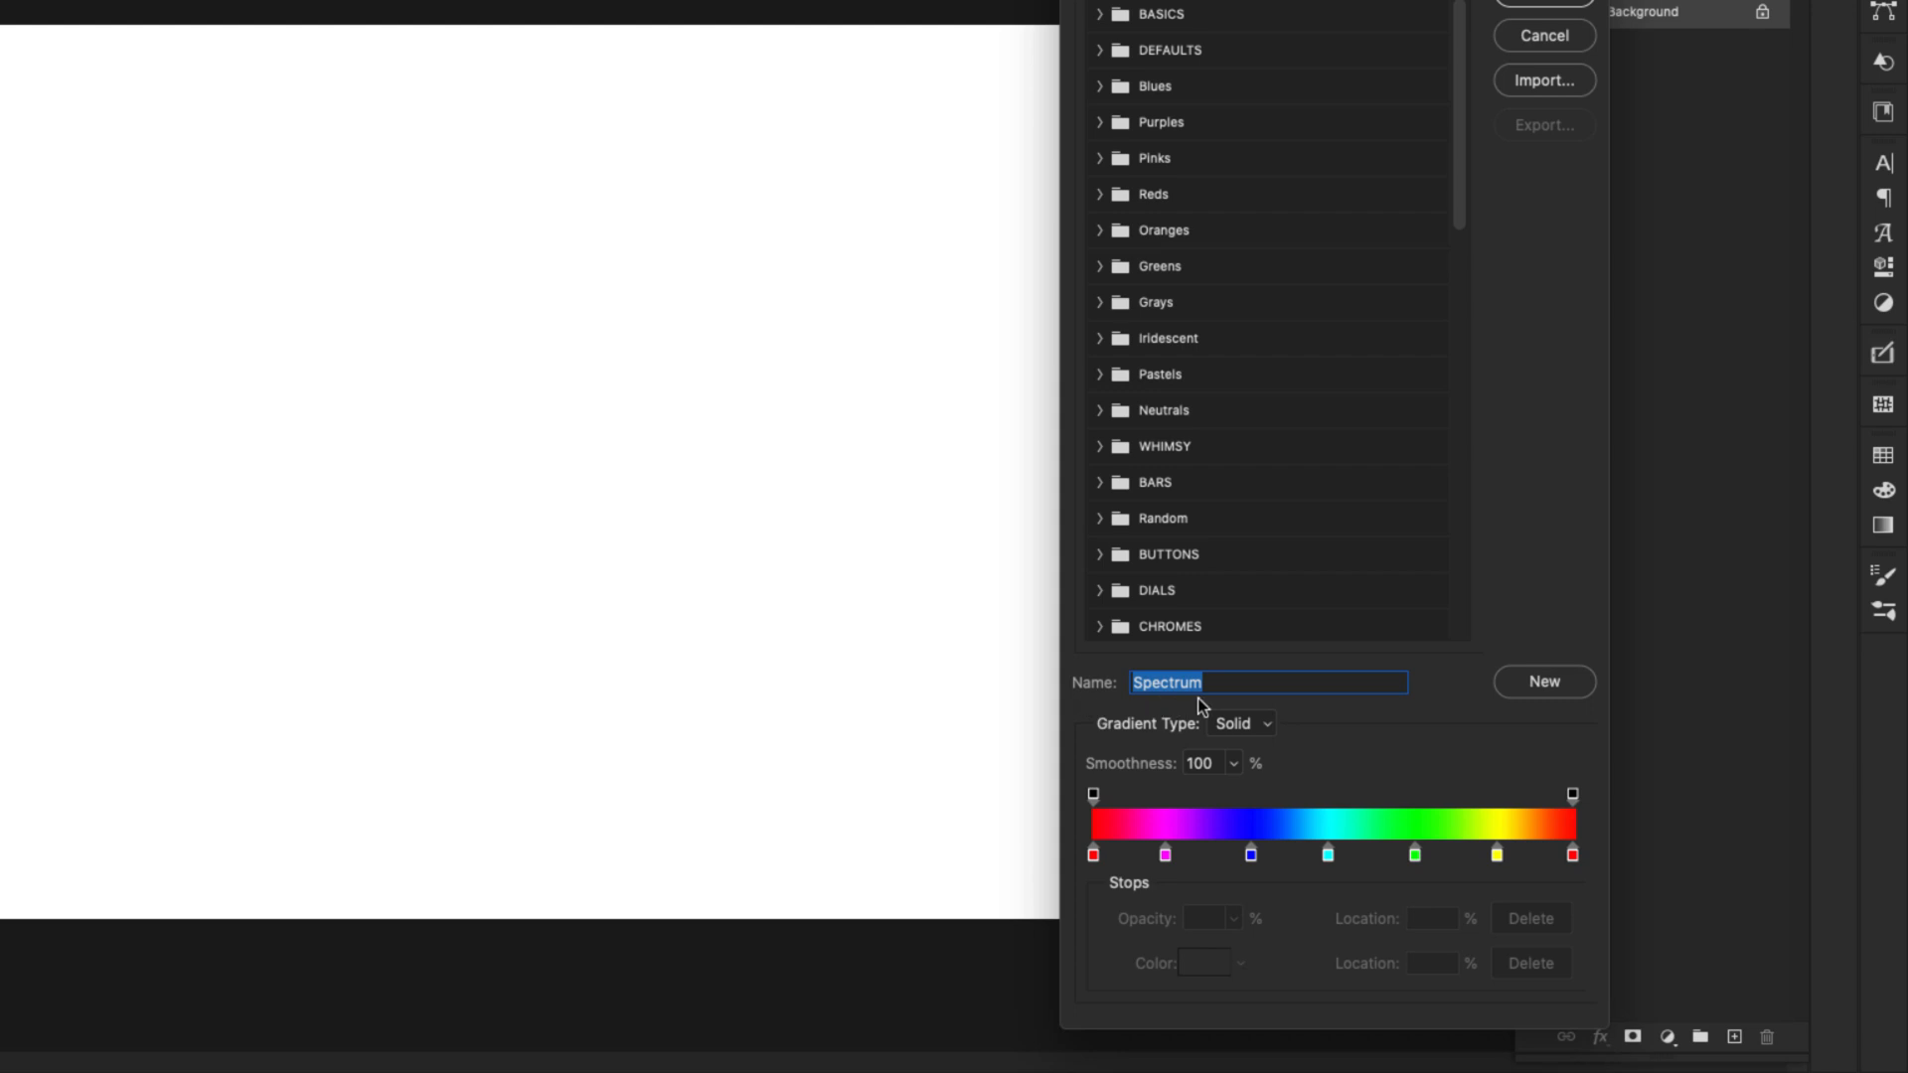
# Step: Choose the Spectrum preset from the DEFAULTS gradient folder and confirm
pyautogui.click(1098, 50)
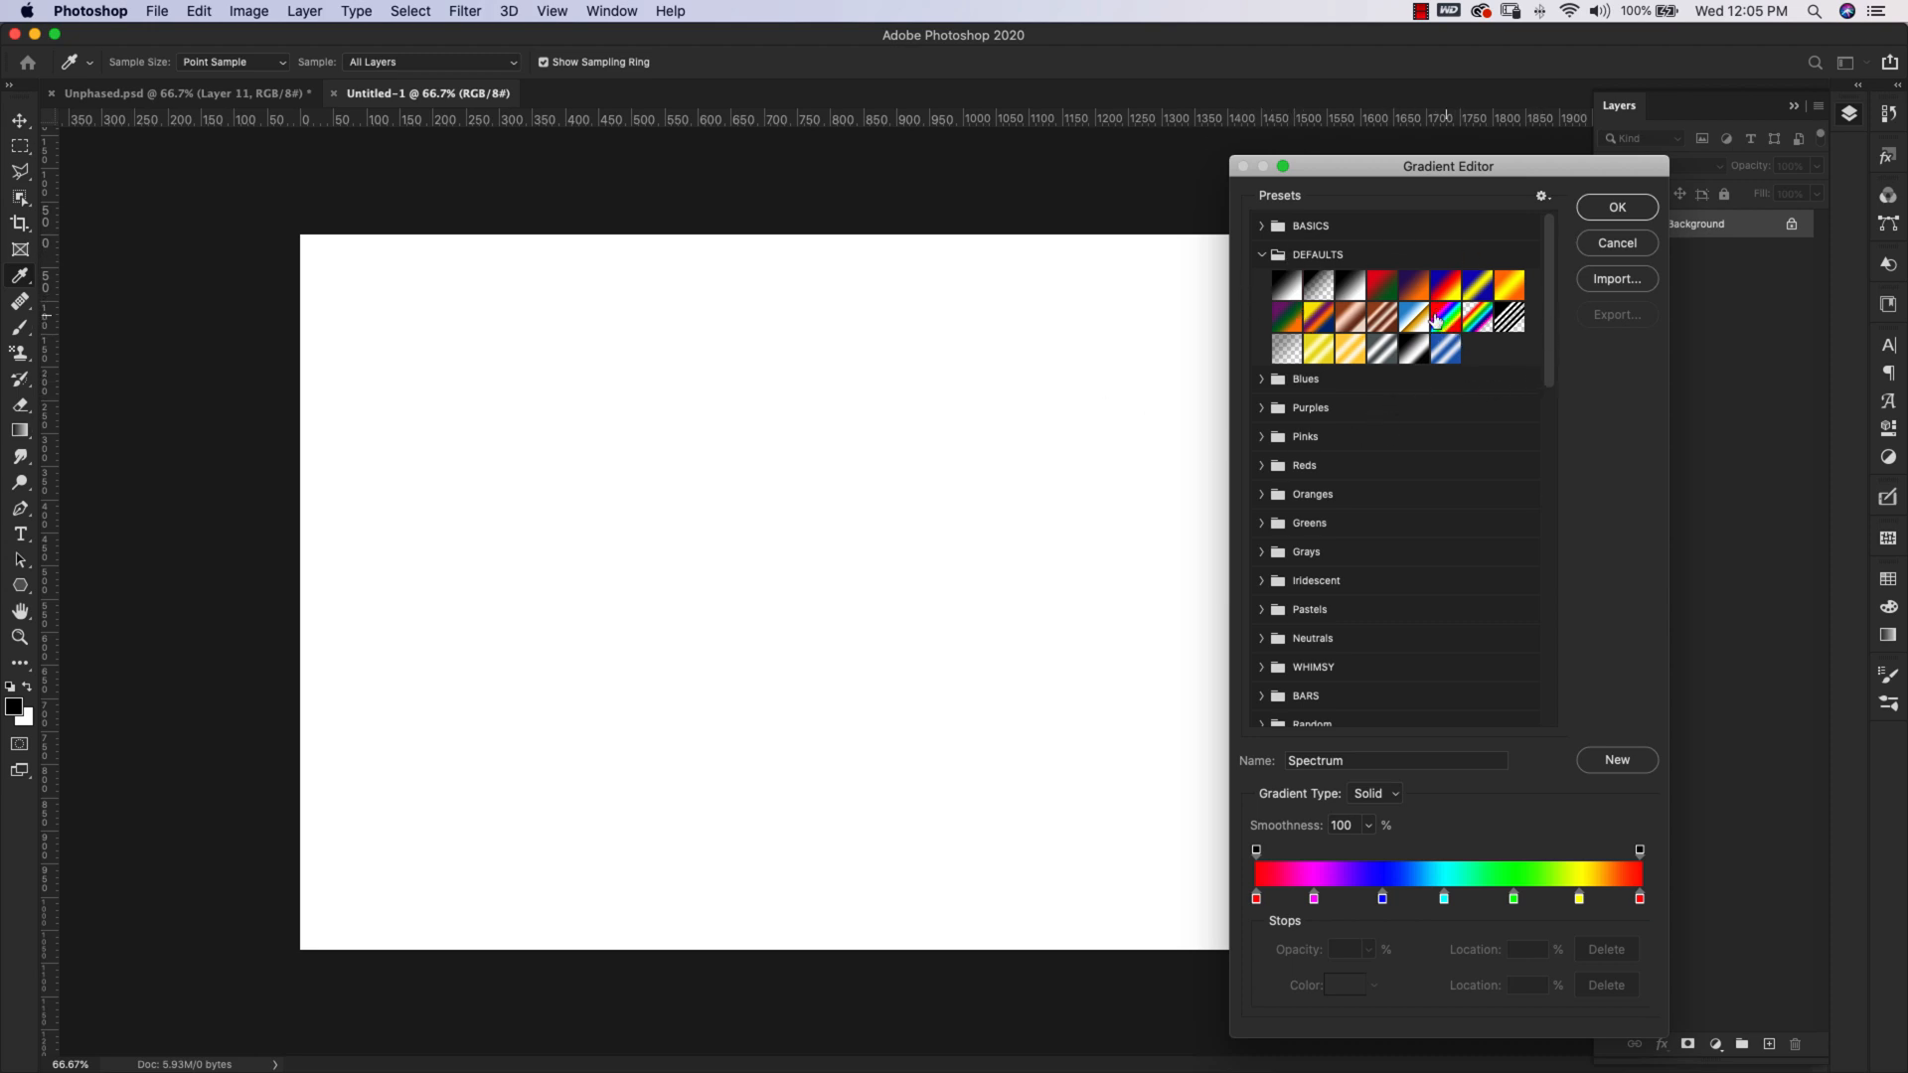
pyautogui.click(1443, 319)
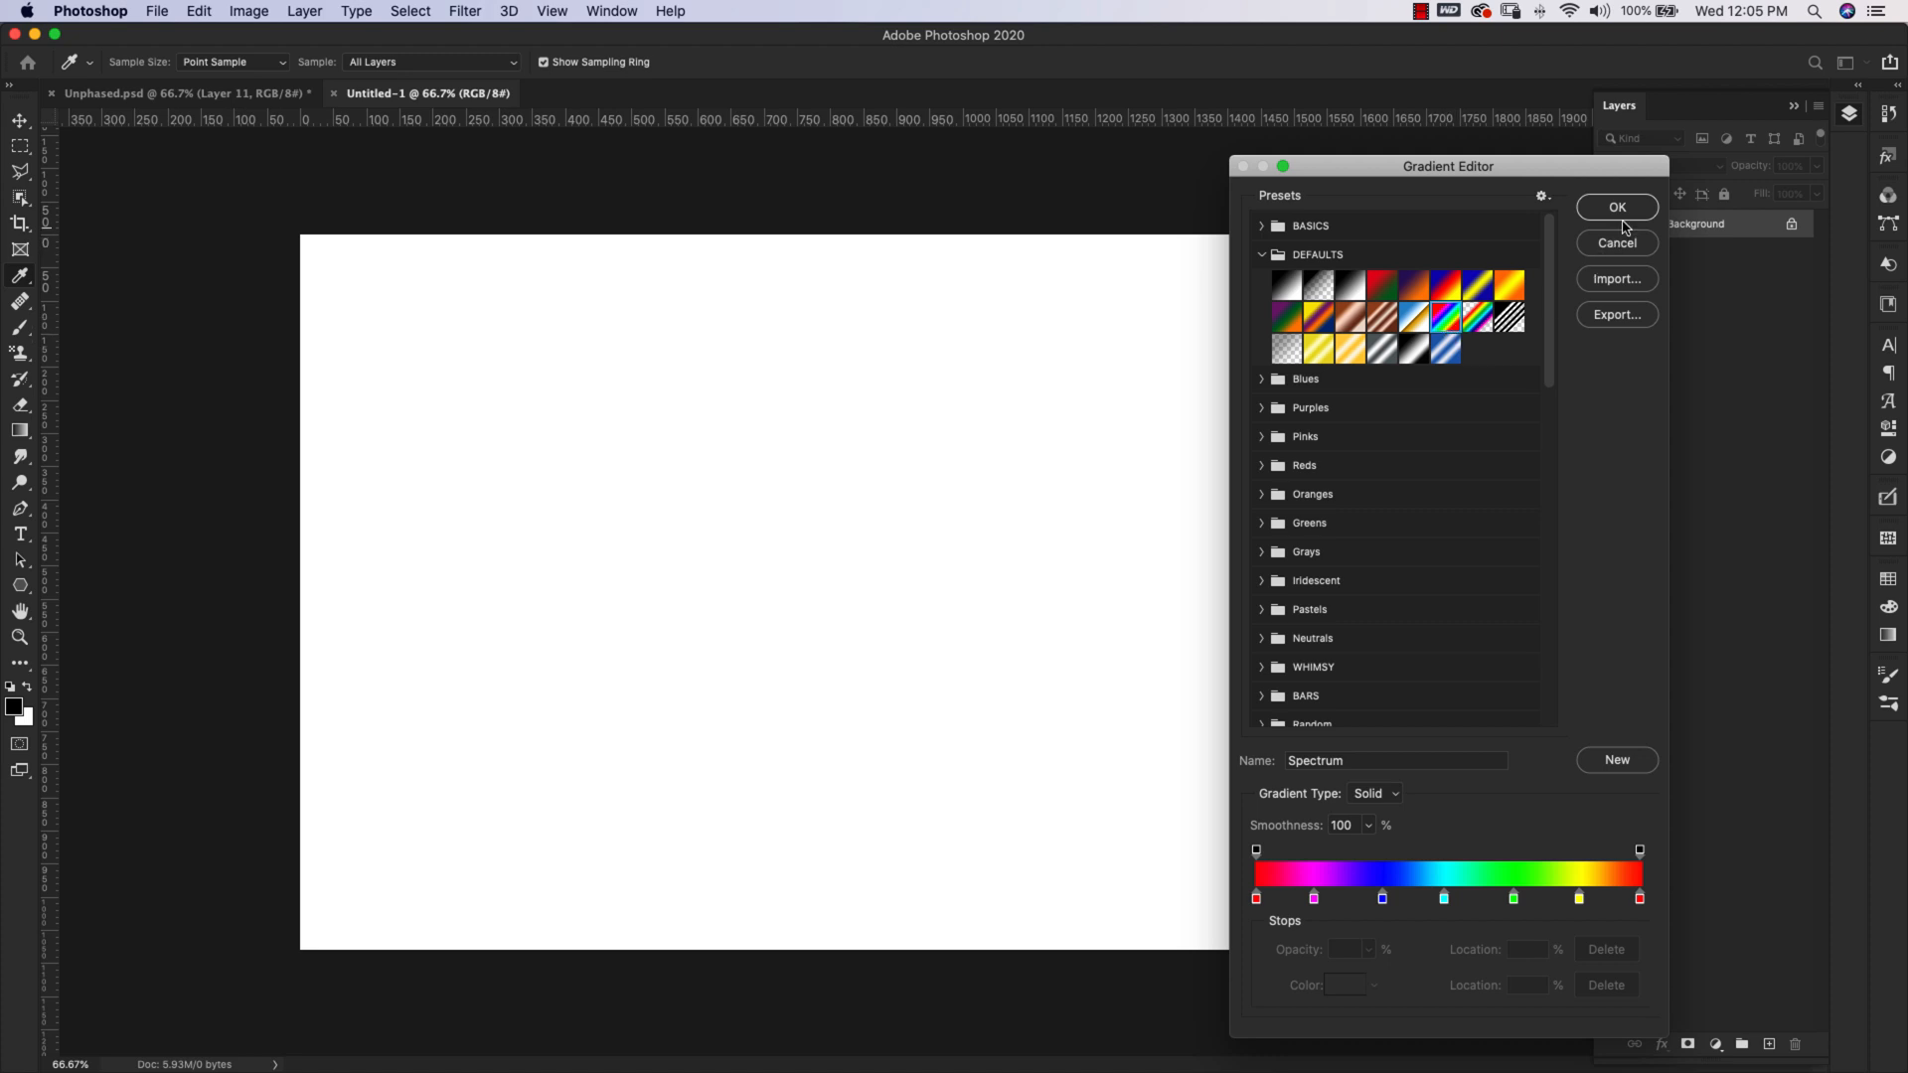
pyautogui.click(1615, 206)
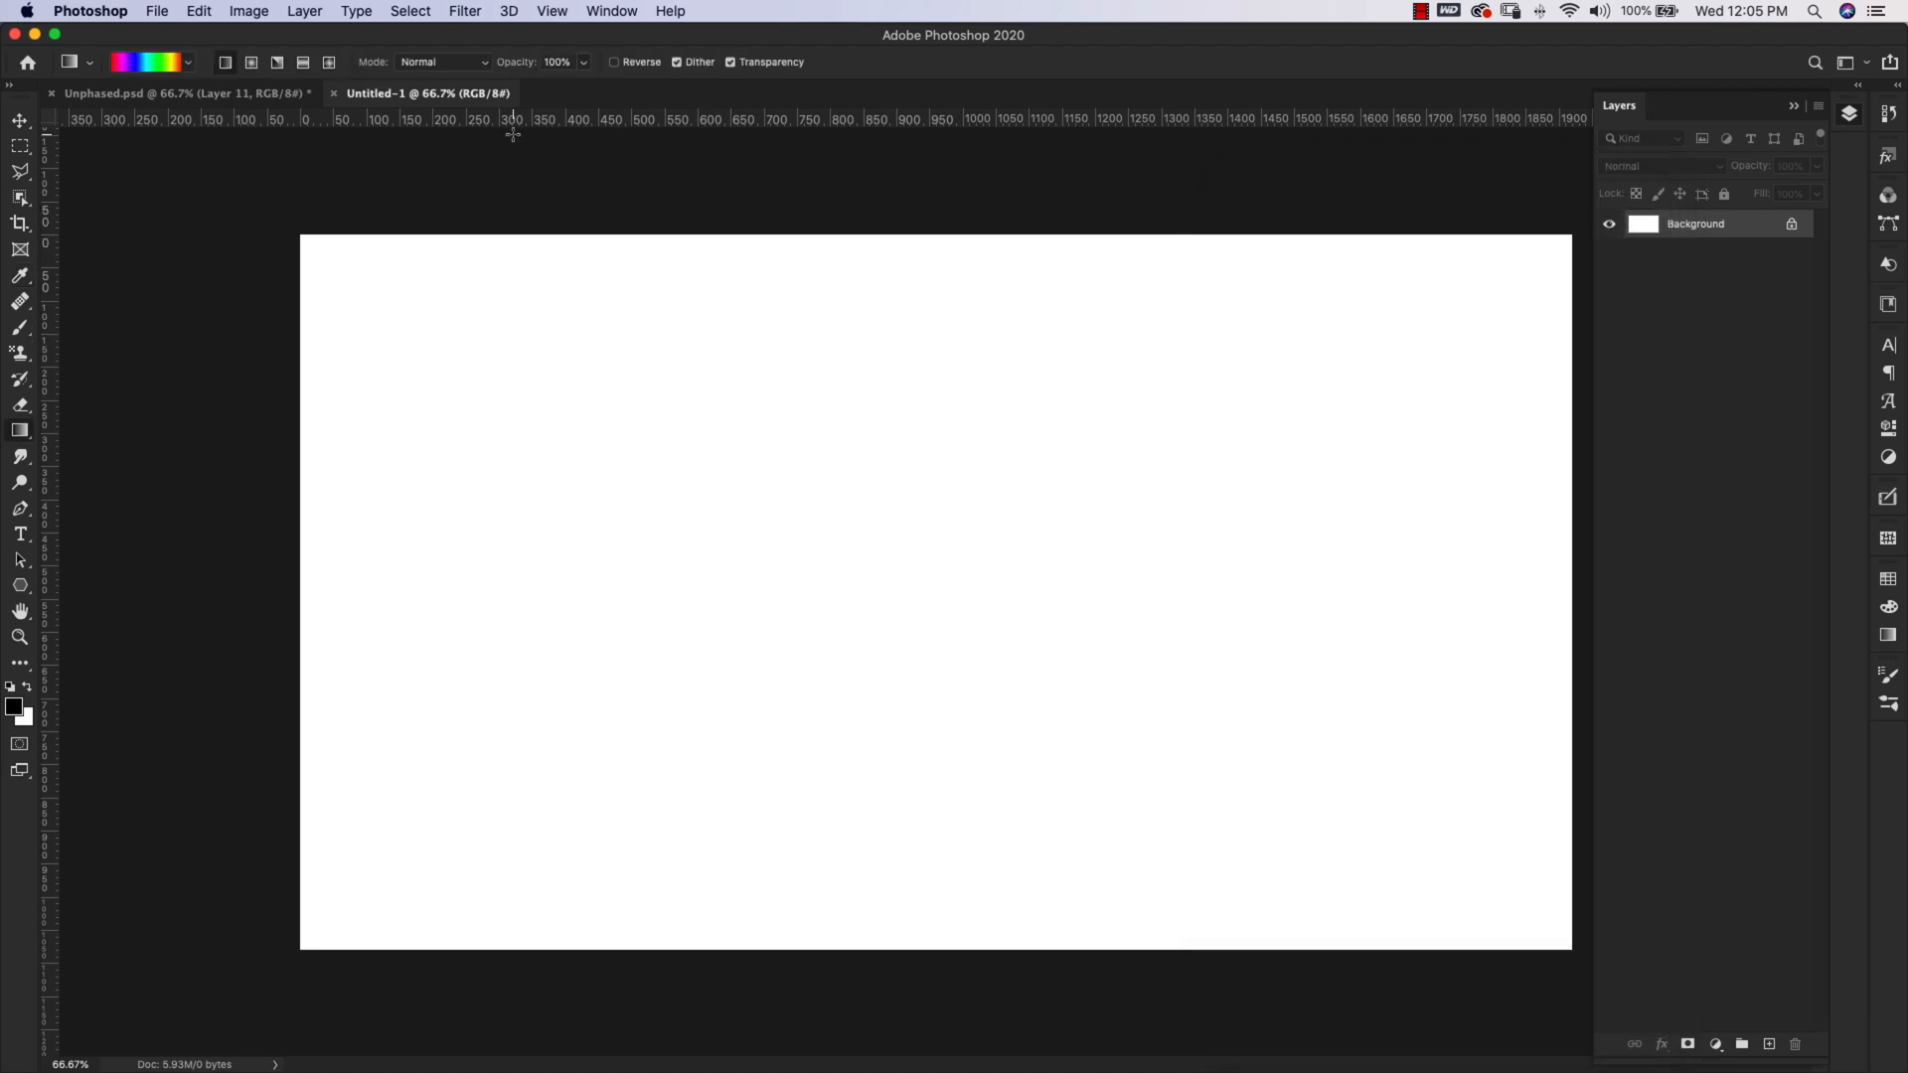
# Step: Drag a diagonal Spectrum gradient across the canvas and add an empty Layer 1
pyautogui.moveTo(242, 179); pyautogui.dragTo(1546, 1008)
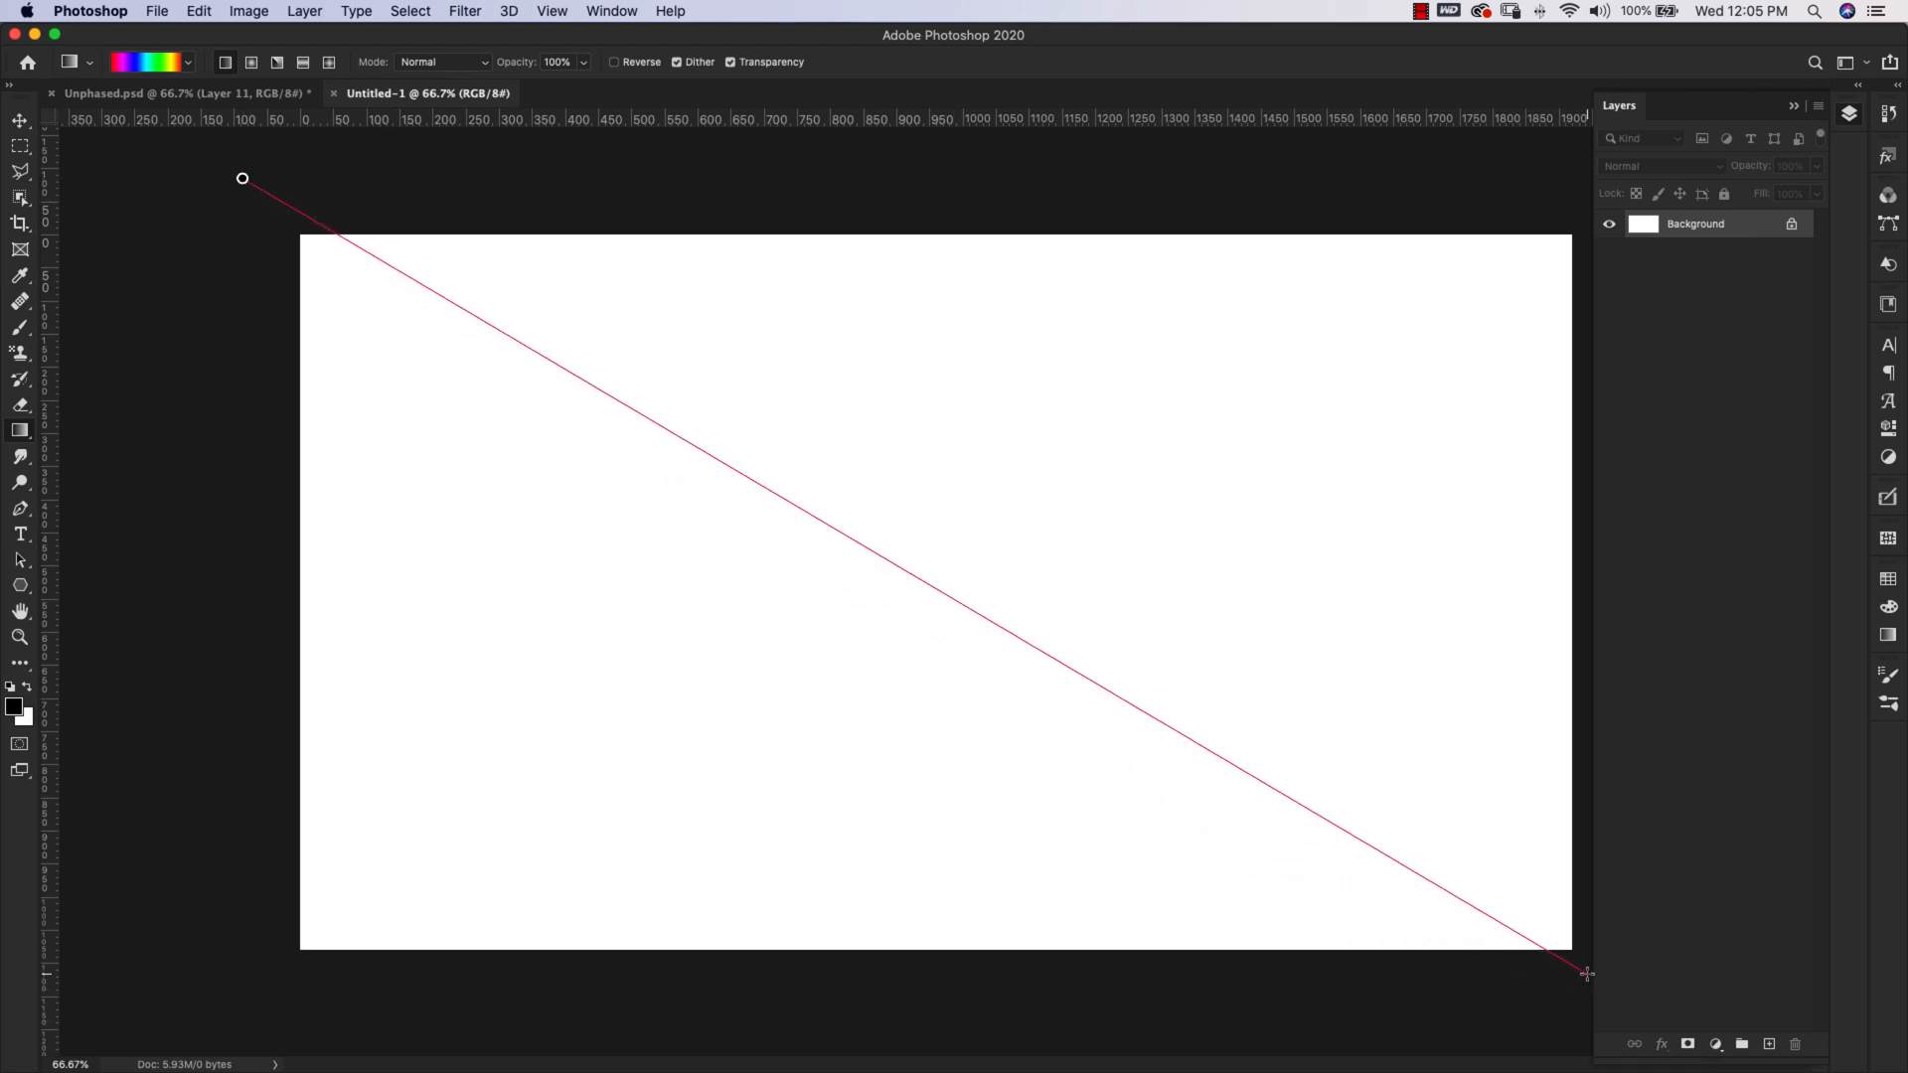
pyautogui.moveTo(242, 179); pyautogui.dragTo(1588, 972)
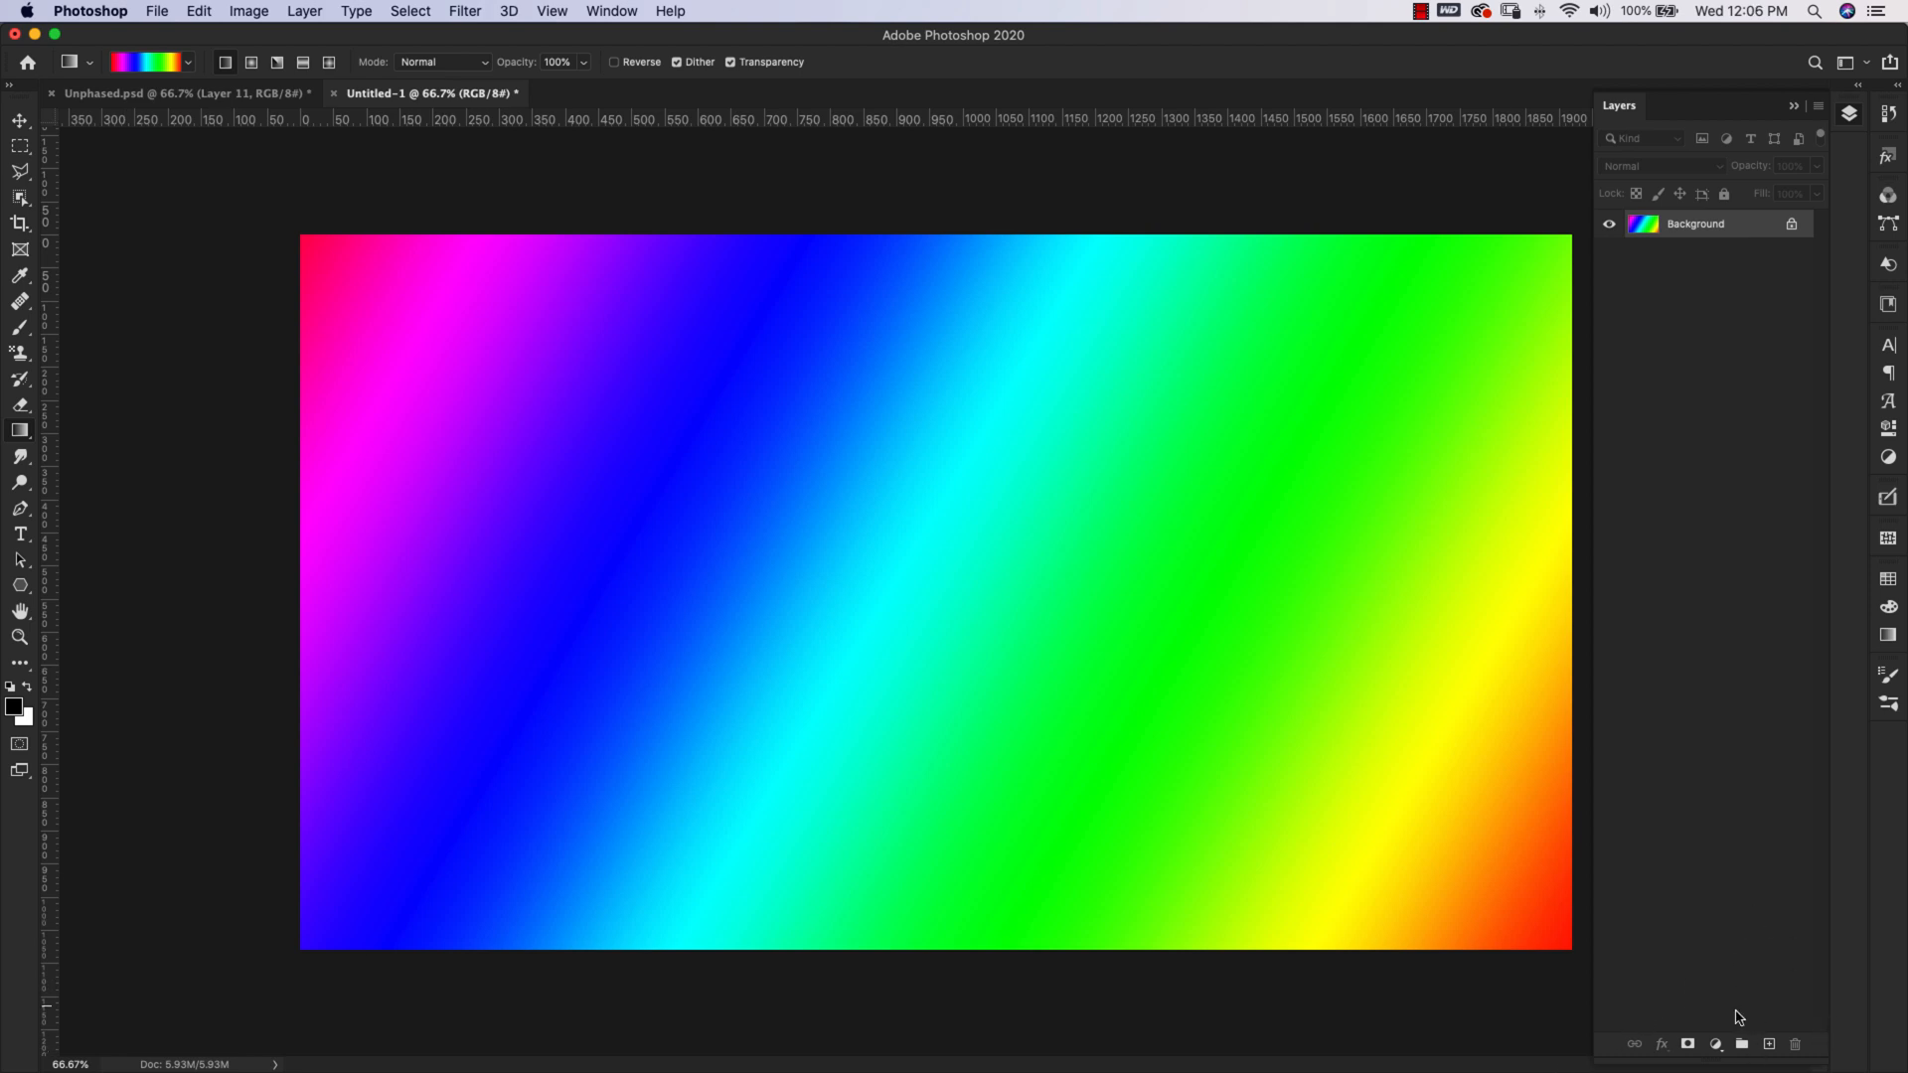
pyautogui.click(1770, 1045)
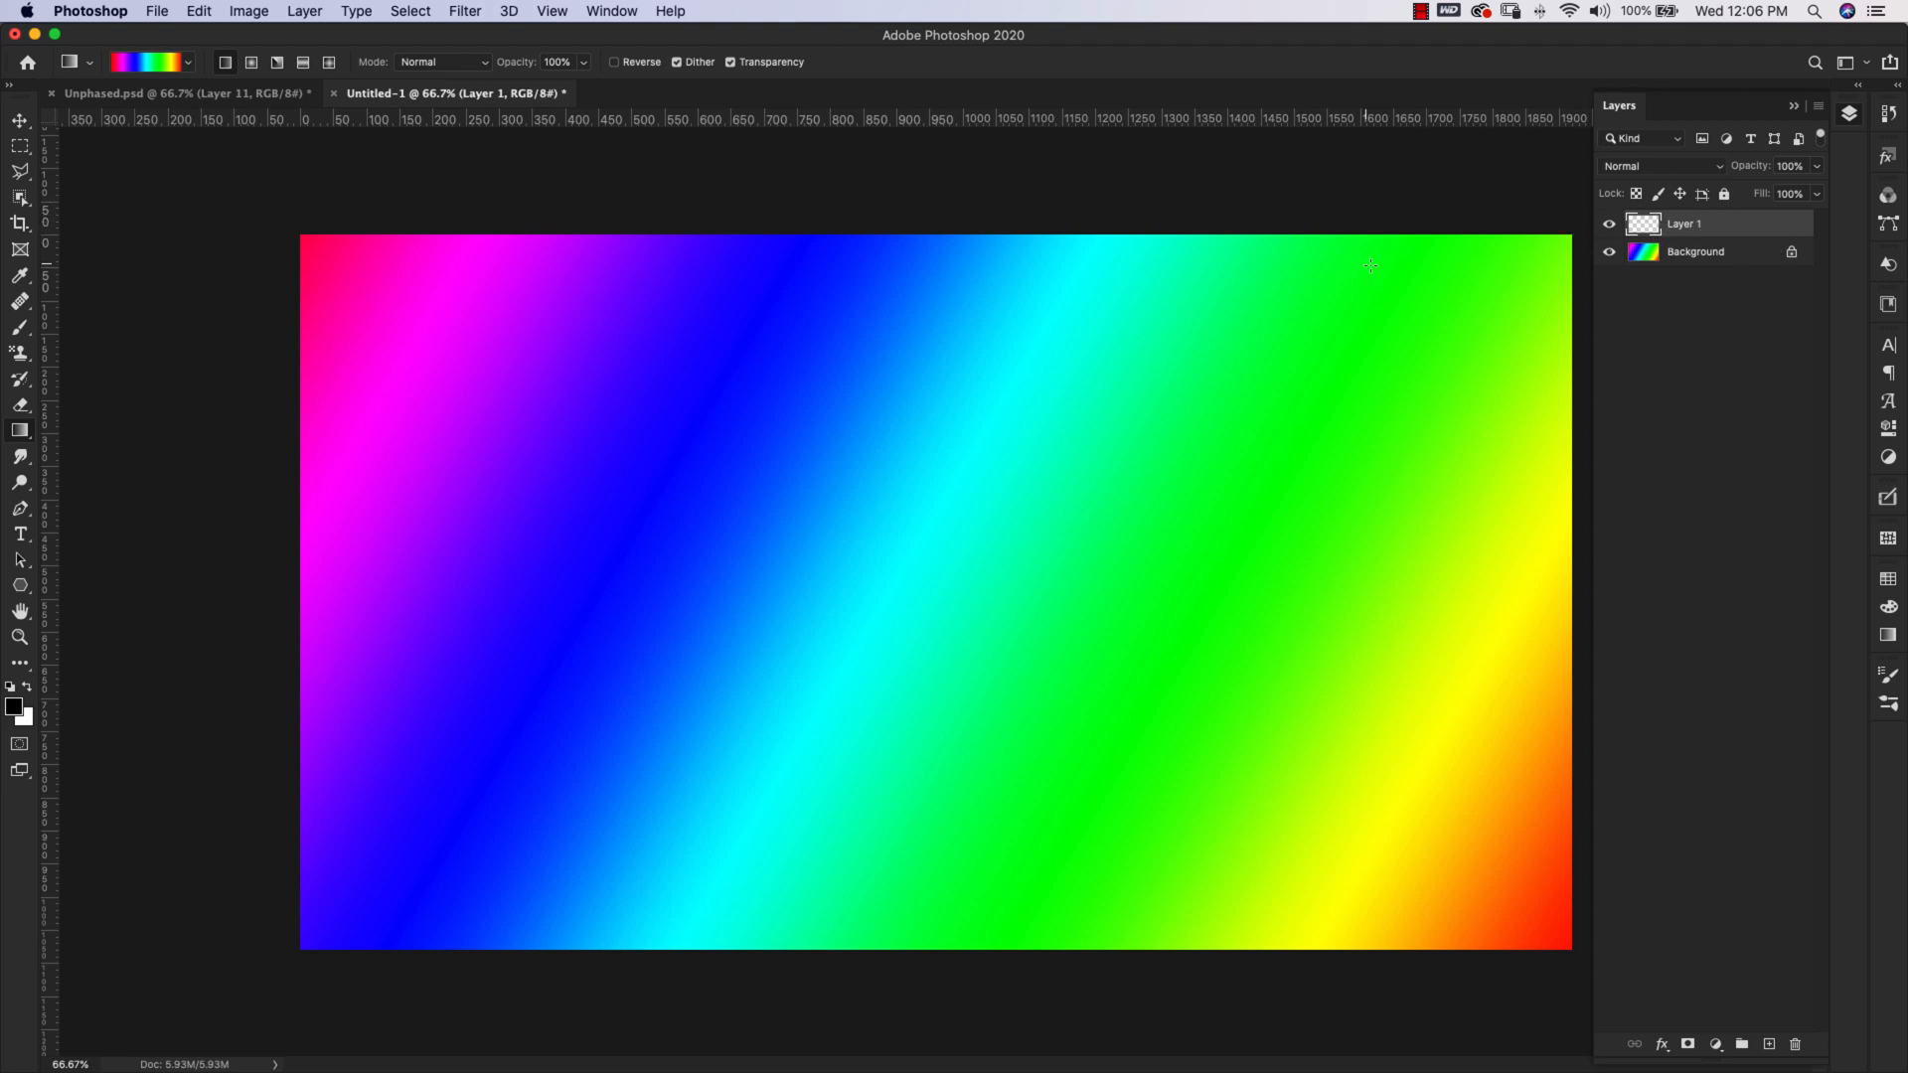
pyautogui.moveTo(508, 107)
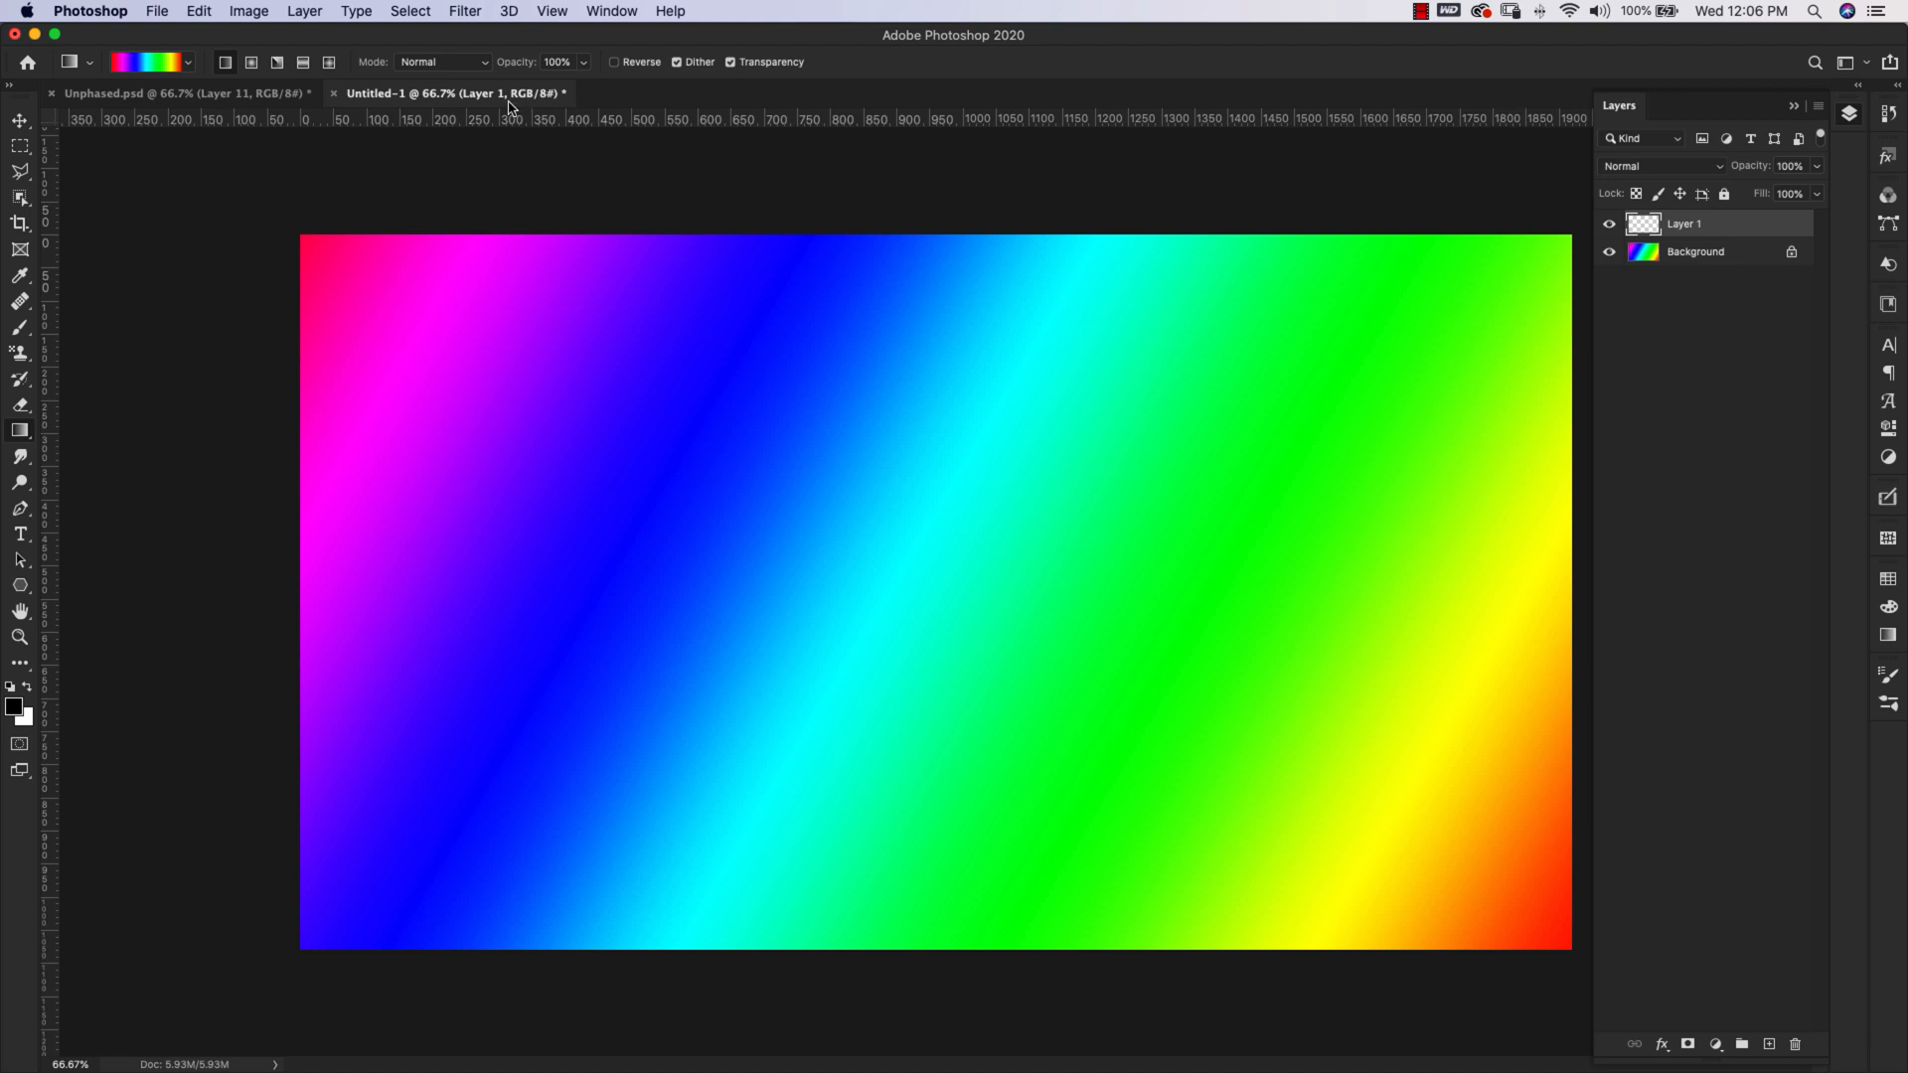
pyautogui.moveTo(49, 429)
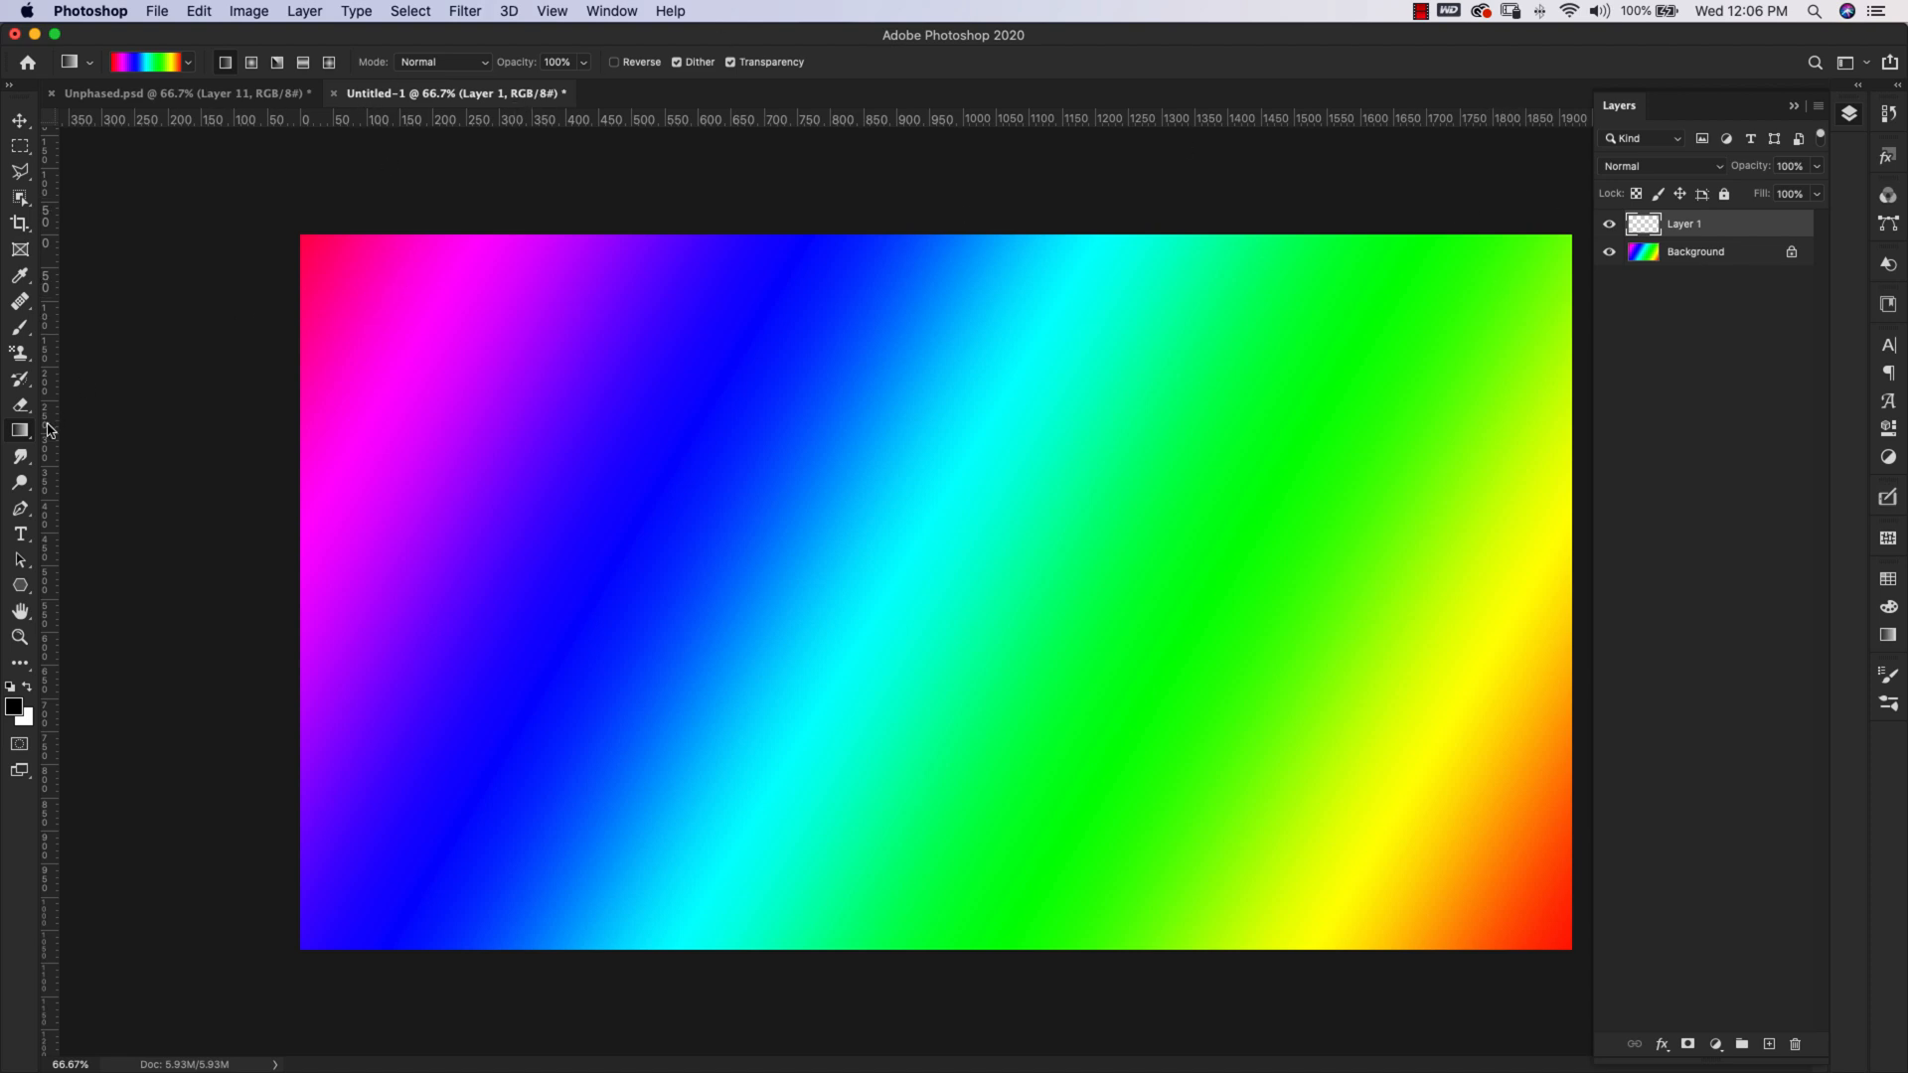
pyautogui.moveTo(21, 433)
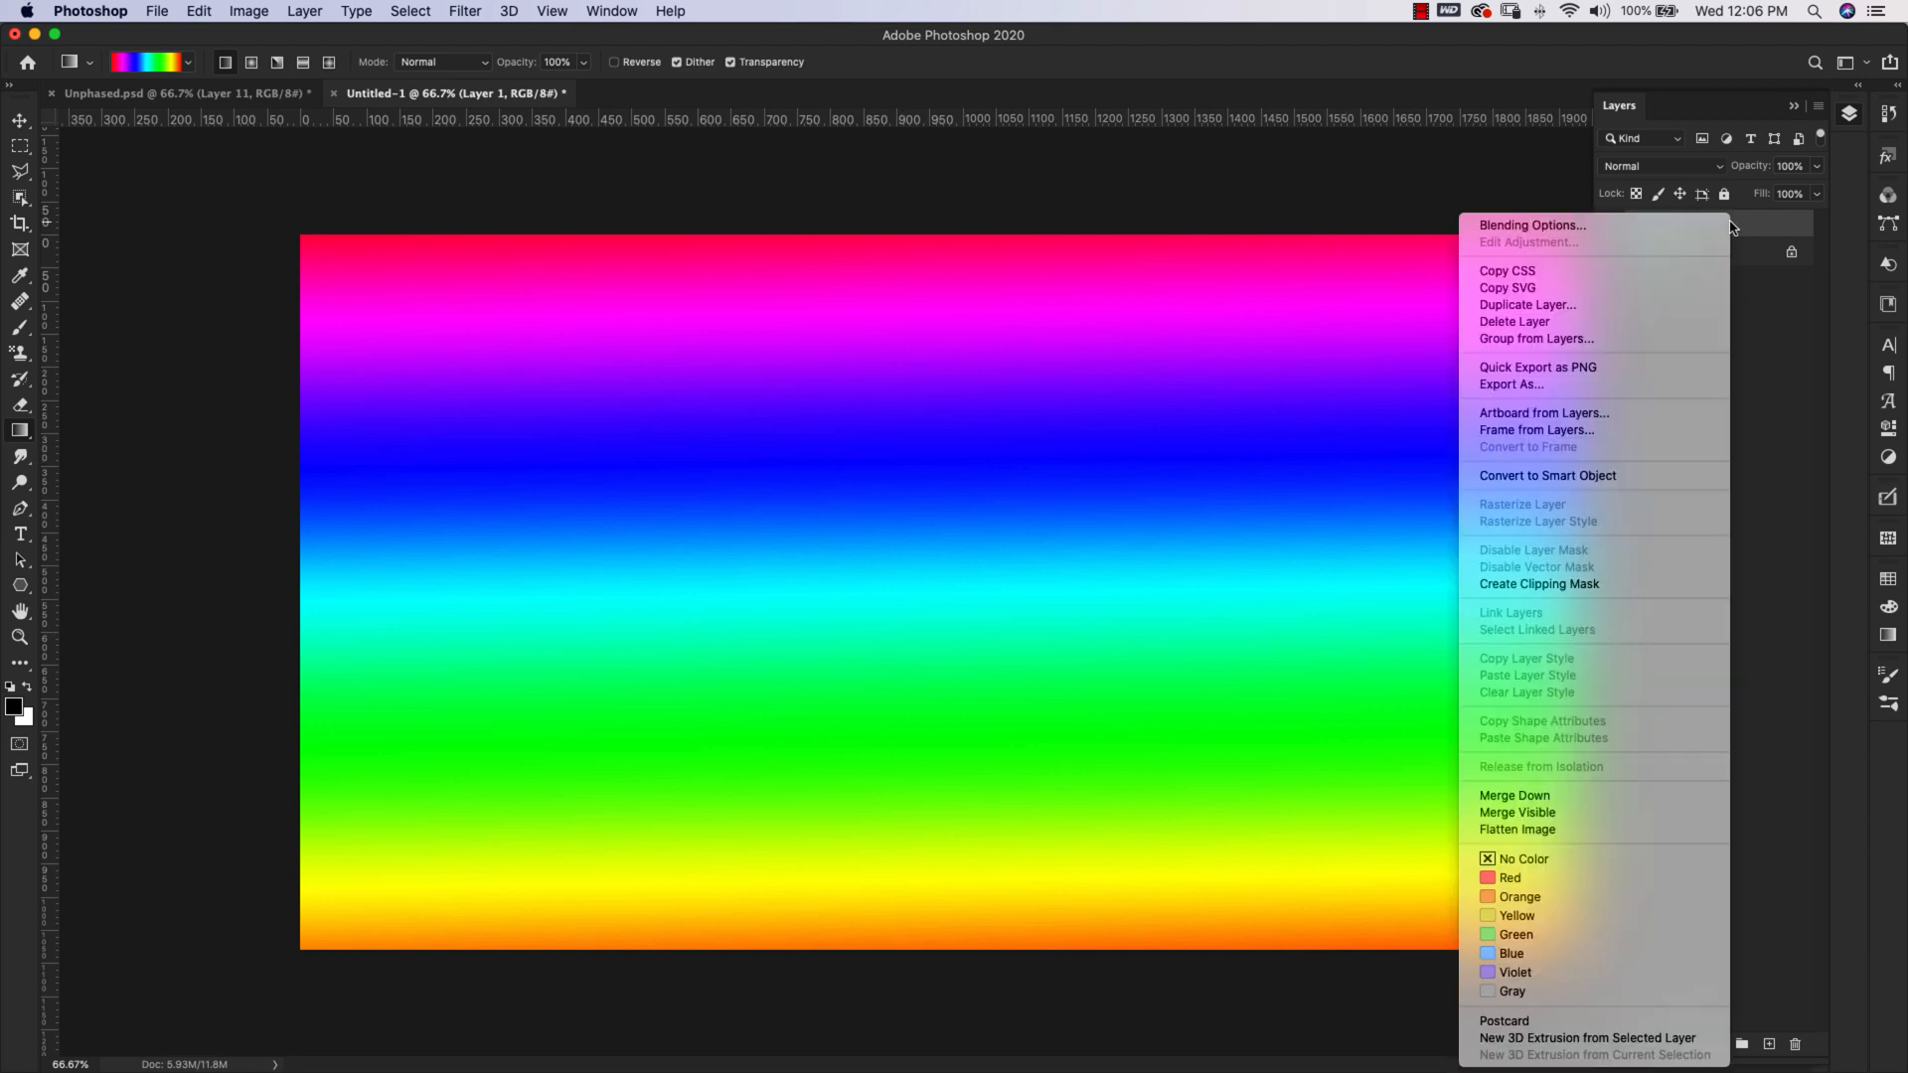
# Step: Convert the vertically gradient-filled Layer 1 into a smart object
pyautogui.click(1687, 478)
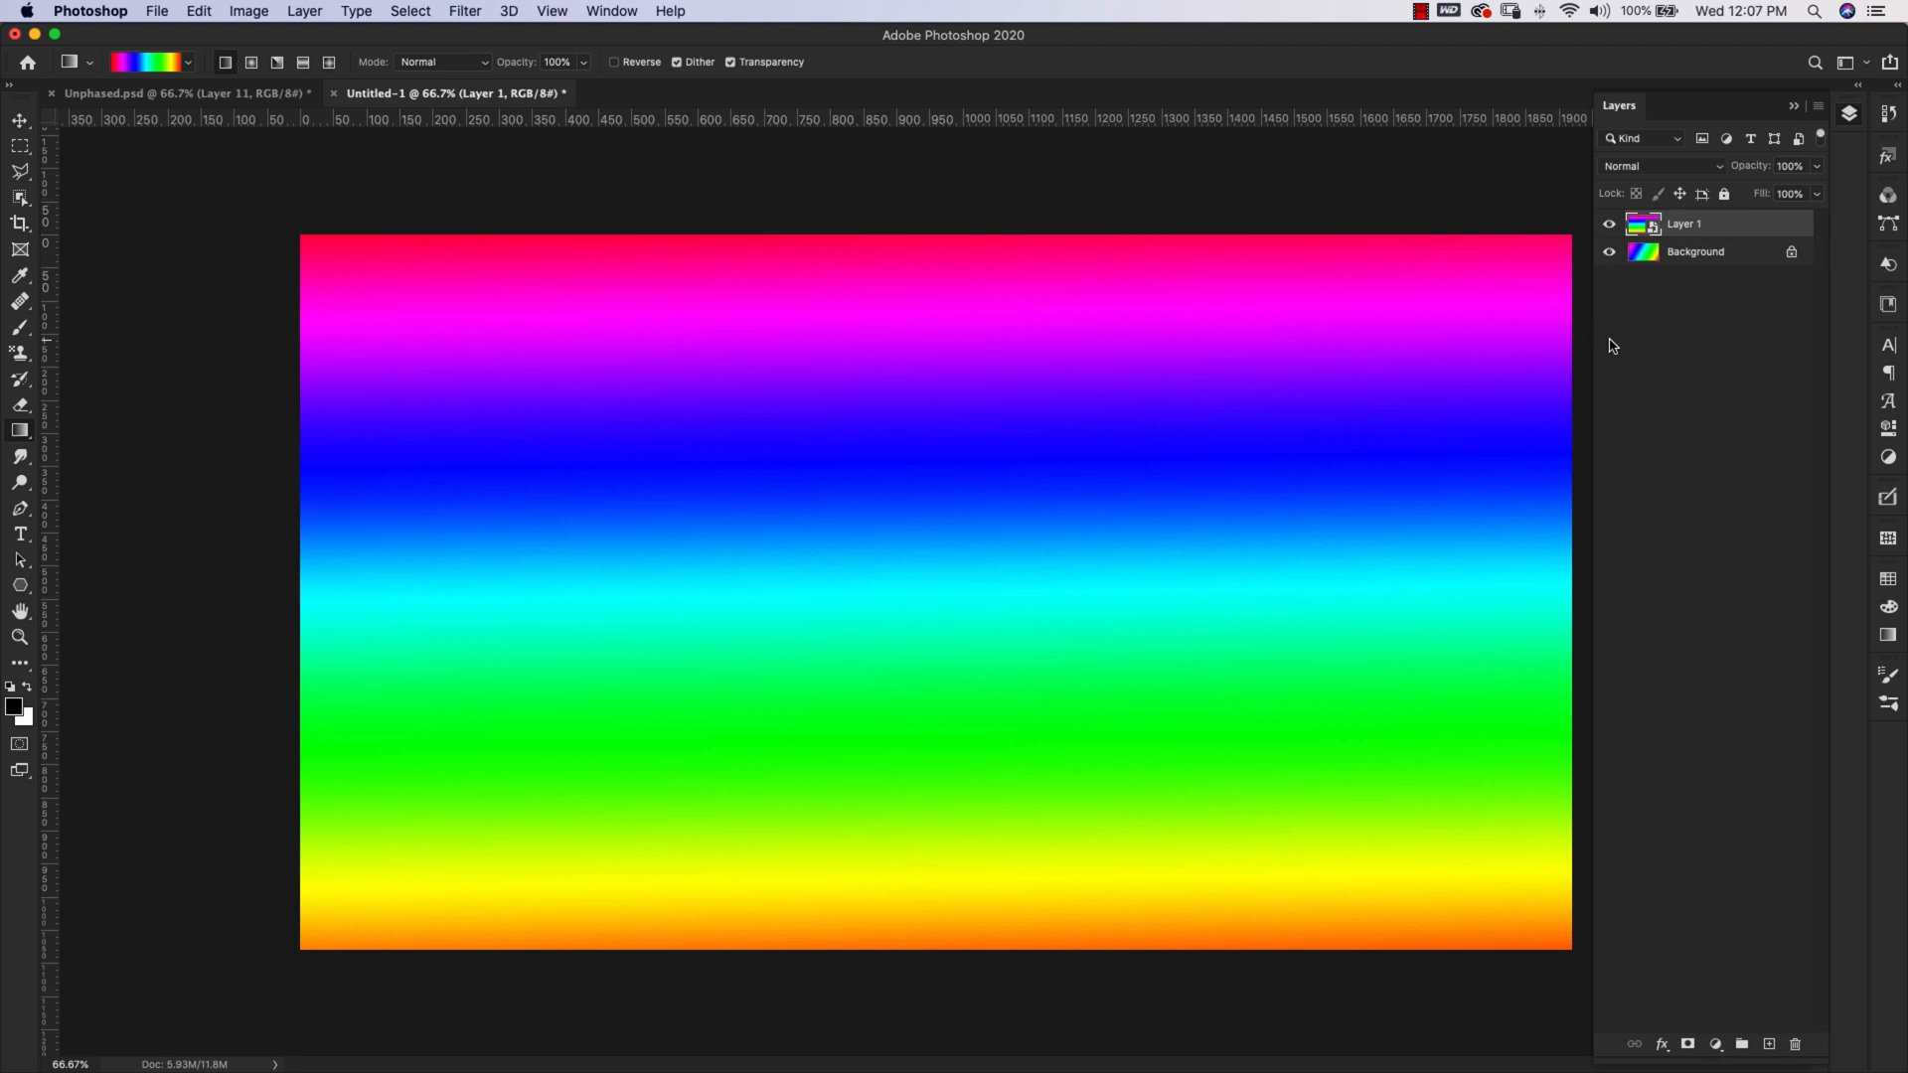
pyautogui.moveTo(910, 202)
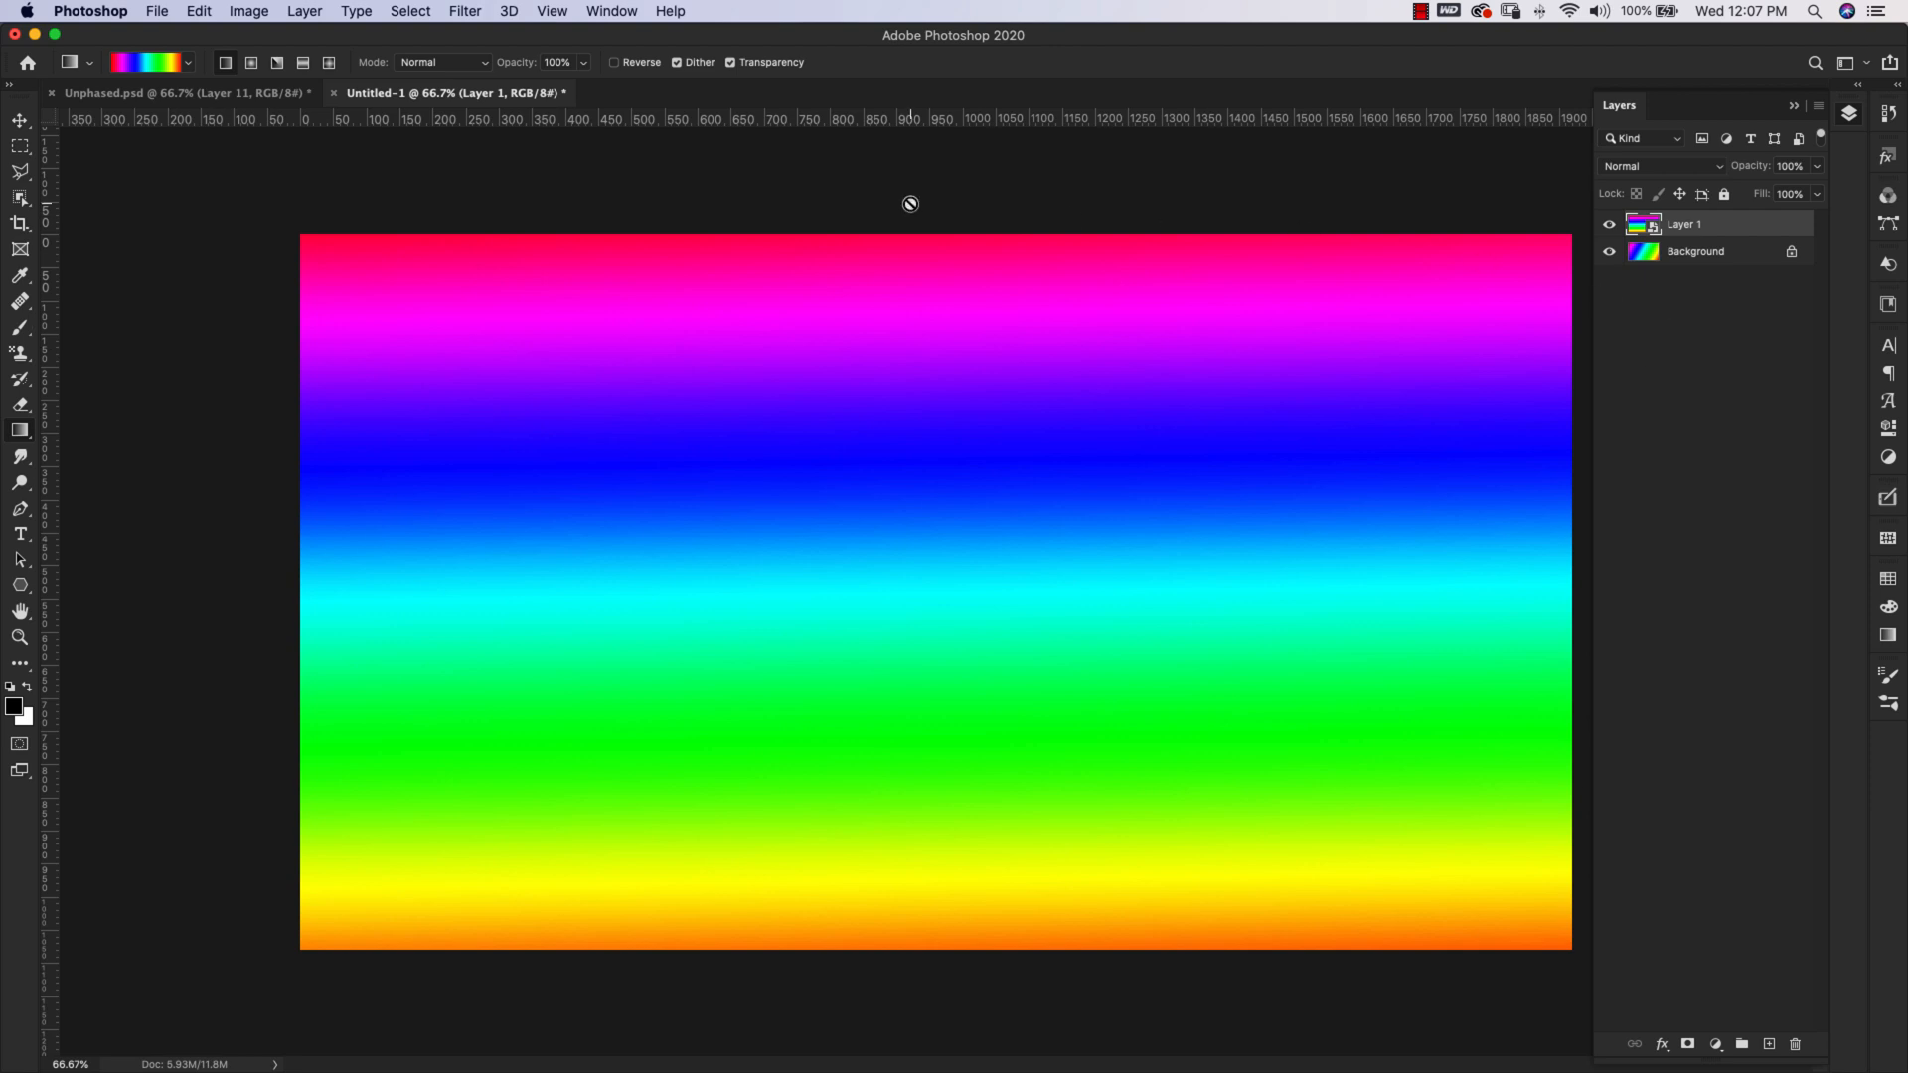
# Step: Open Filter > Distort > Wave for the rainbow smart object
pyautogui.click(465, 11)
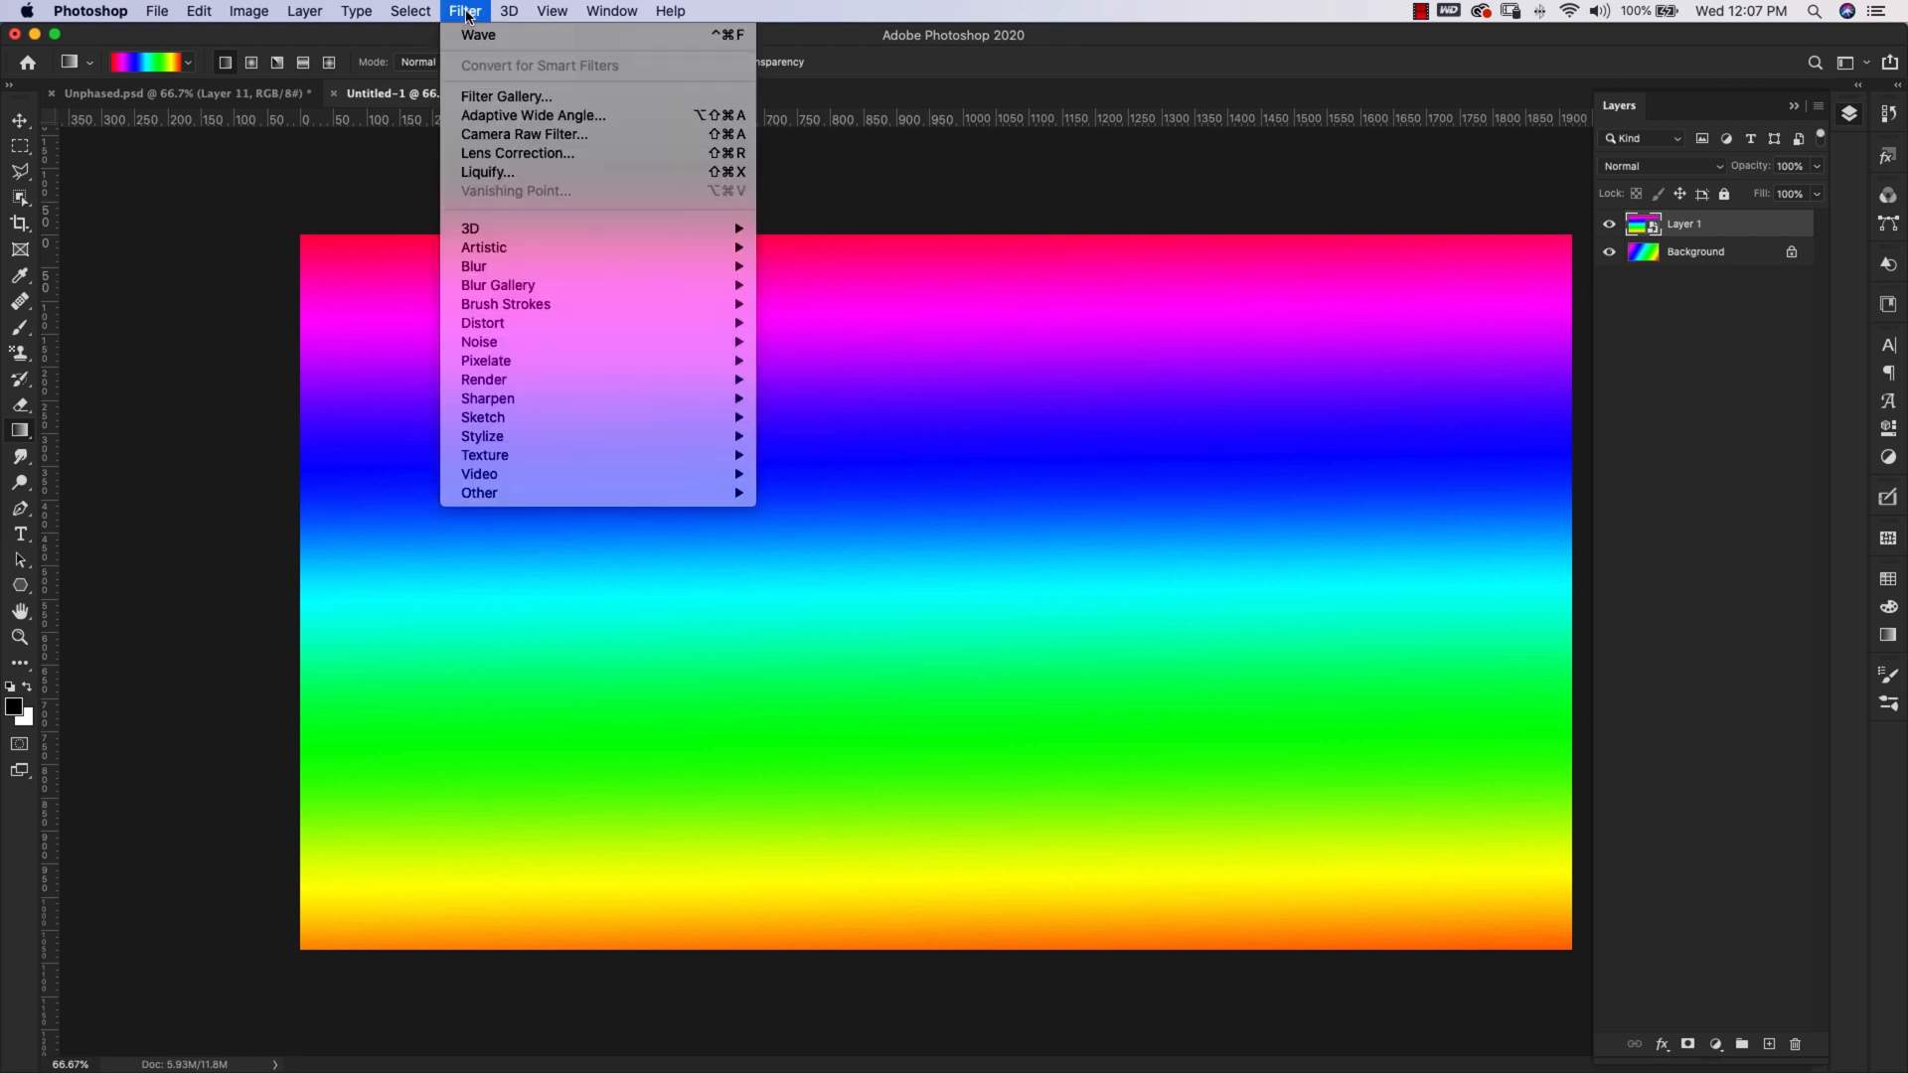
pyautogui.moveTo(482, 322)
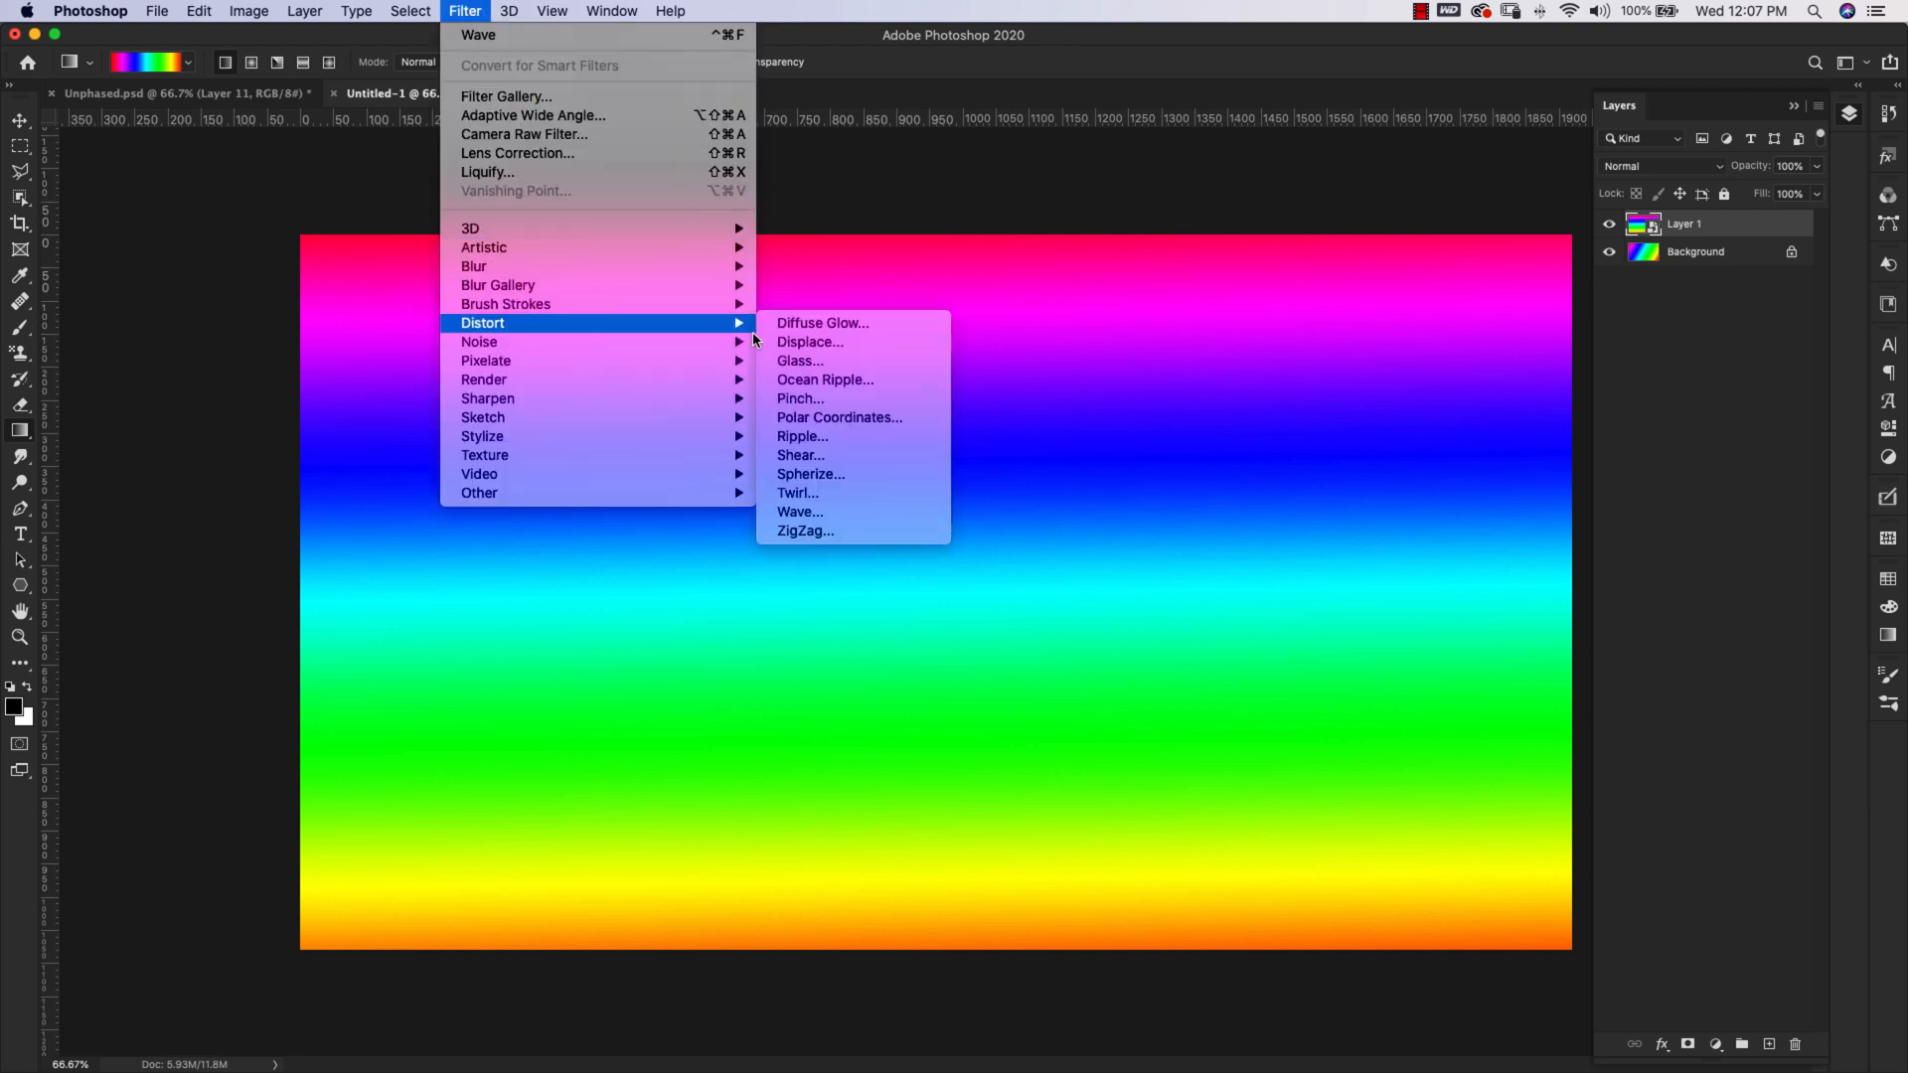
pyautogui.click(799, 511)
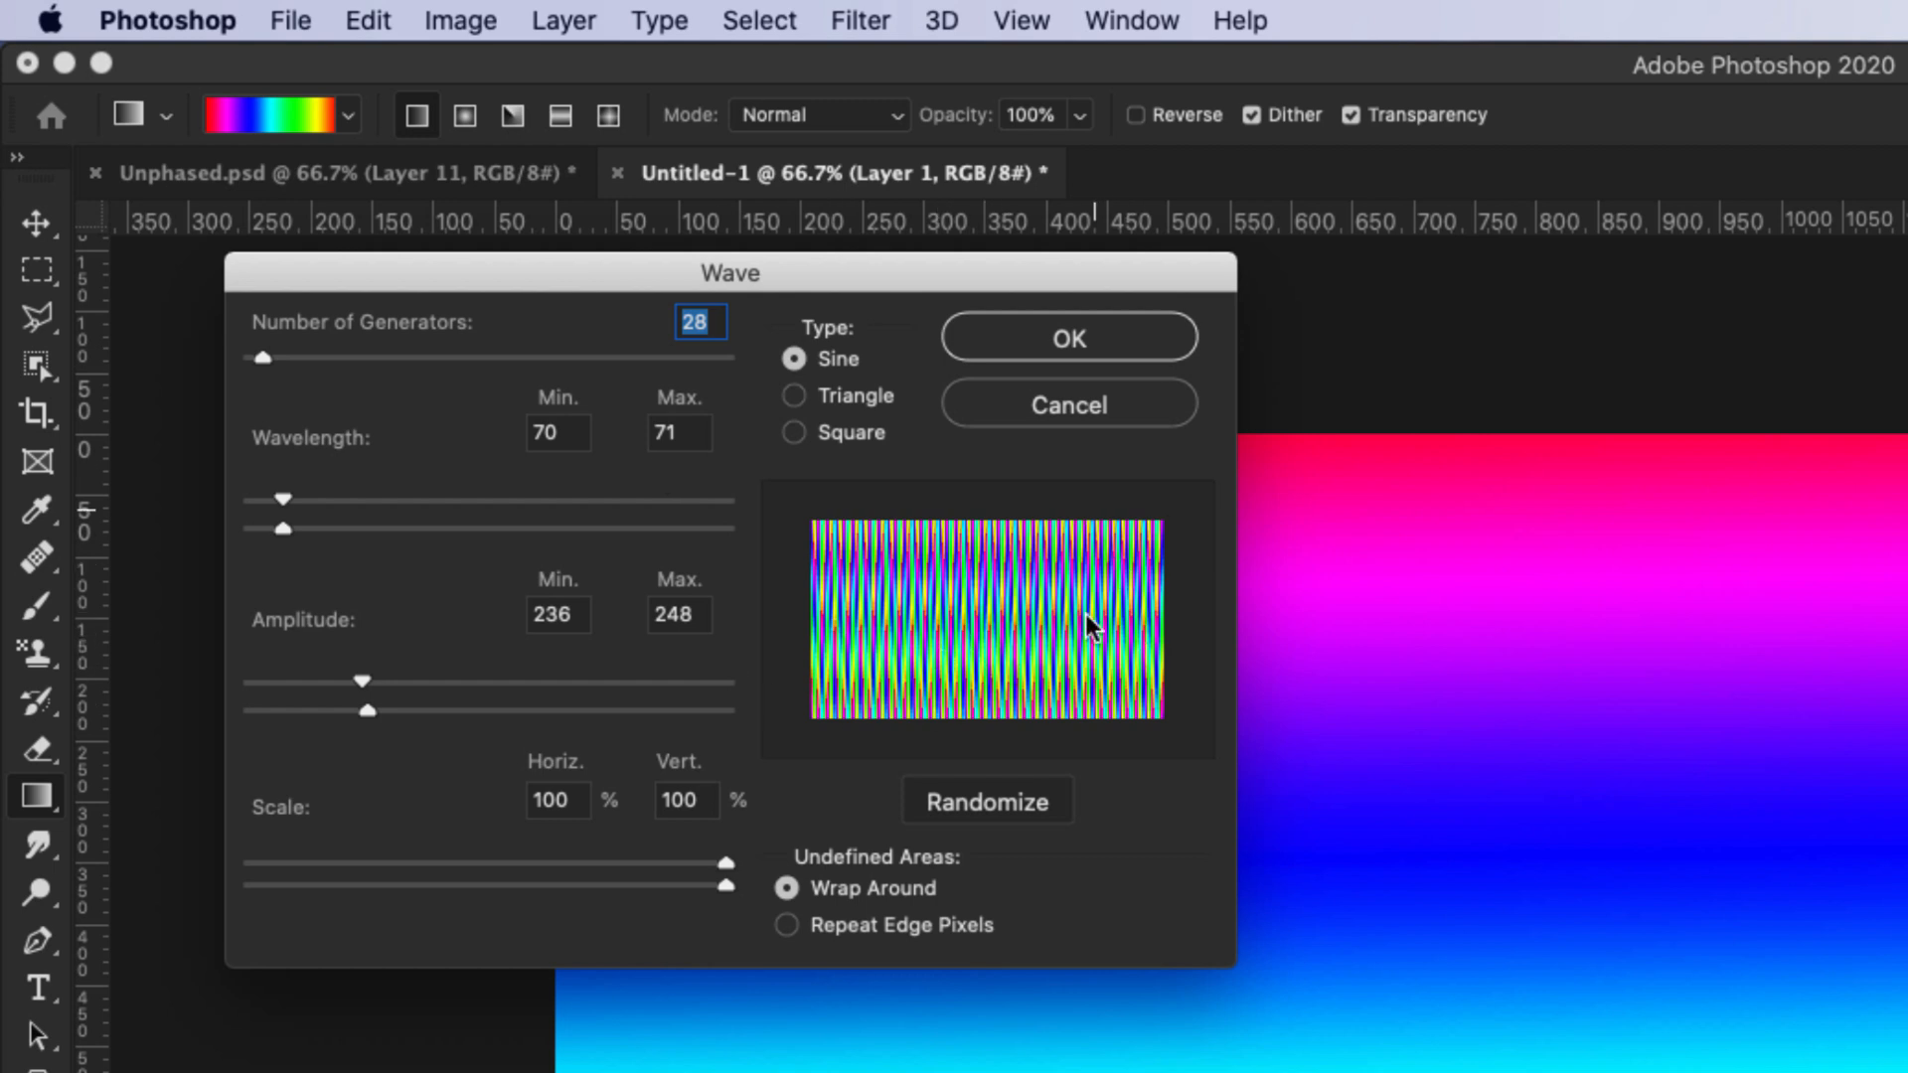
pyautogui.moveTo(1095, 682)
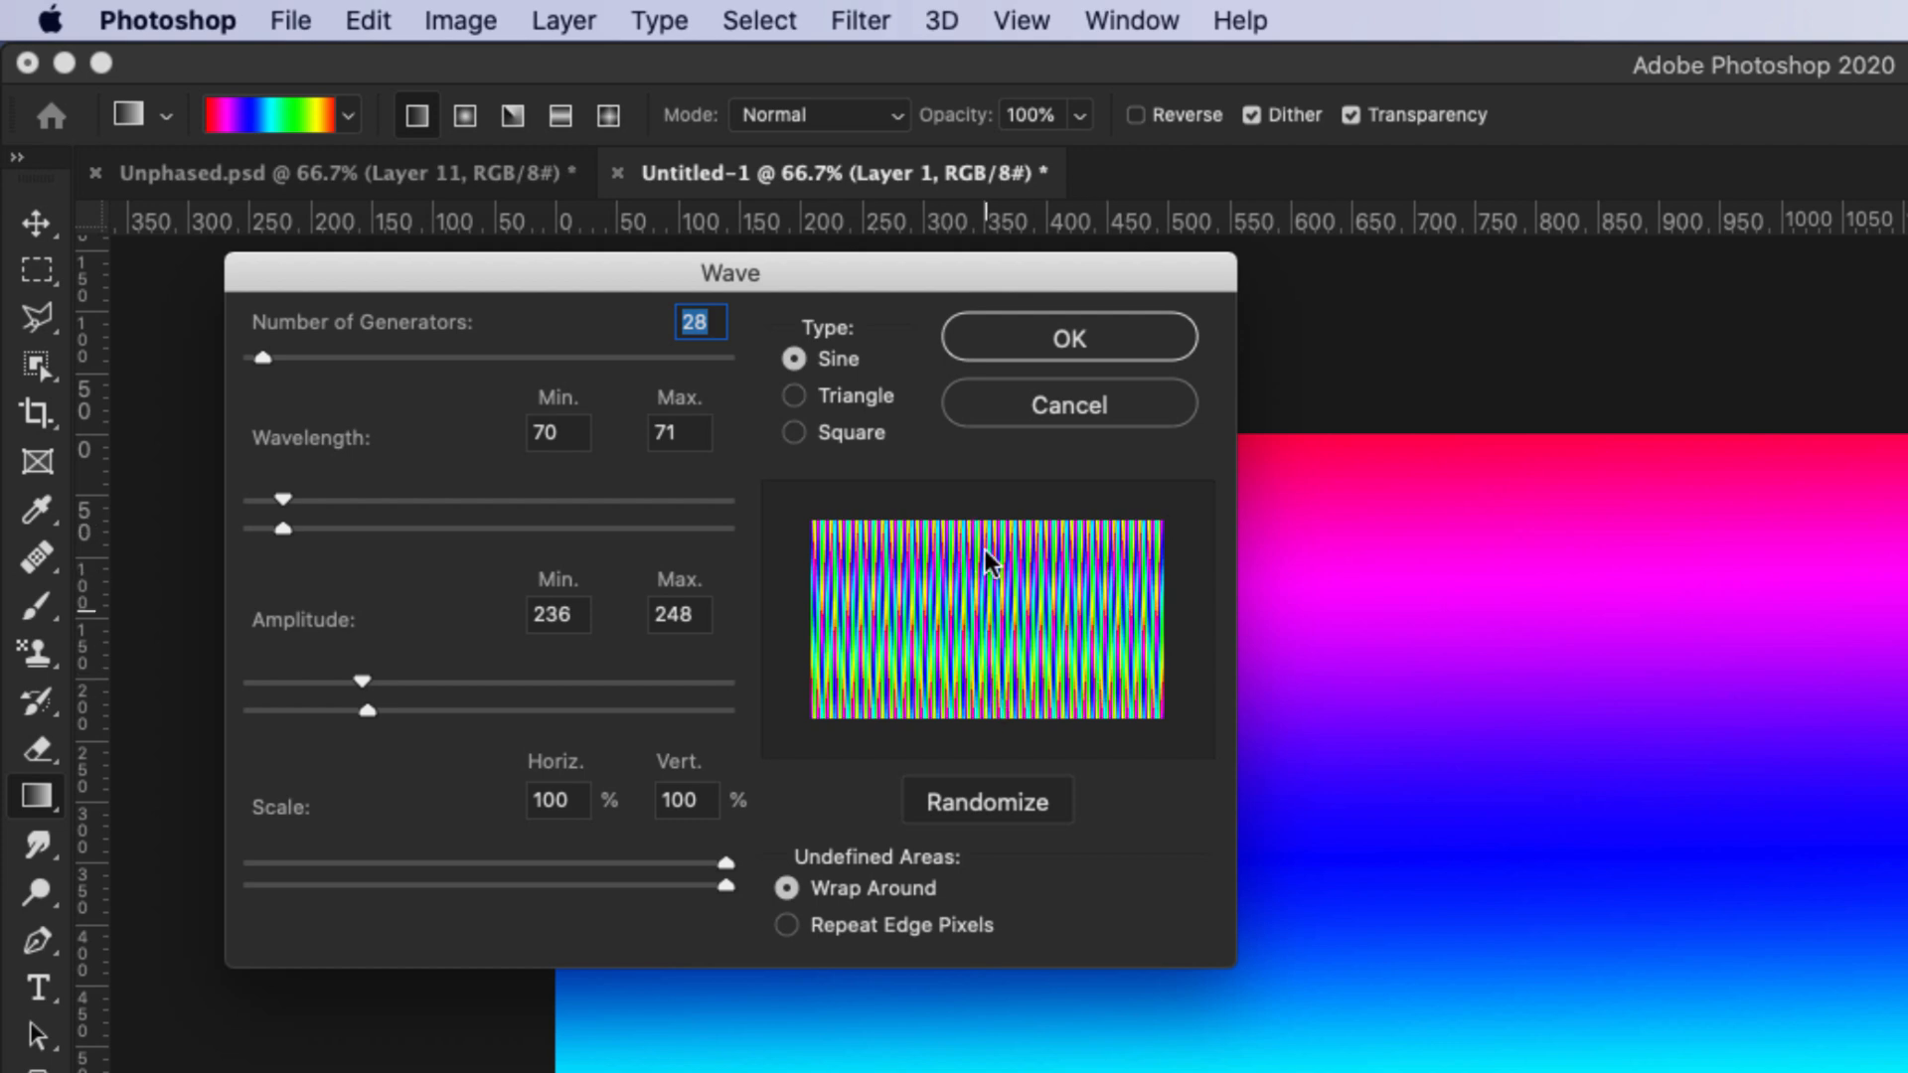
pyautogui.moveTo(961, 666)
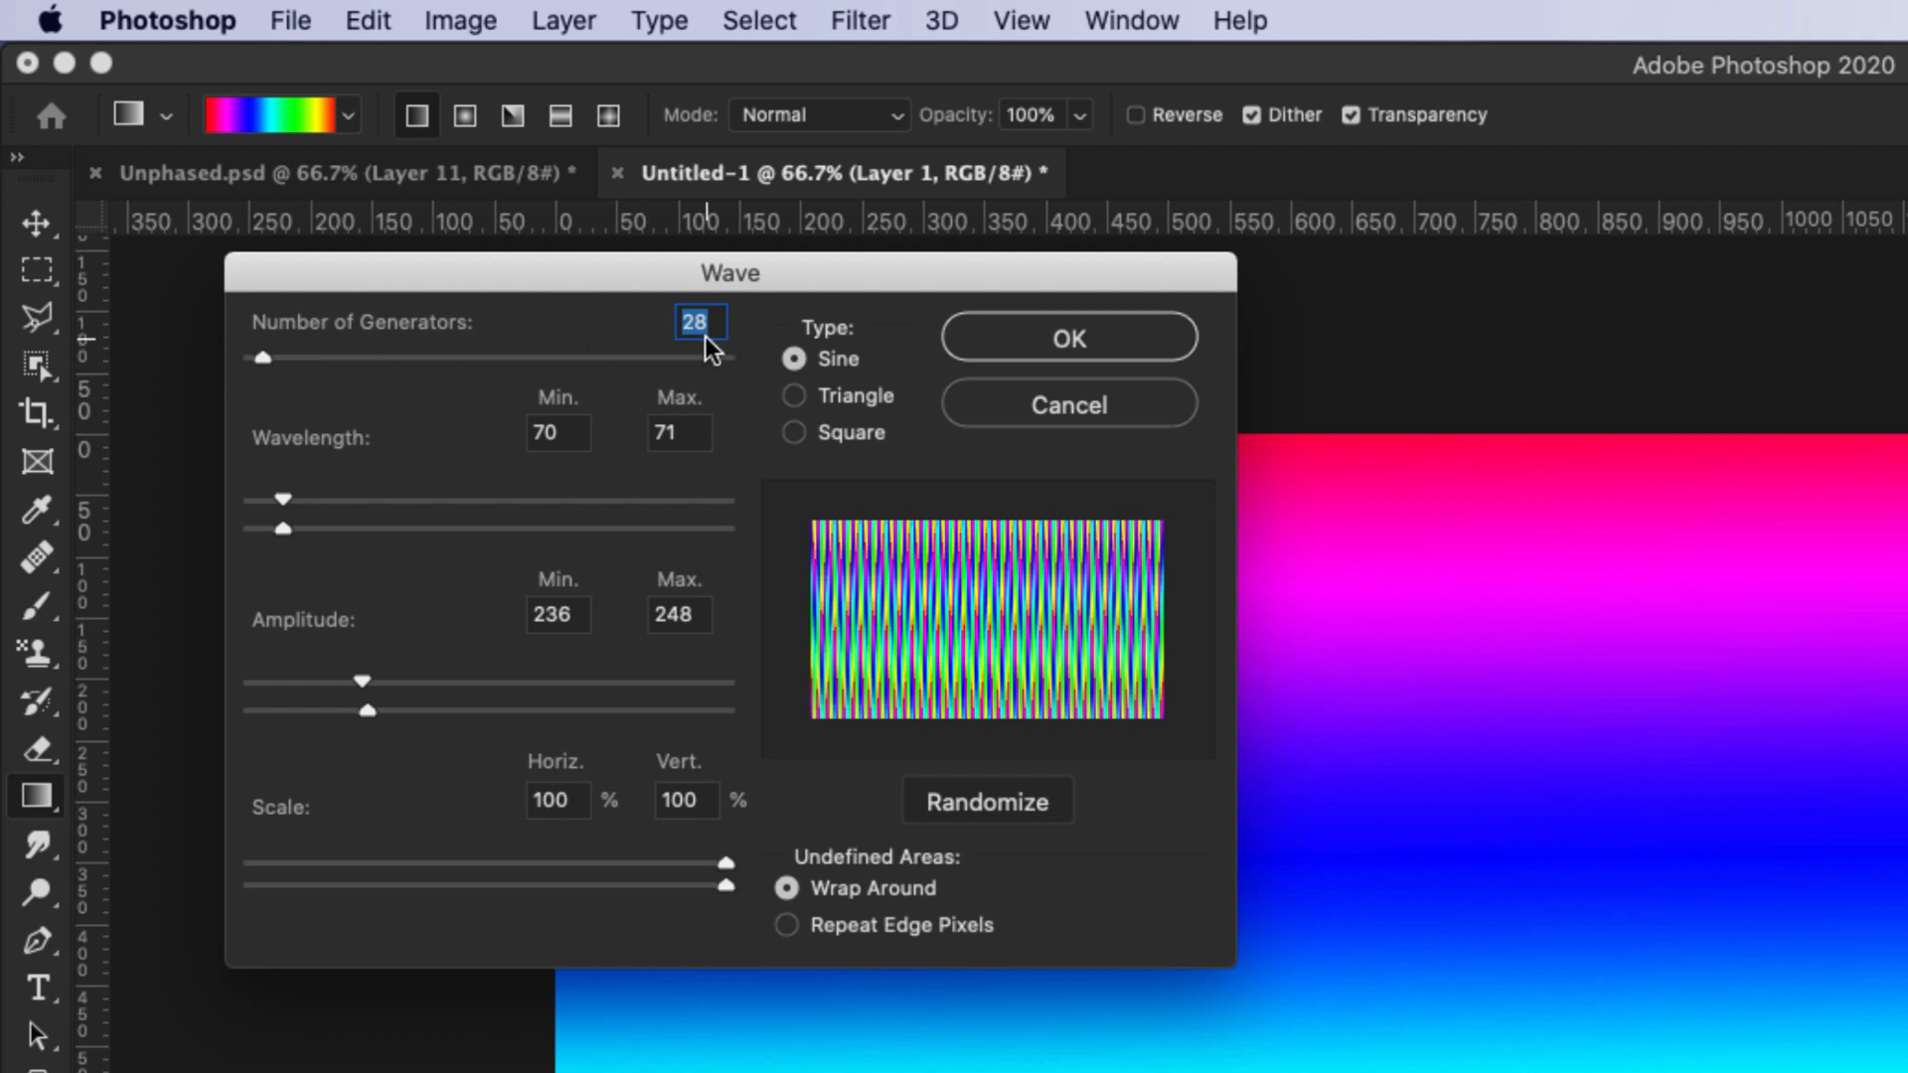
pyautogui.moveTo(407, 484)
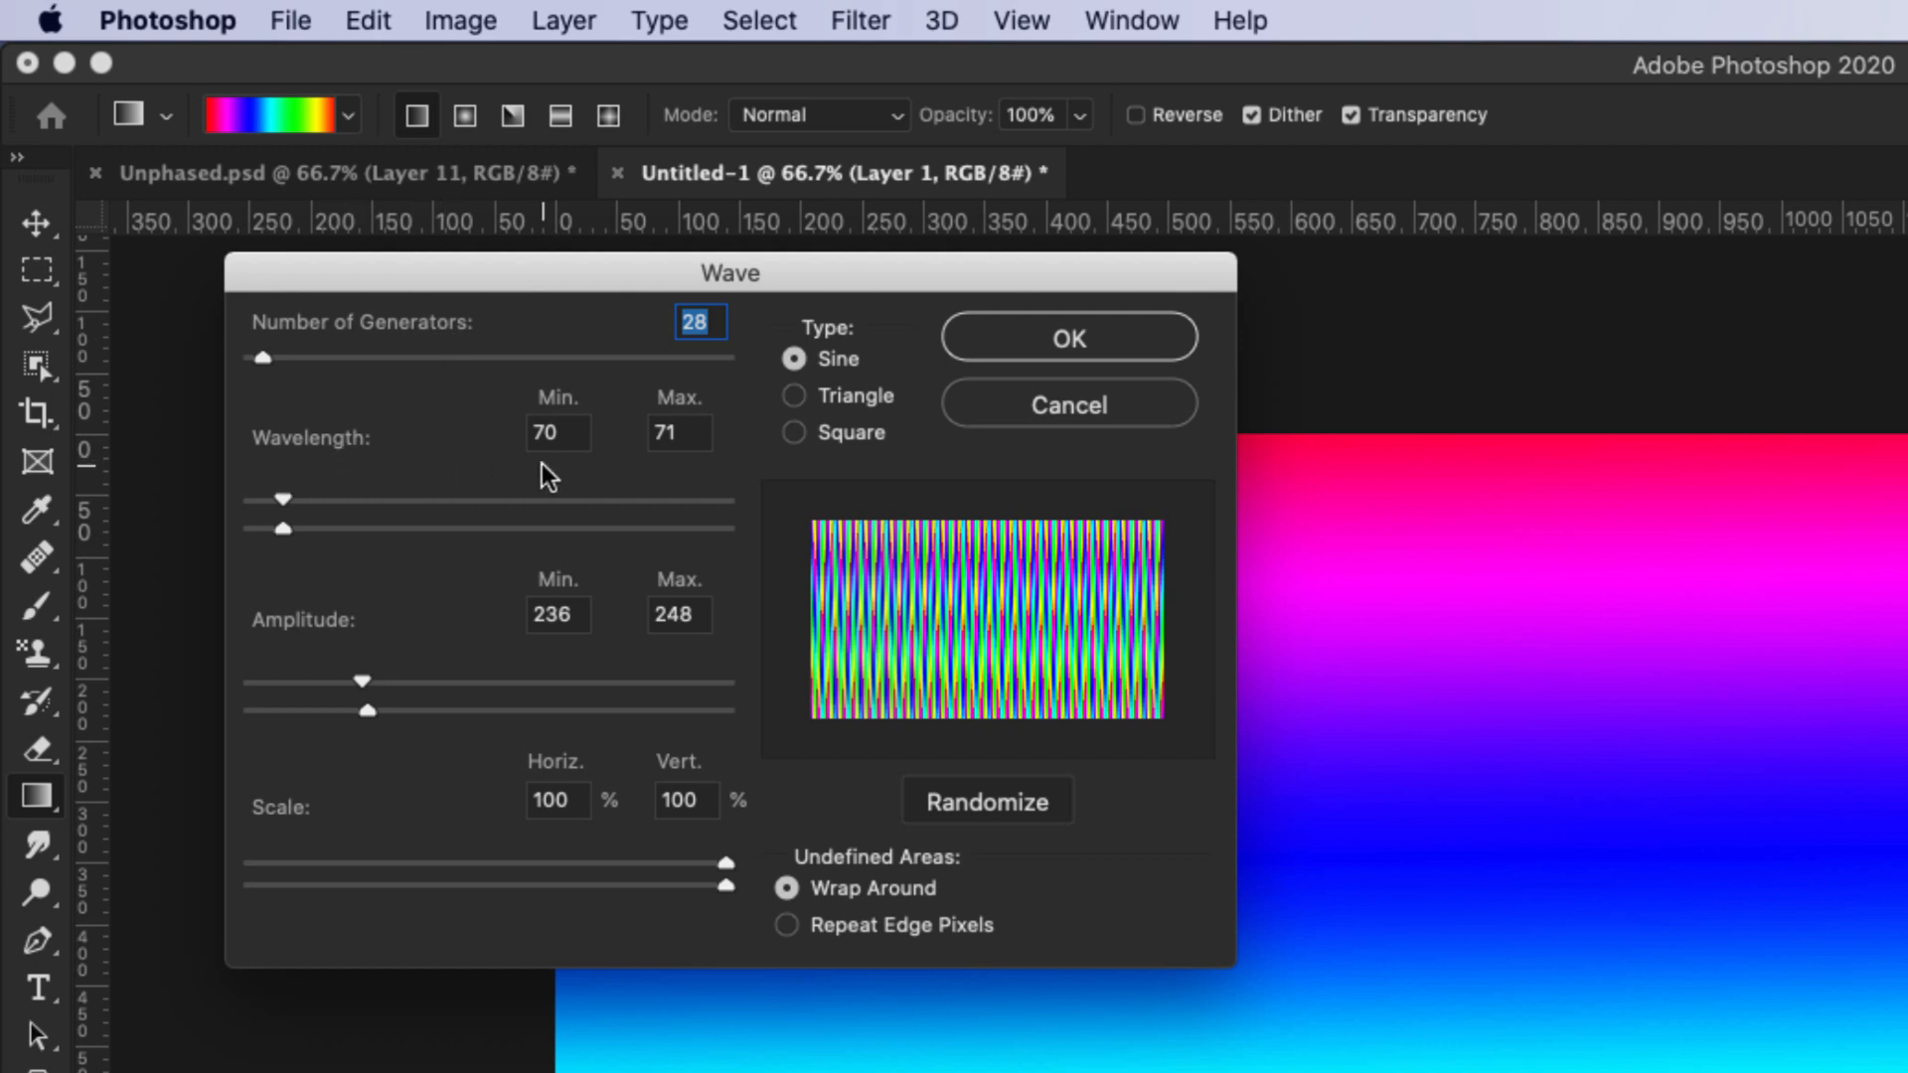
pyautogui.moveTo(657, 475)
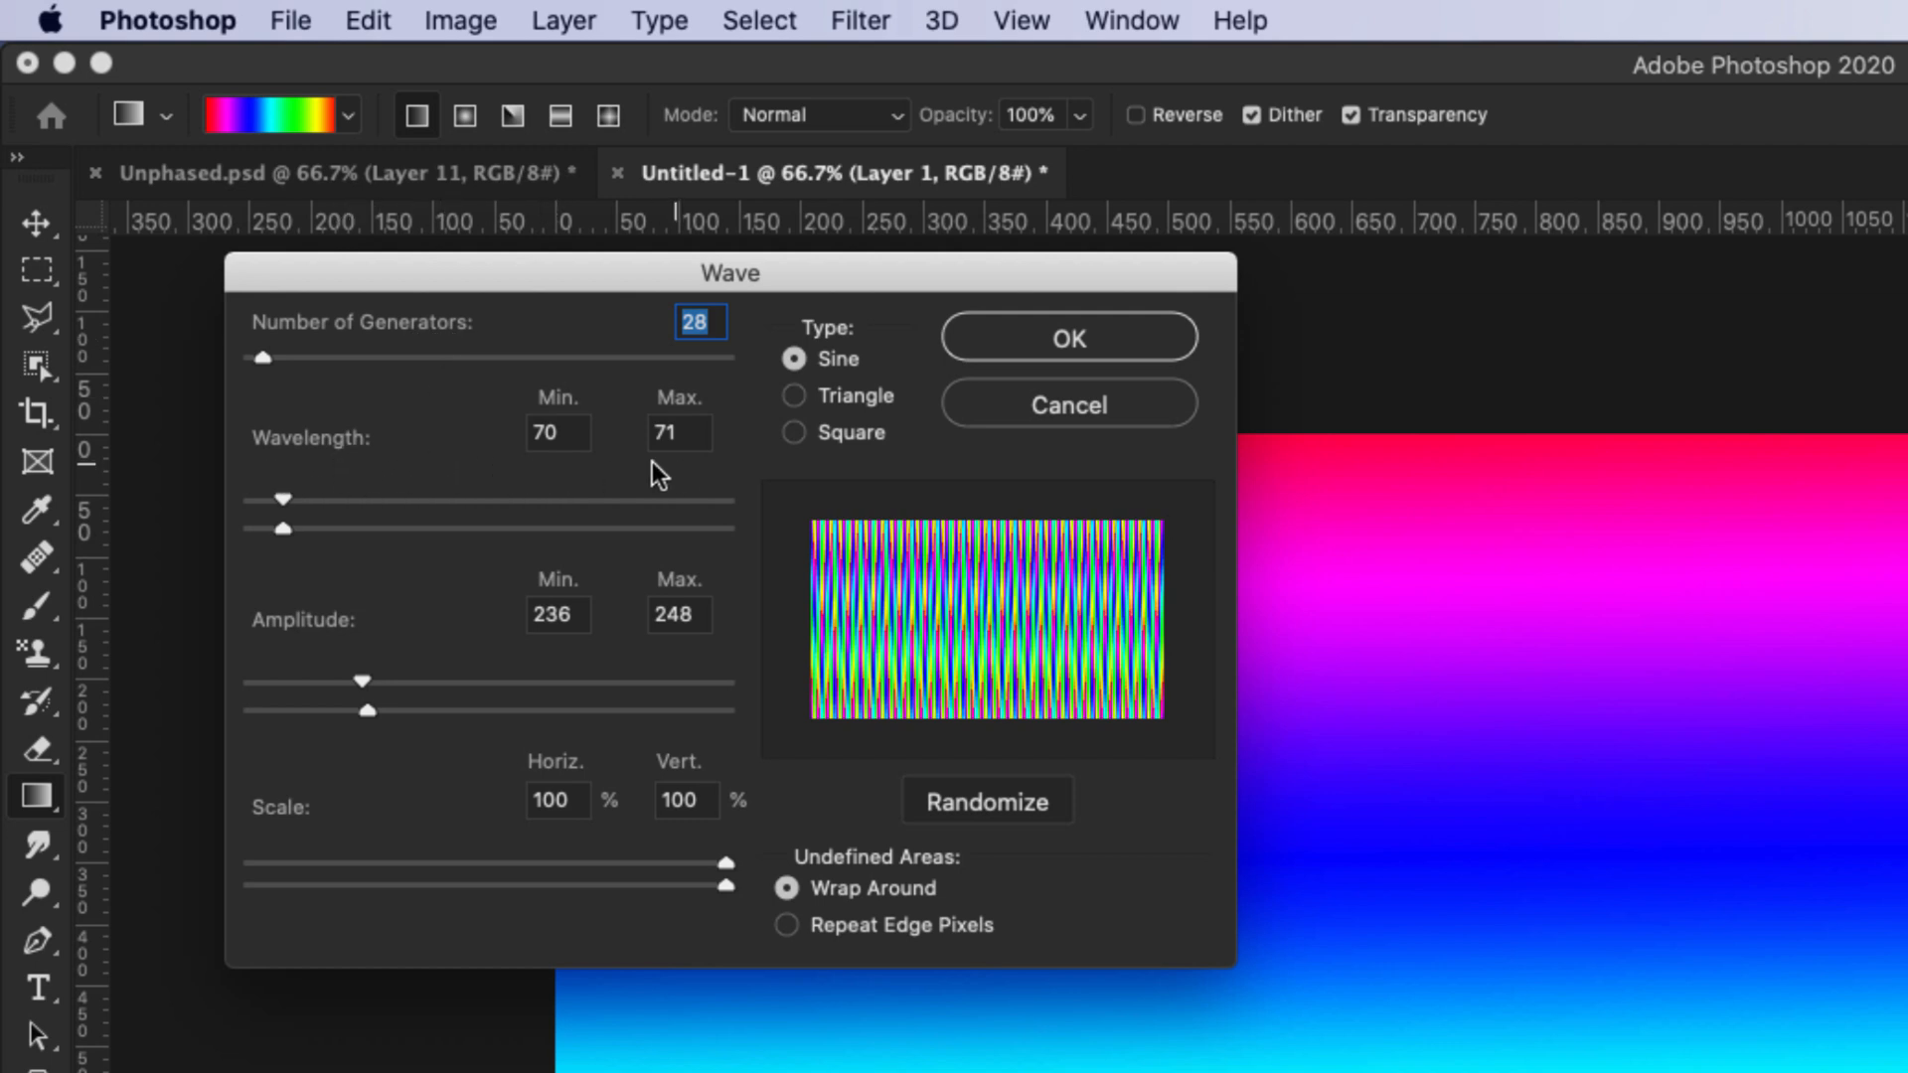
pyautogui.moveTo(553, 643)
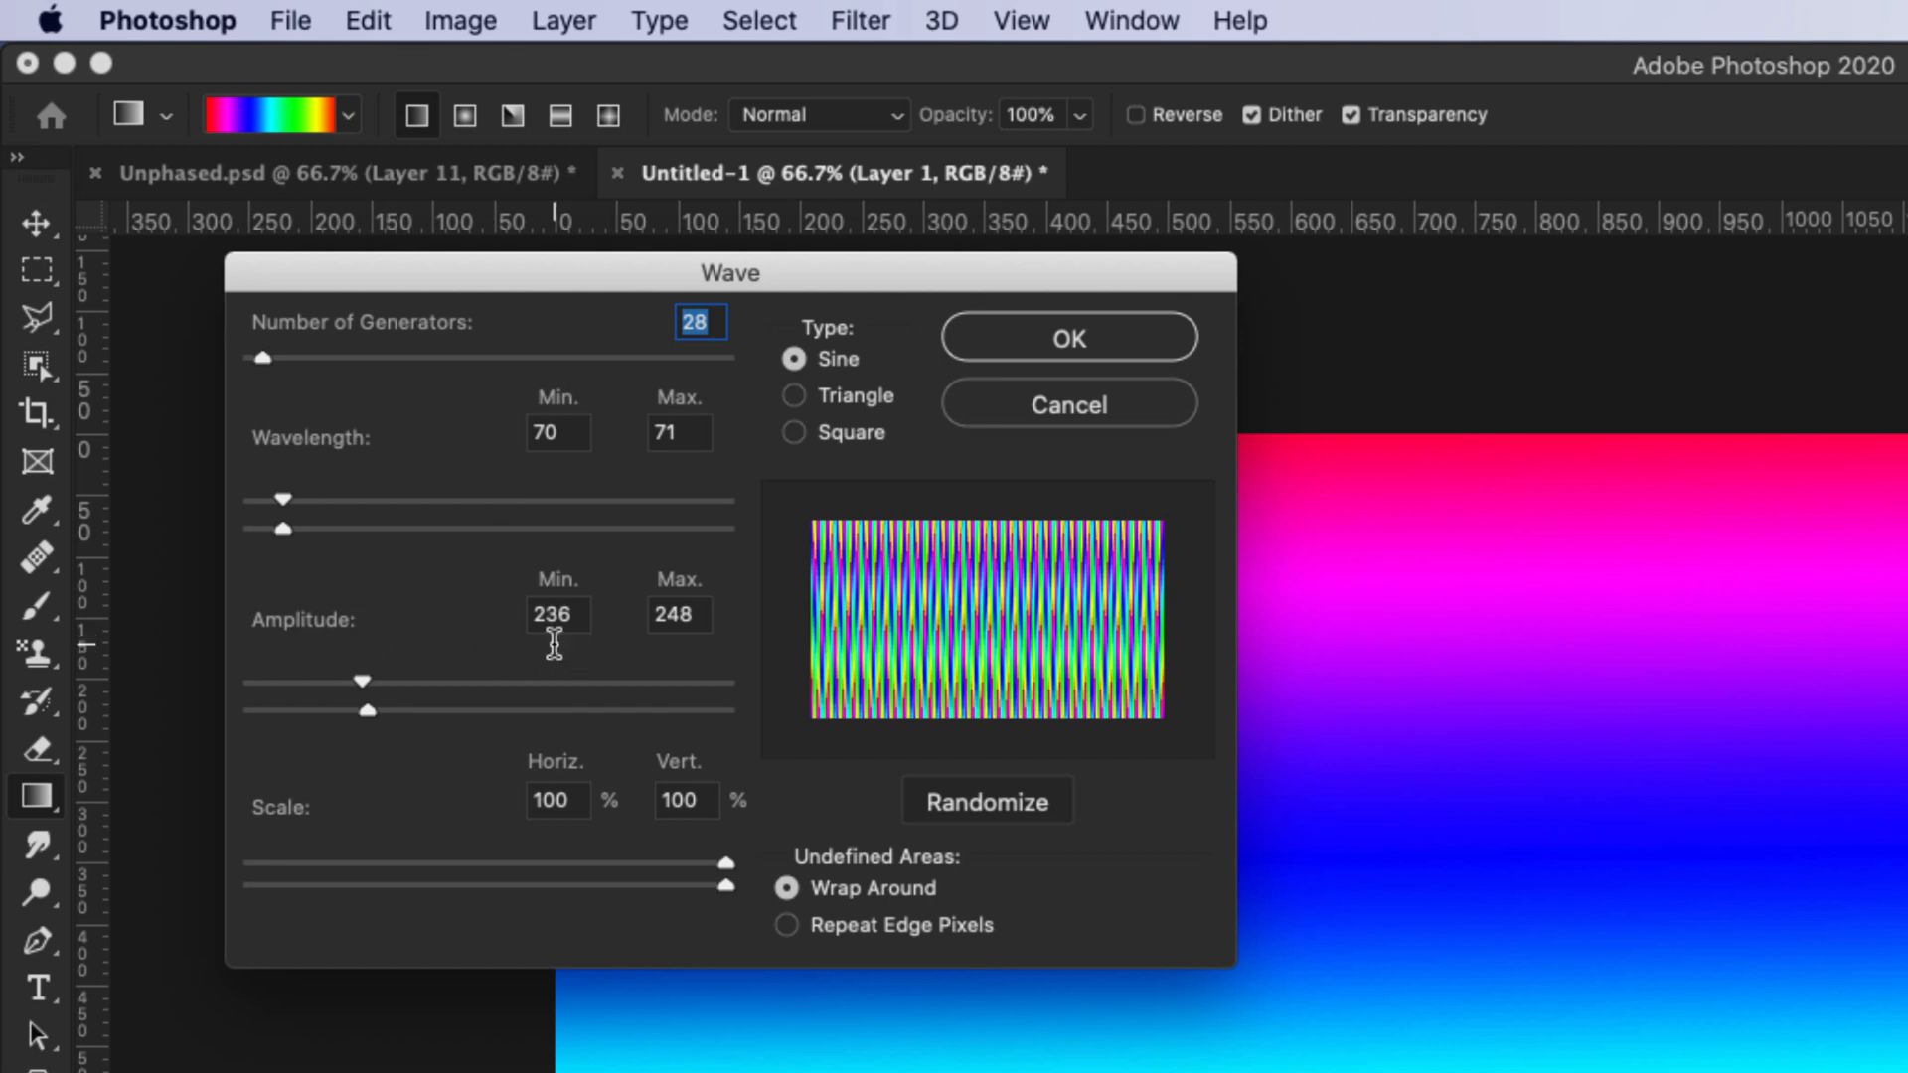
pyautogui.moveTo(574, 593)
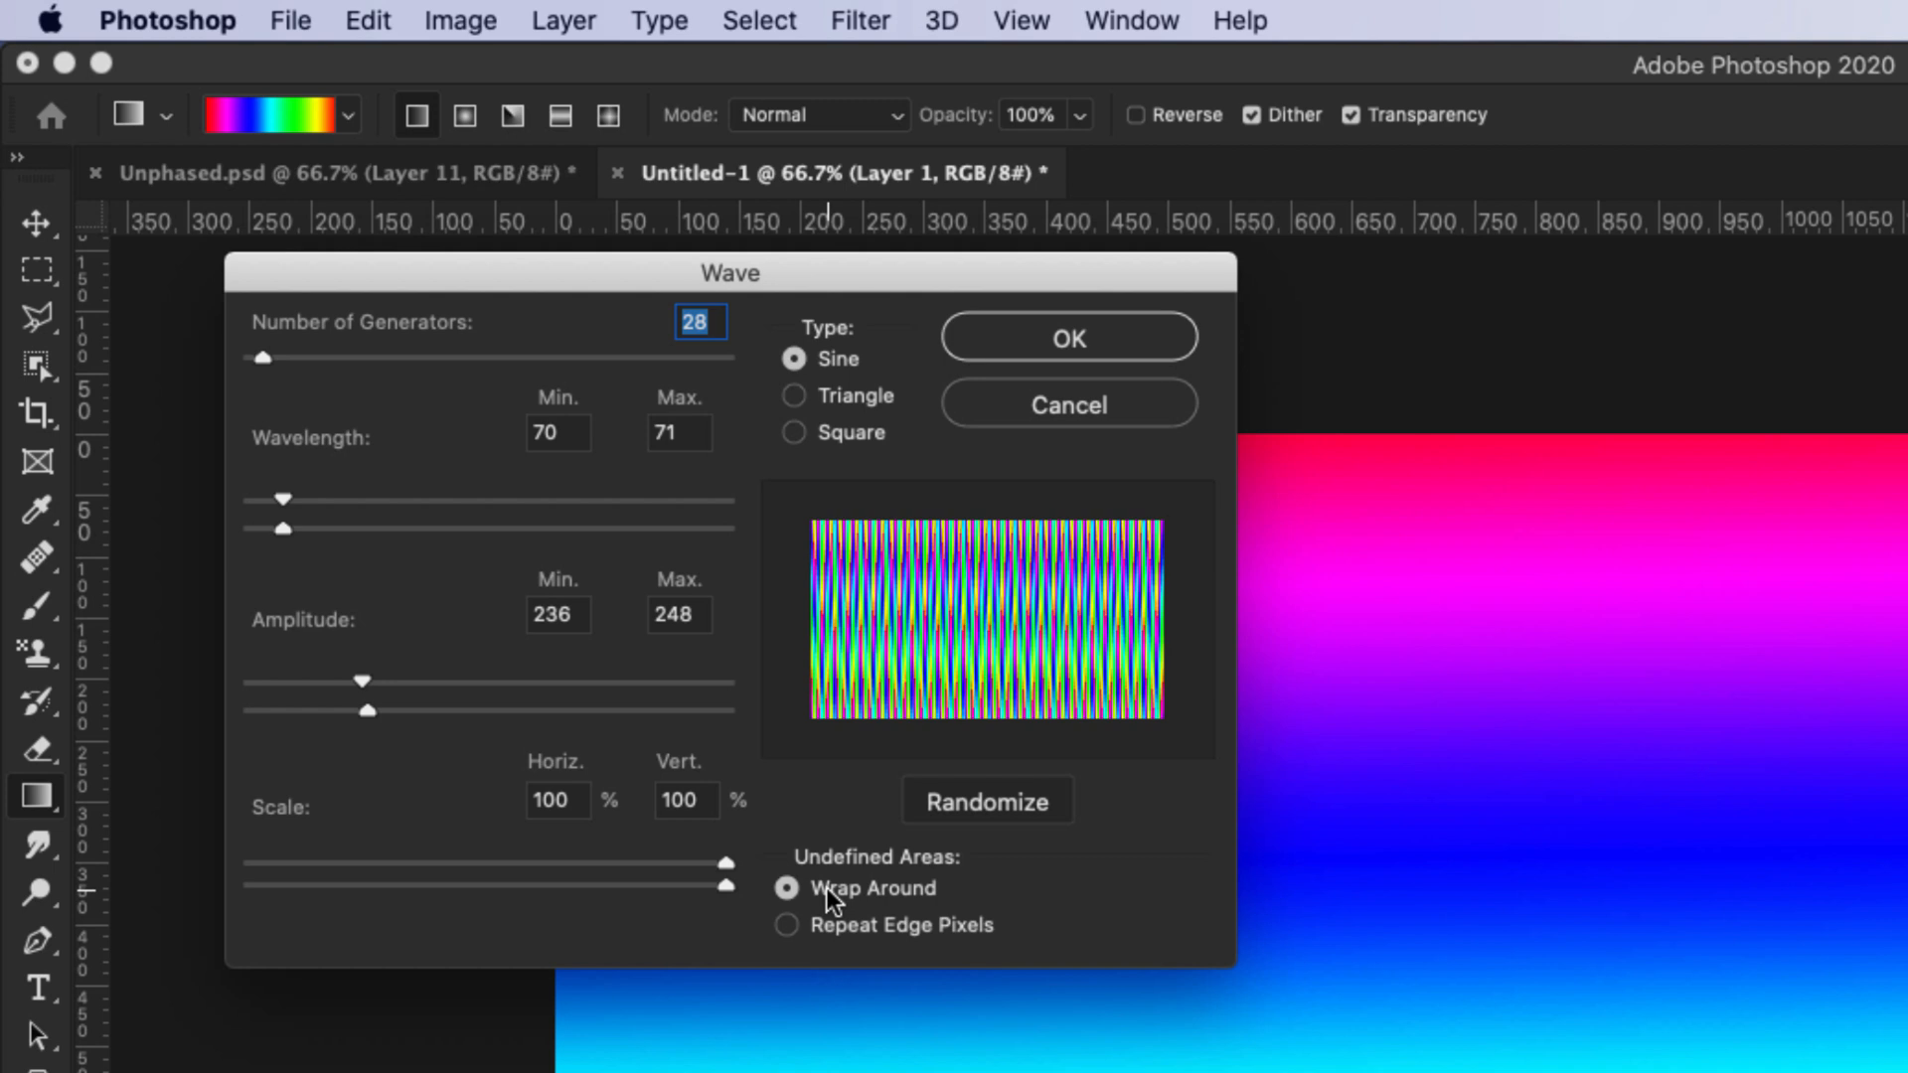
pyautogui.moveTo(803, 373)
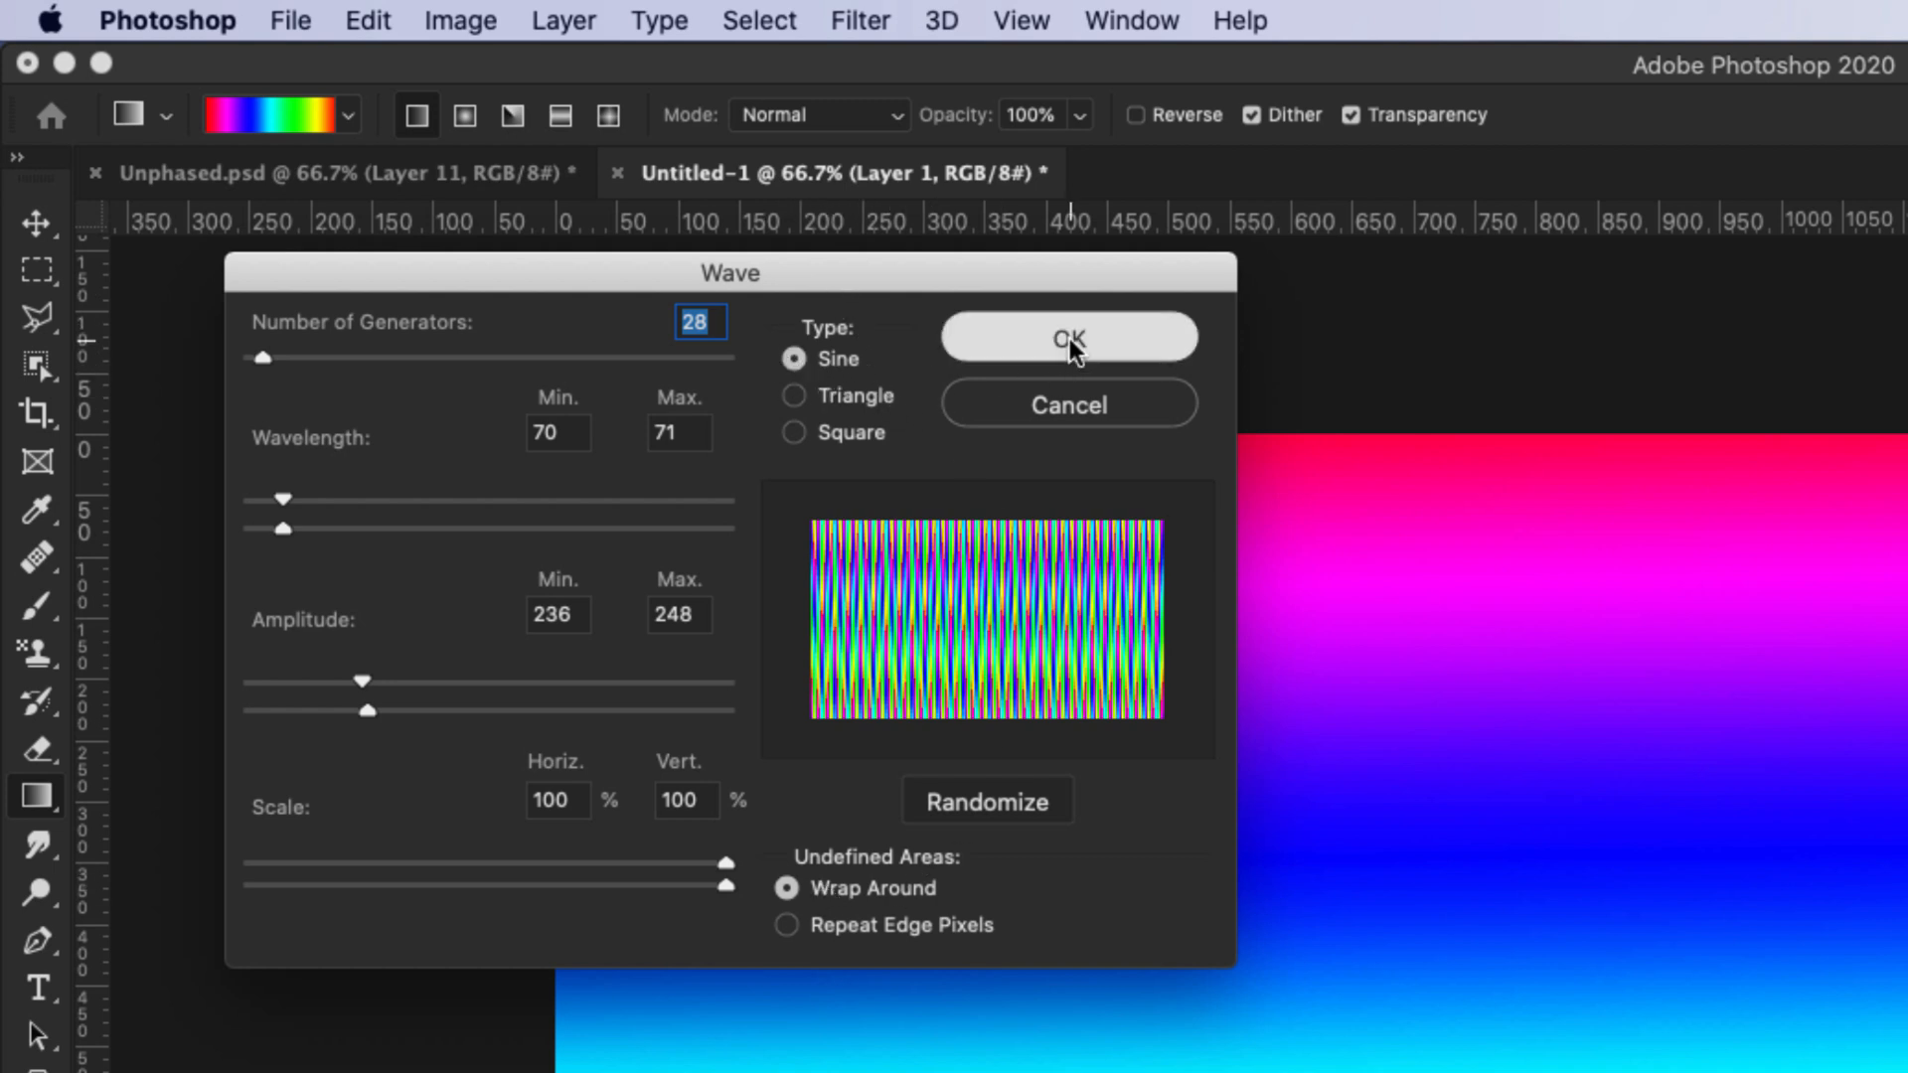
# Step: Apply the Wave filter with 28 generators as a smart filter
pyautogui.click(1068, 336)
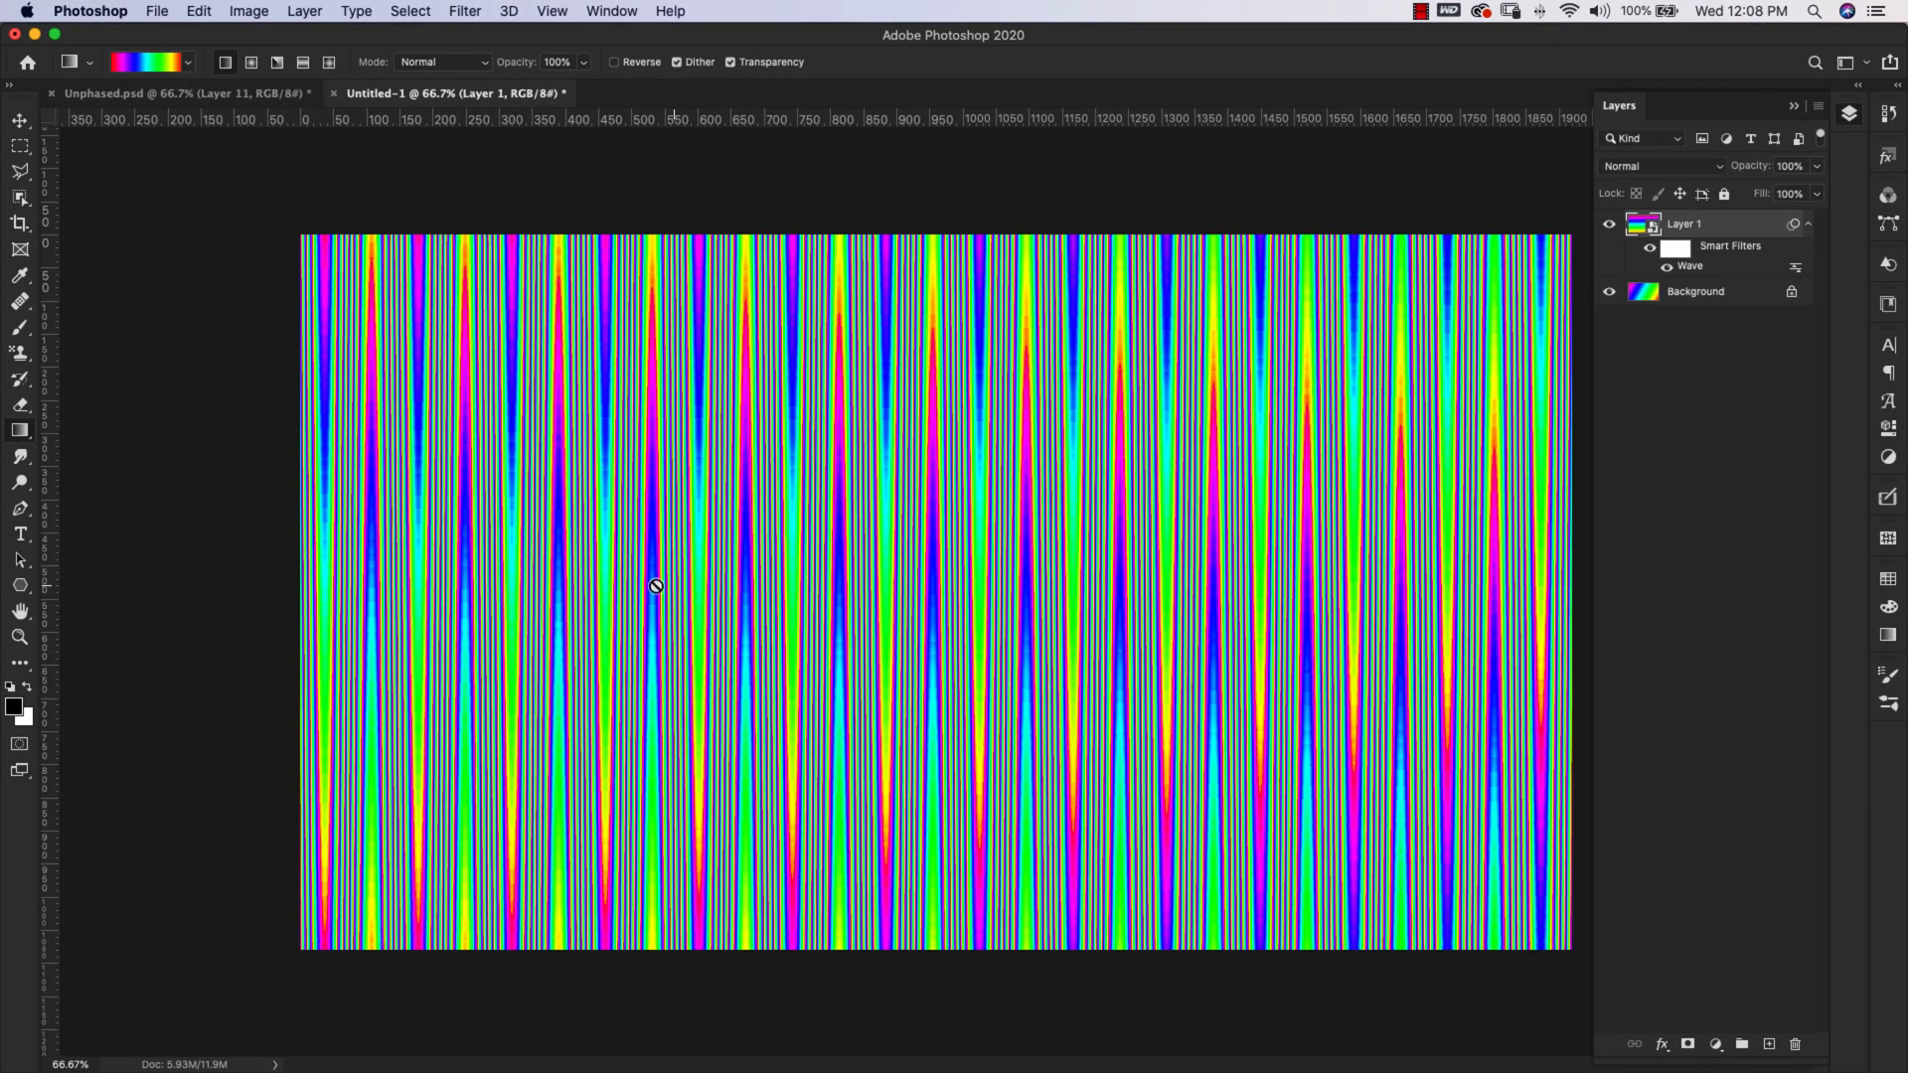
pyautogui.moveTo(757, 256)
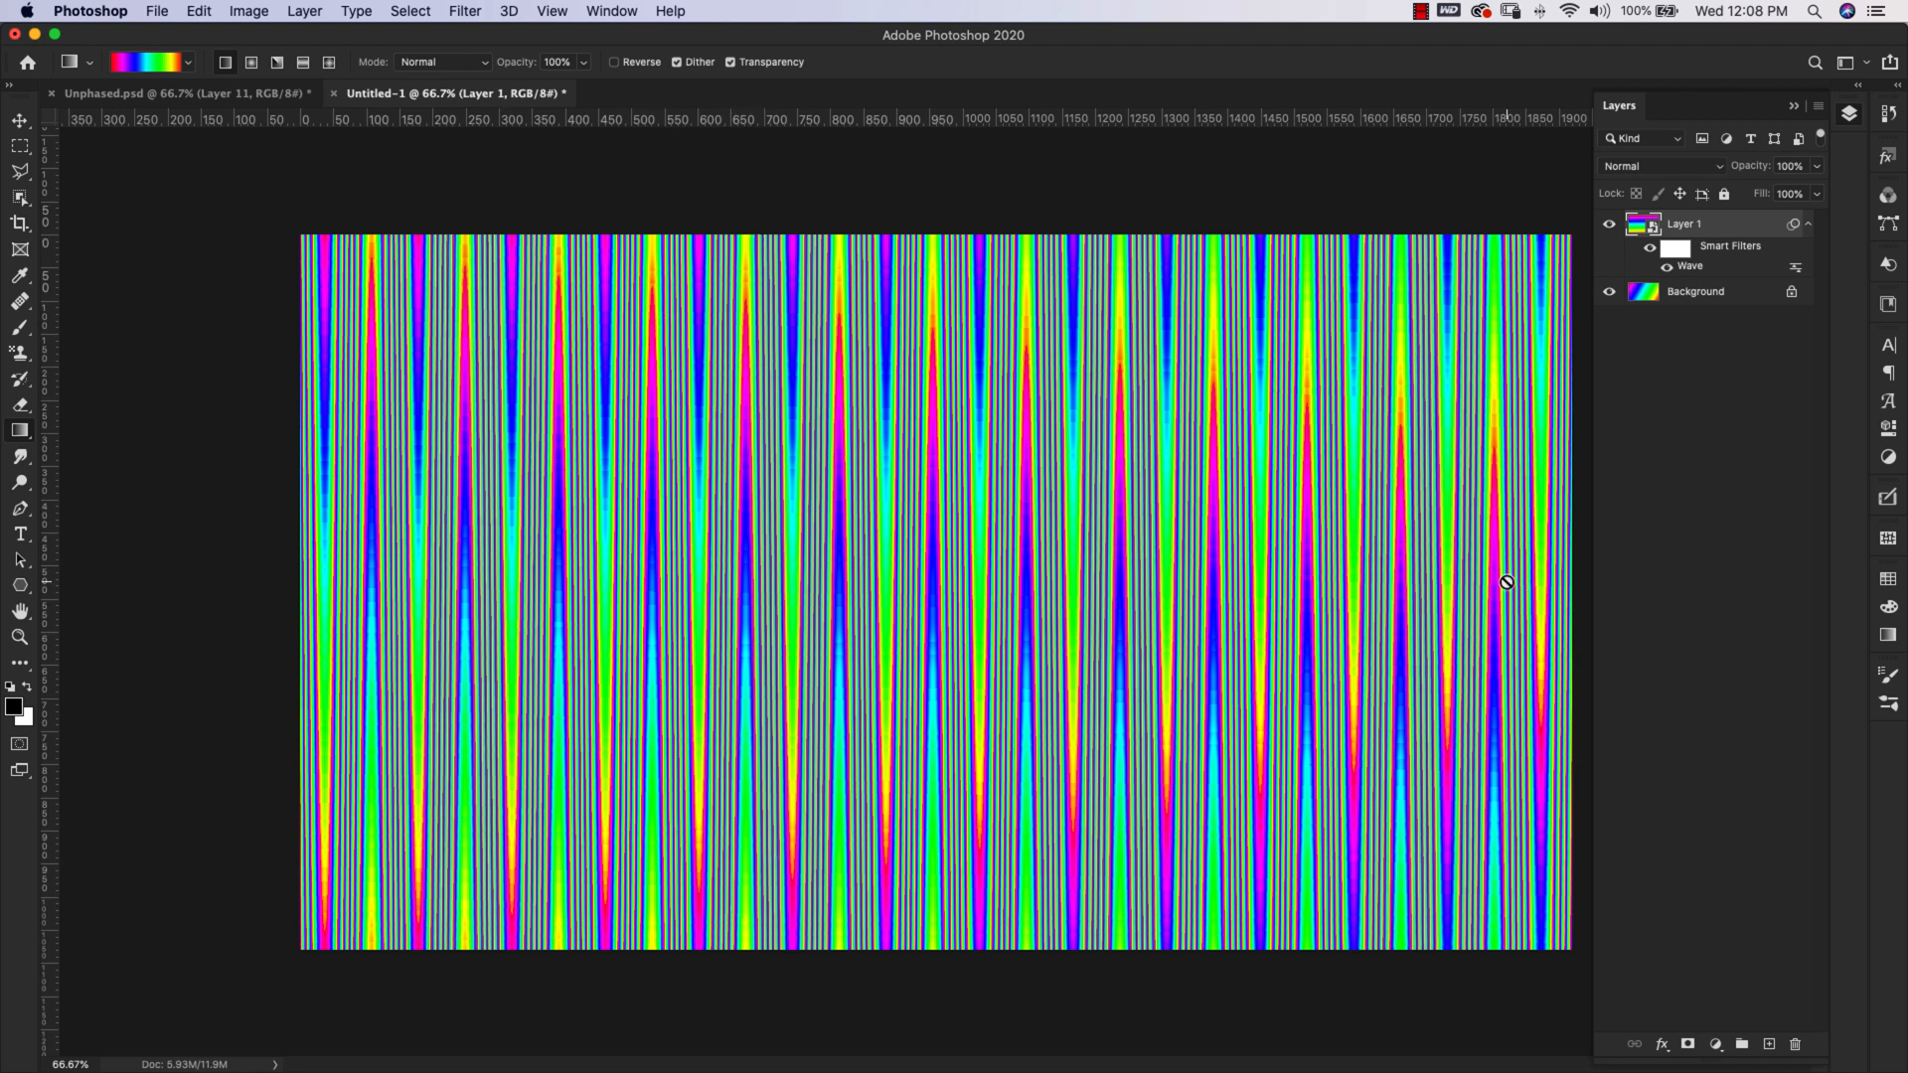
pyautogui.moveTo(1749, 379)
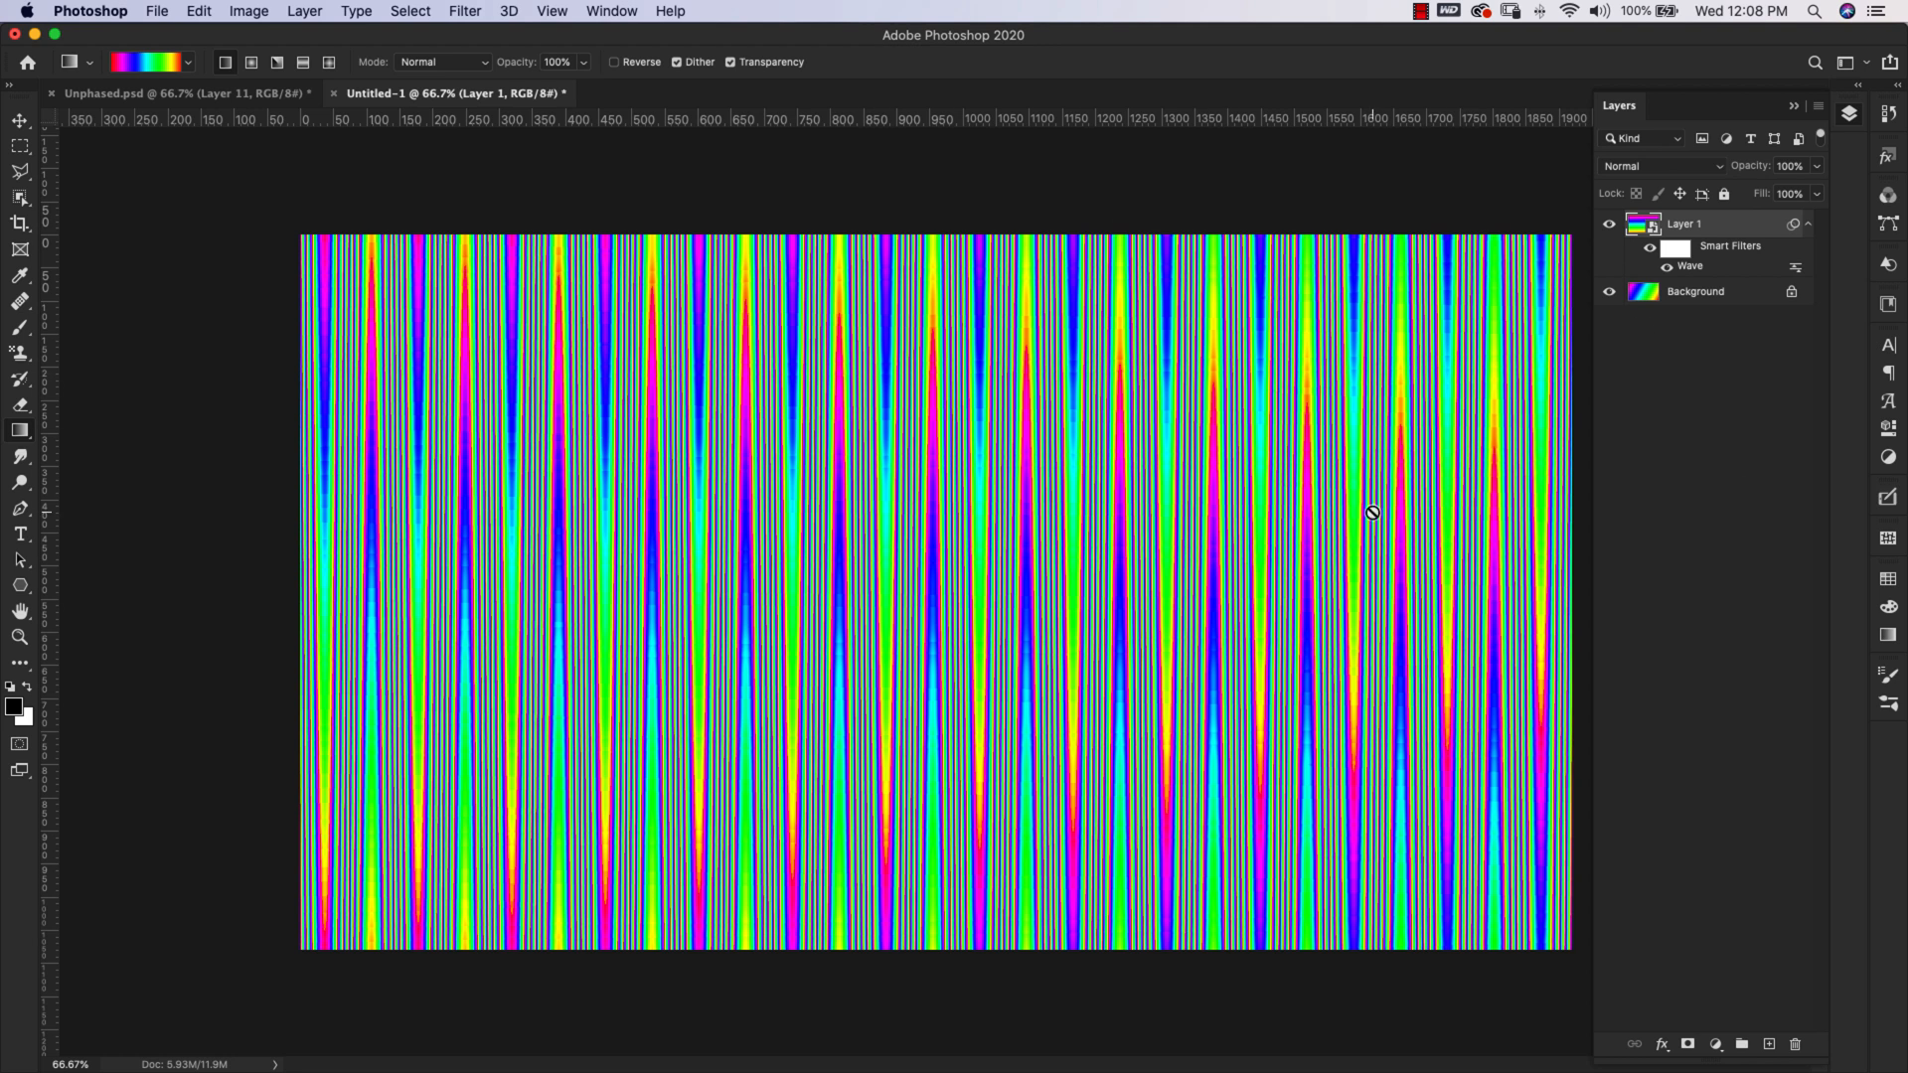
pyautogui.moveTo(1202, 623)
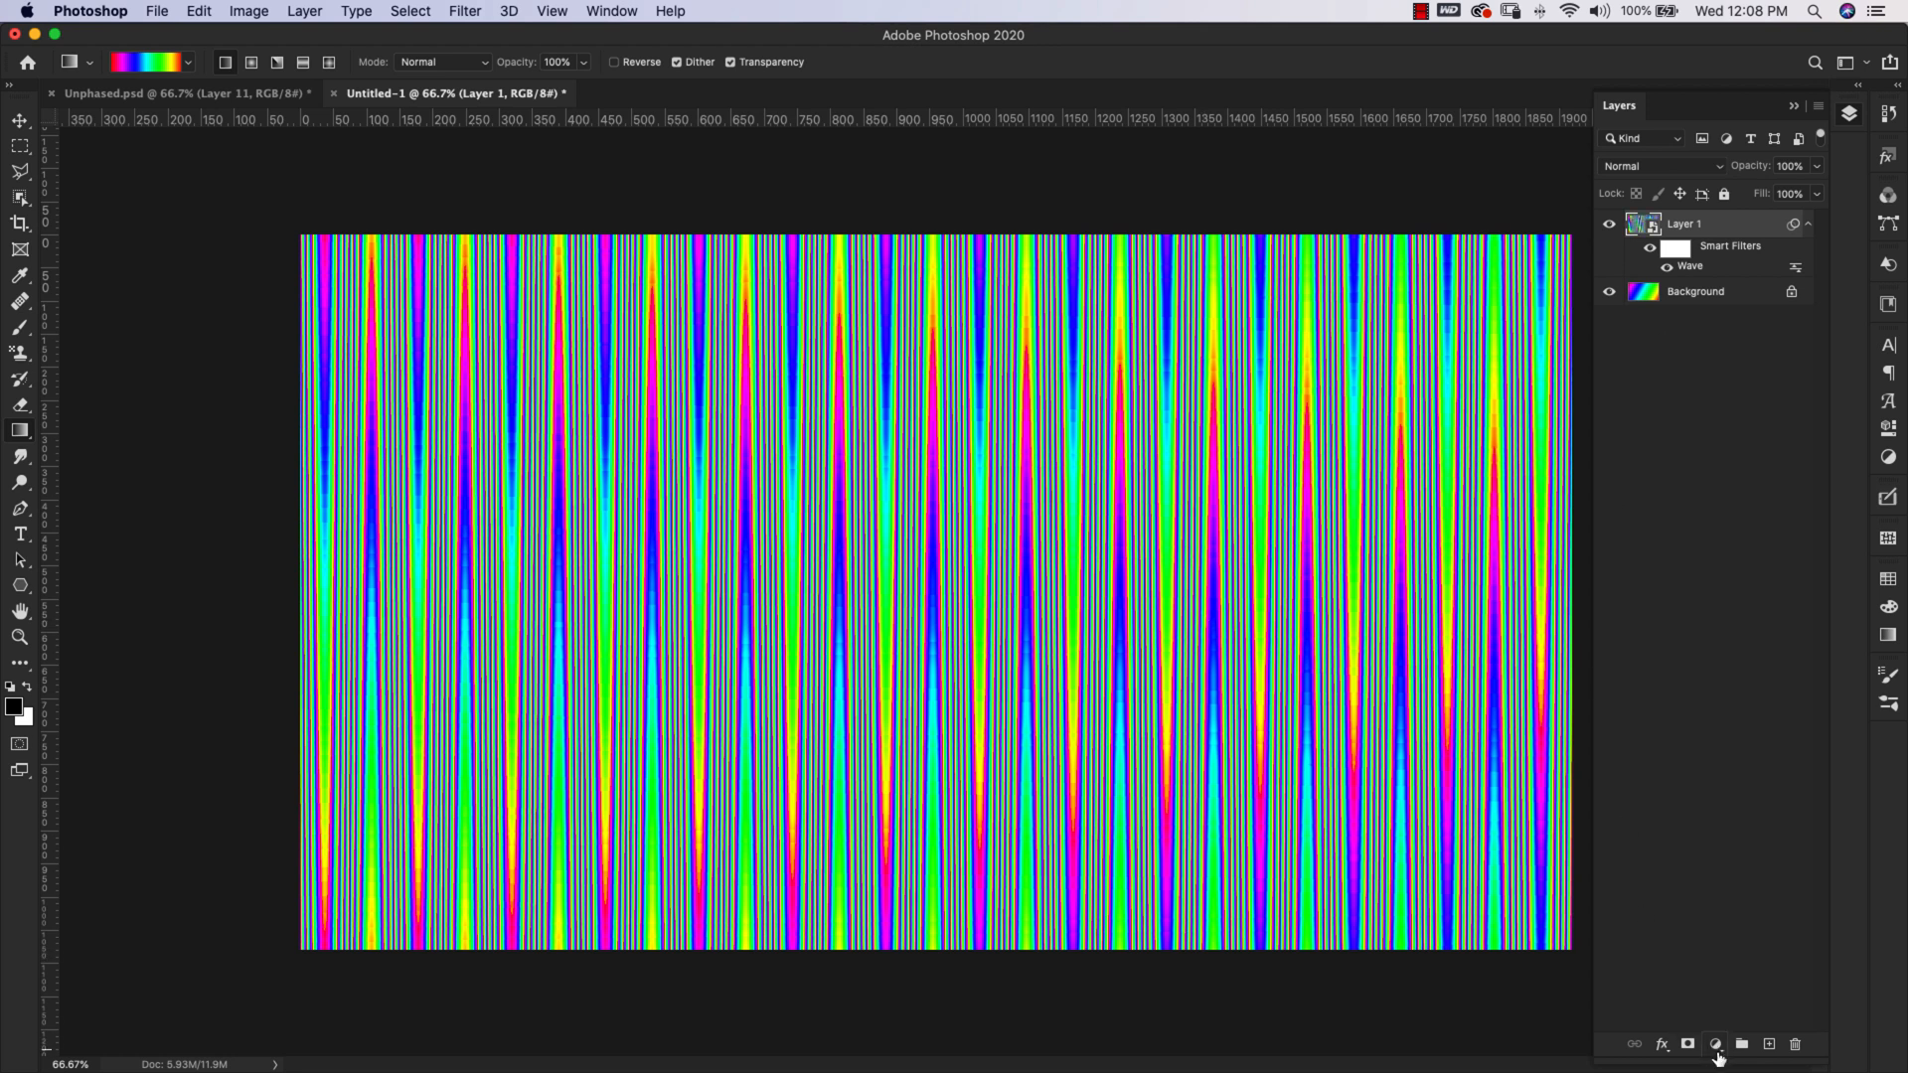
pyautogui.moveTo(1717, 1044)
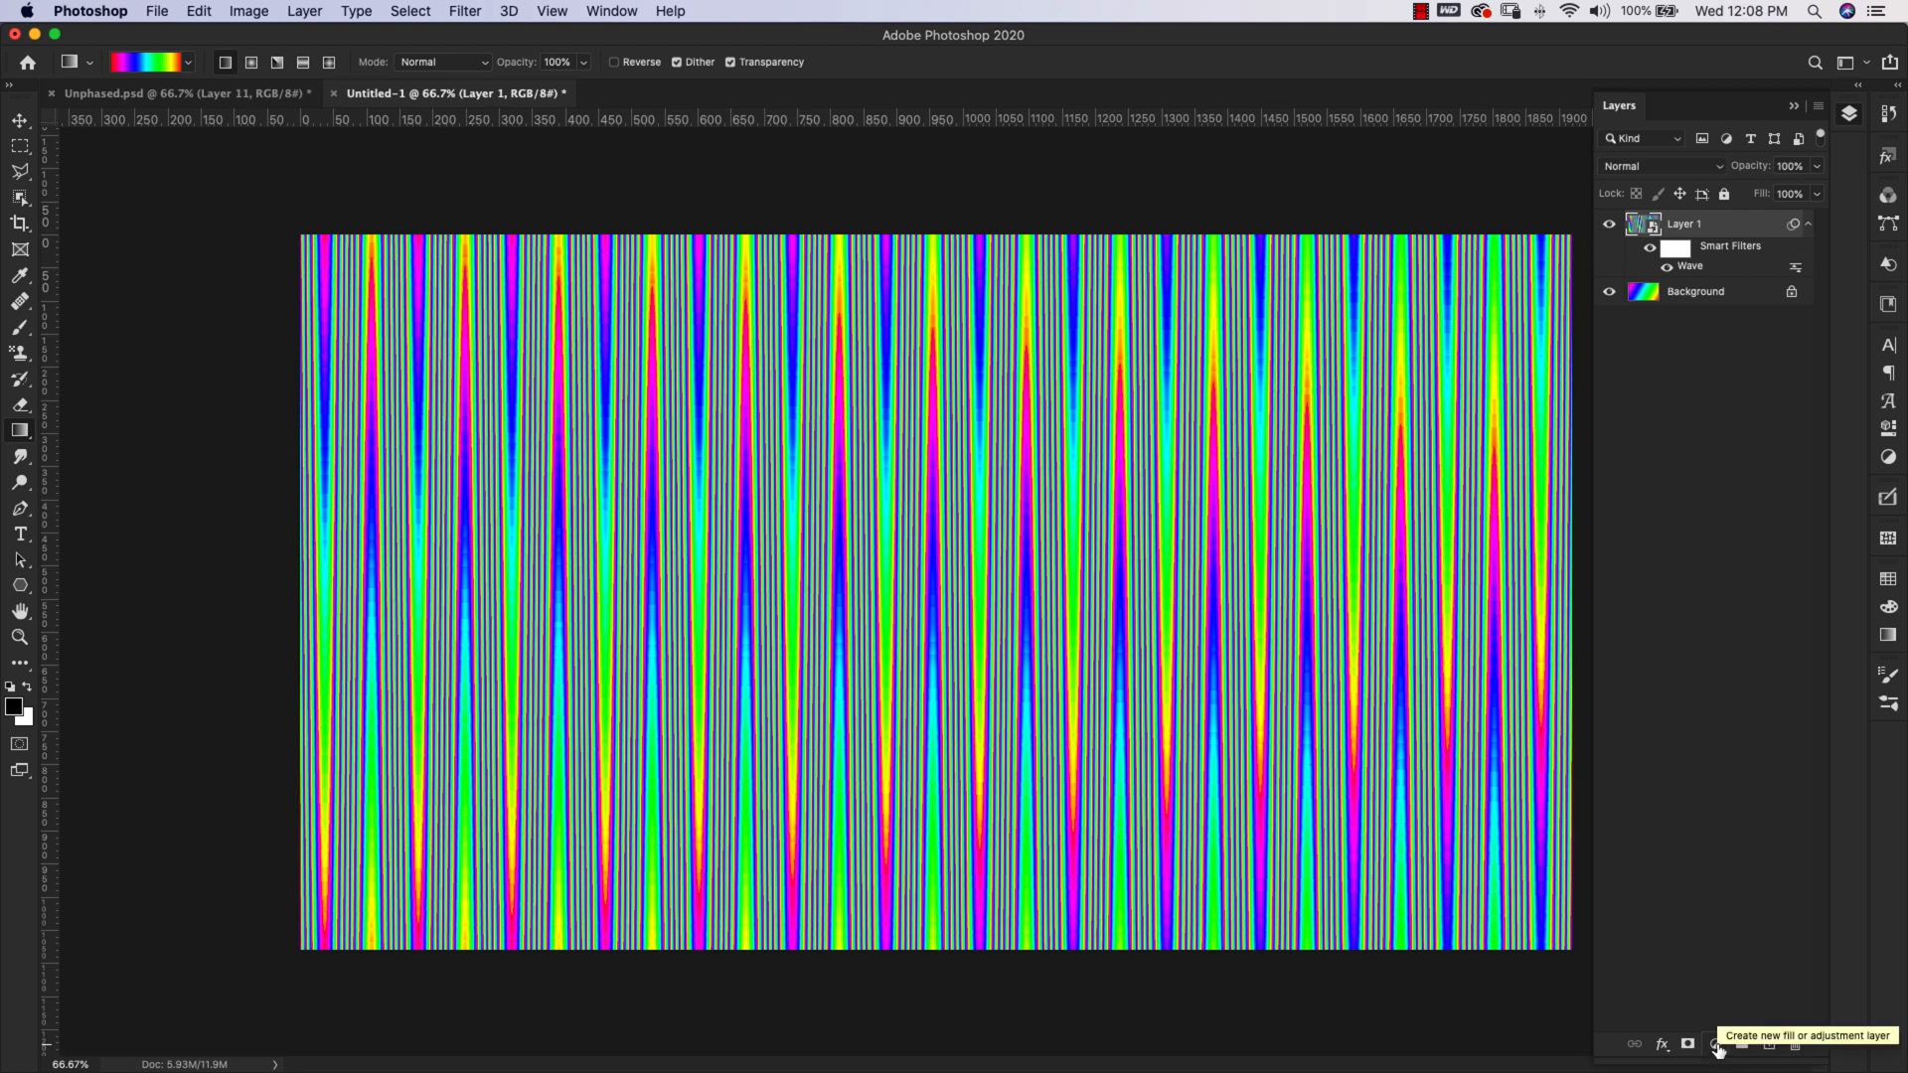
# Step: Add a white Solid Color fill layer and lower its opacity to 50%
pyautogui.click(1716, 1044)
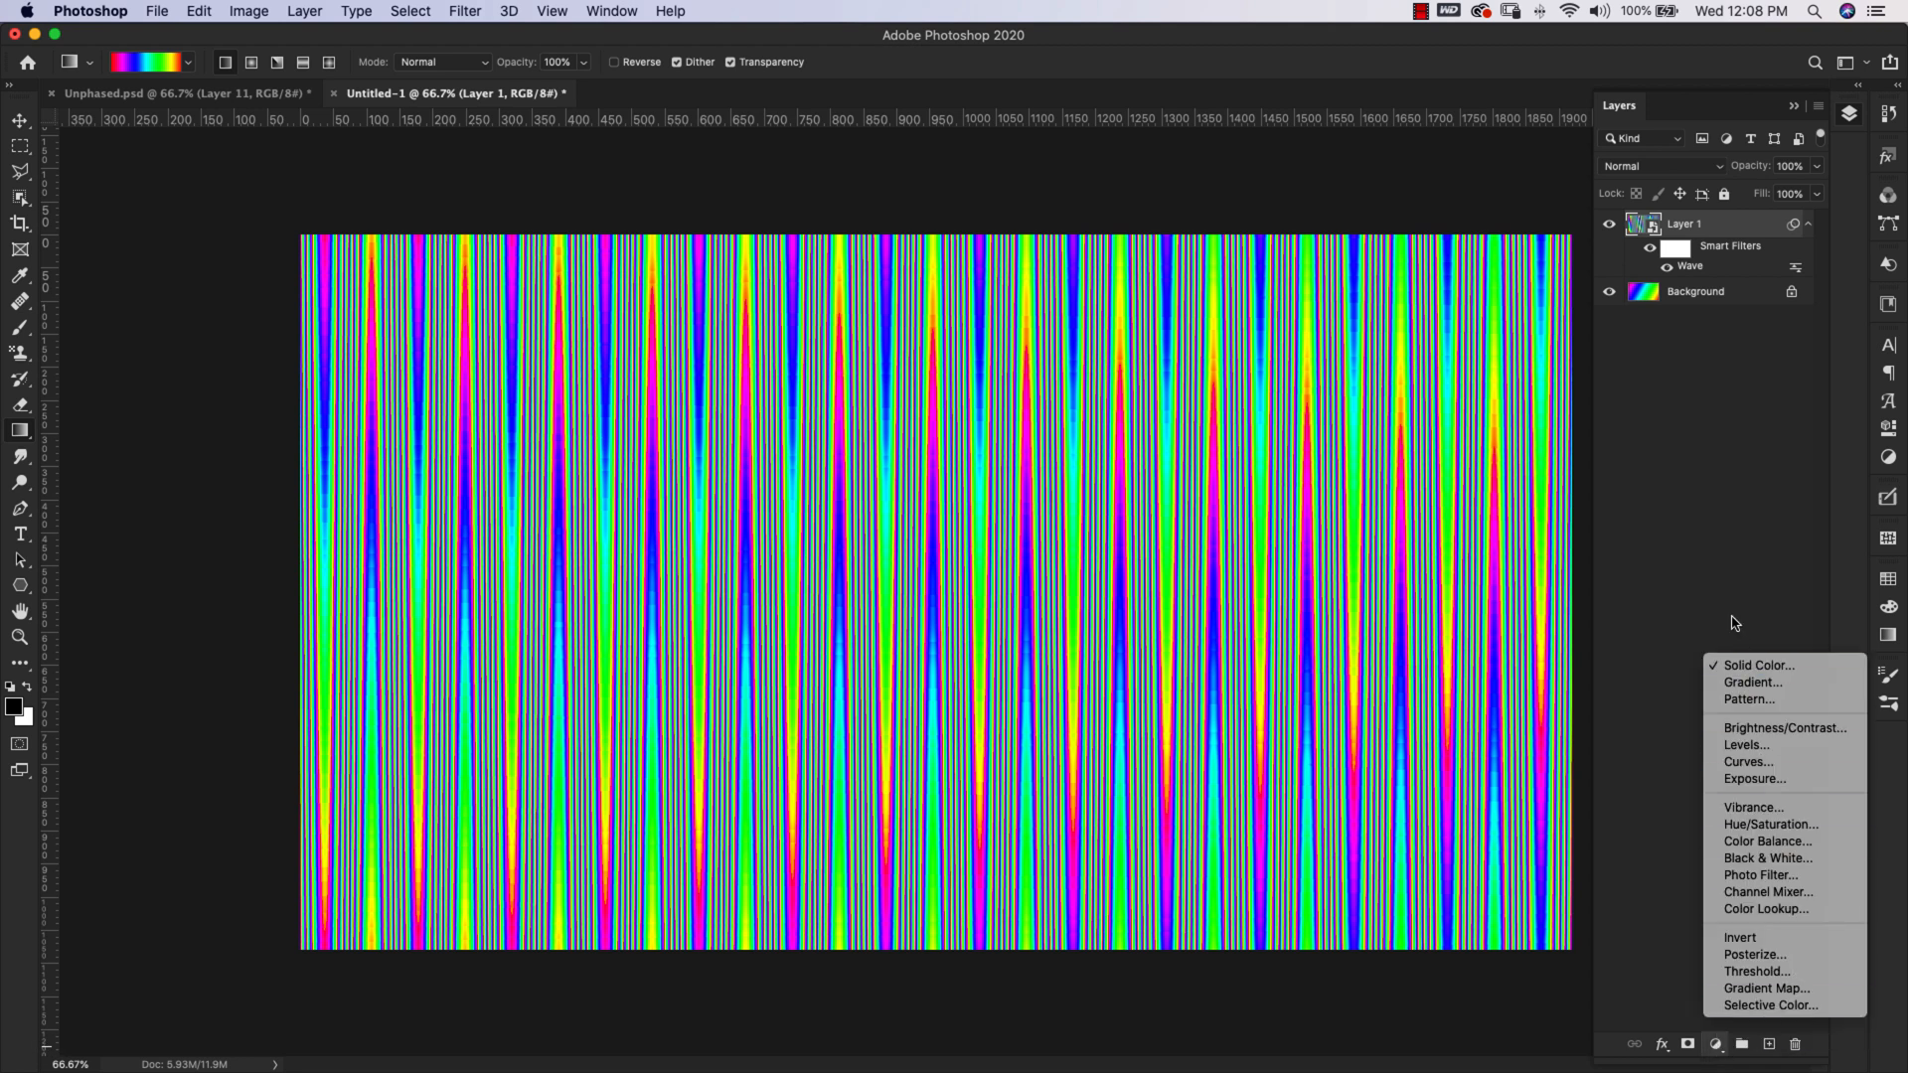
pyautogui.click(1755, 664)
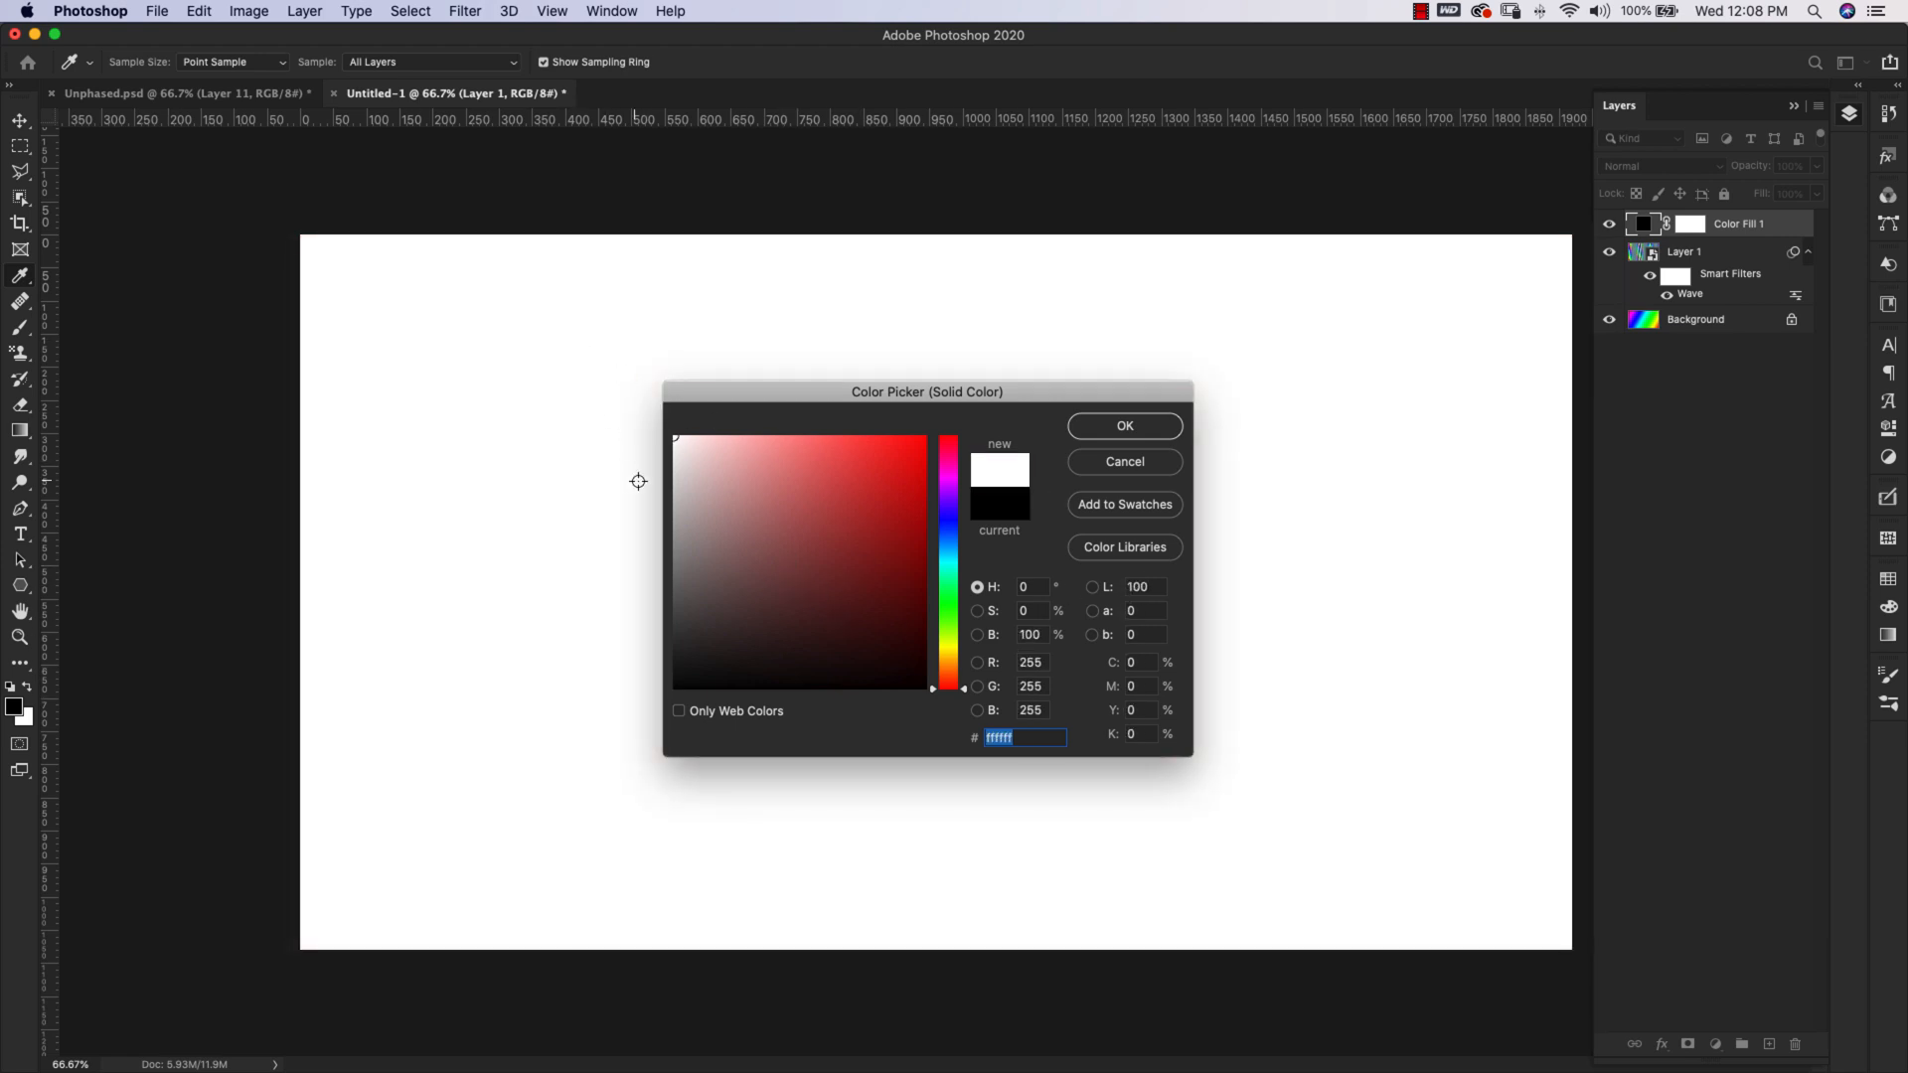
pyautogui.moveTo(1086, 581)
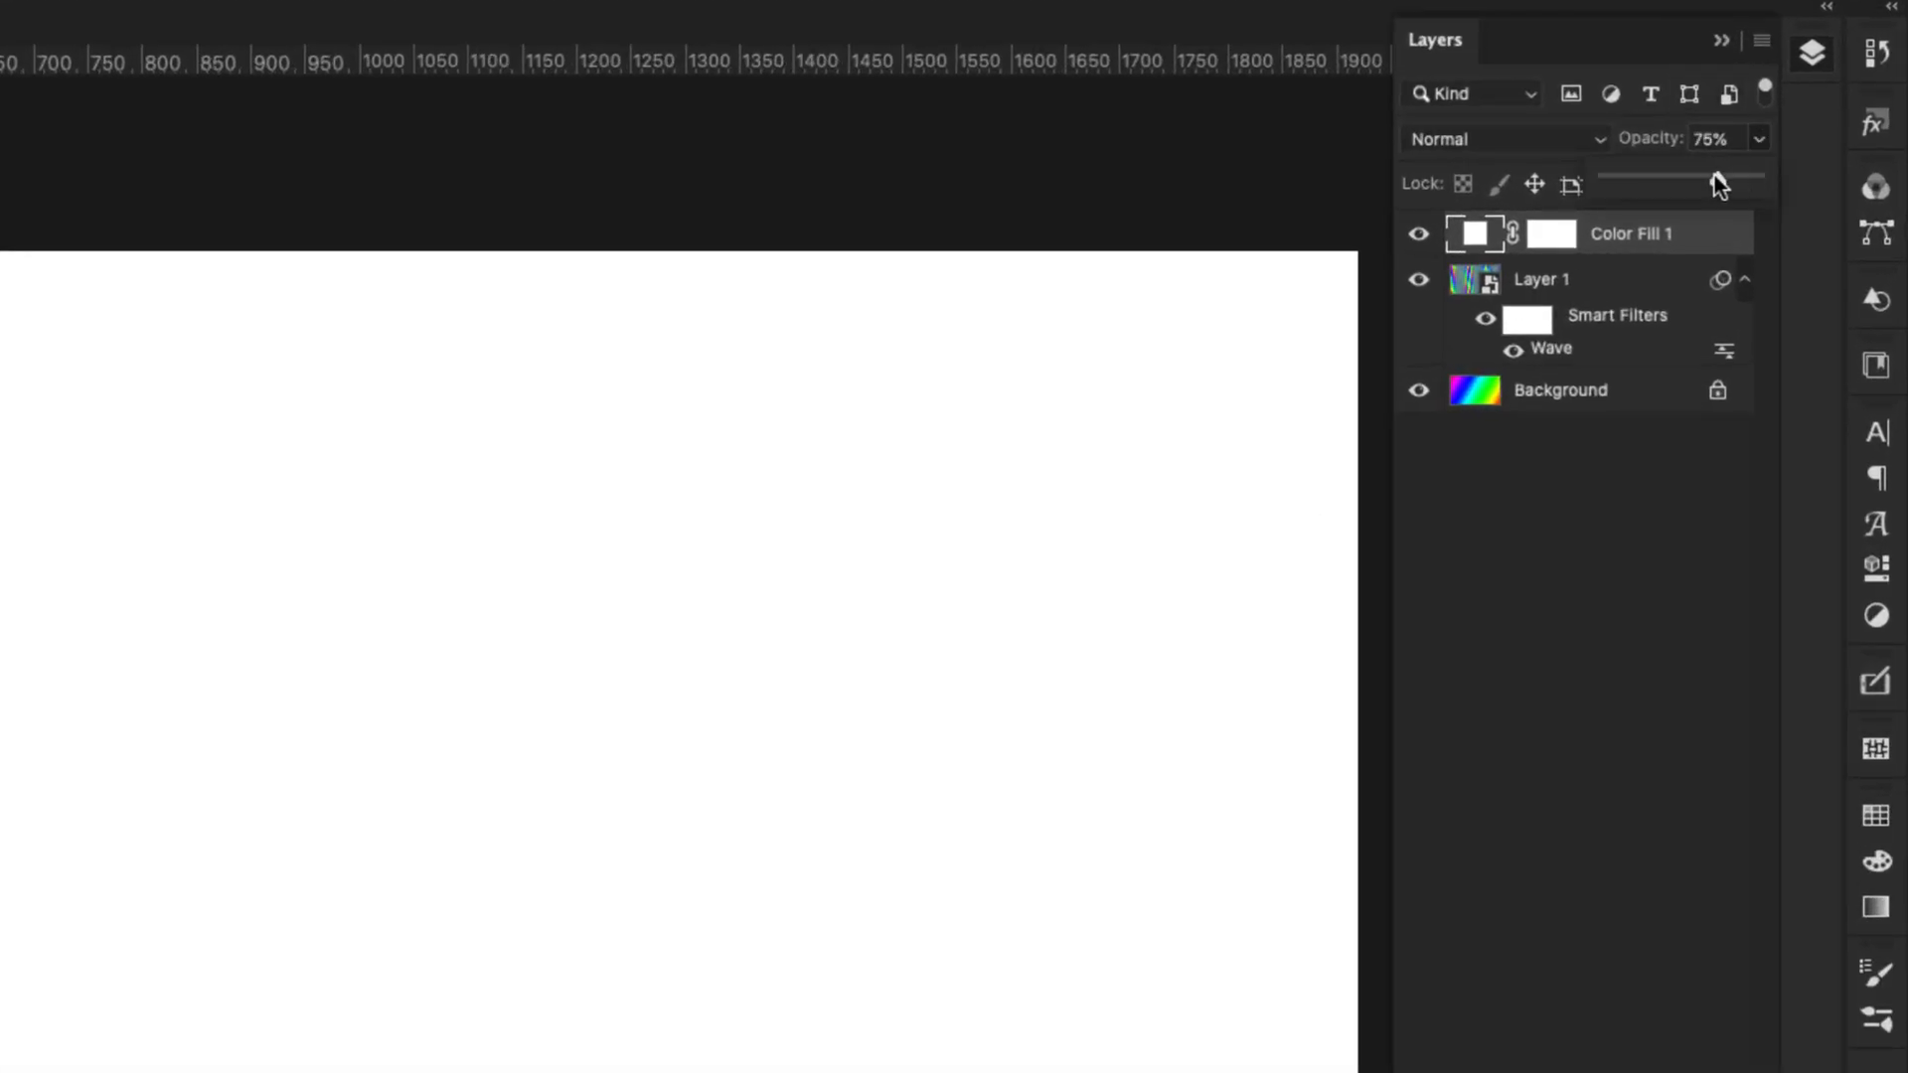
pyautogui.moveTo(1721, 180); pyautogui.dragTo(1697, 180)
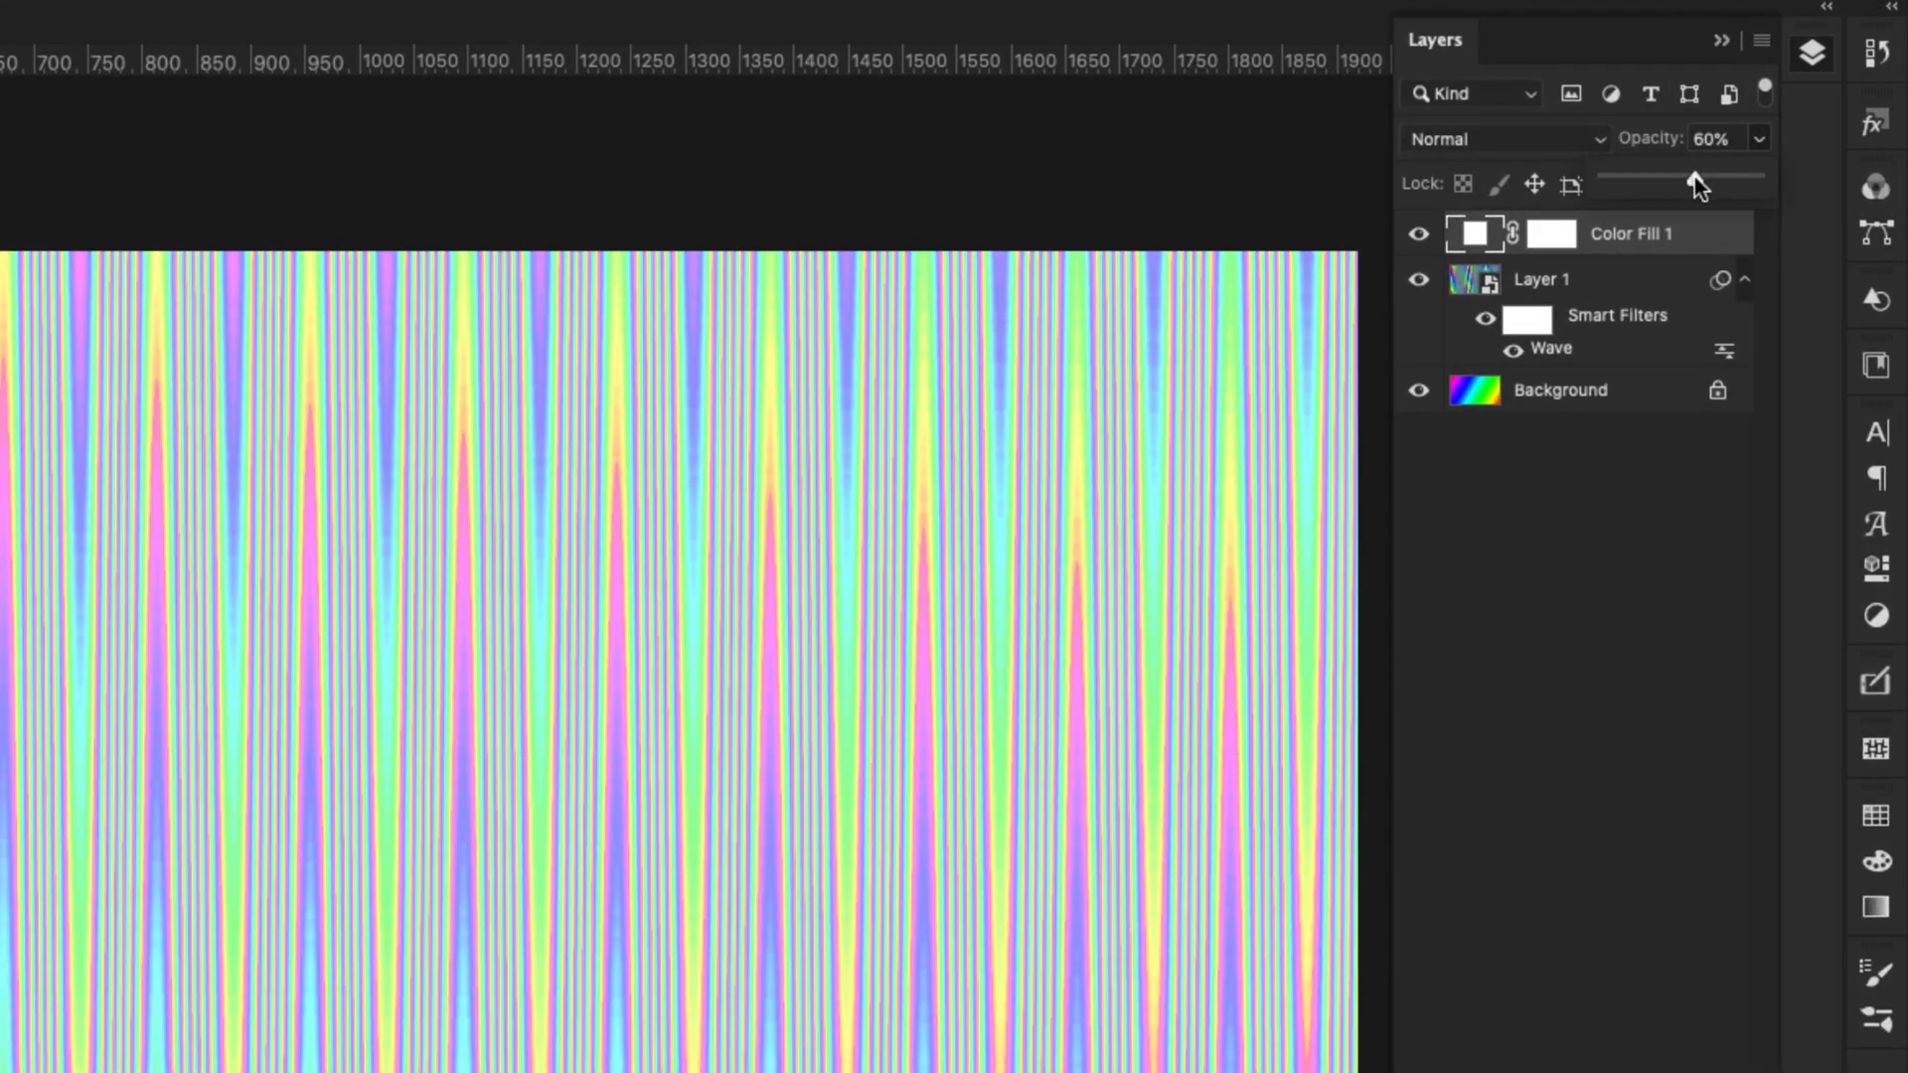
pyautogui.moveTo(1701, 183); pyautogui.dragTo(1683, 183)
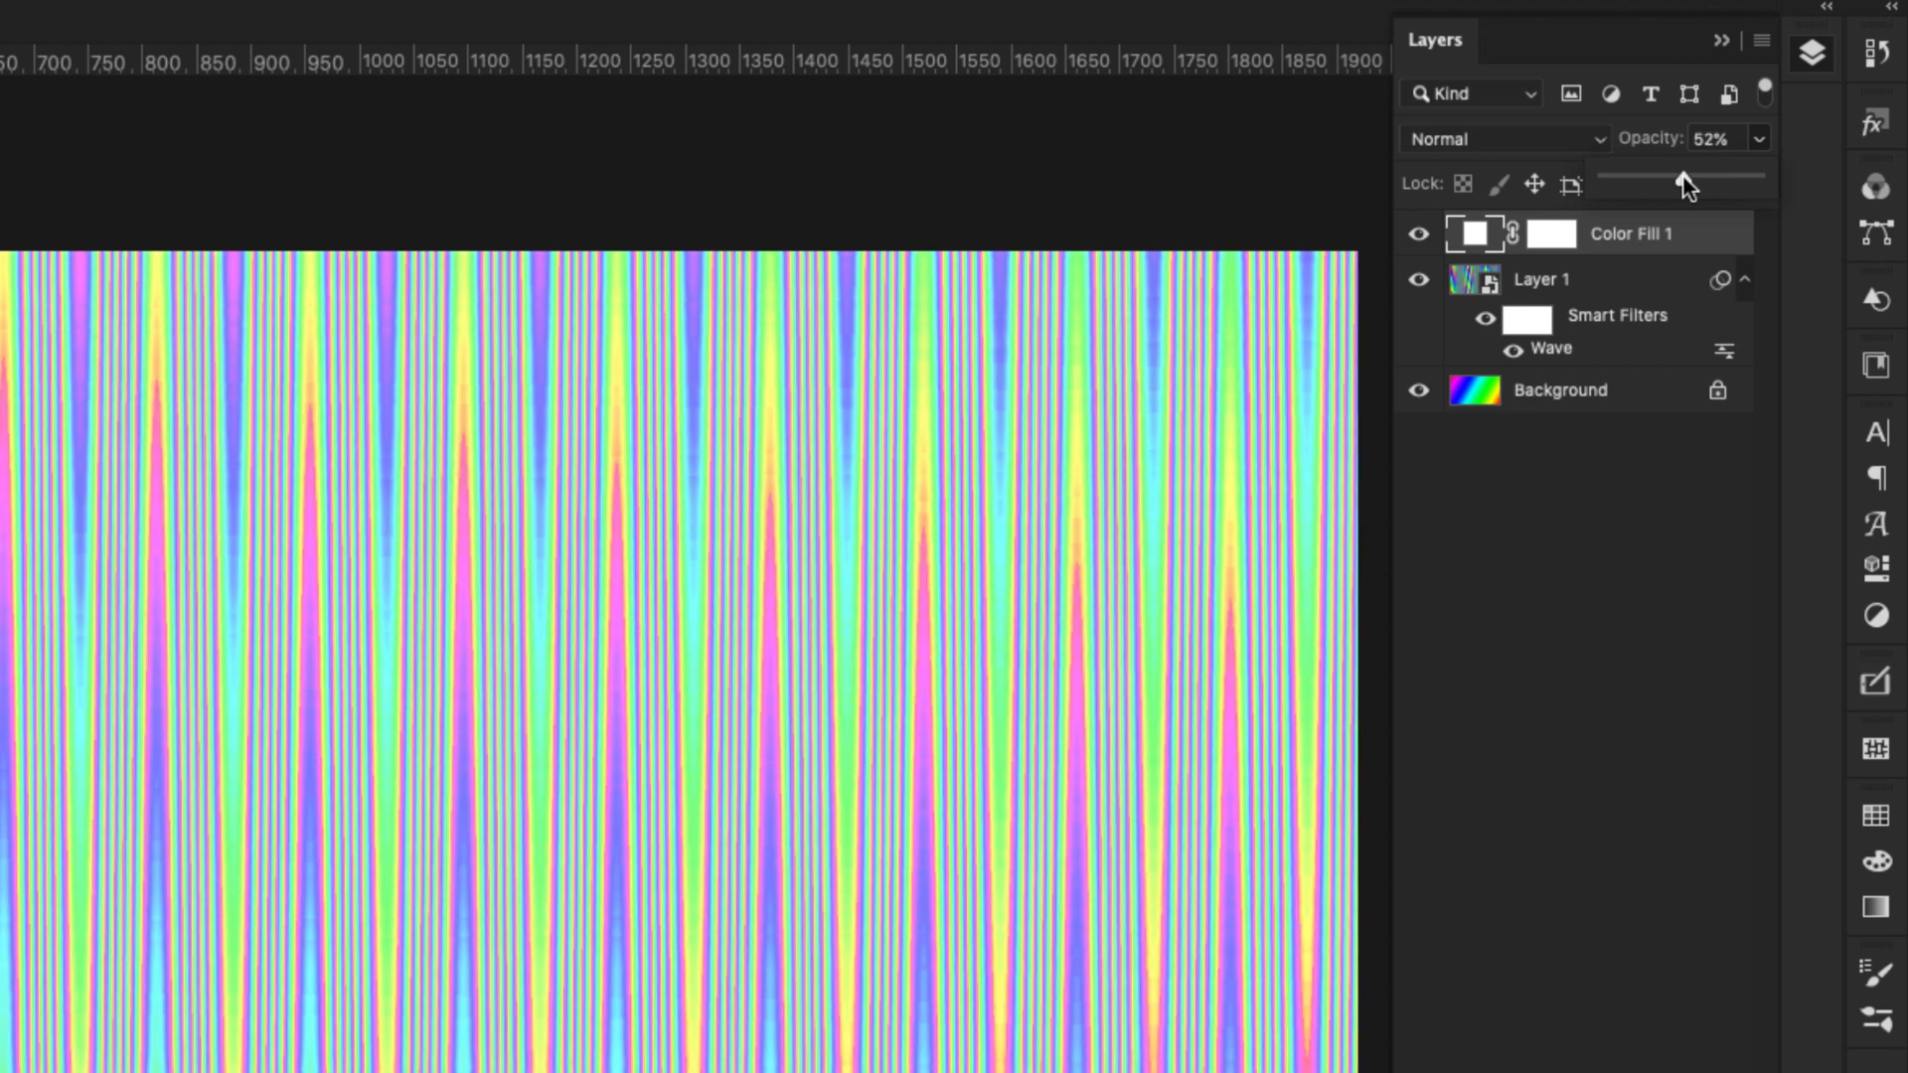
pyautogui.moveTo(1686, 180); pyautogui.dragTo(1682, 180)
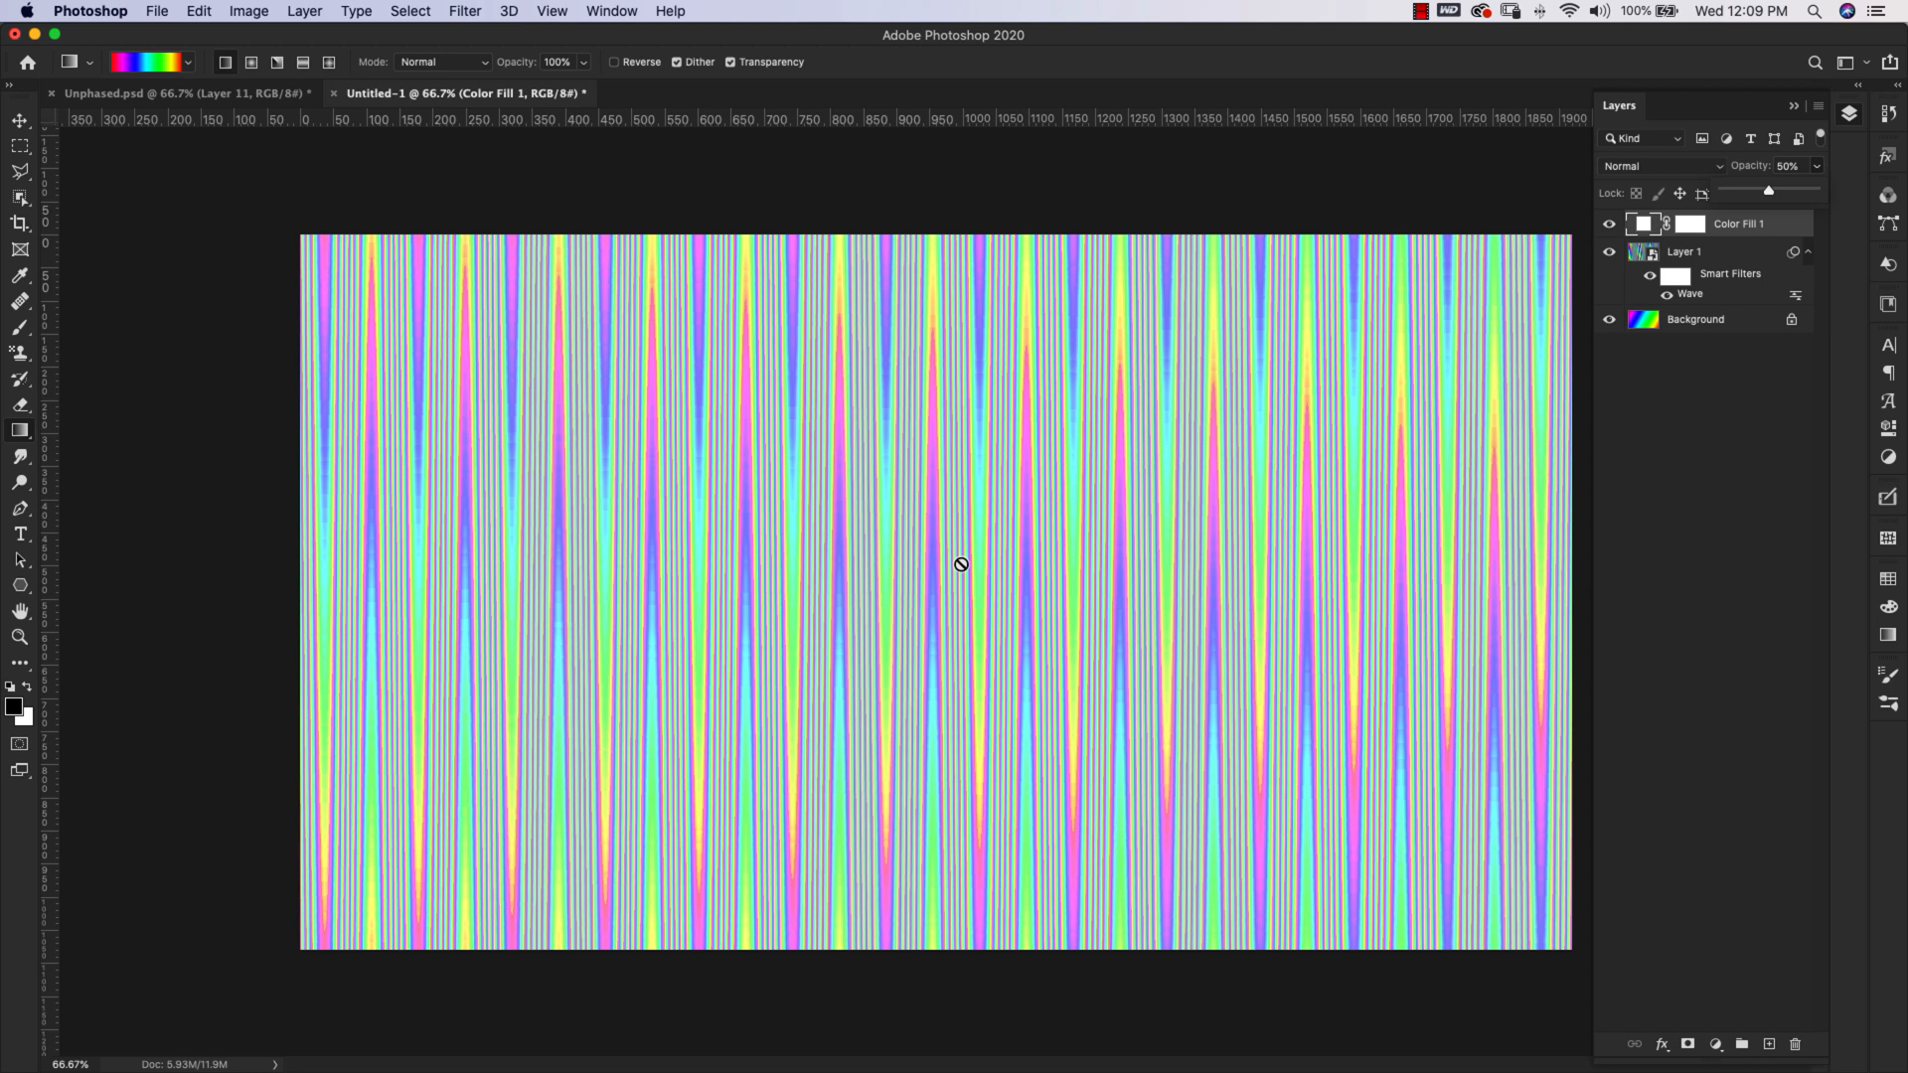
pyautogui.moveTo(939, 725)
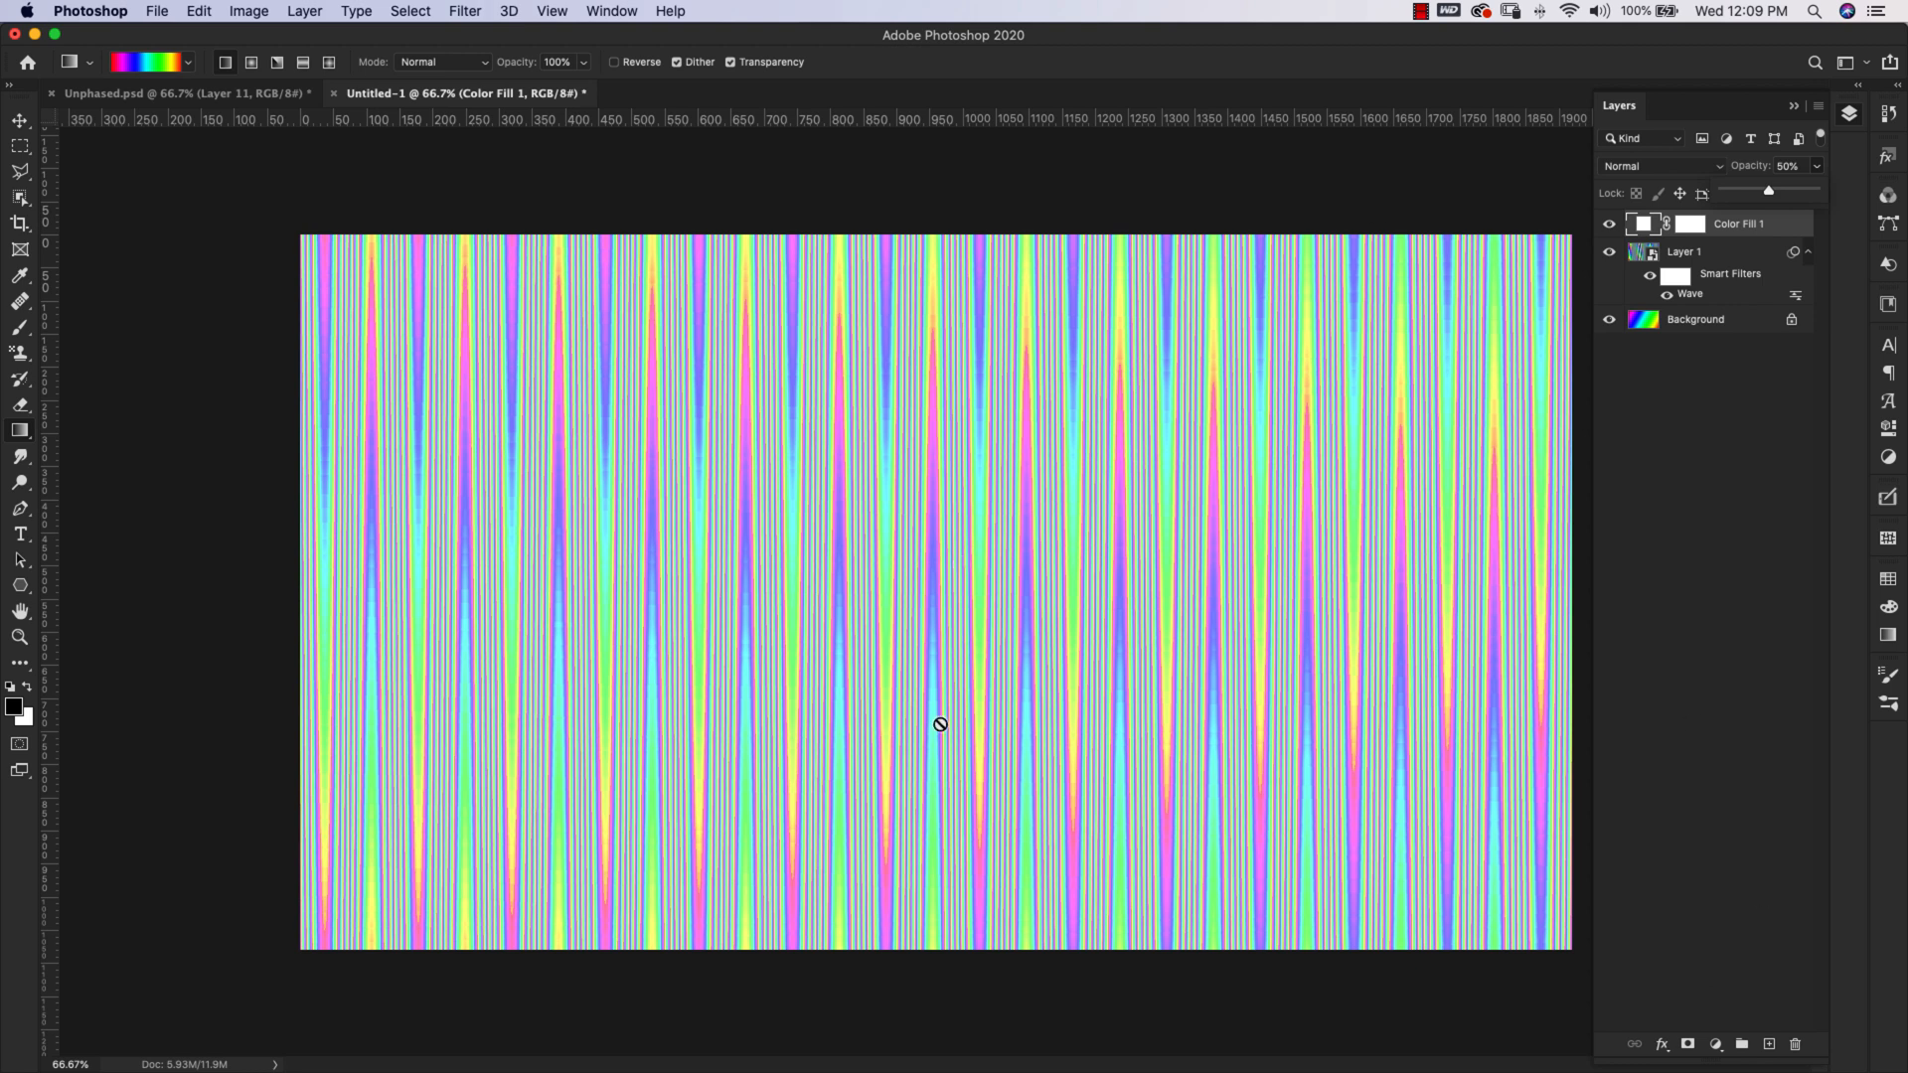
# Step: Define the stripe image as a pattern, accepting the name 'Pattern 762'
pyautogui.click(197, 10)
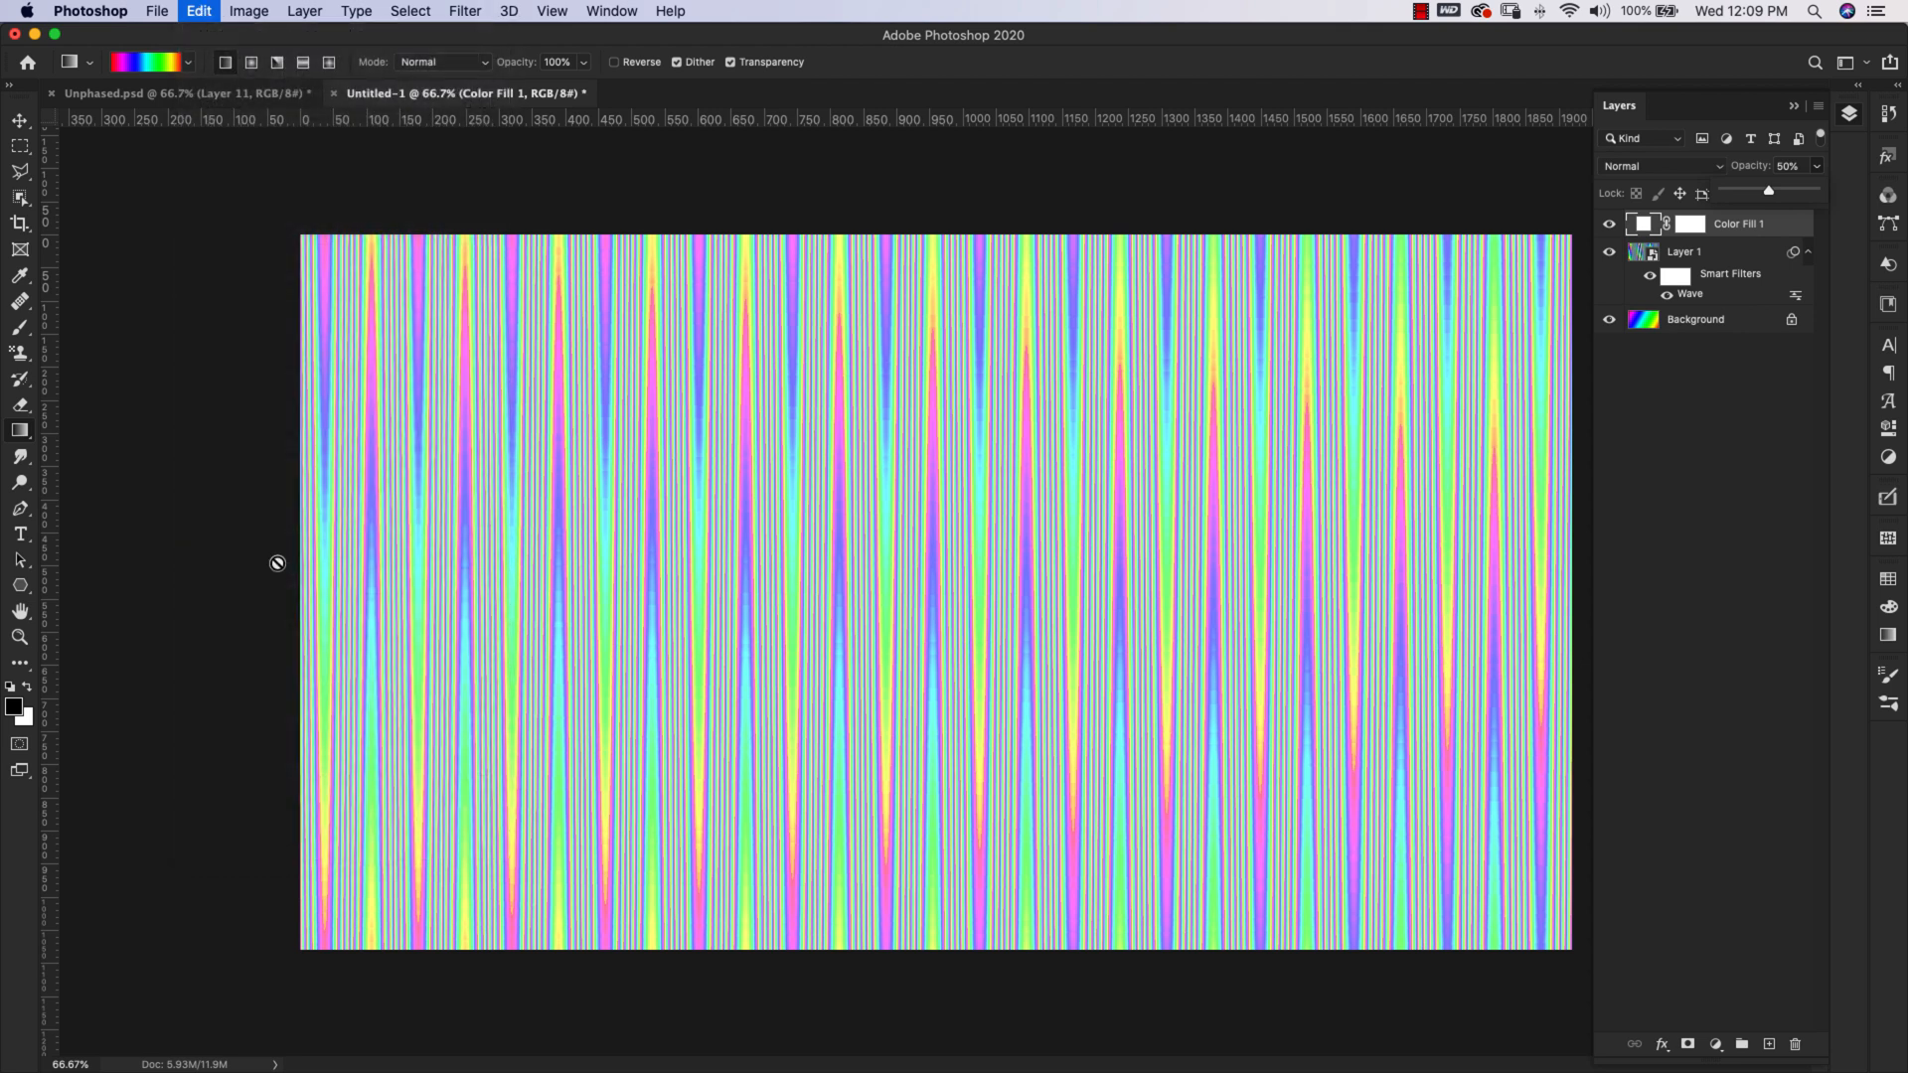
pyautogui.click(196, 11)
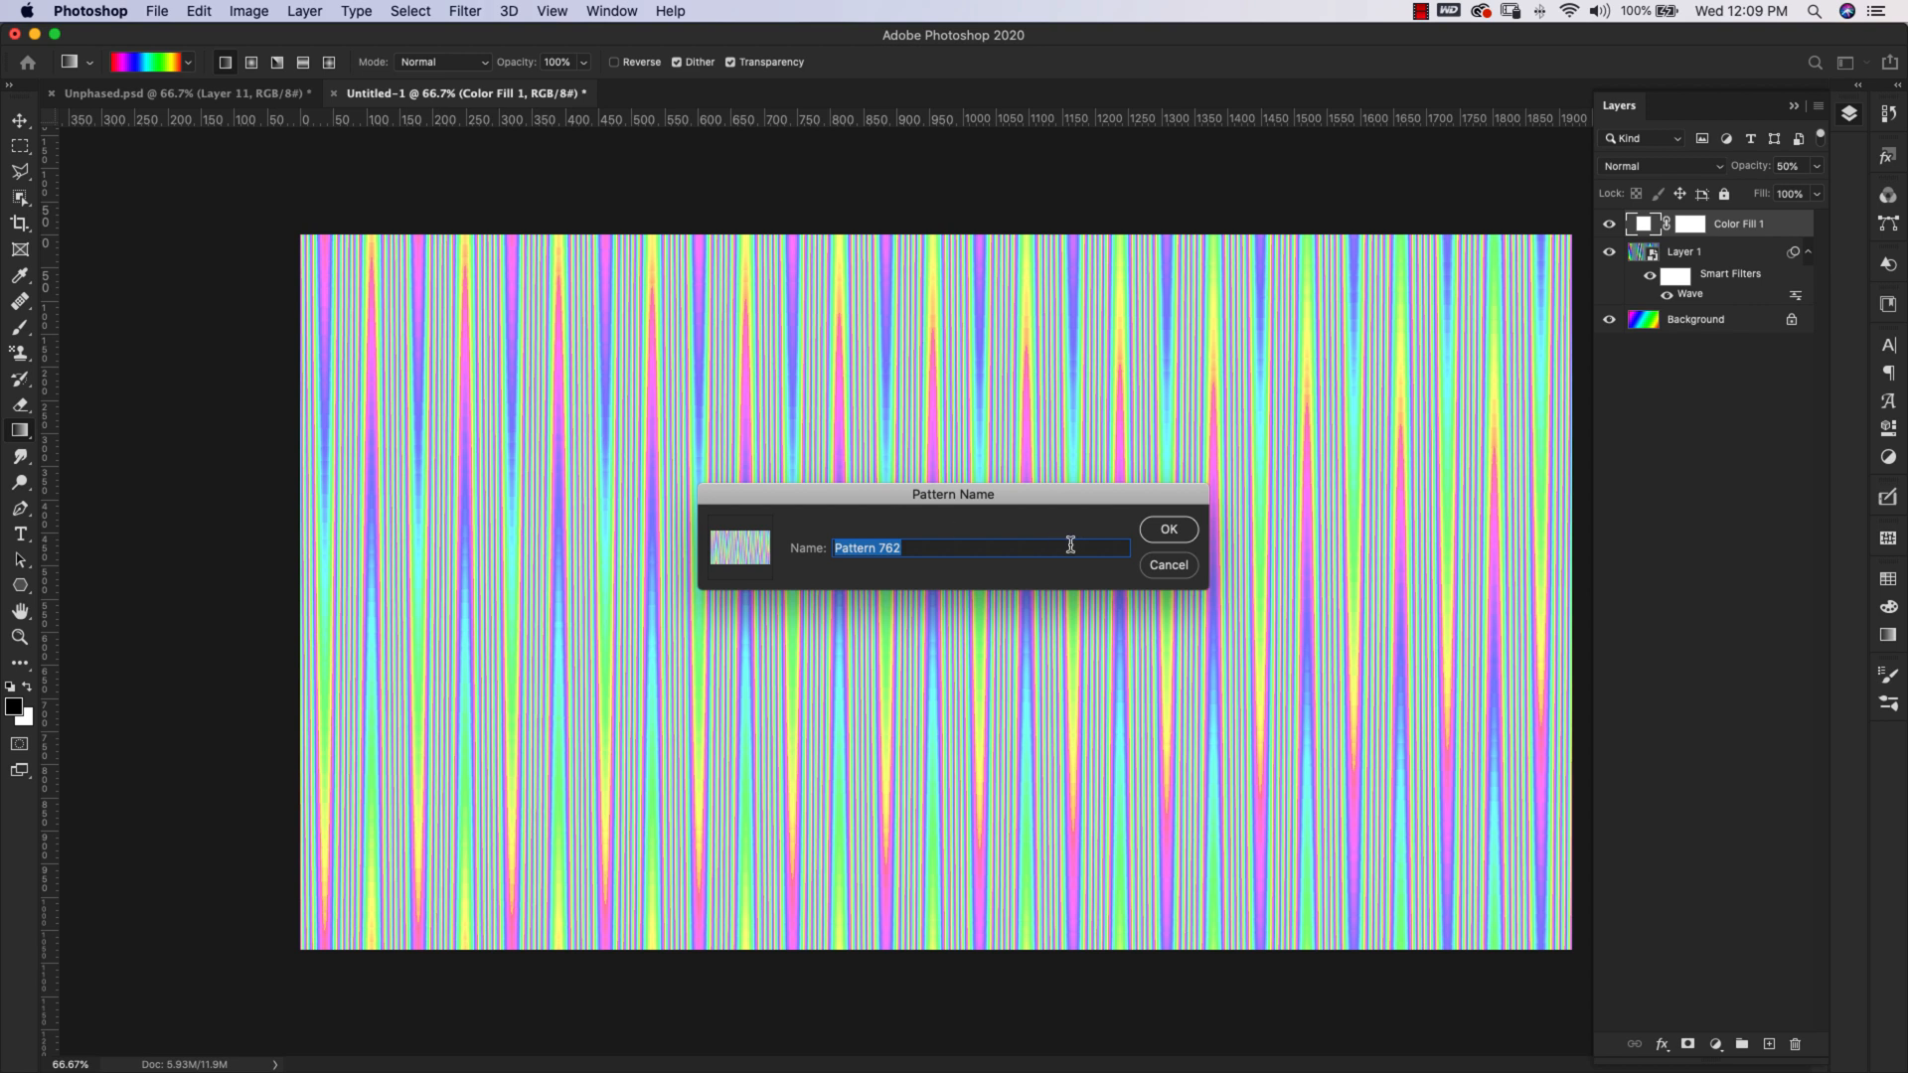
pyautogui.click(1165, 528)
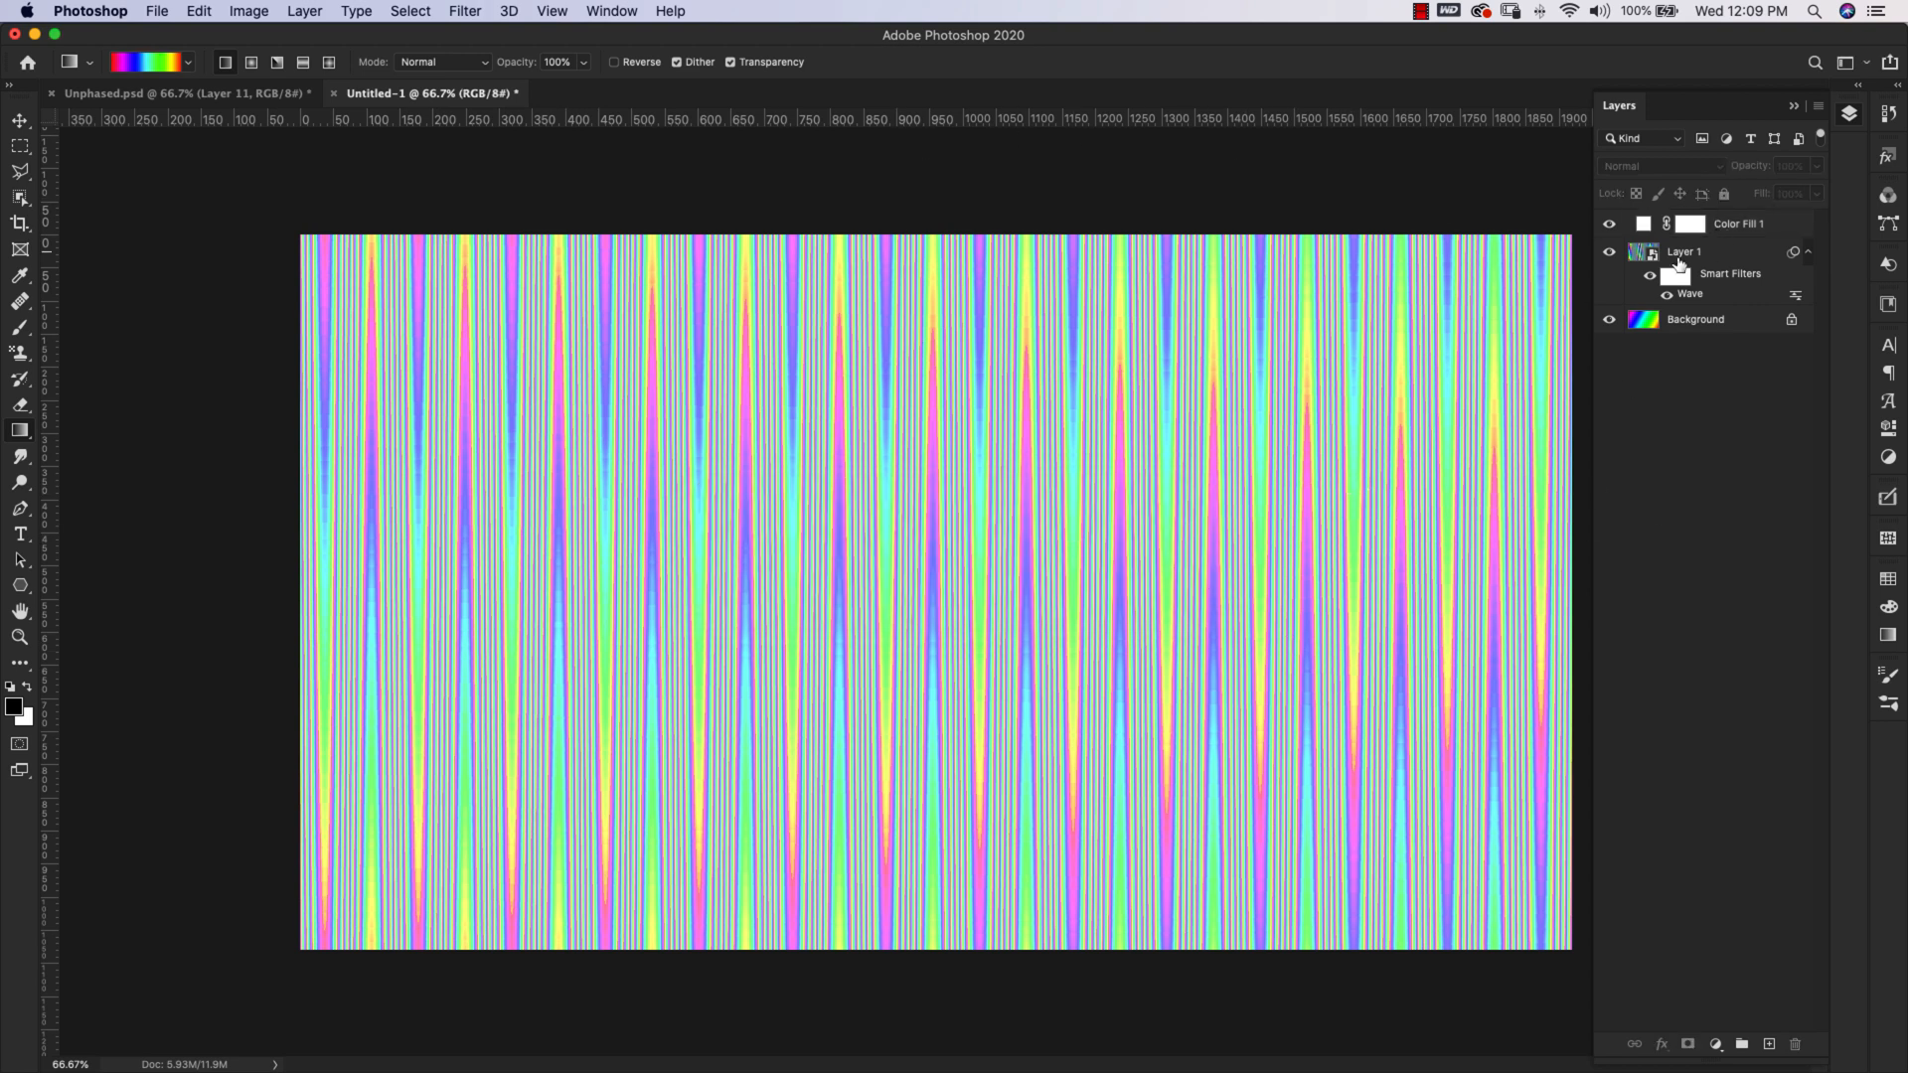
# Step: Select the stripe Layer 1 to remove it with the fill layer
pyautogui.click(1686, 250)
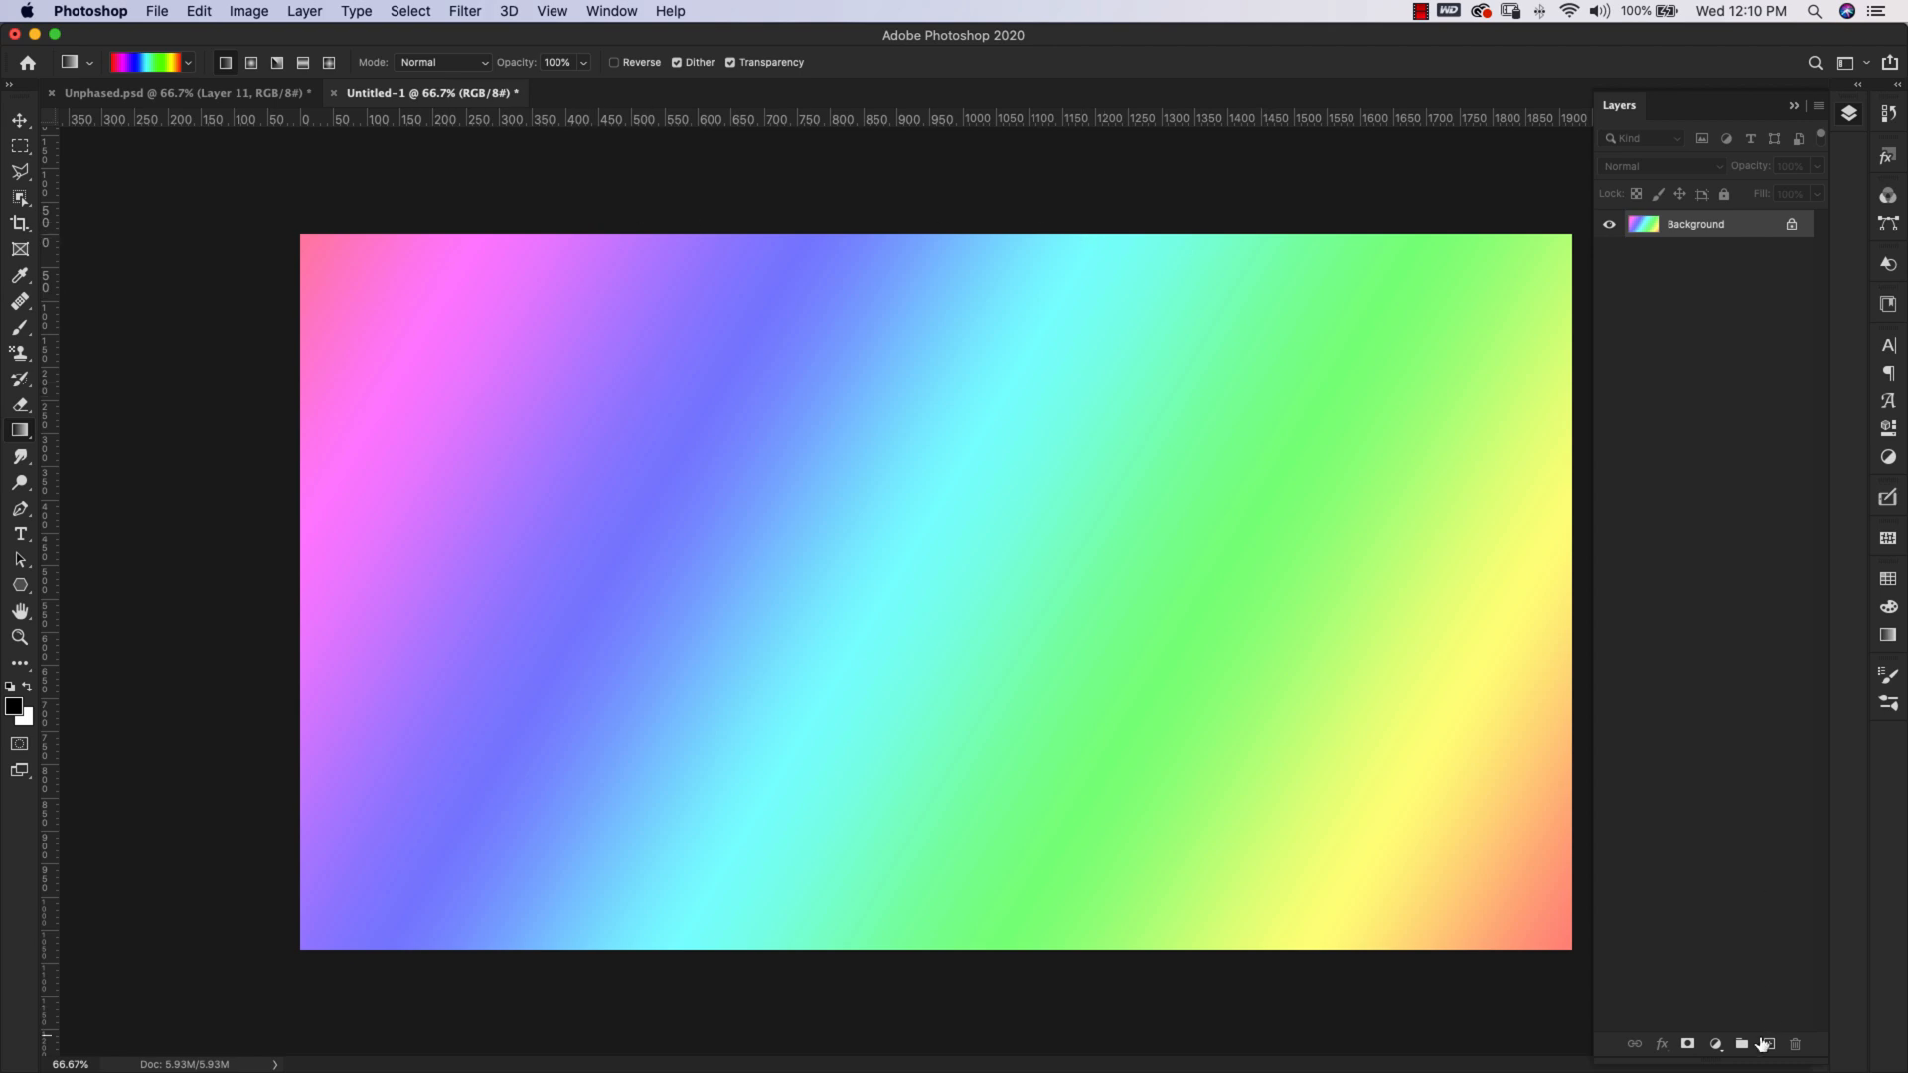
# Step: Add a new Layer 1 and select the Pattern Stamp Tool with the PW Big Clouds brush
pyautogui.click(1768, 1044)
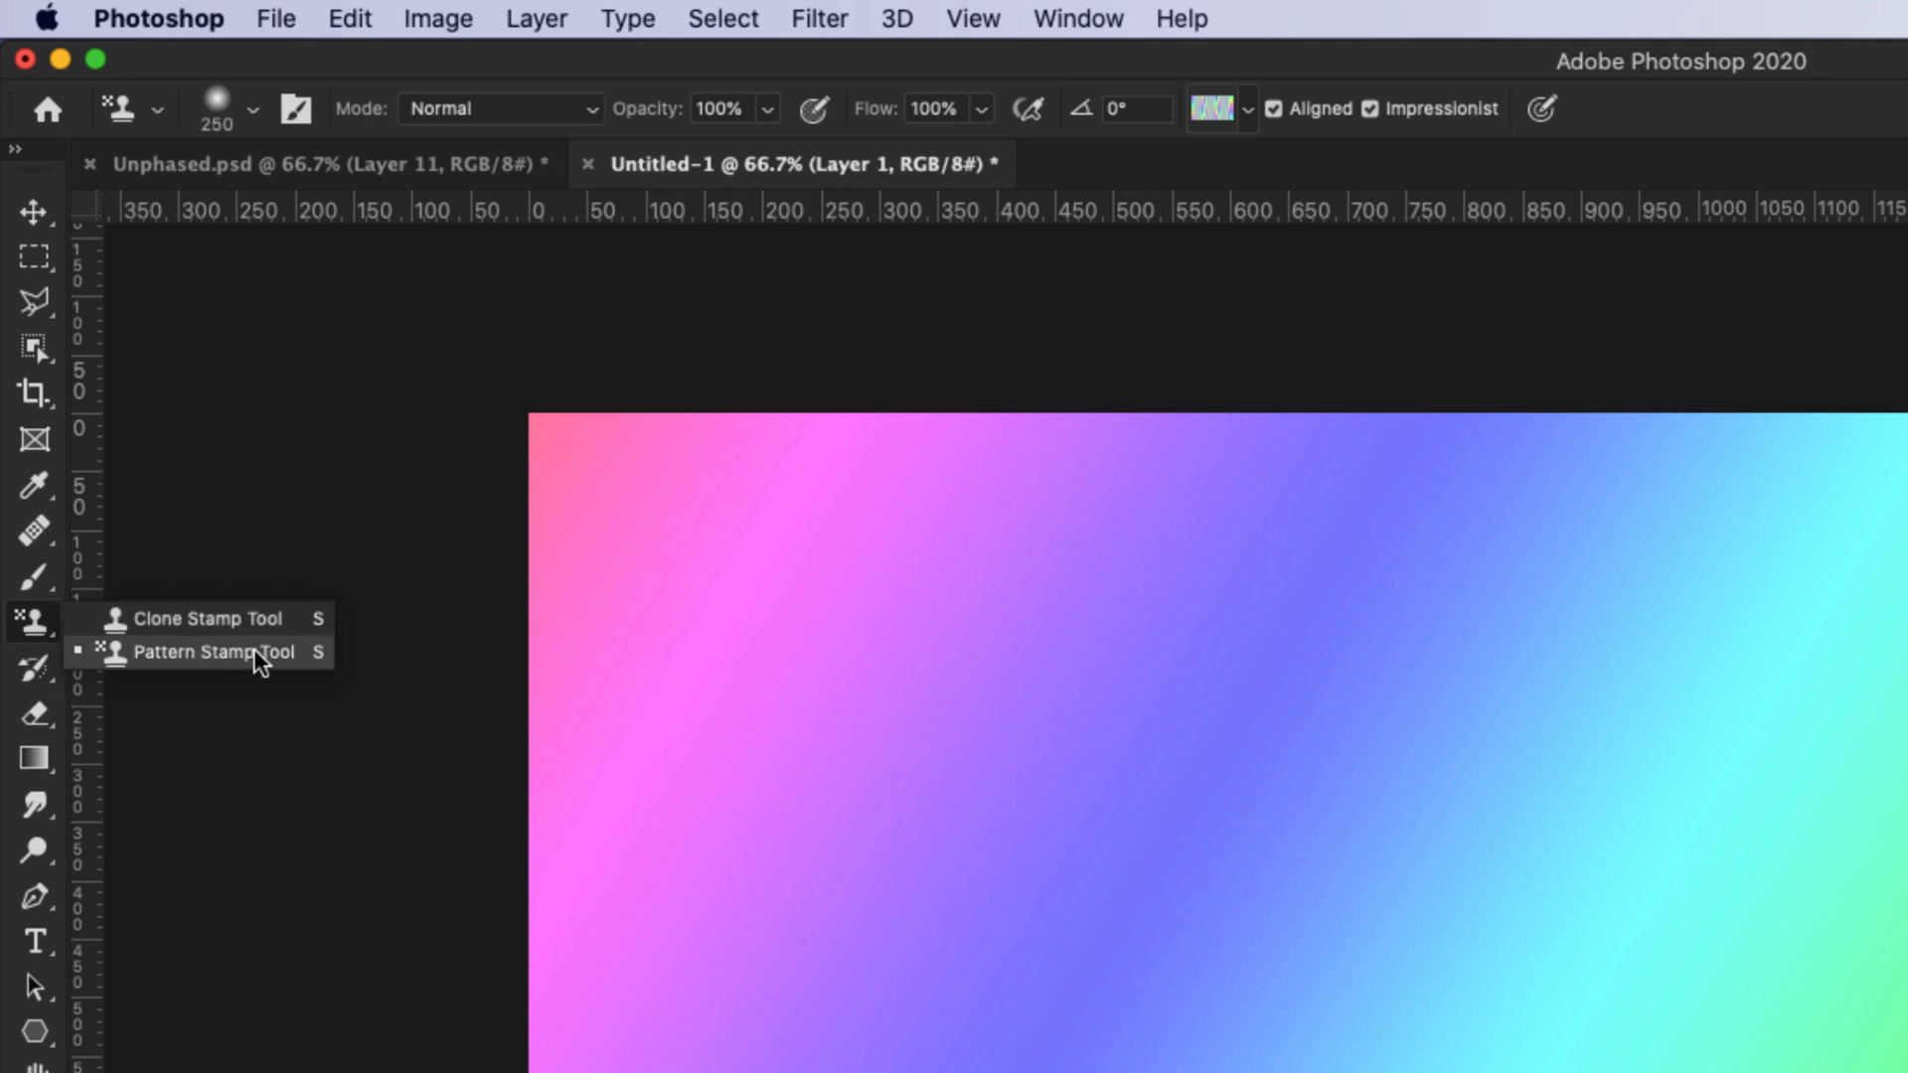
pyautogui.click(213, 650)
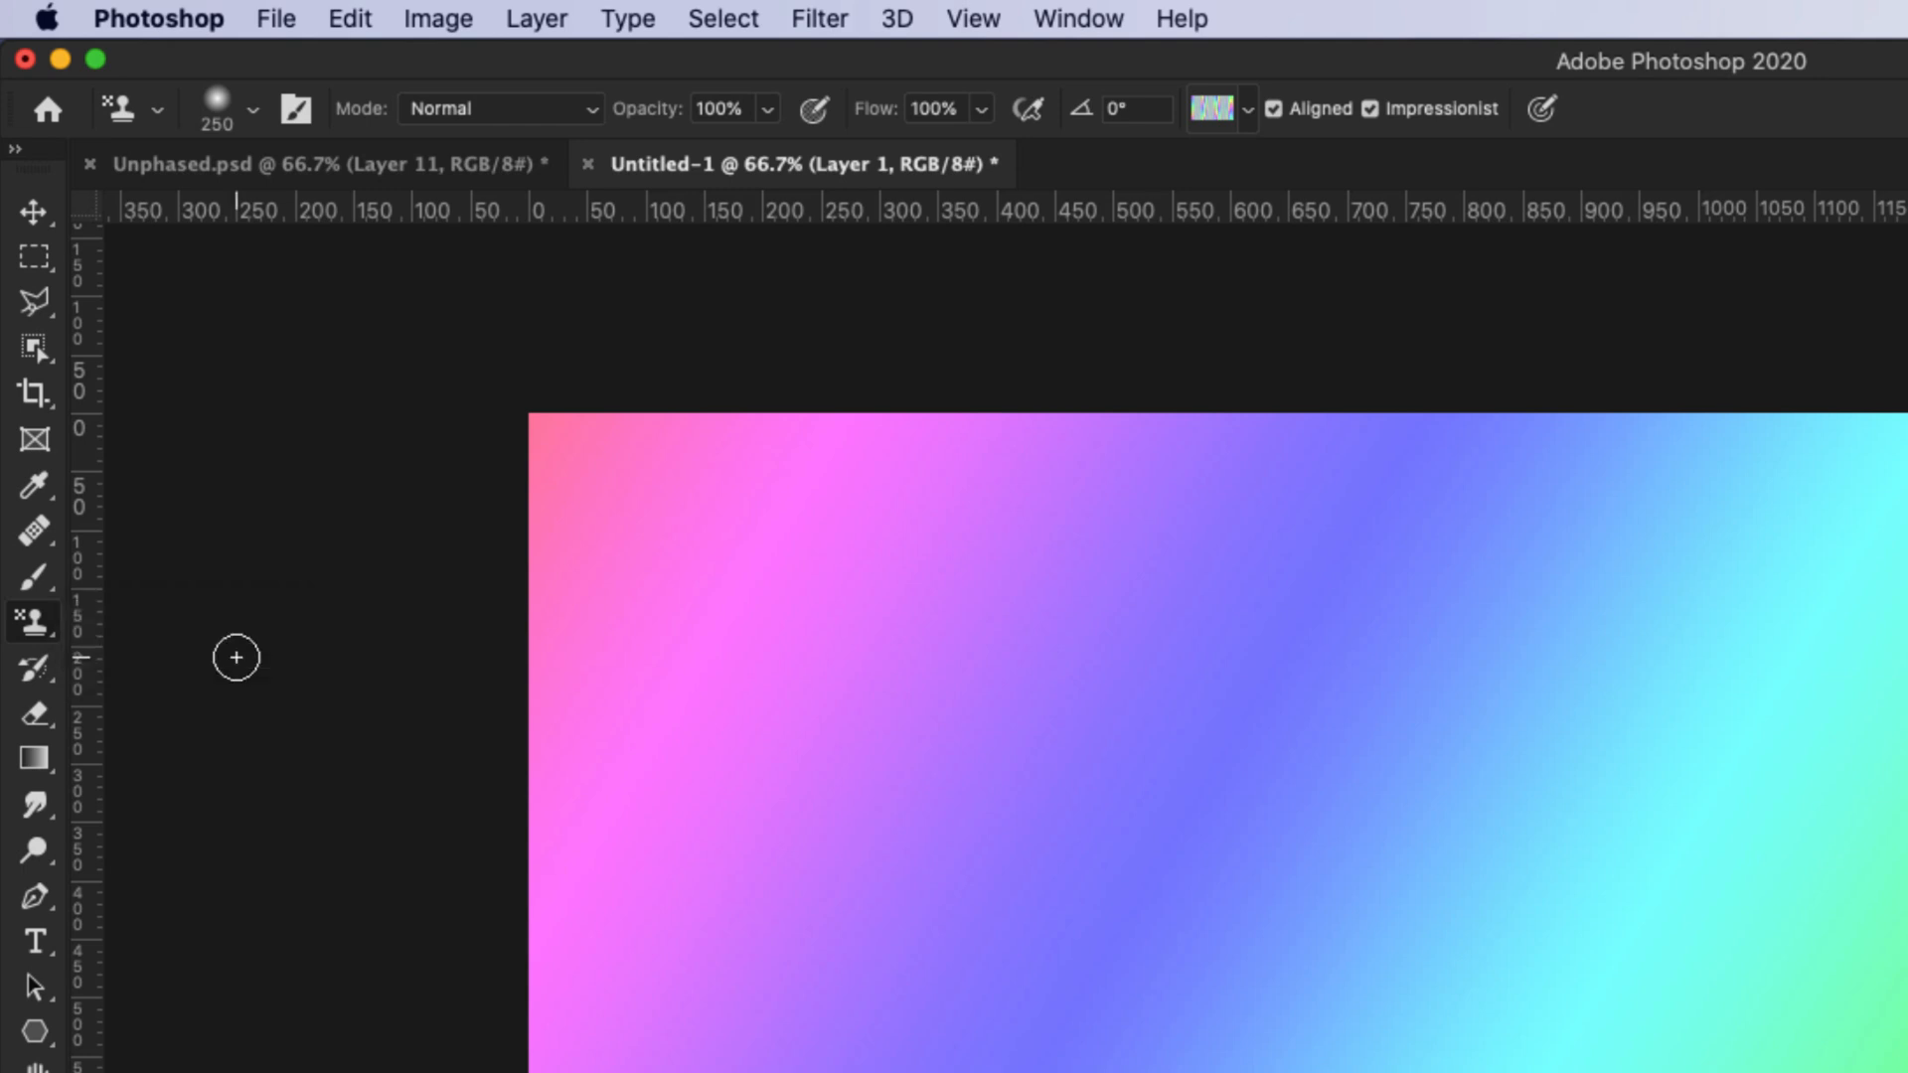
pyautogui.click(255, 109)
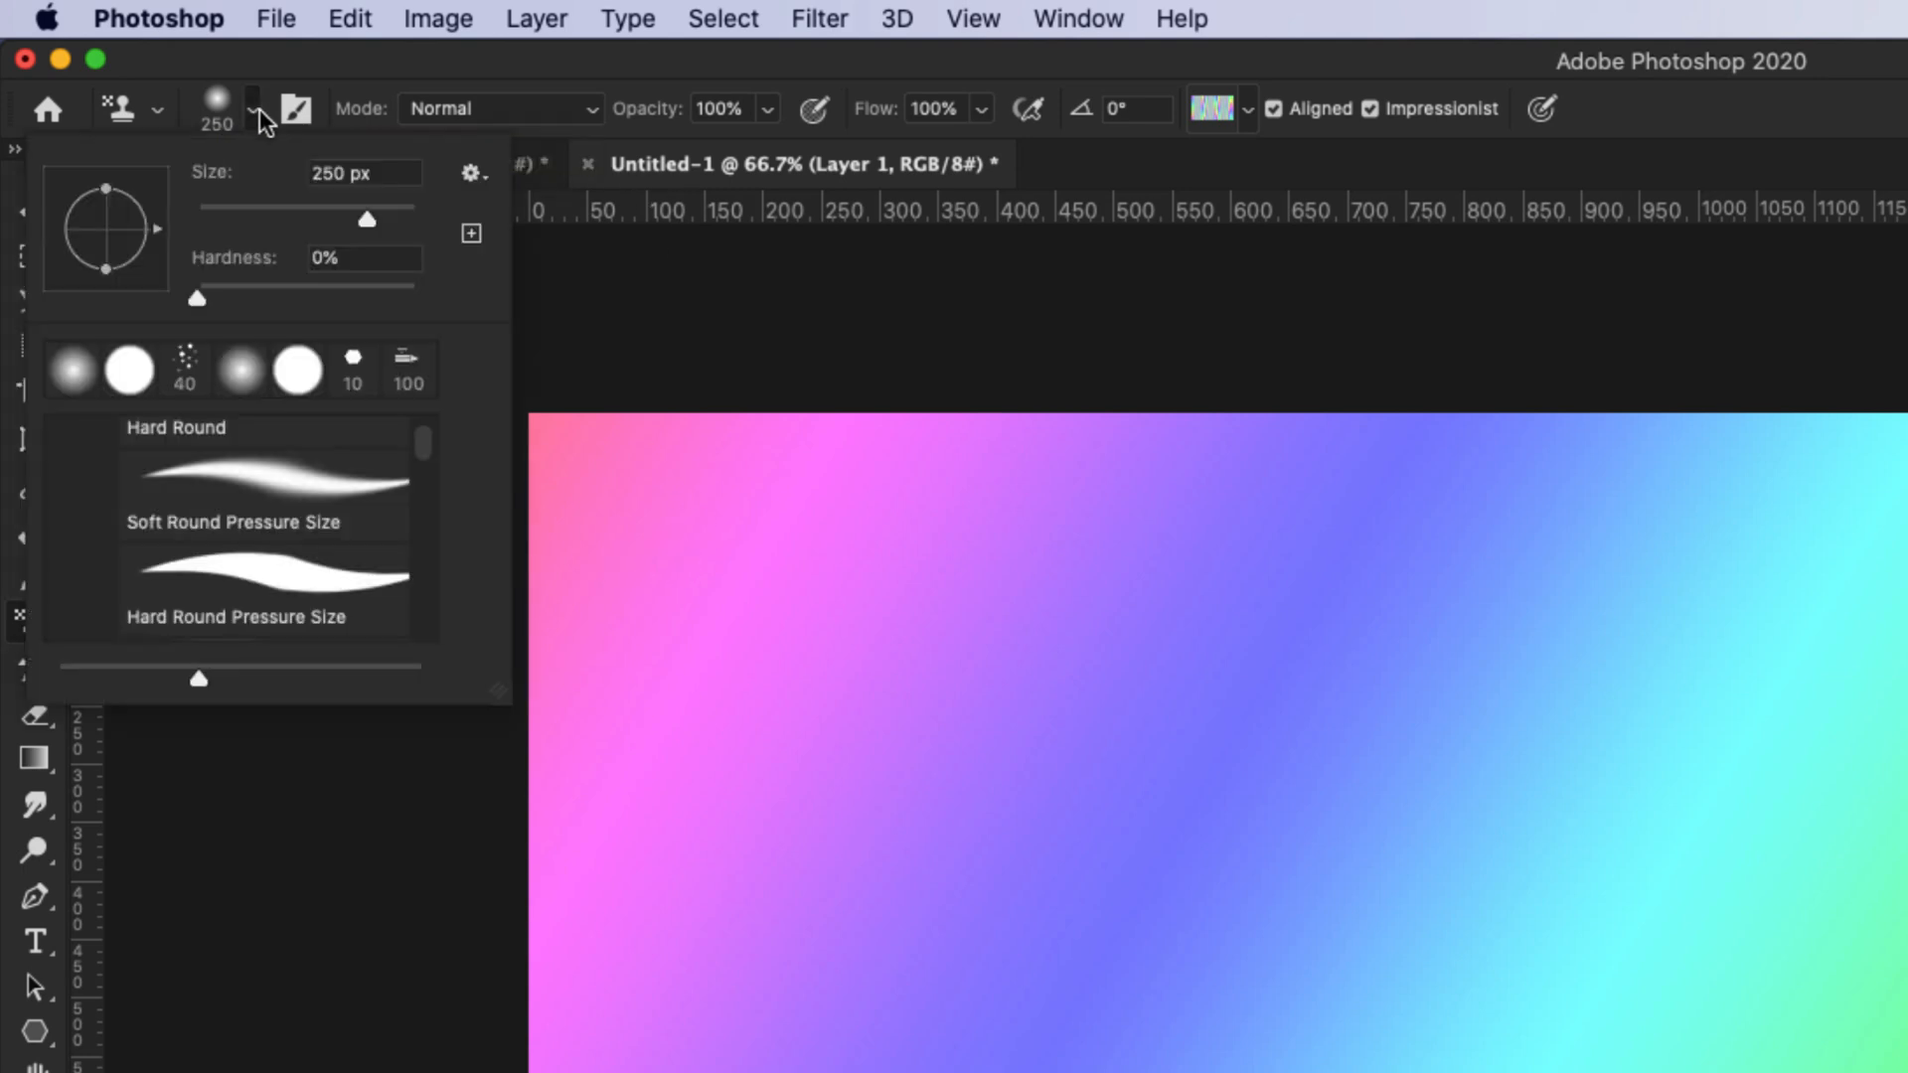
pyautogui.scroll(-3)
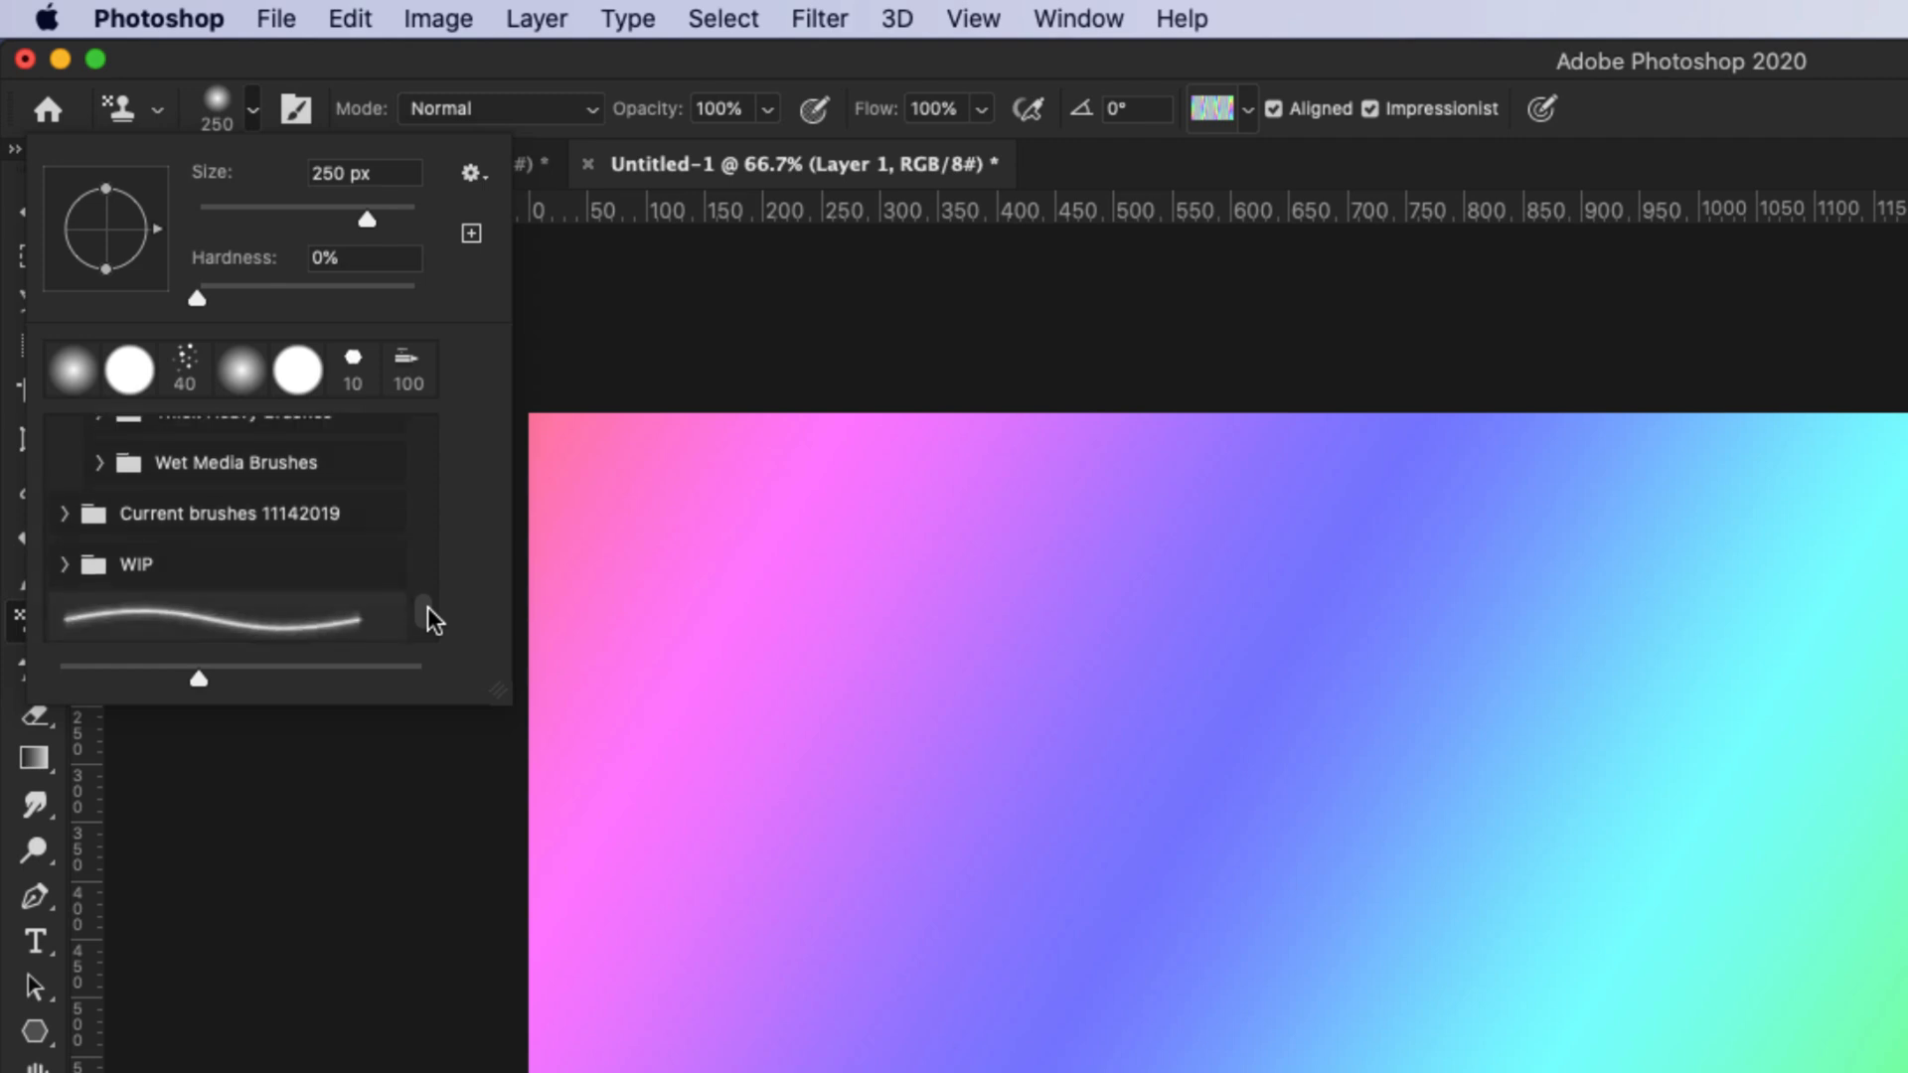
pyautogui.click(64, 563)
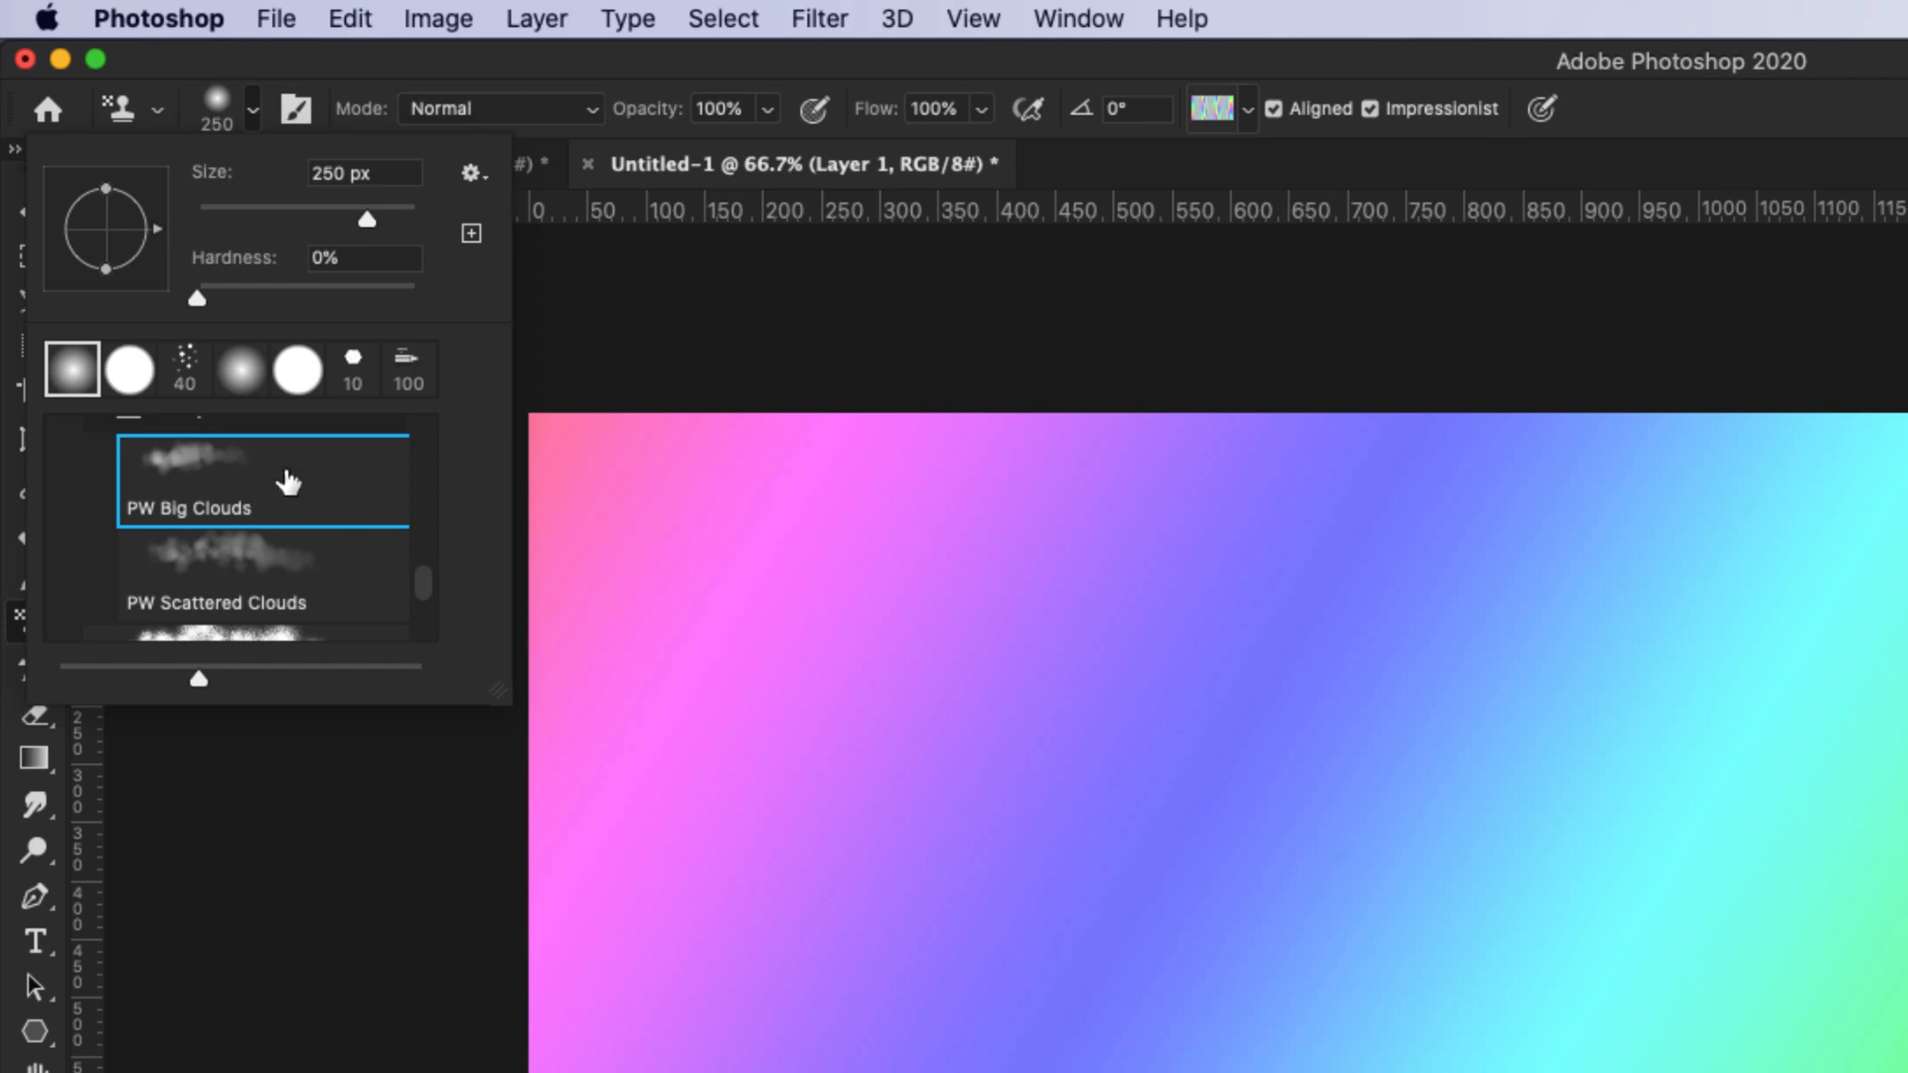
pyautogui.moveTo(282, 541)
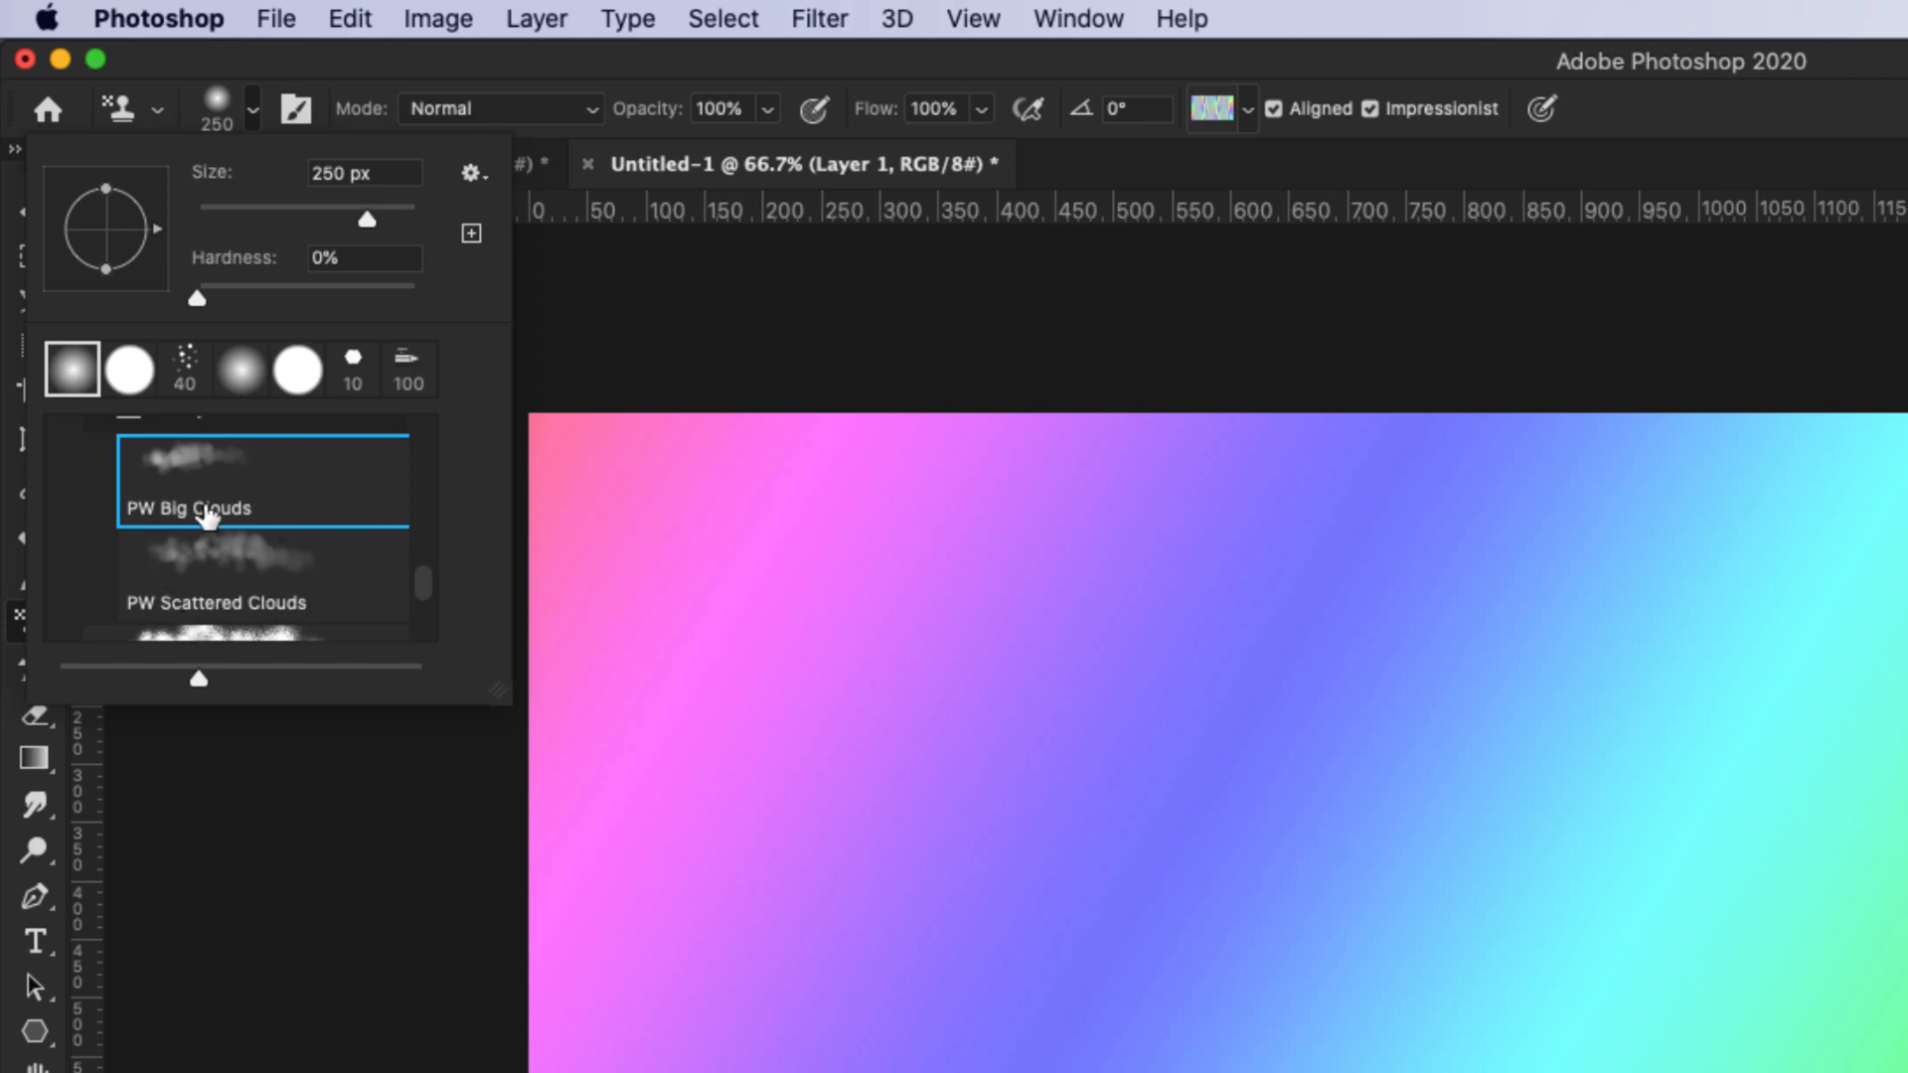
pyautogui.moveTo(328, 523)
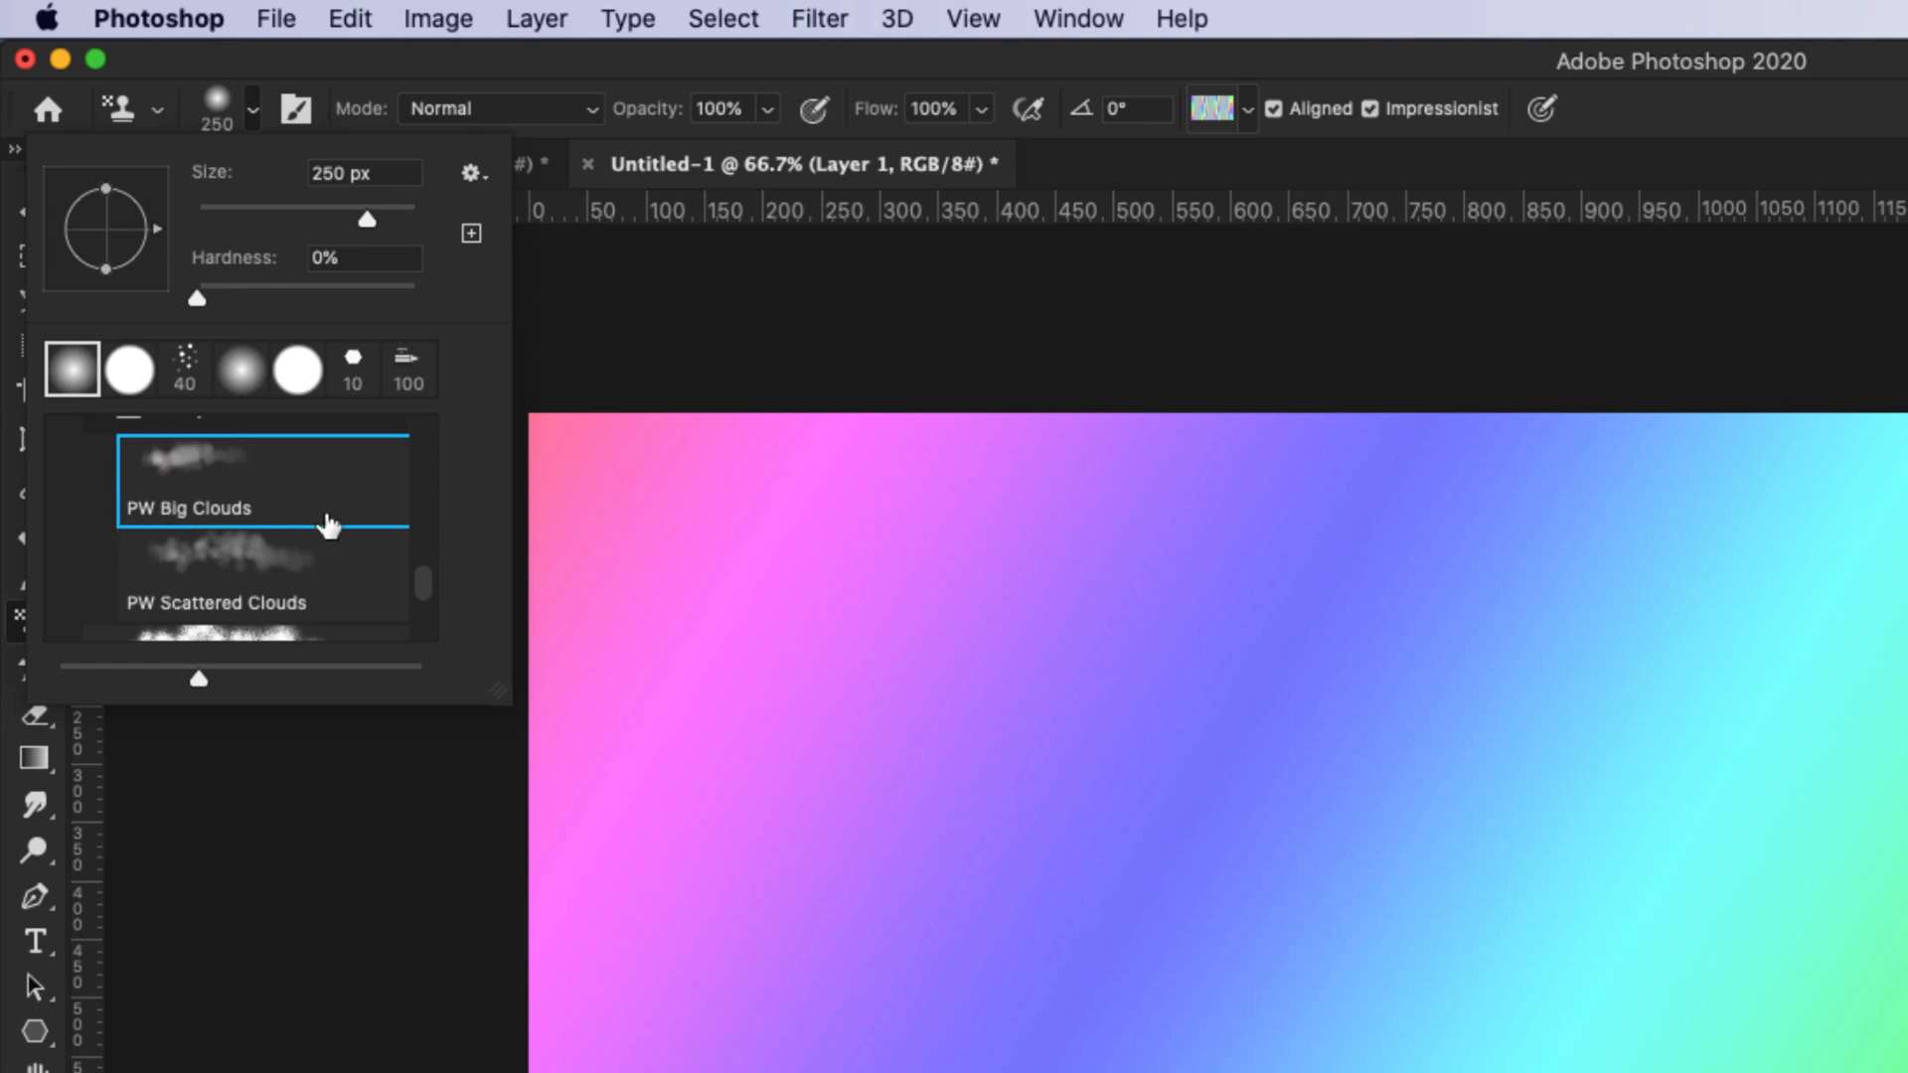
pyautogui.moveTo(260, 501)
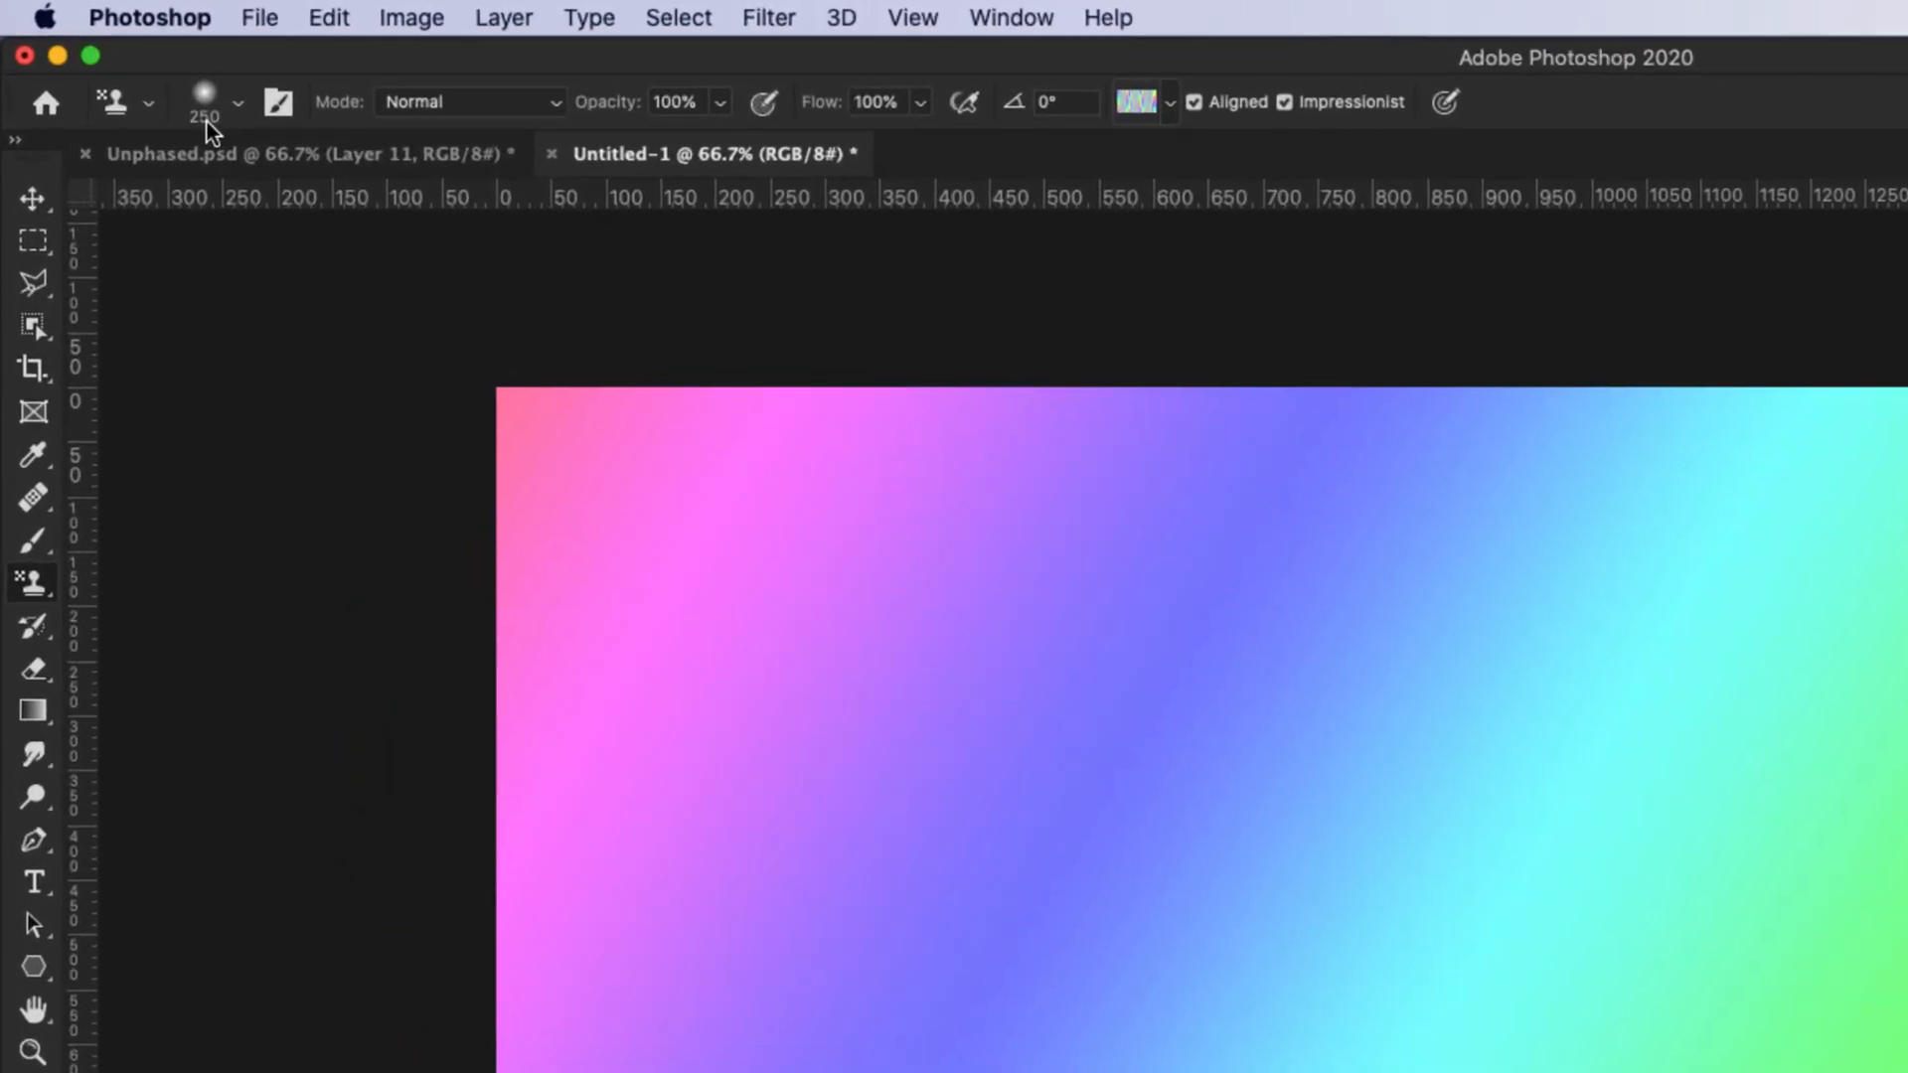
pyautogui.moveTo(407, 115)
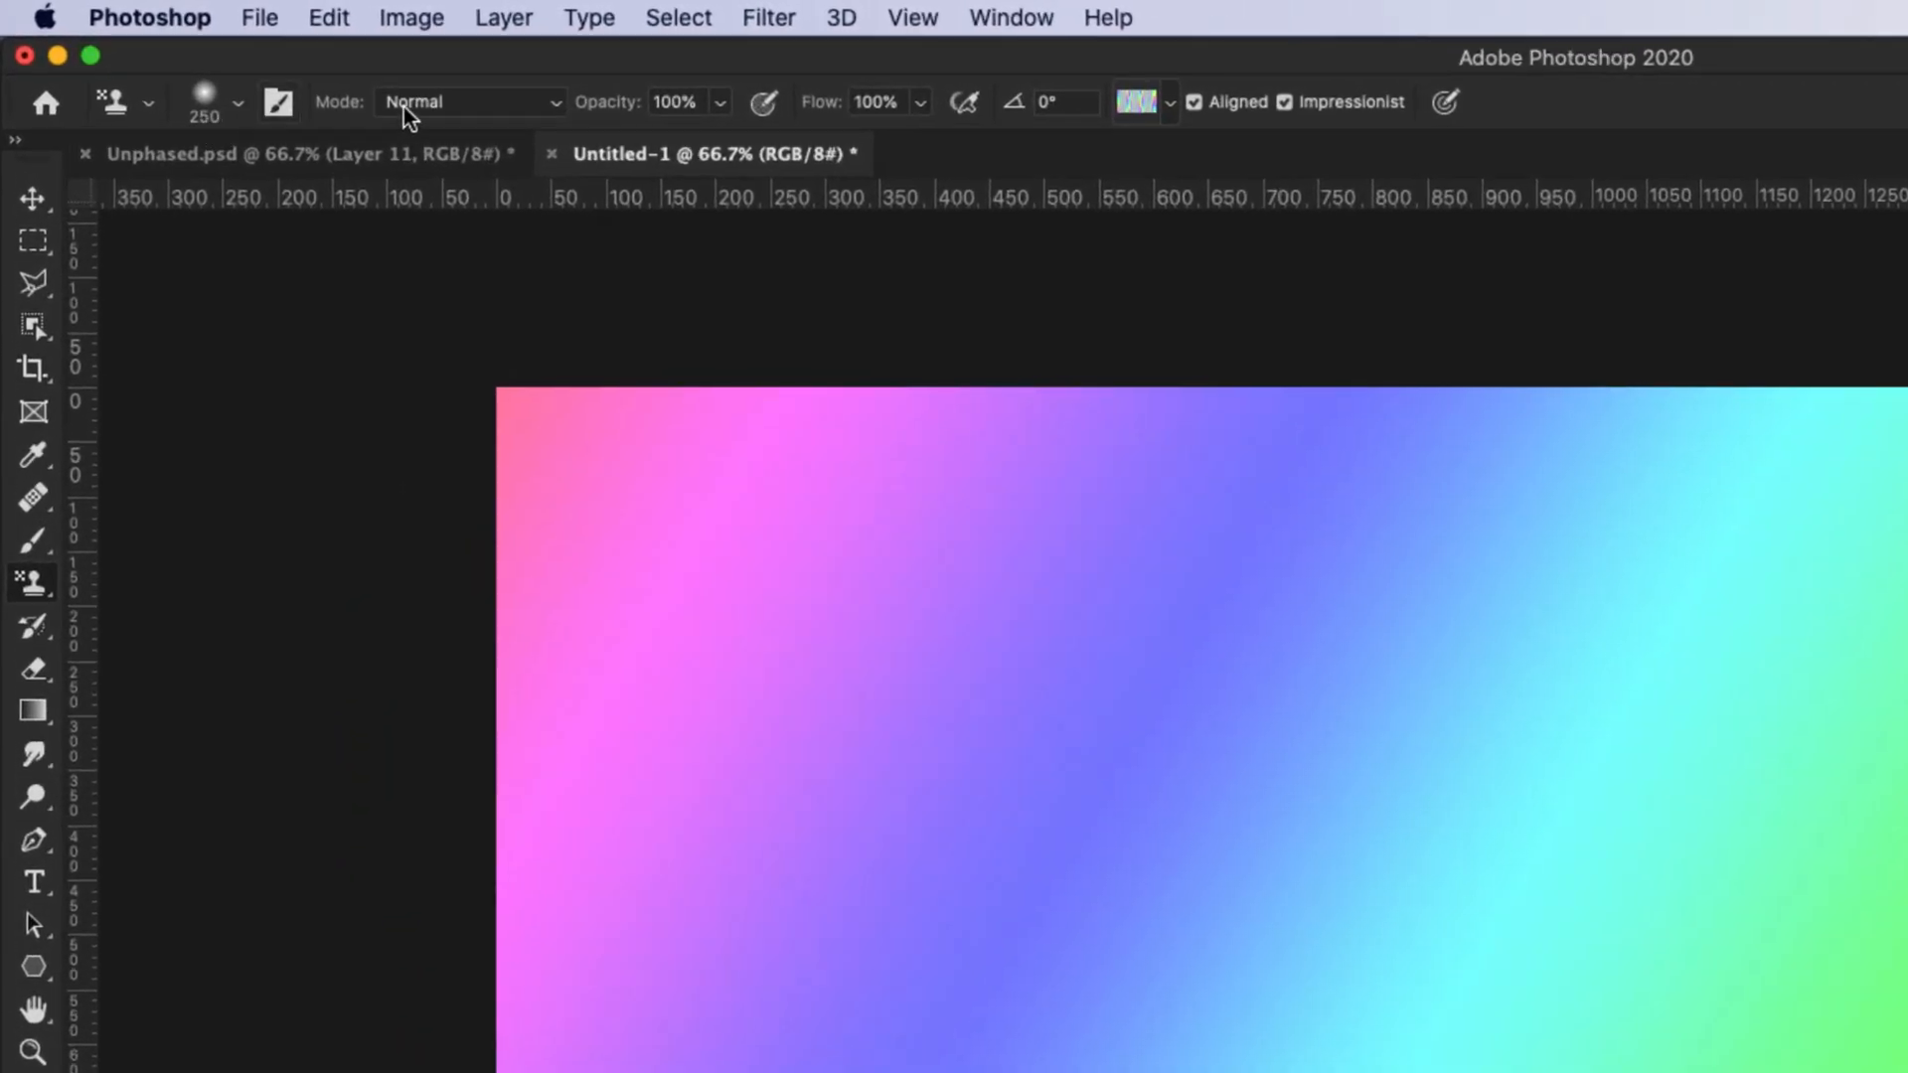
pyautogui.moveTo(600, 115)
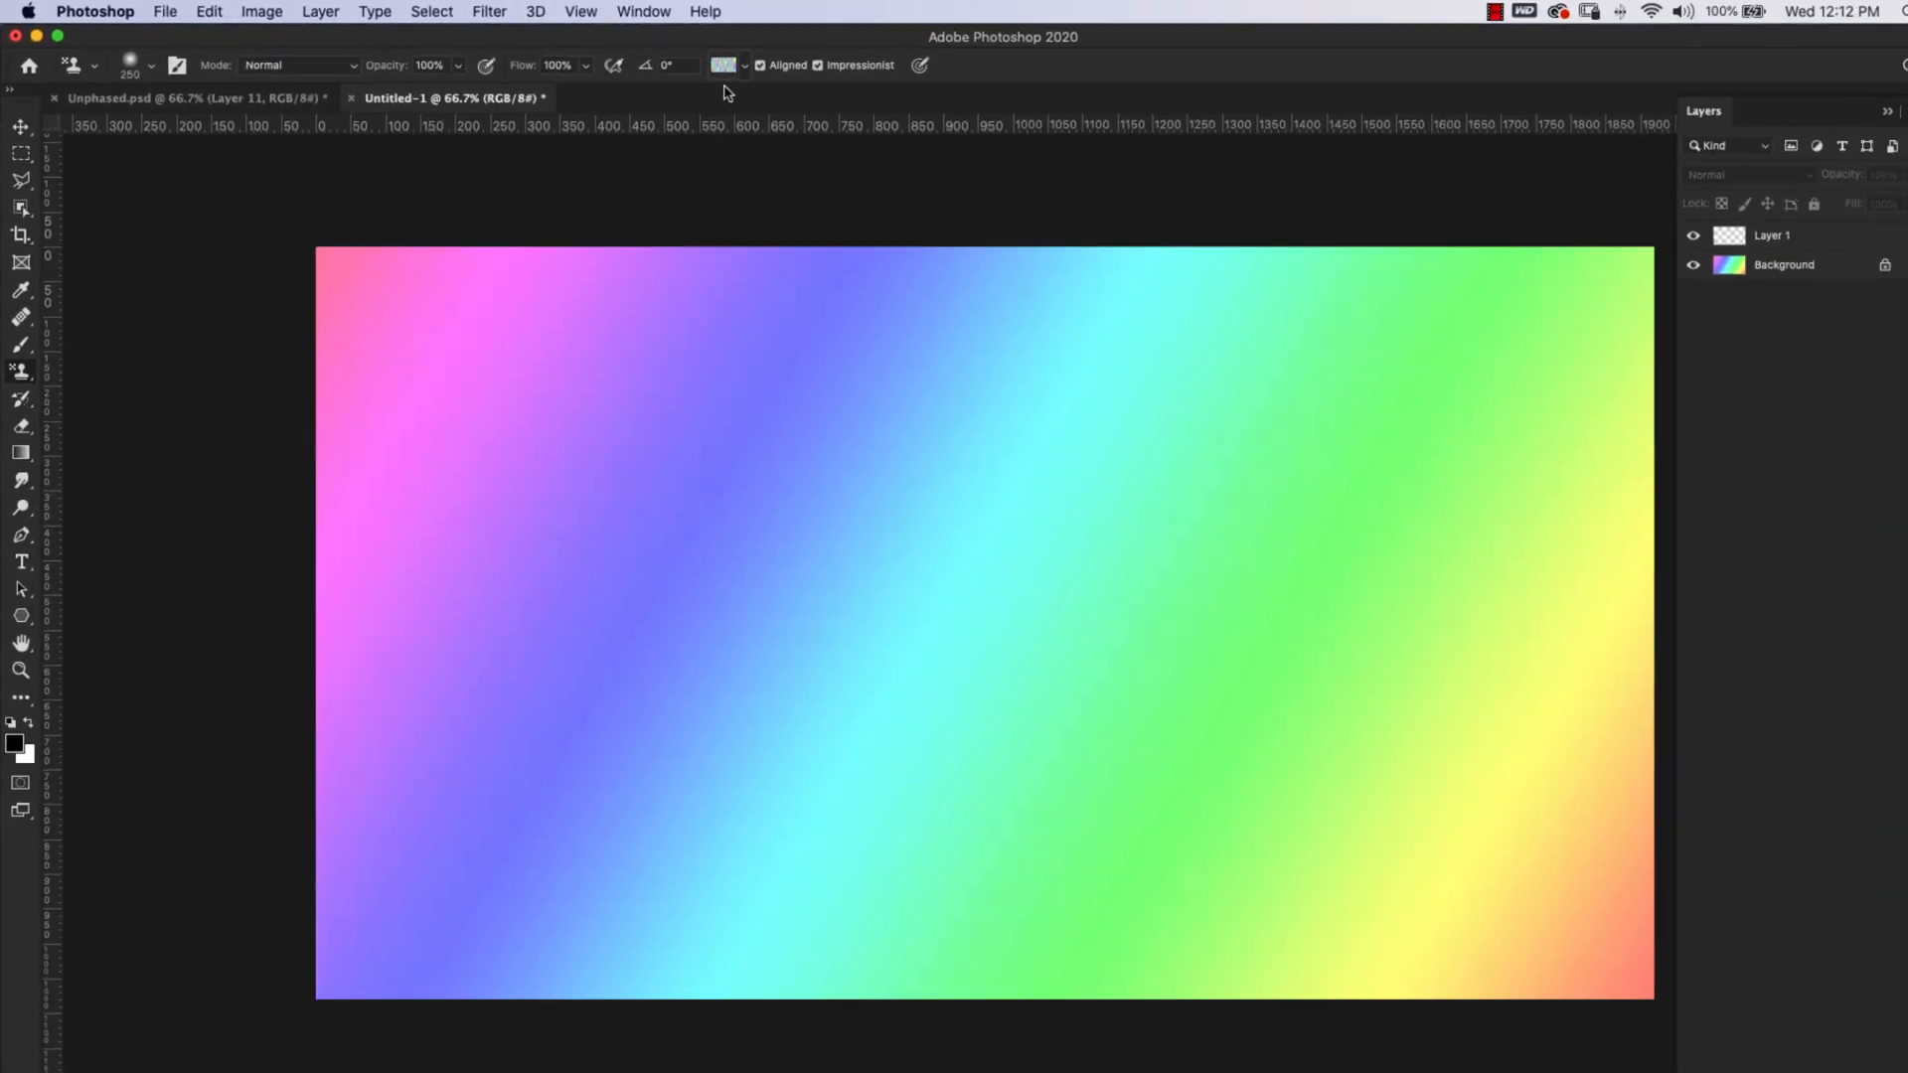
# Step: Open the options-bar pattern picker to reach the saved wavy stripe pattern
pyautogui.click(727, 64)
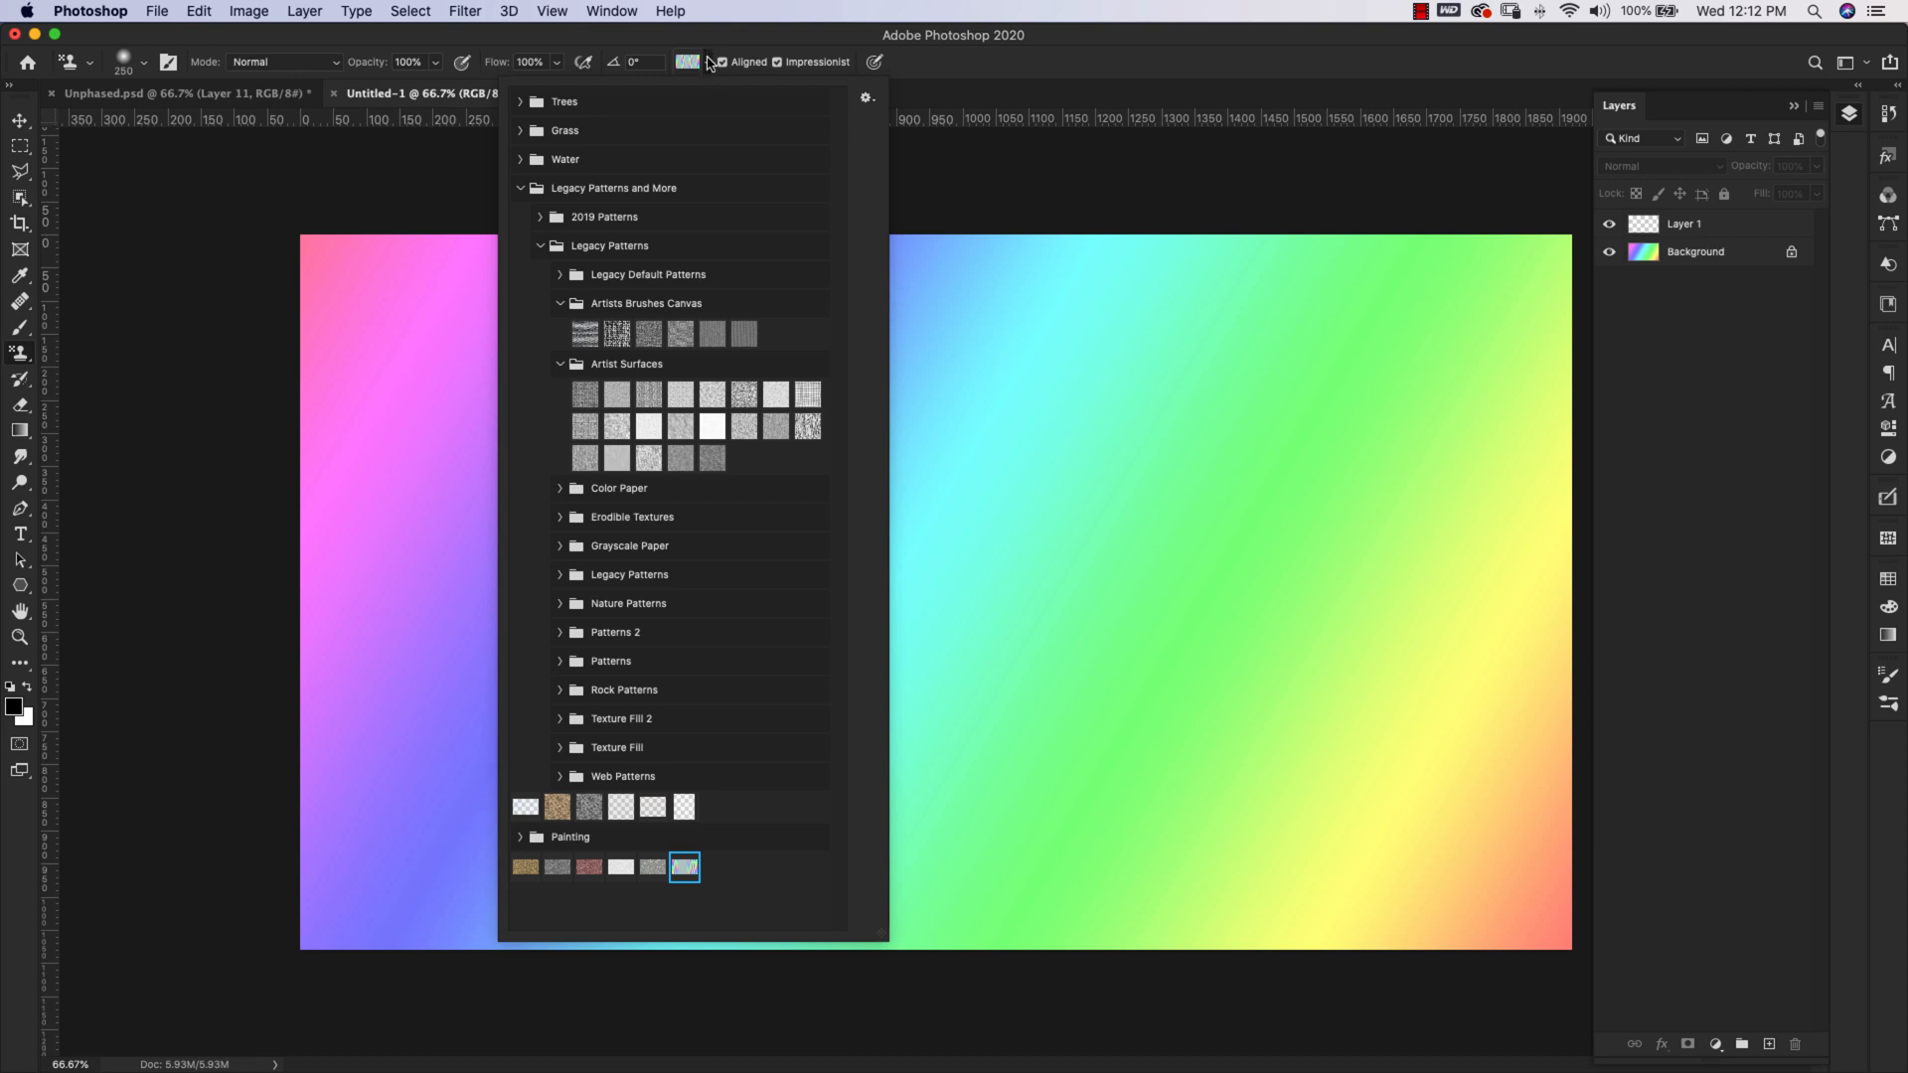
pyautogui.moveTo(456, 937)
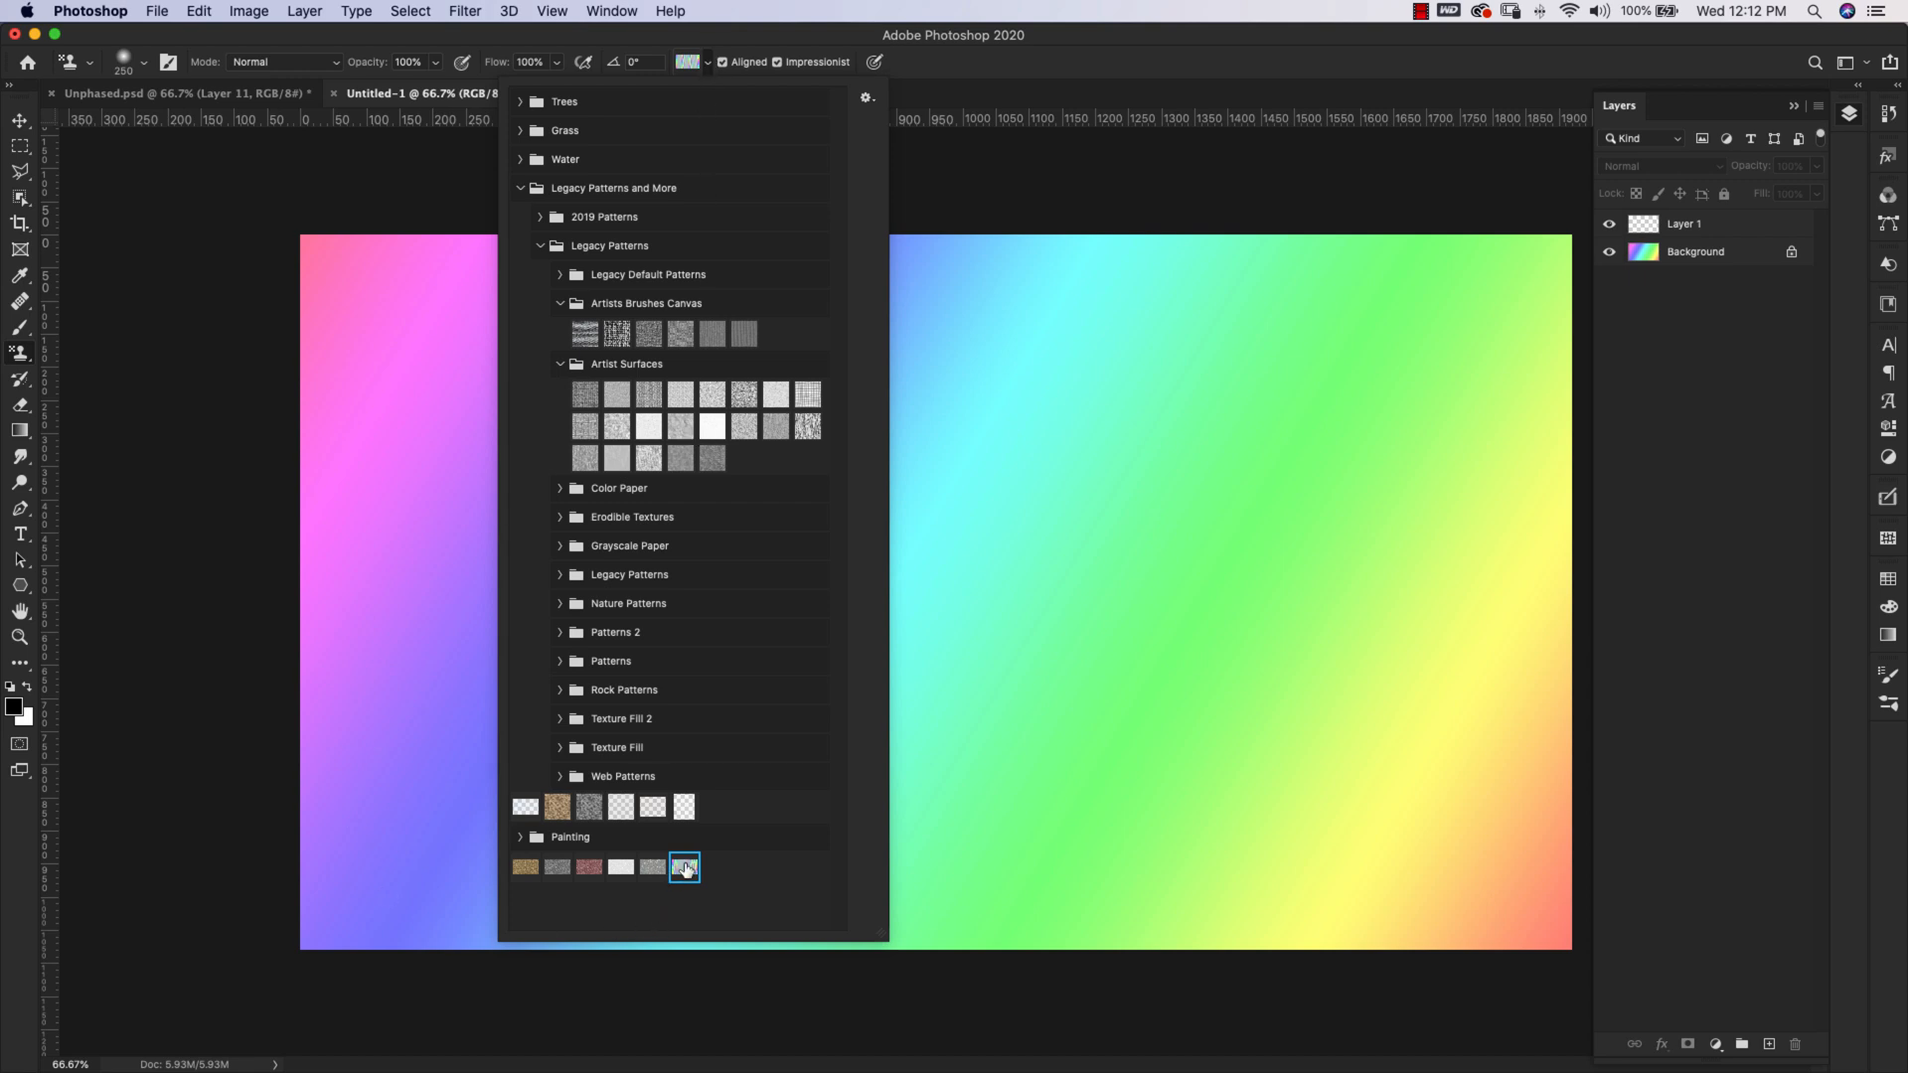
pyautogui.moveTo(683, 867)
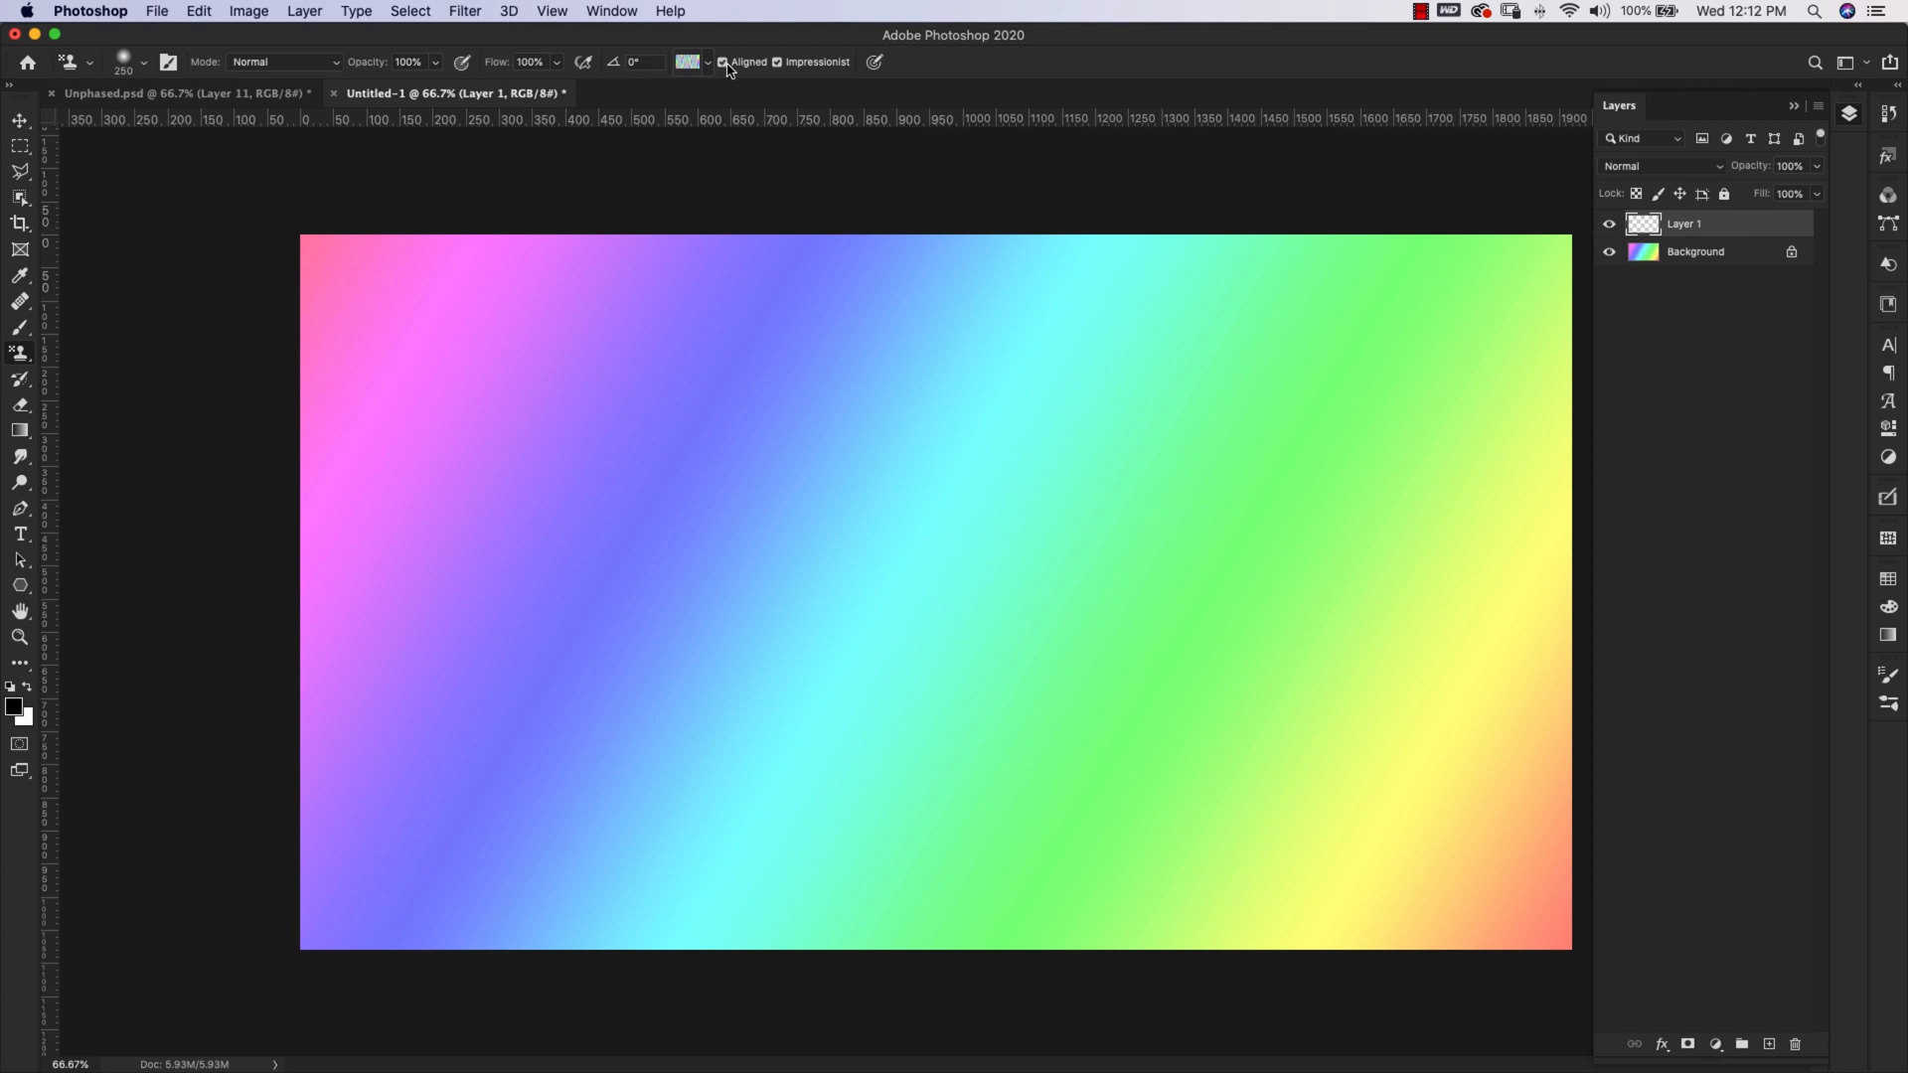
pyautogui.moveTo(840, 384)
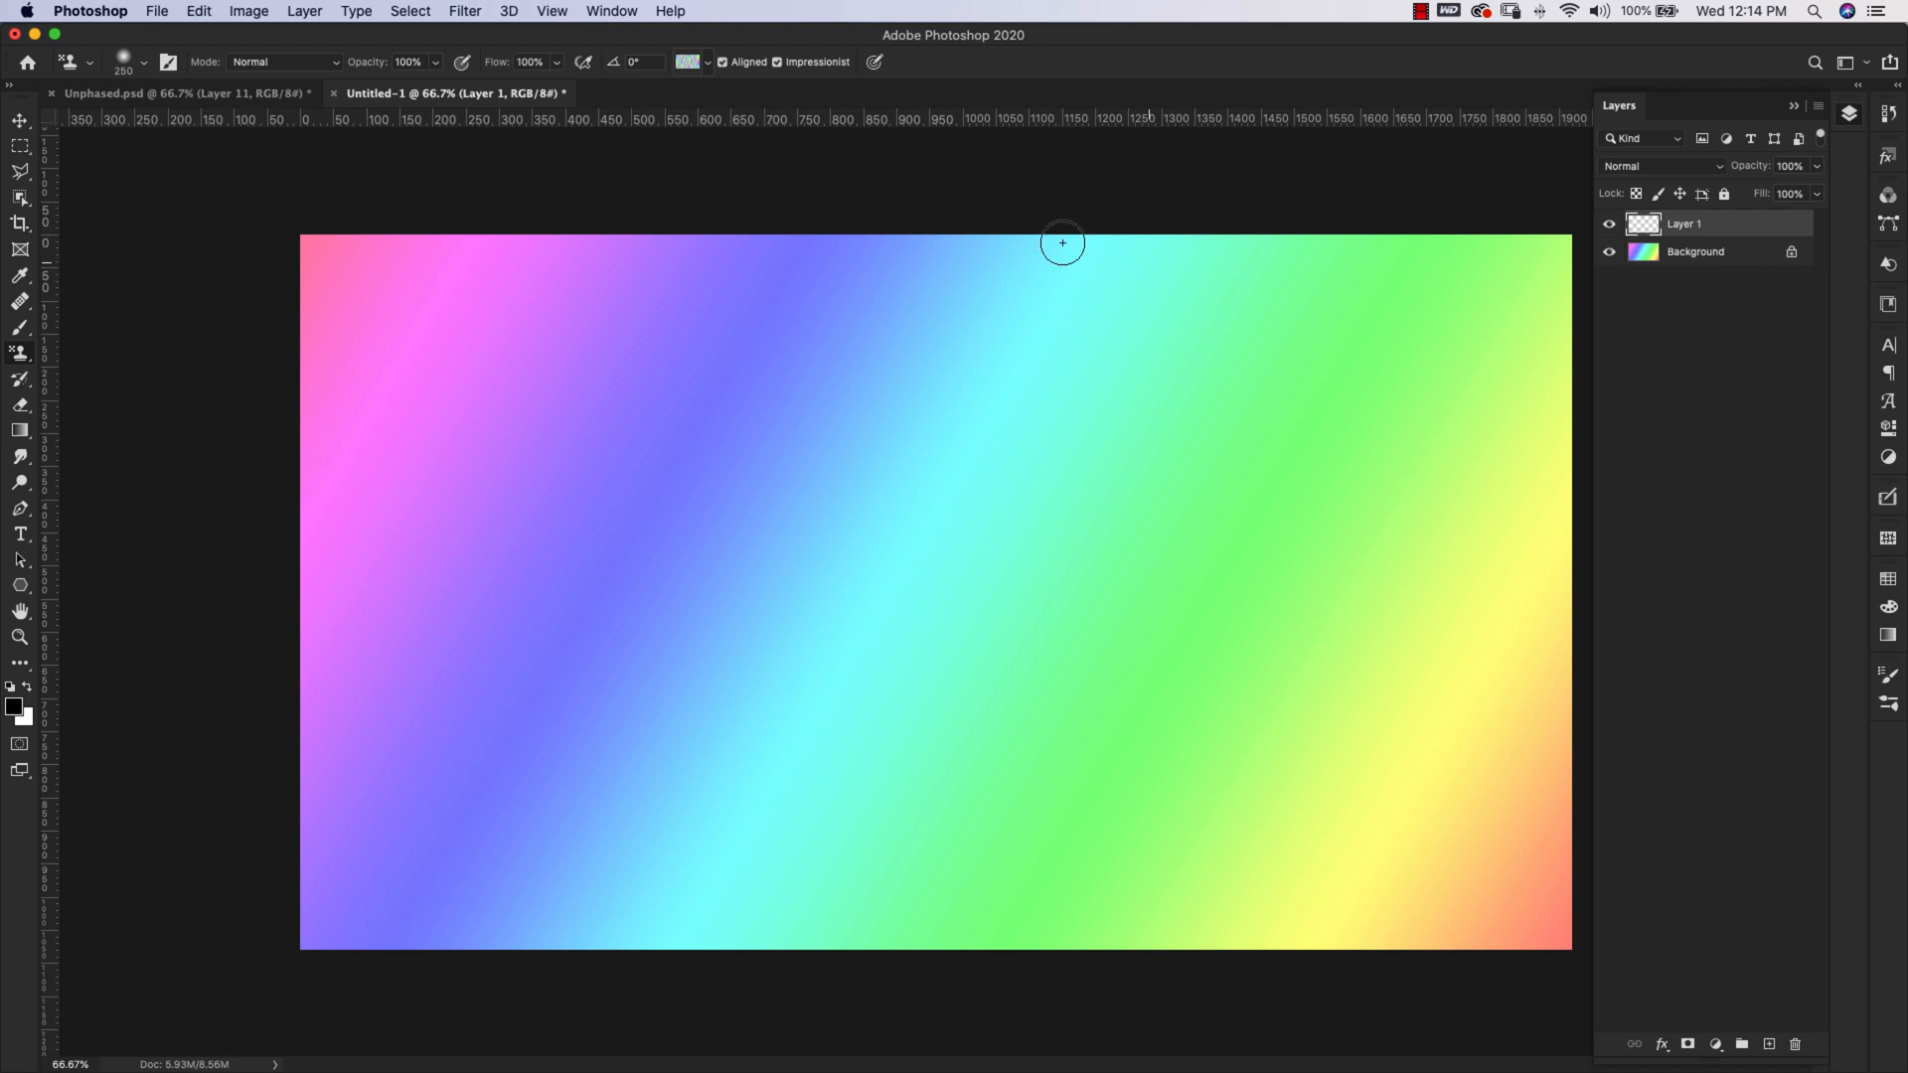
pyautogui.moveTo(901, 217)
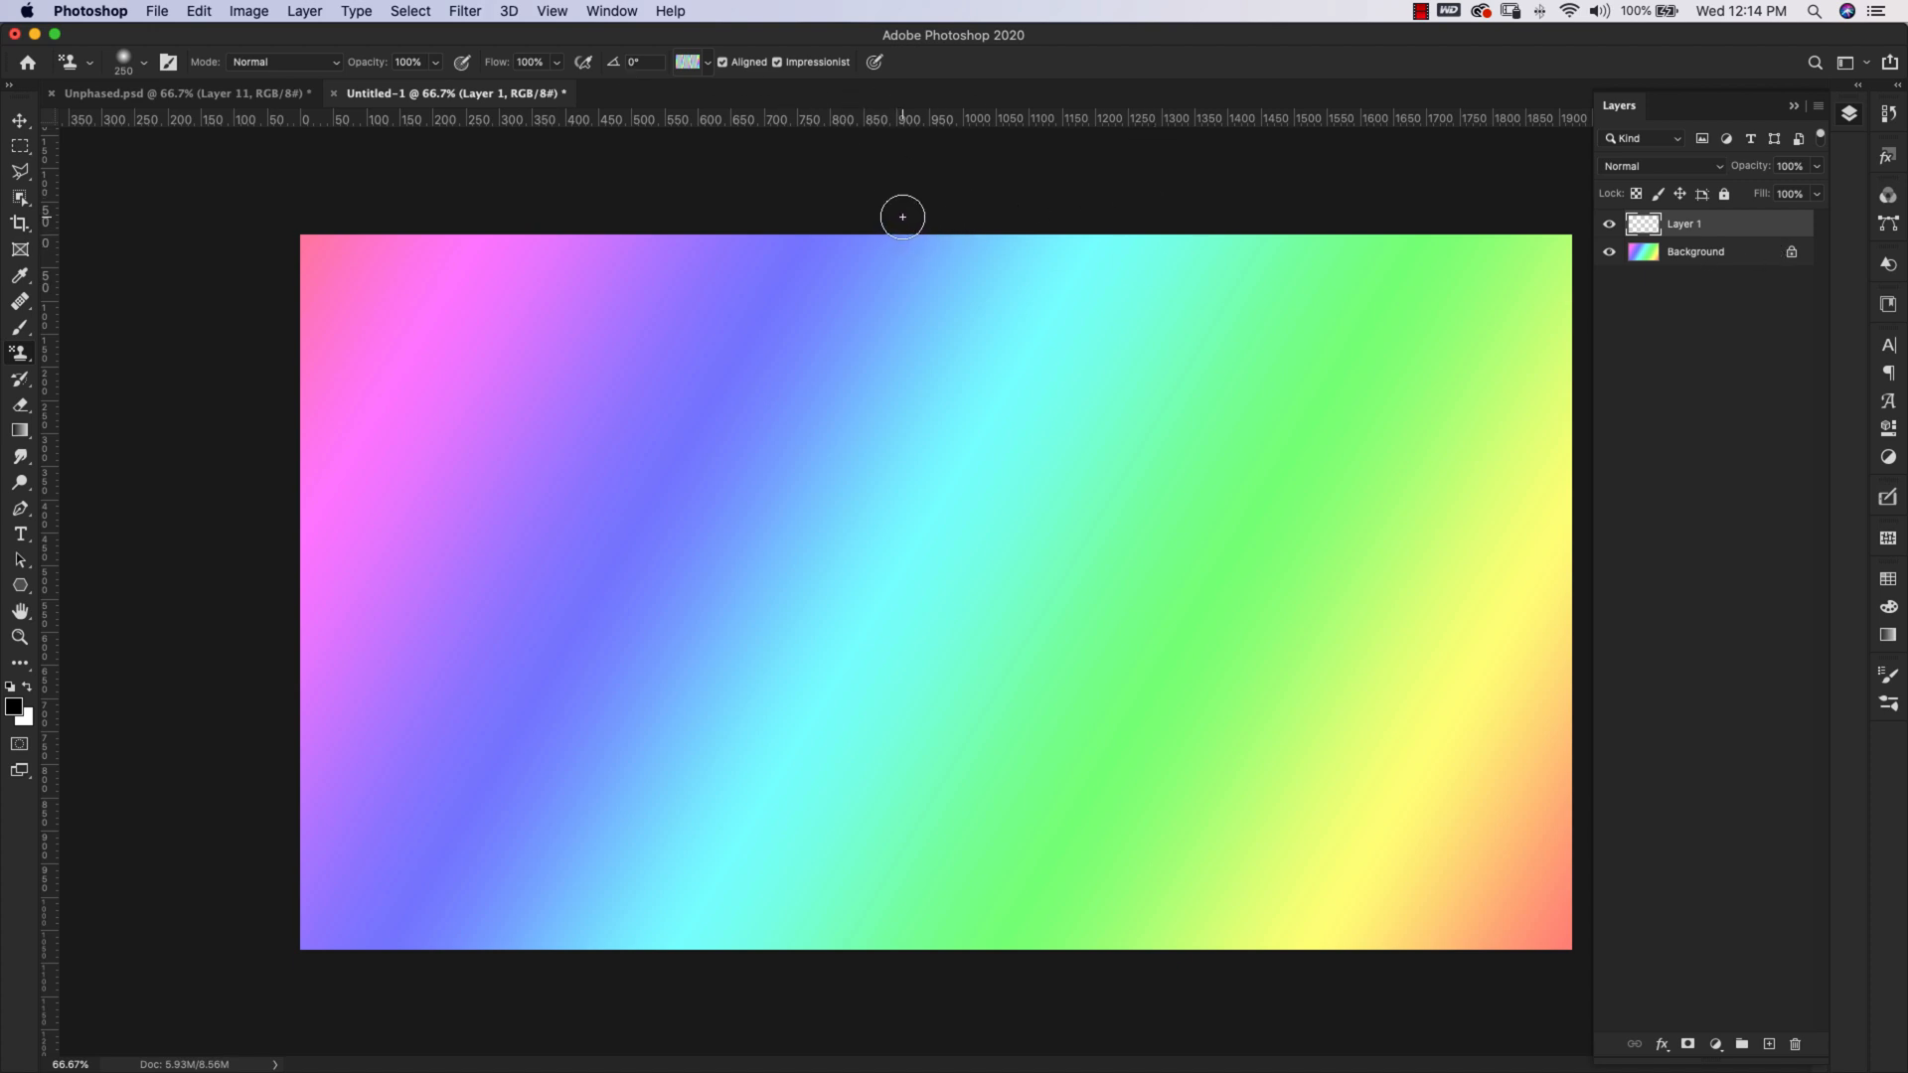
# Step: Stamp pastel cloud strokes along the top edge, from the top left to the top right corner
pyautogui.moveTo(901, 217); pyautogui.dragTo(1375, 364)
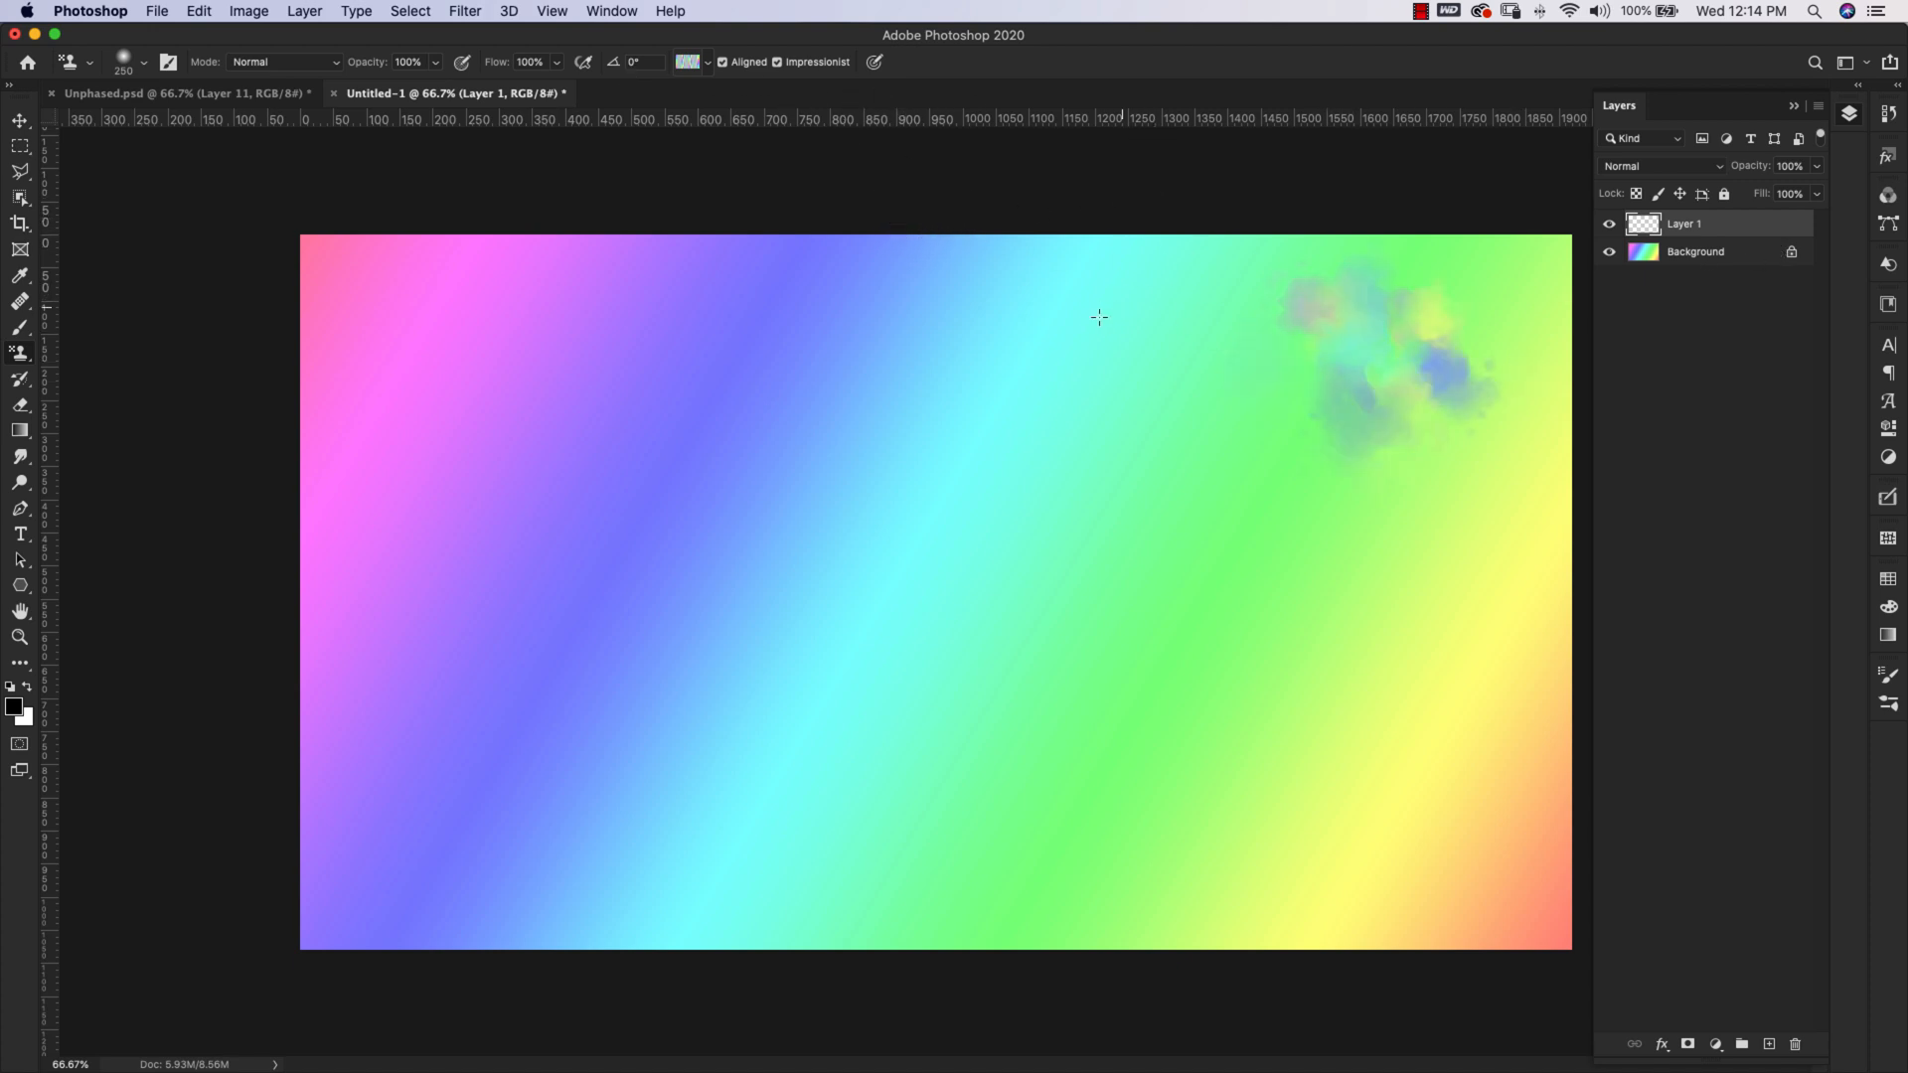
pyautogui.moveTo(1100, 318); pyautogui.dragTo(889, 315)
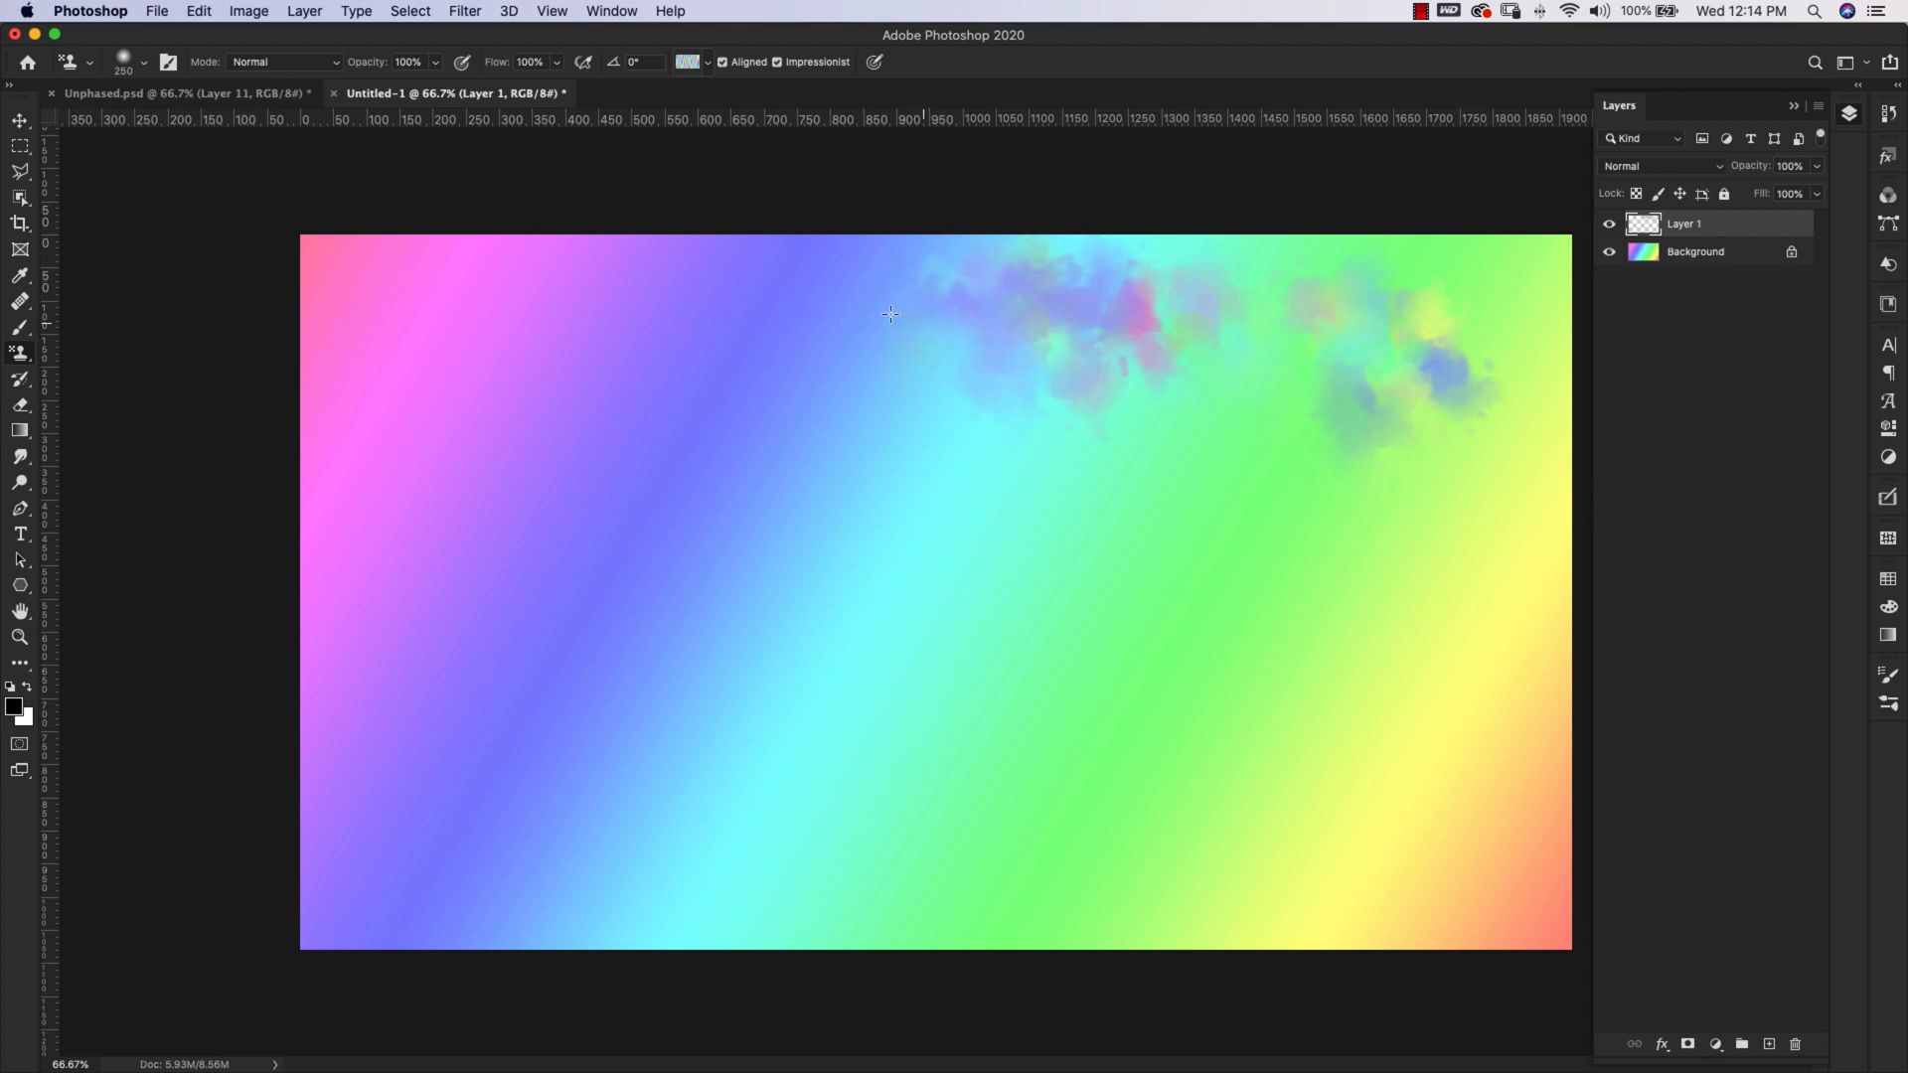
pyautogui.moveTo(889, 316); pyautogui.dragTo(553, 341)
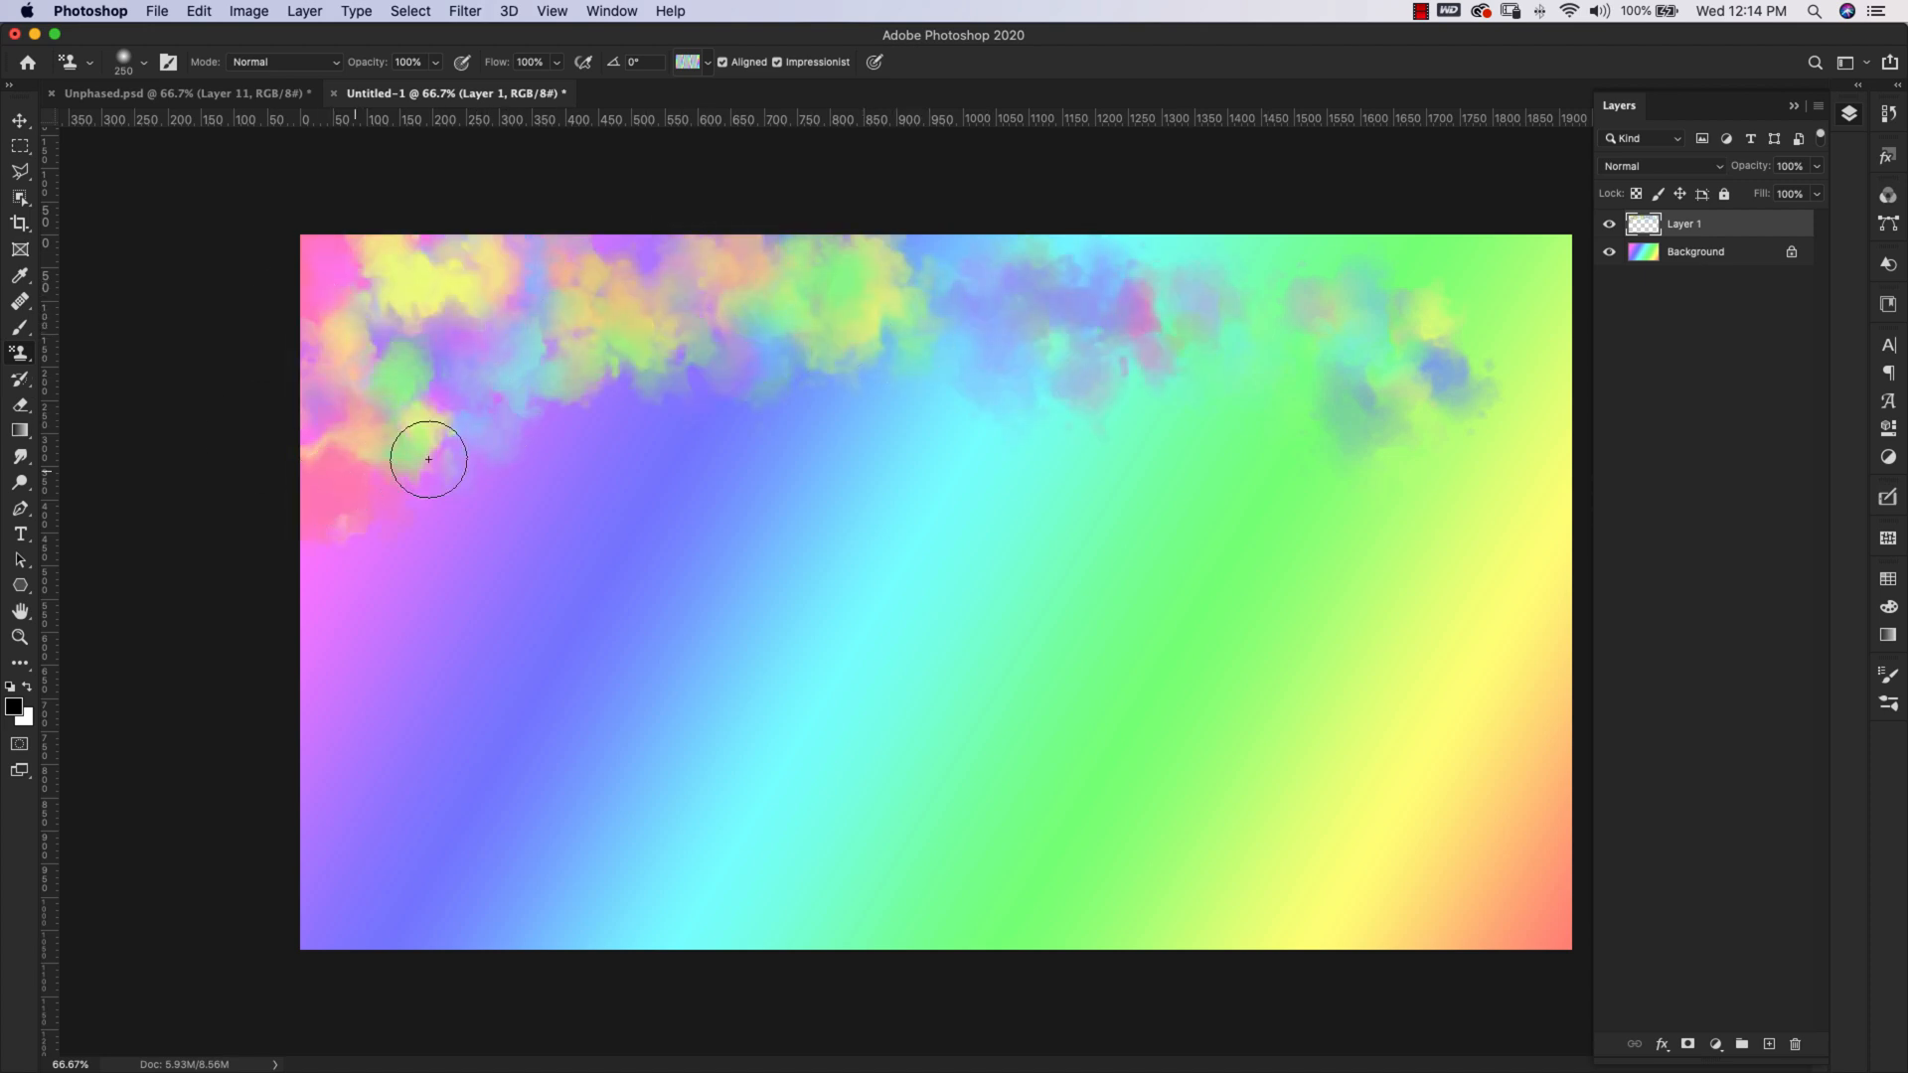
pyautogui.moveTo(428, 459); pyautogui.dragTo(758, 379)
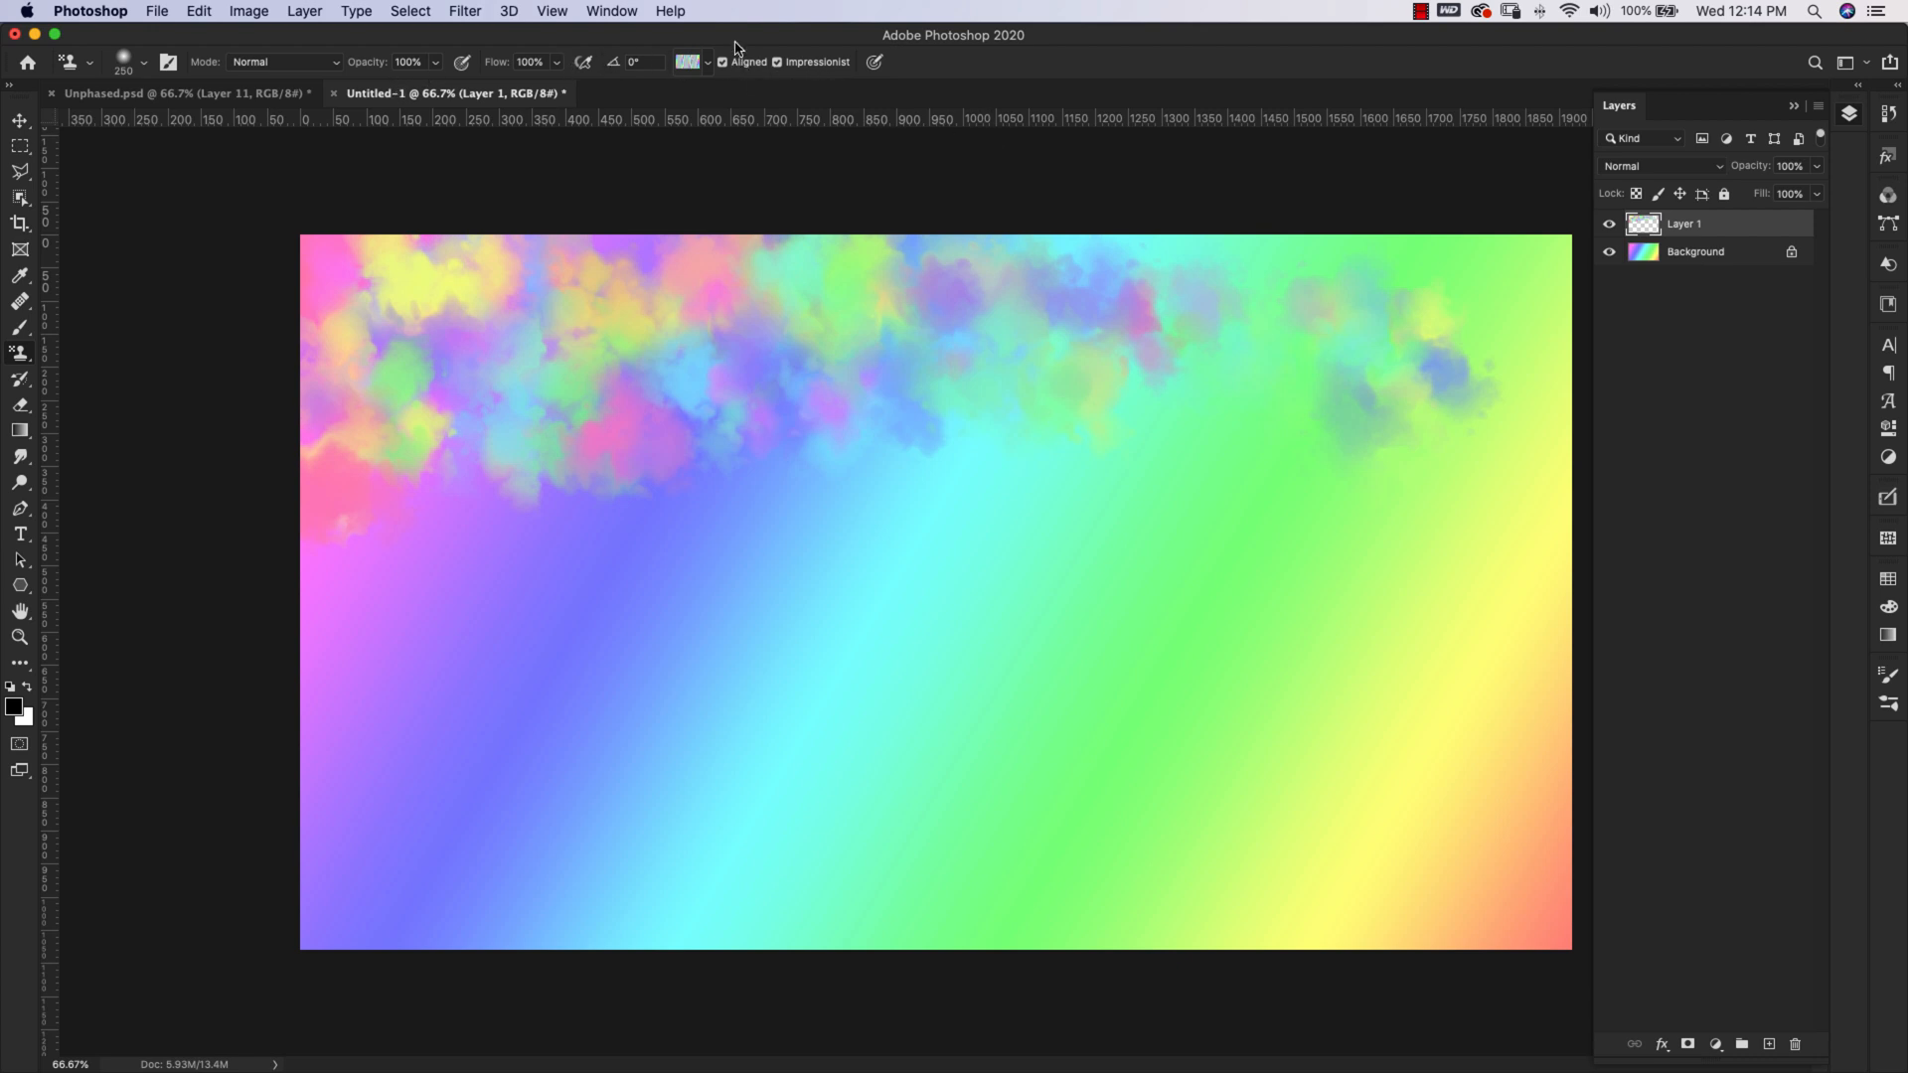
pyautogui.moveTo(858, 334)
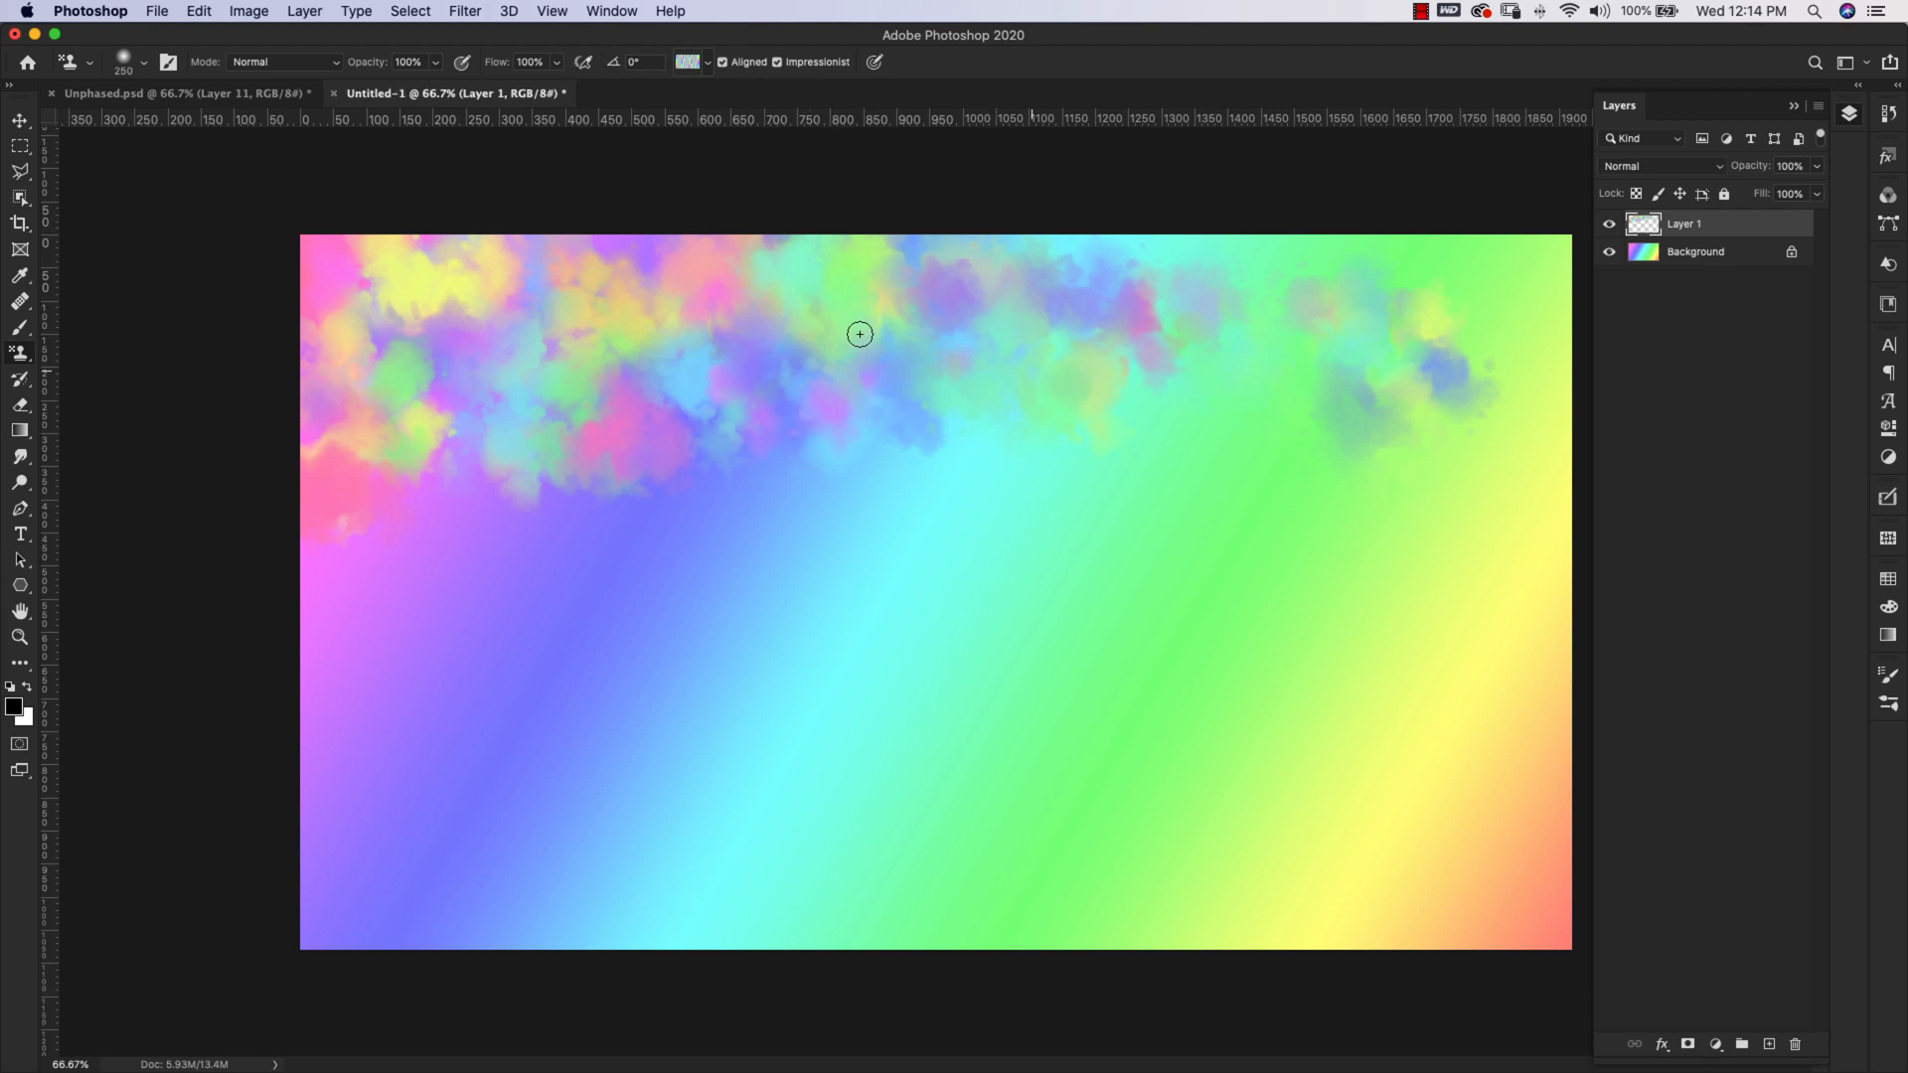
pyautogui.moveTo(978, 457)
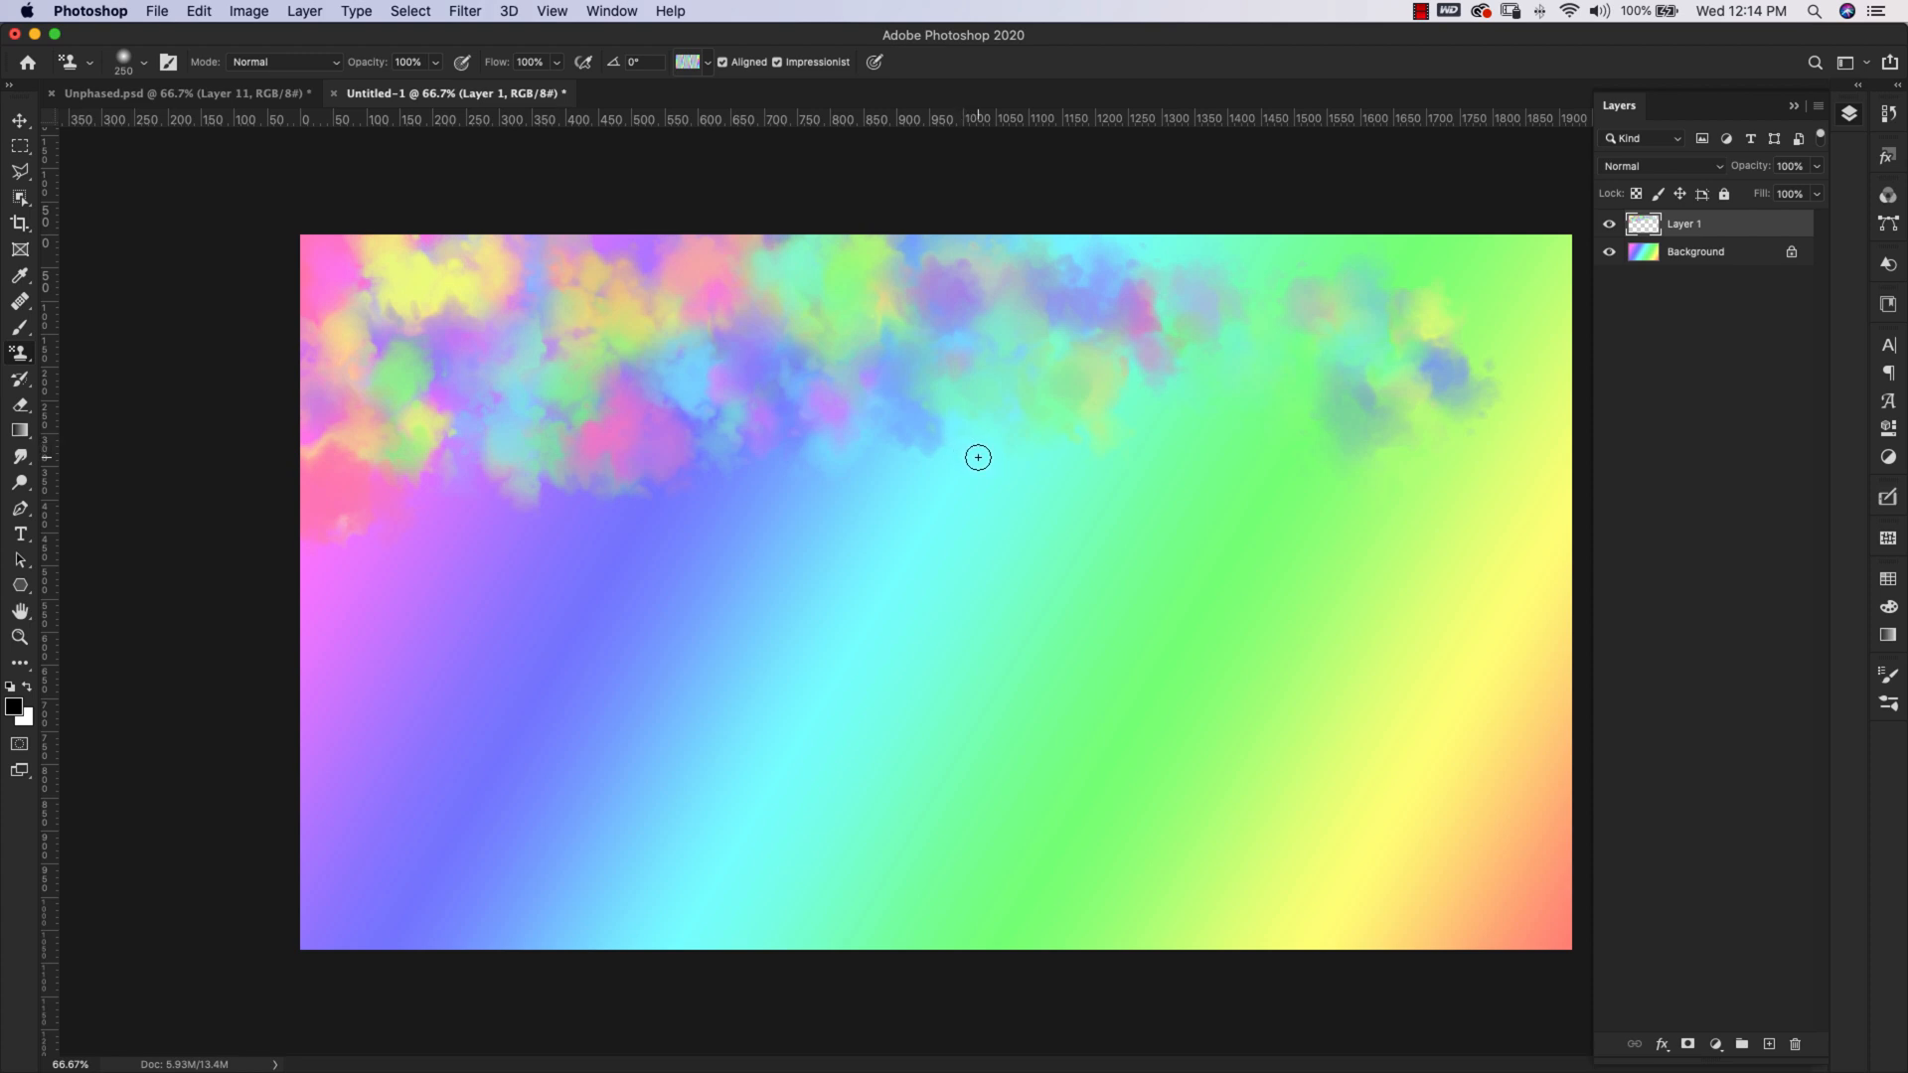
pyautogui.moveTo(1001, 476)
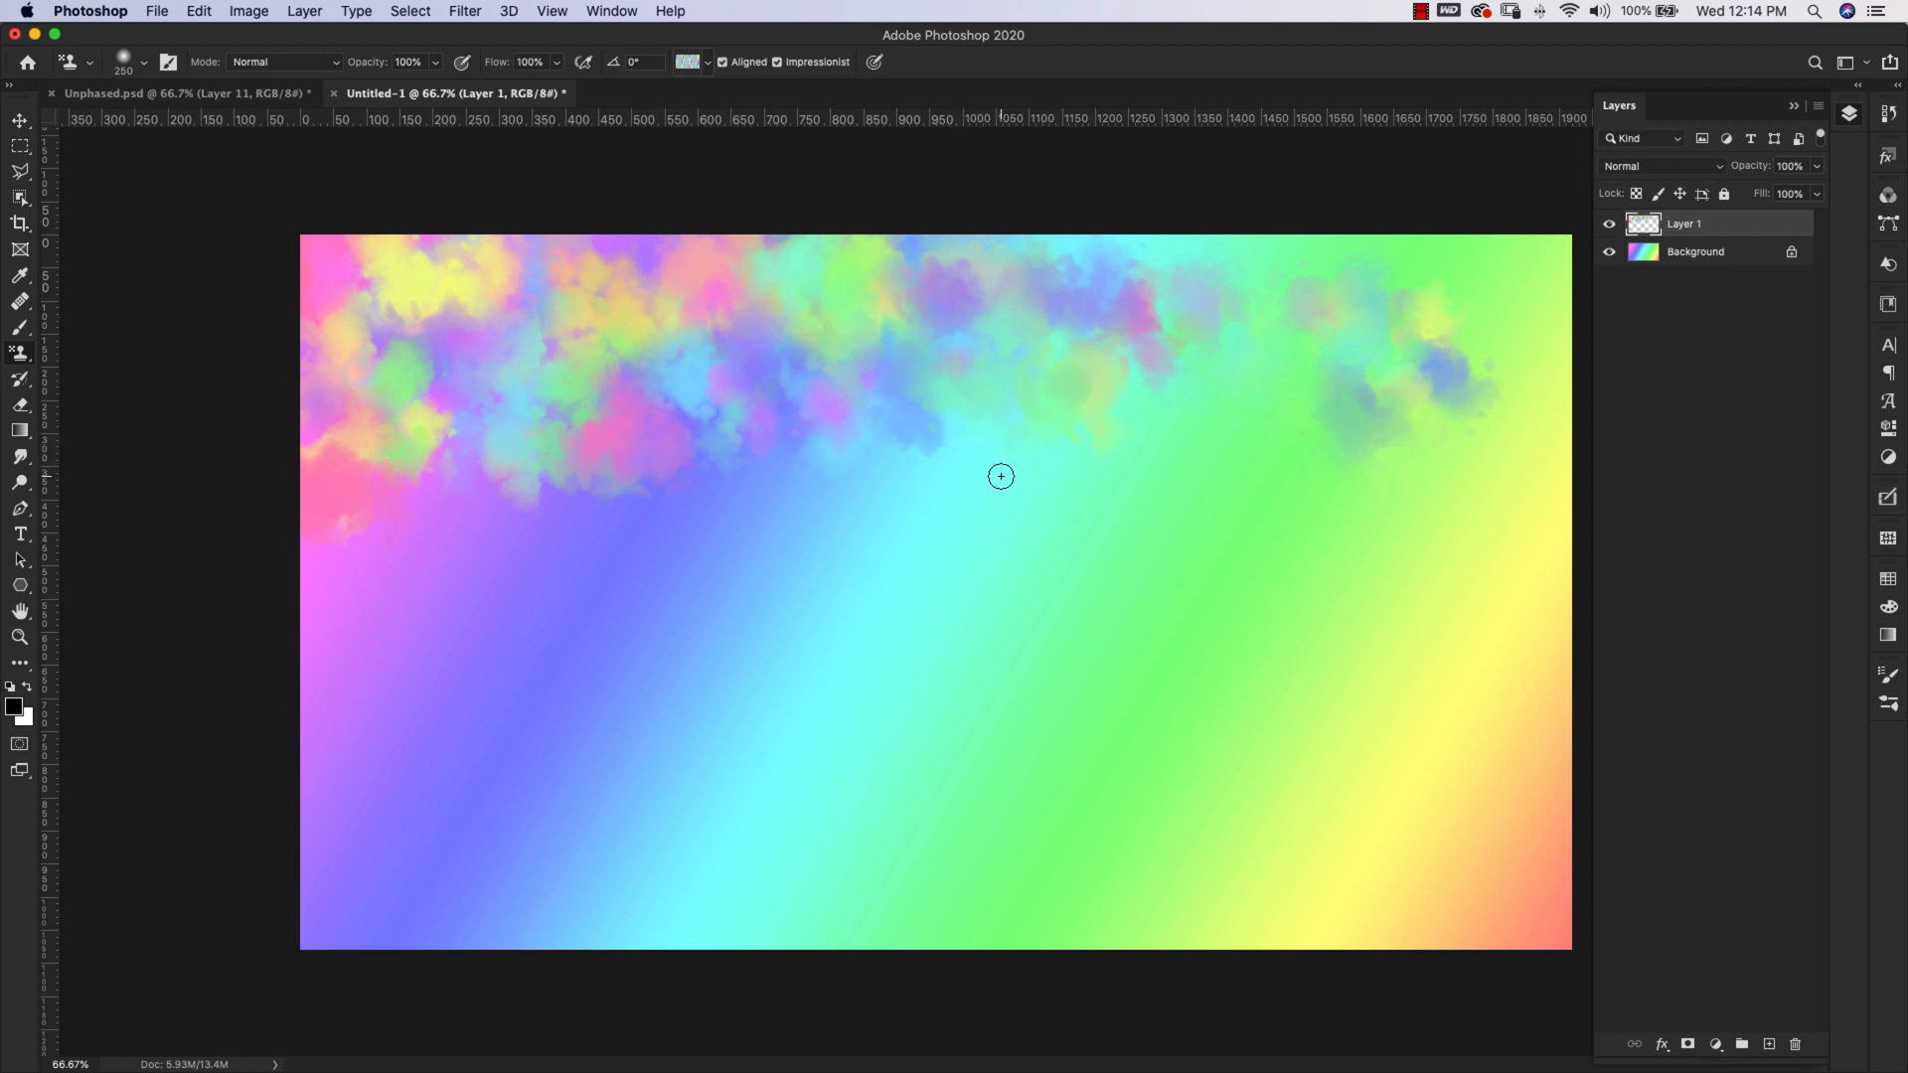
pyautogui.moveTo(660, 369)
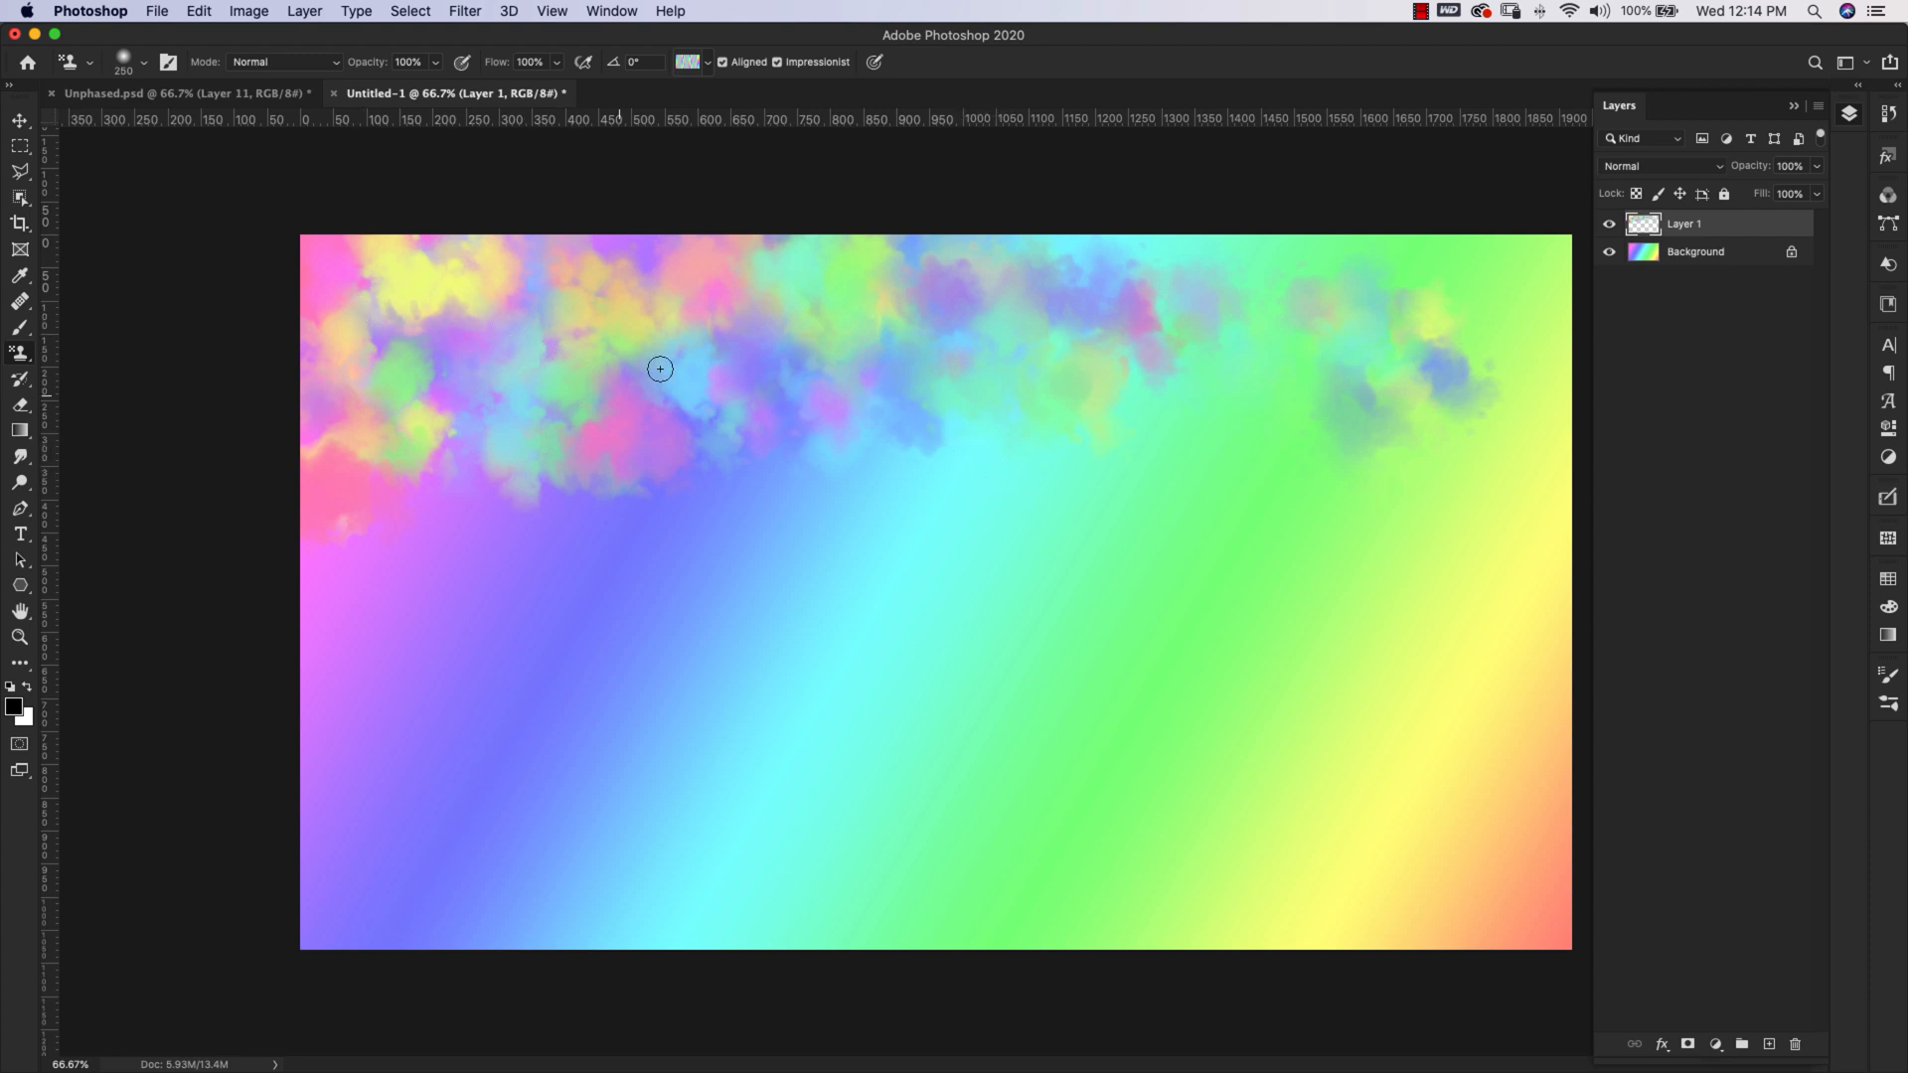
pyautogui.moveTo(950, 476)
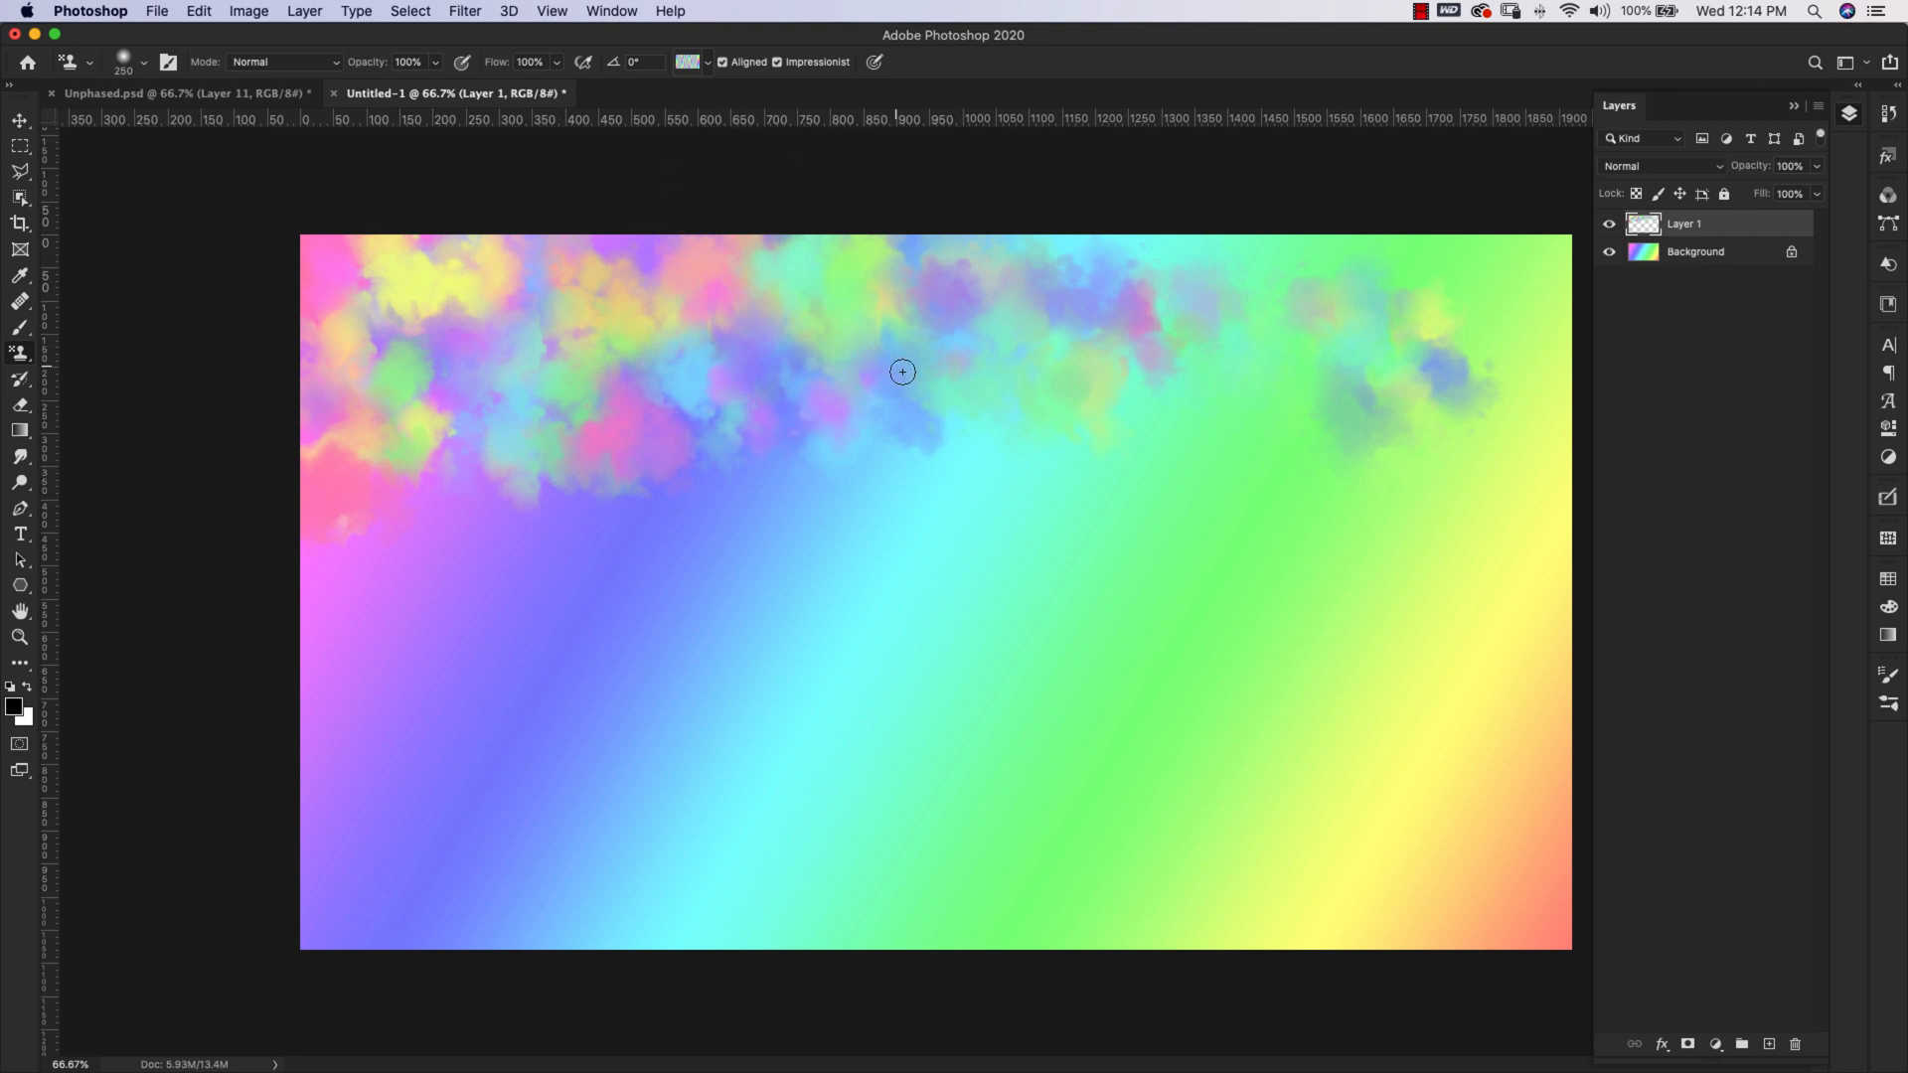
pyautogui.moveTo(521, 428)
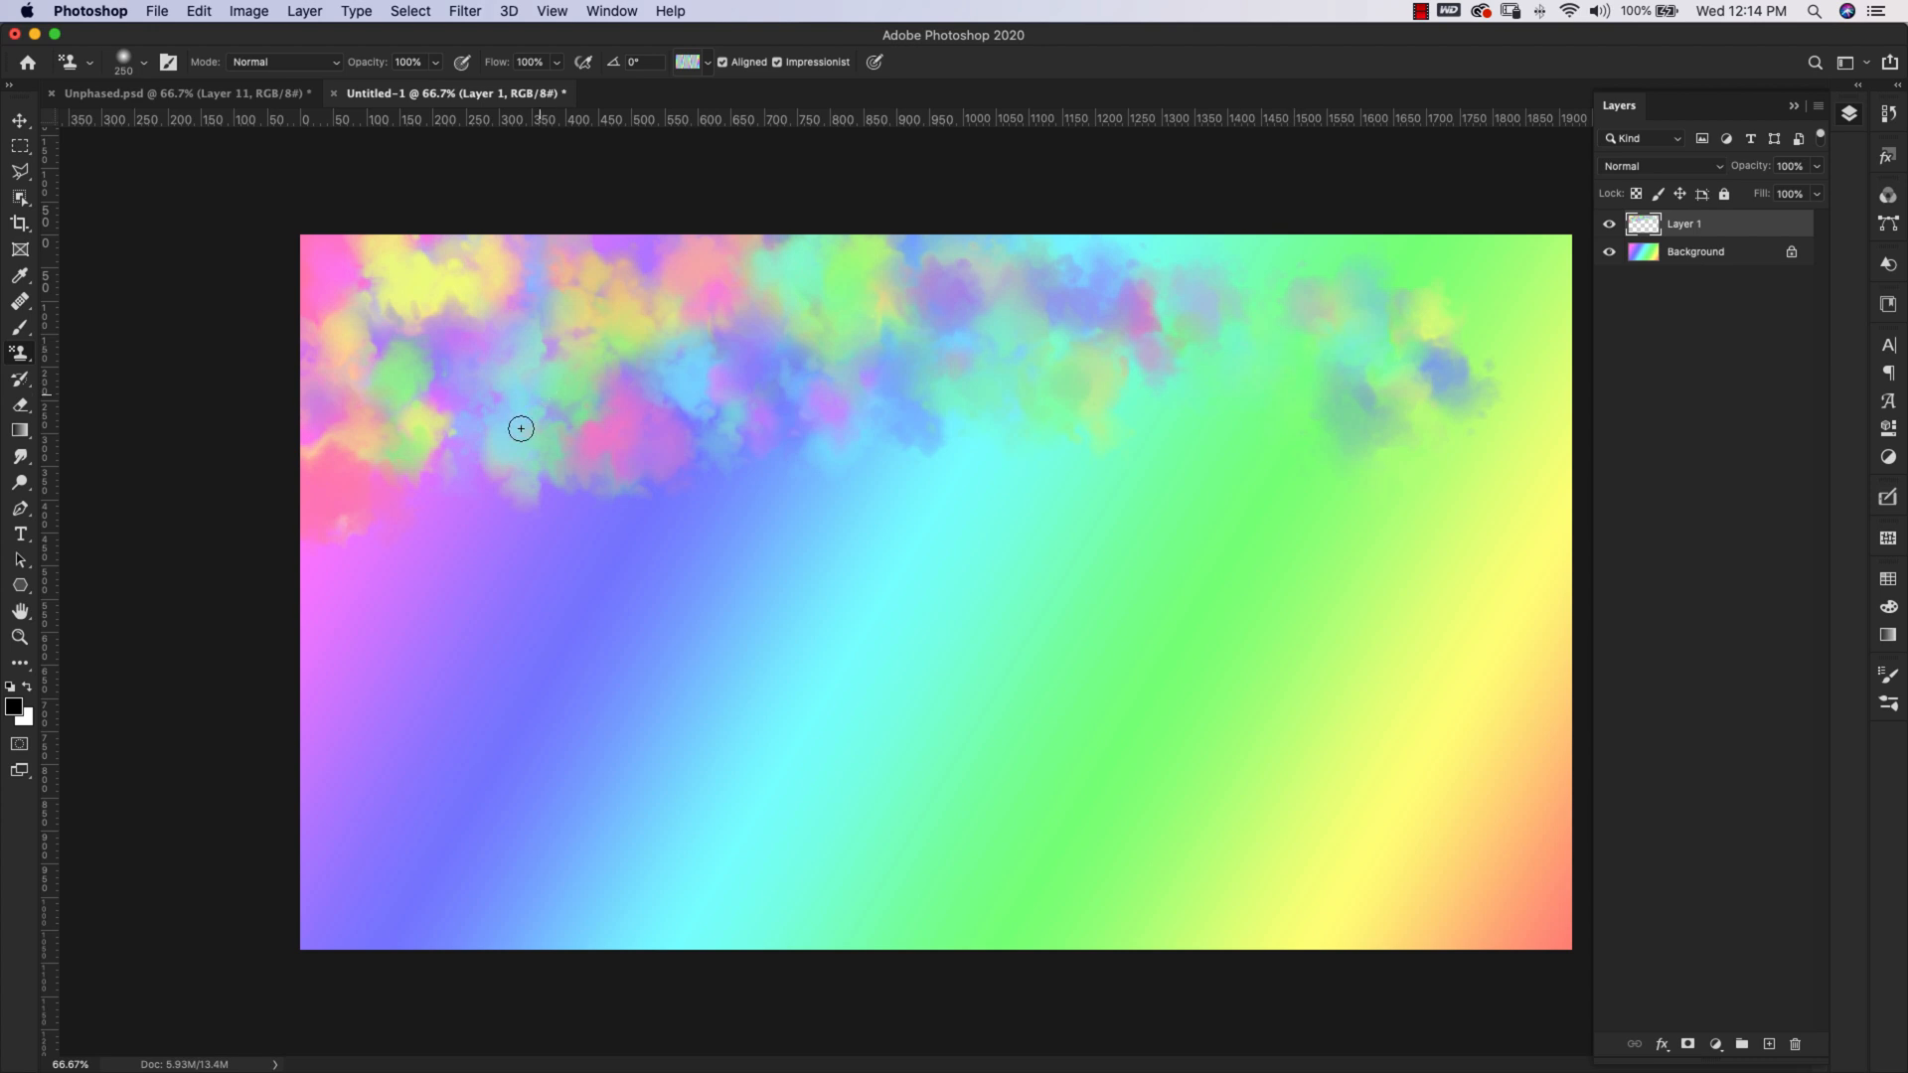
pyautogui.moveTo(1317, 432)
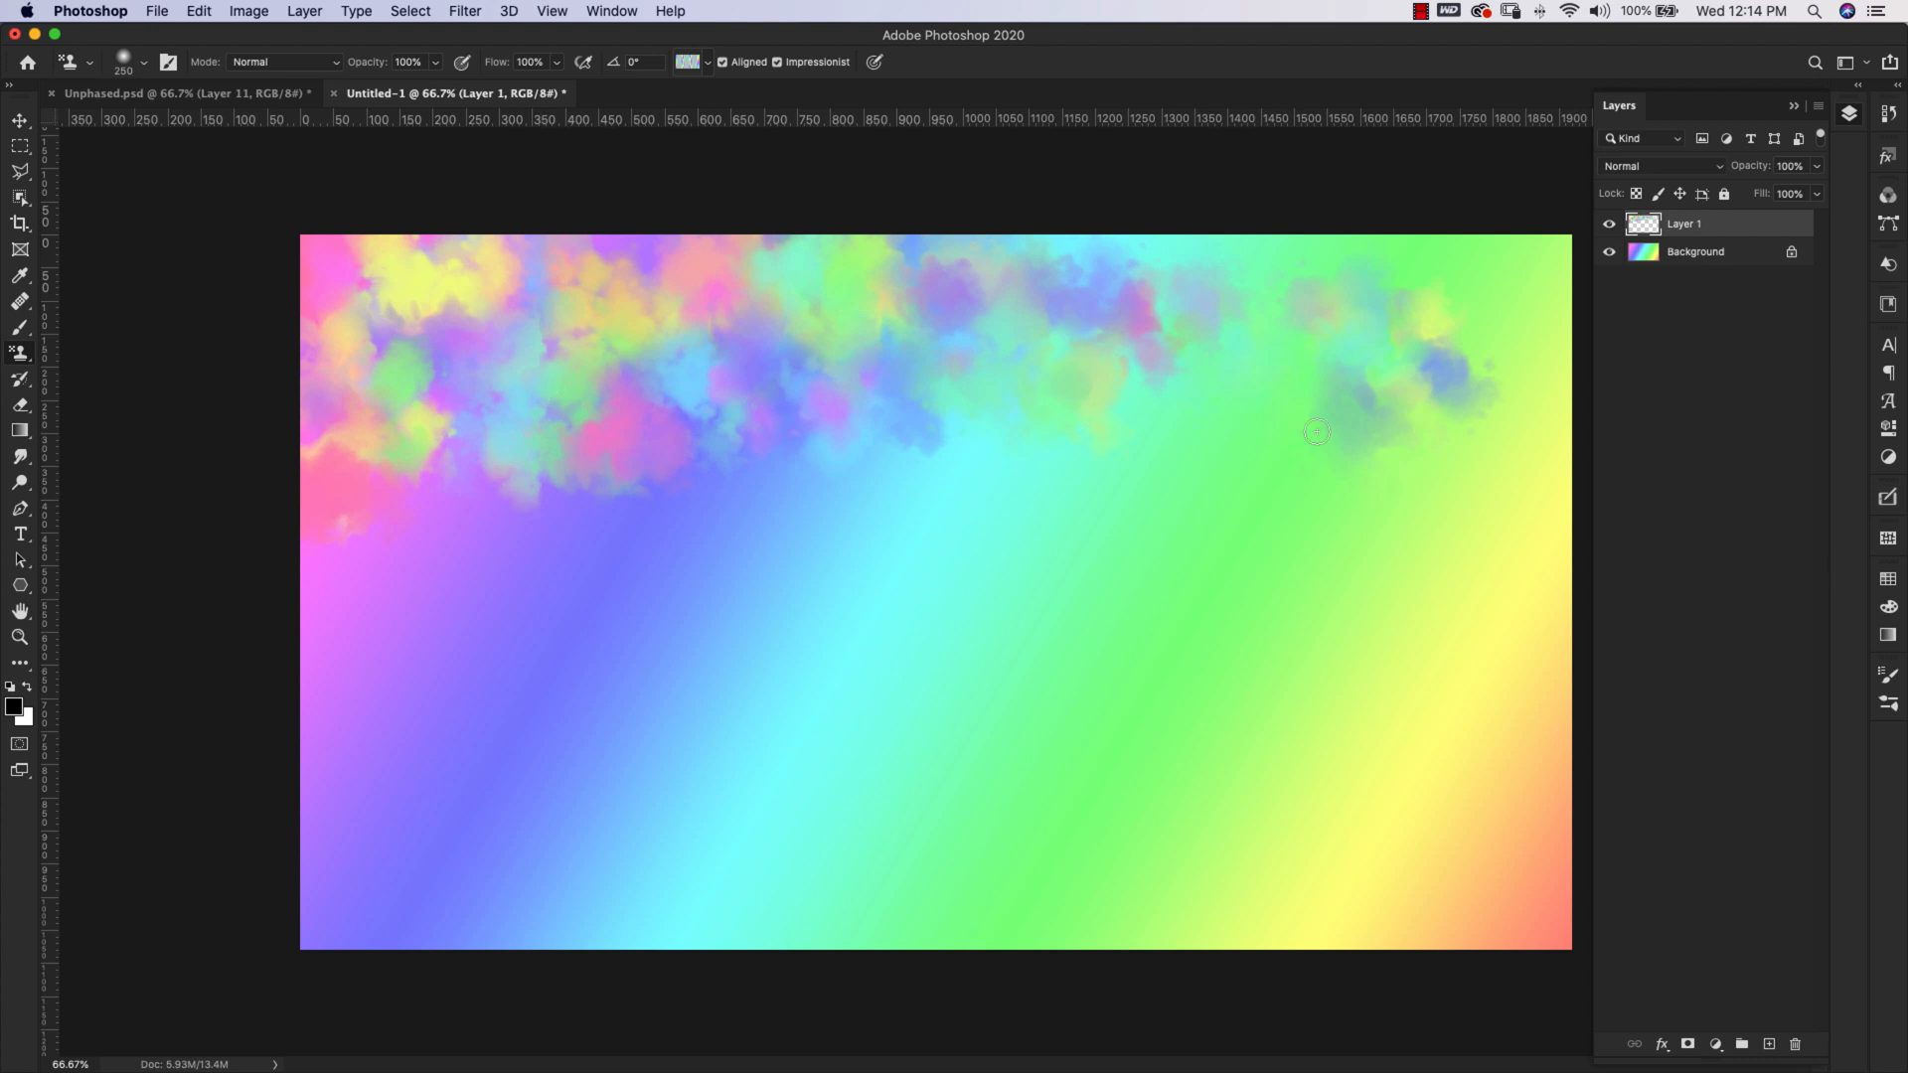
pyautogui.moveTo(1316, 432); pyautogui.dragTo(1521, 296)
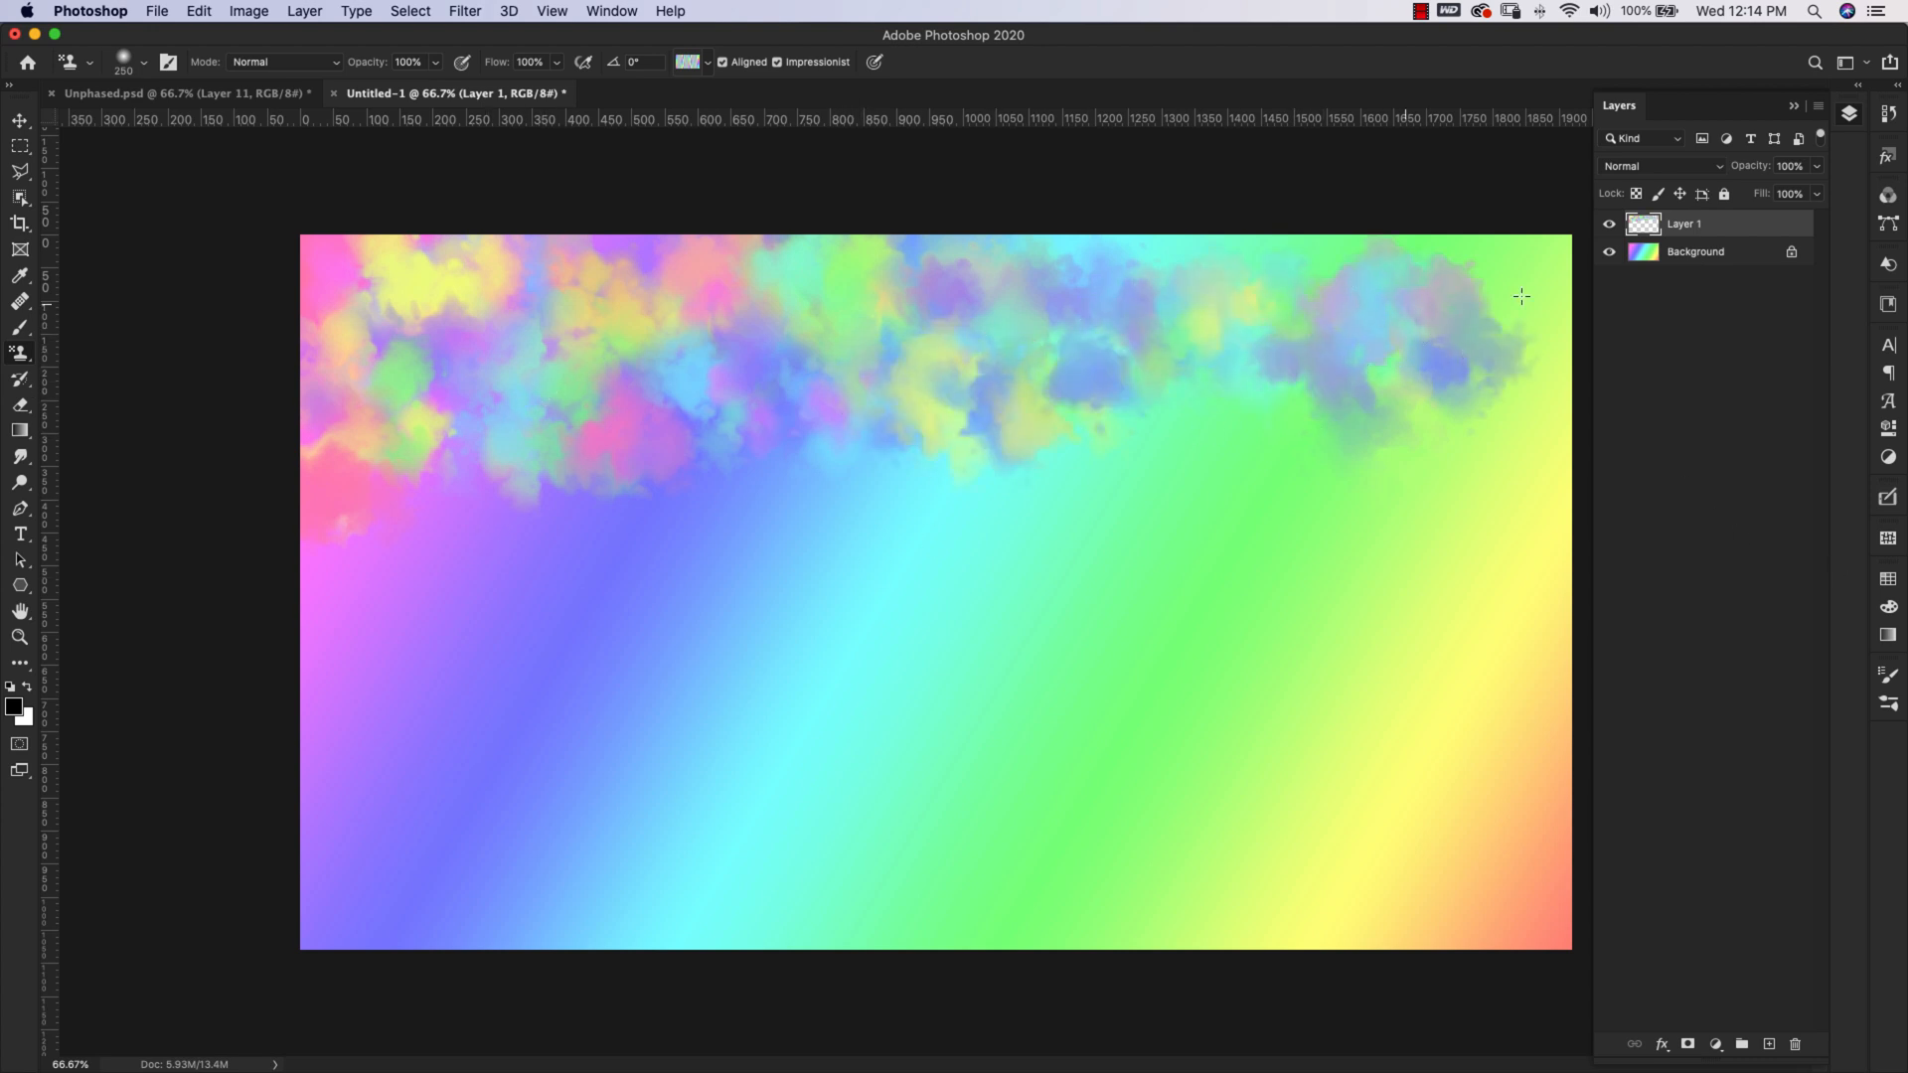
pyautogui.moveTo(1521, 296); pyautogui.dragTo(1568, 666)
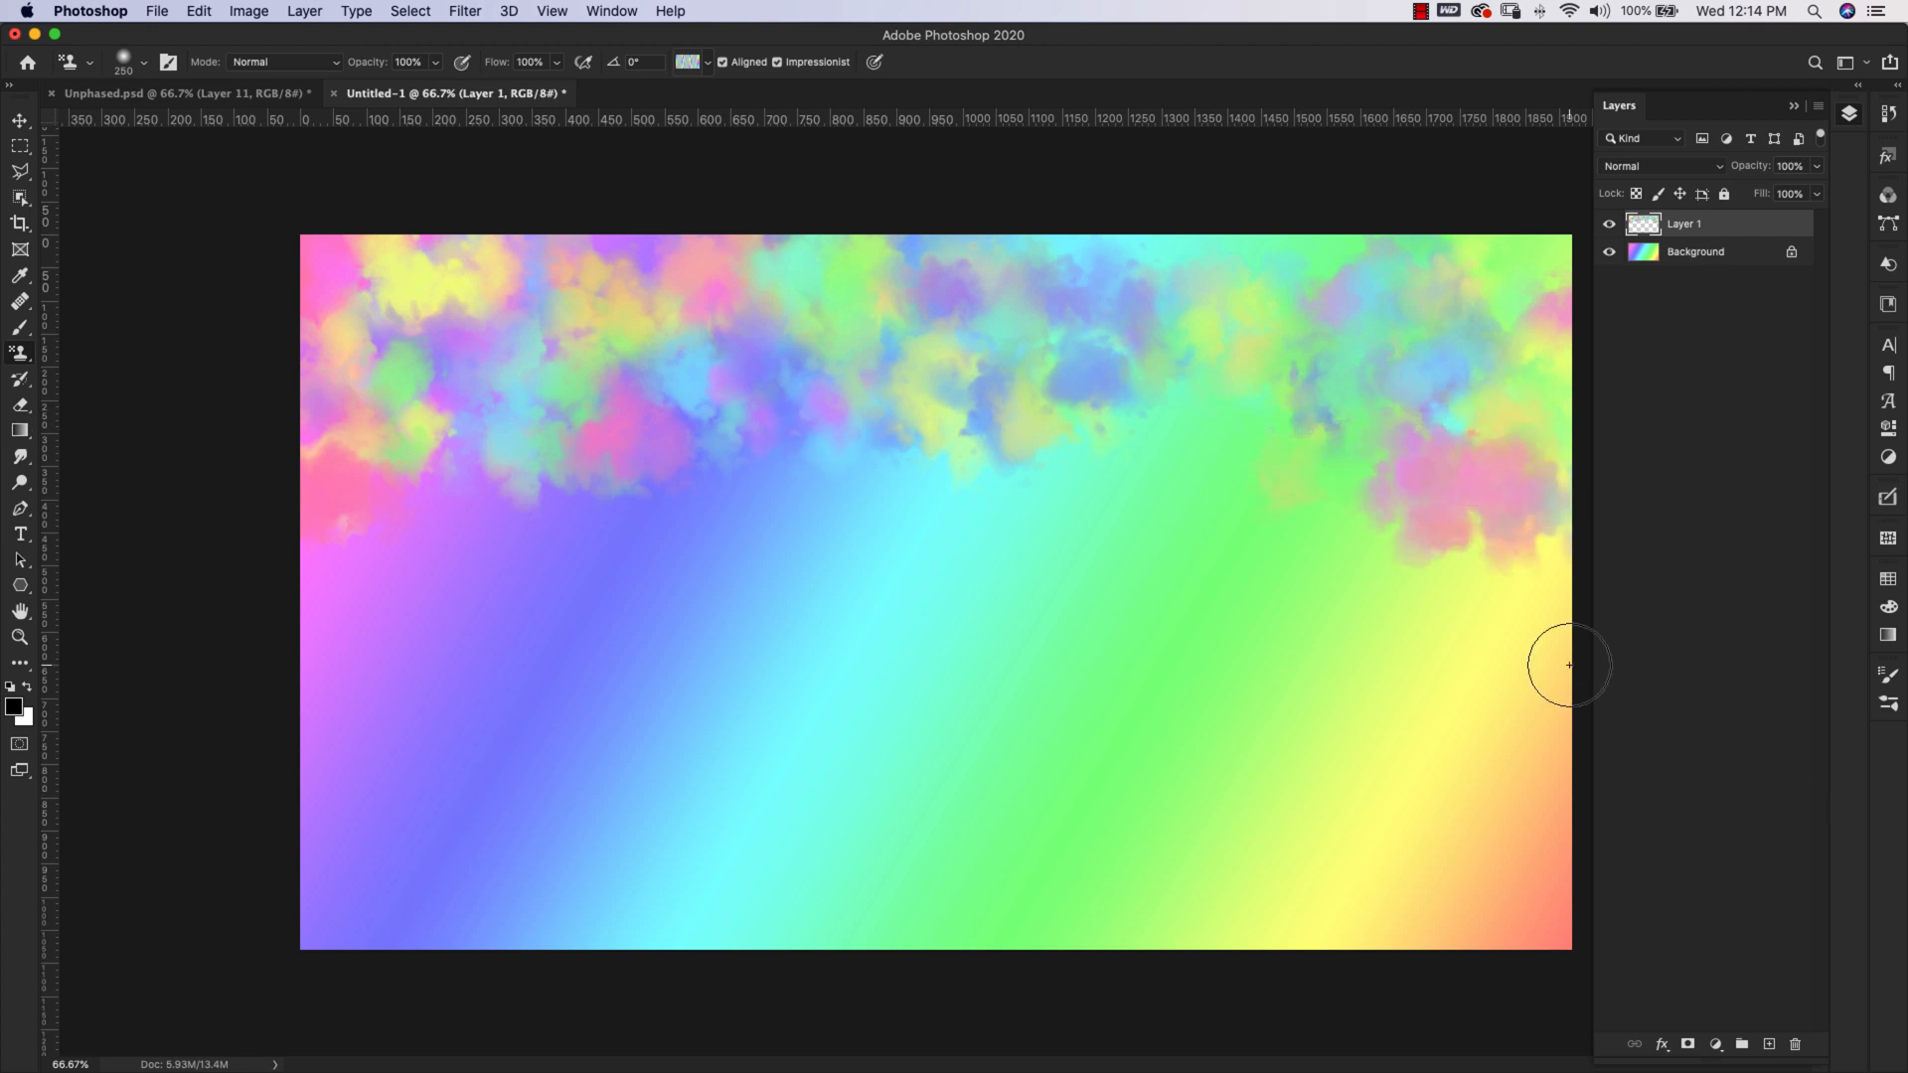
pyautogui.moveTo(1533, 744)
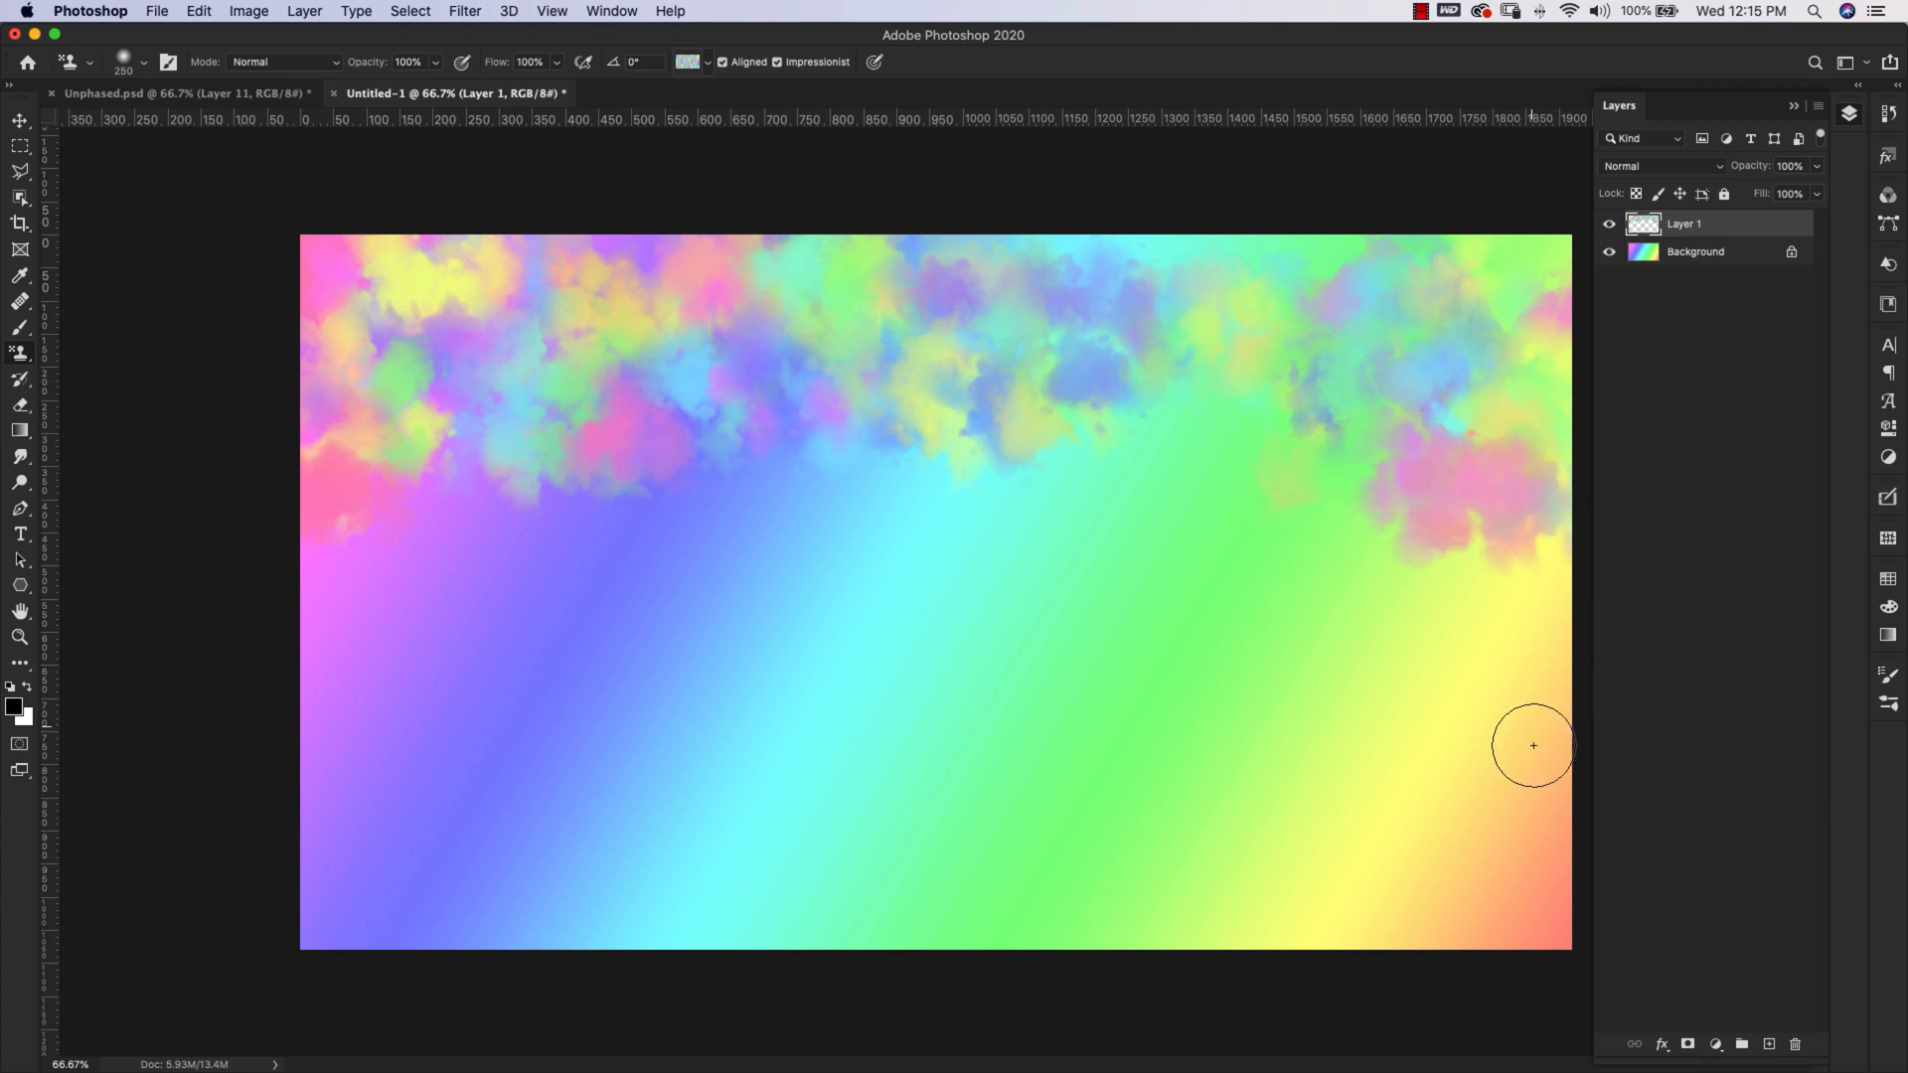
# Step: Add a Color Balance layer with midtones Cyan-Red at -63 and Magenta-Green at +30
pyautogui.click(1718, 1045)
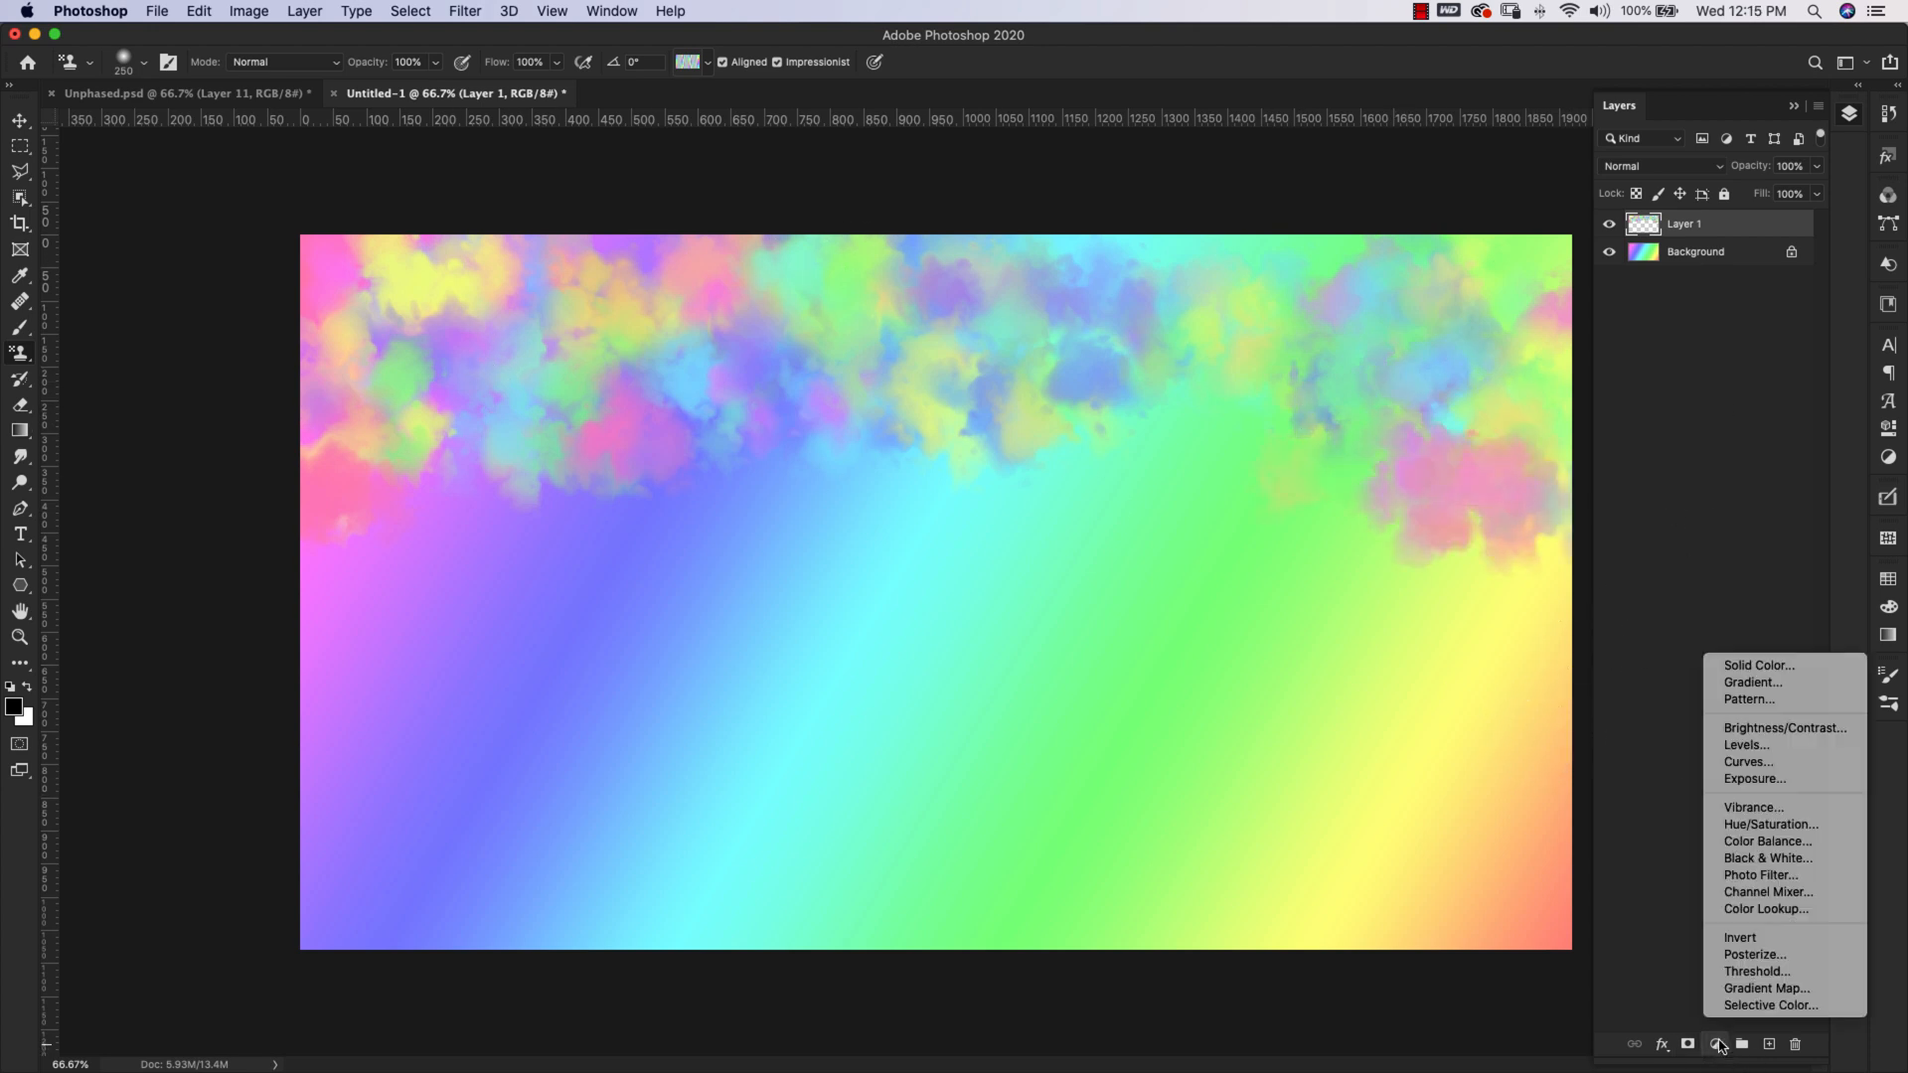
pyautogui.moveTo(1767, 841)
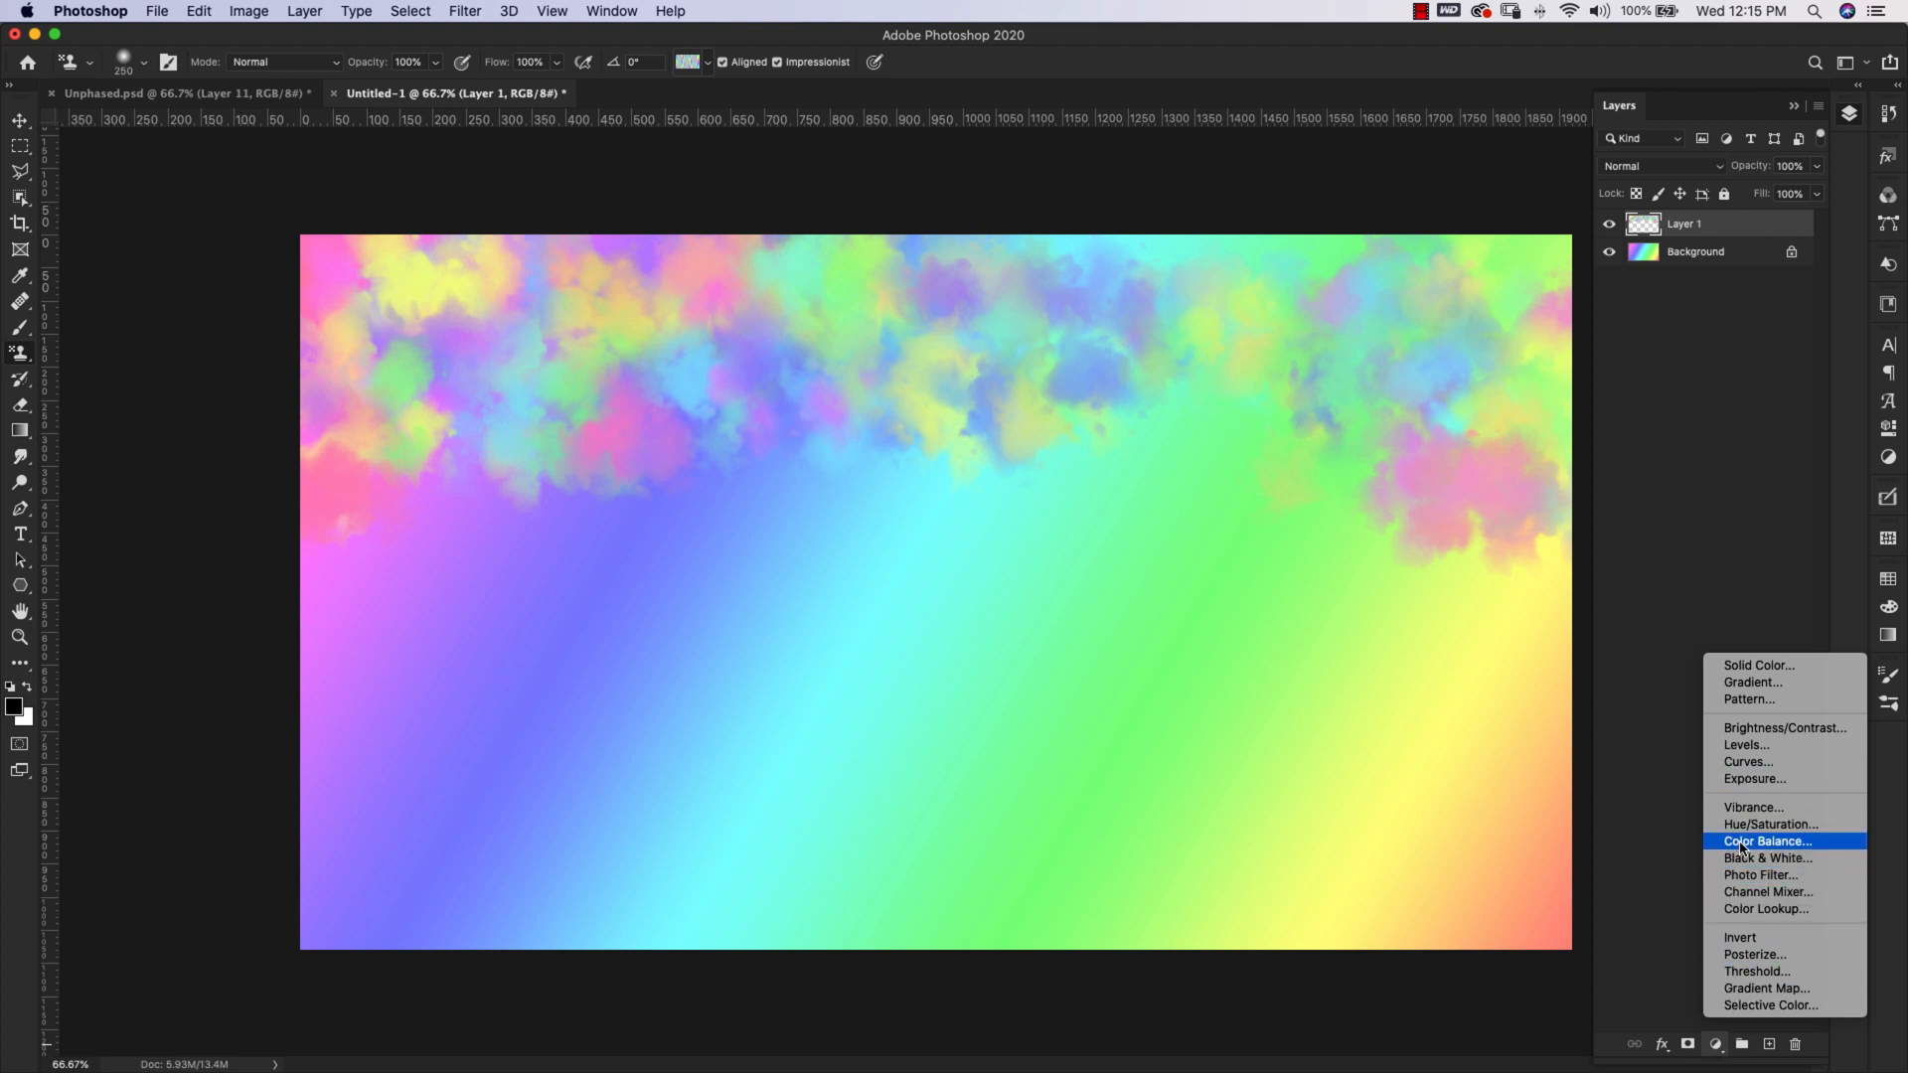
pyautogui.click(1767, 841)
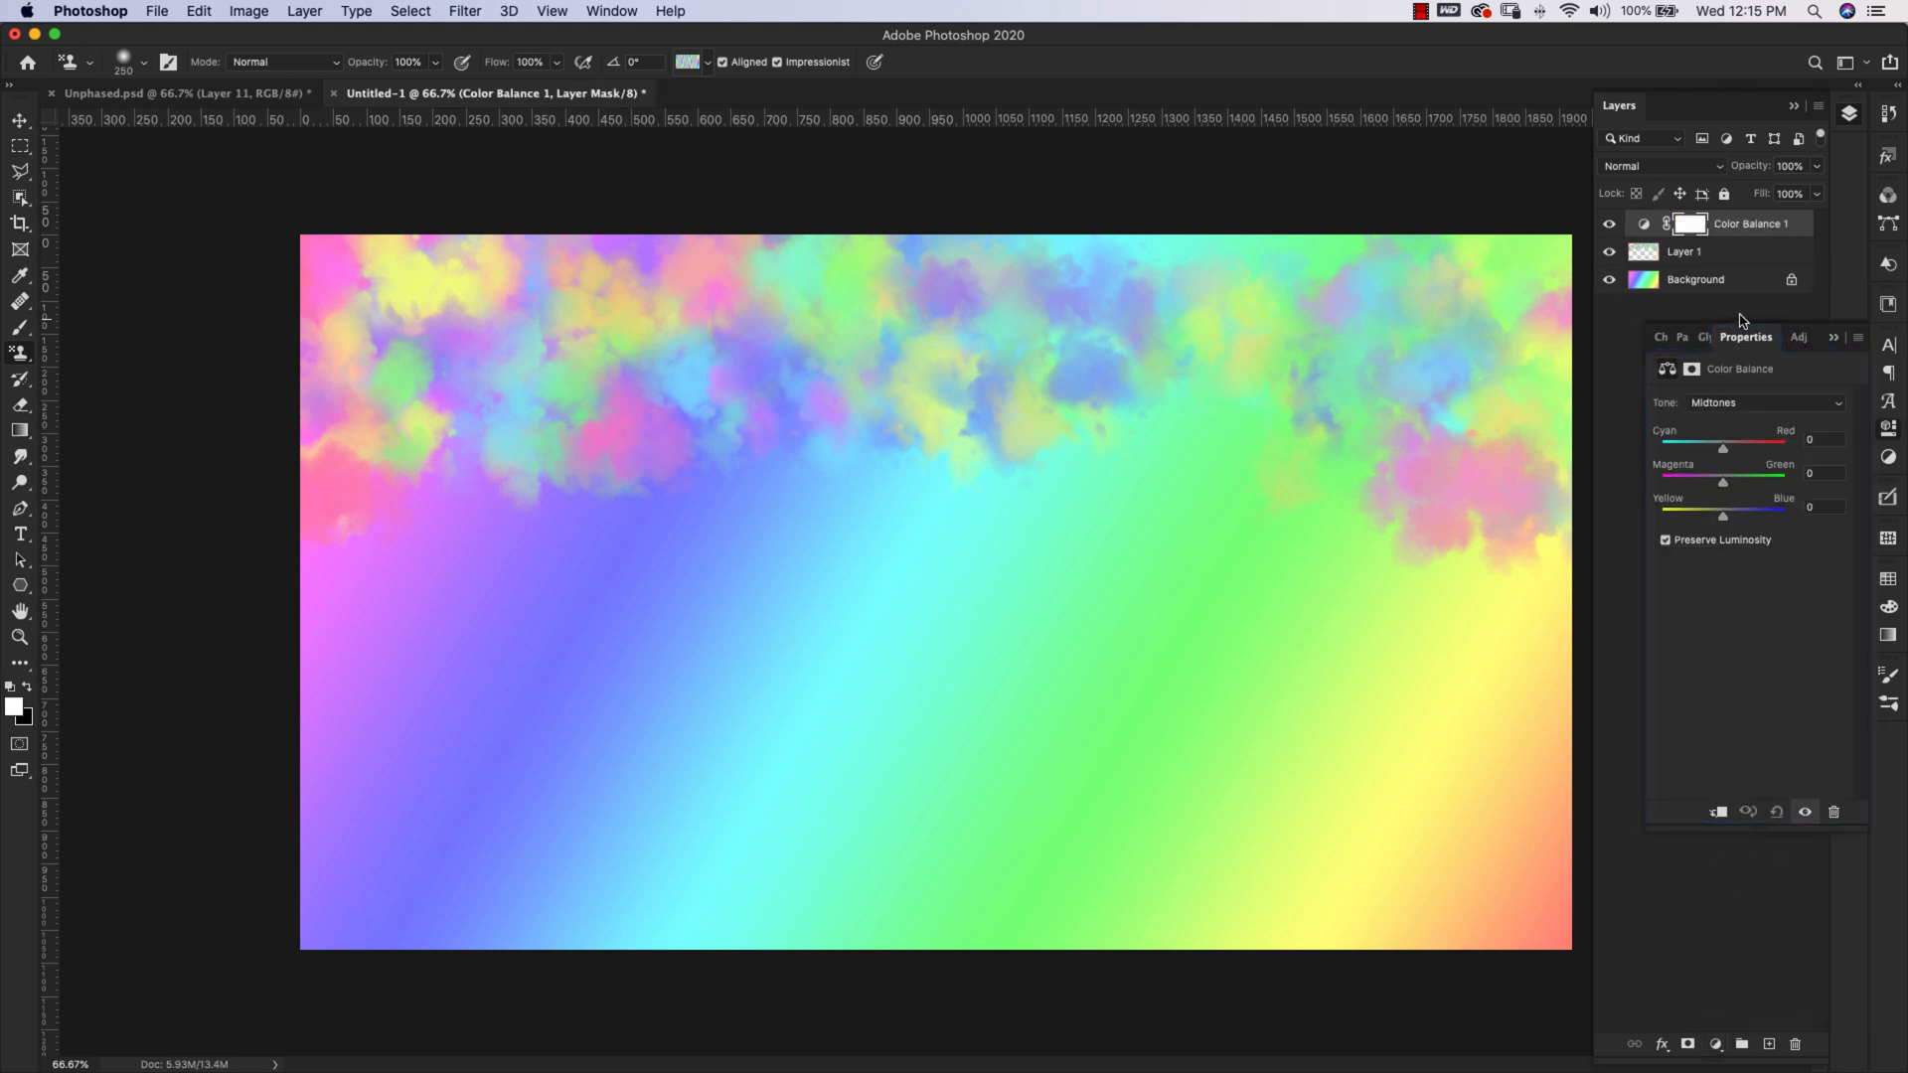
pyautogui.moveTo(1723, 448); pyautogui.dragTo(1703, 448)
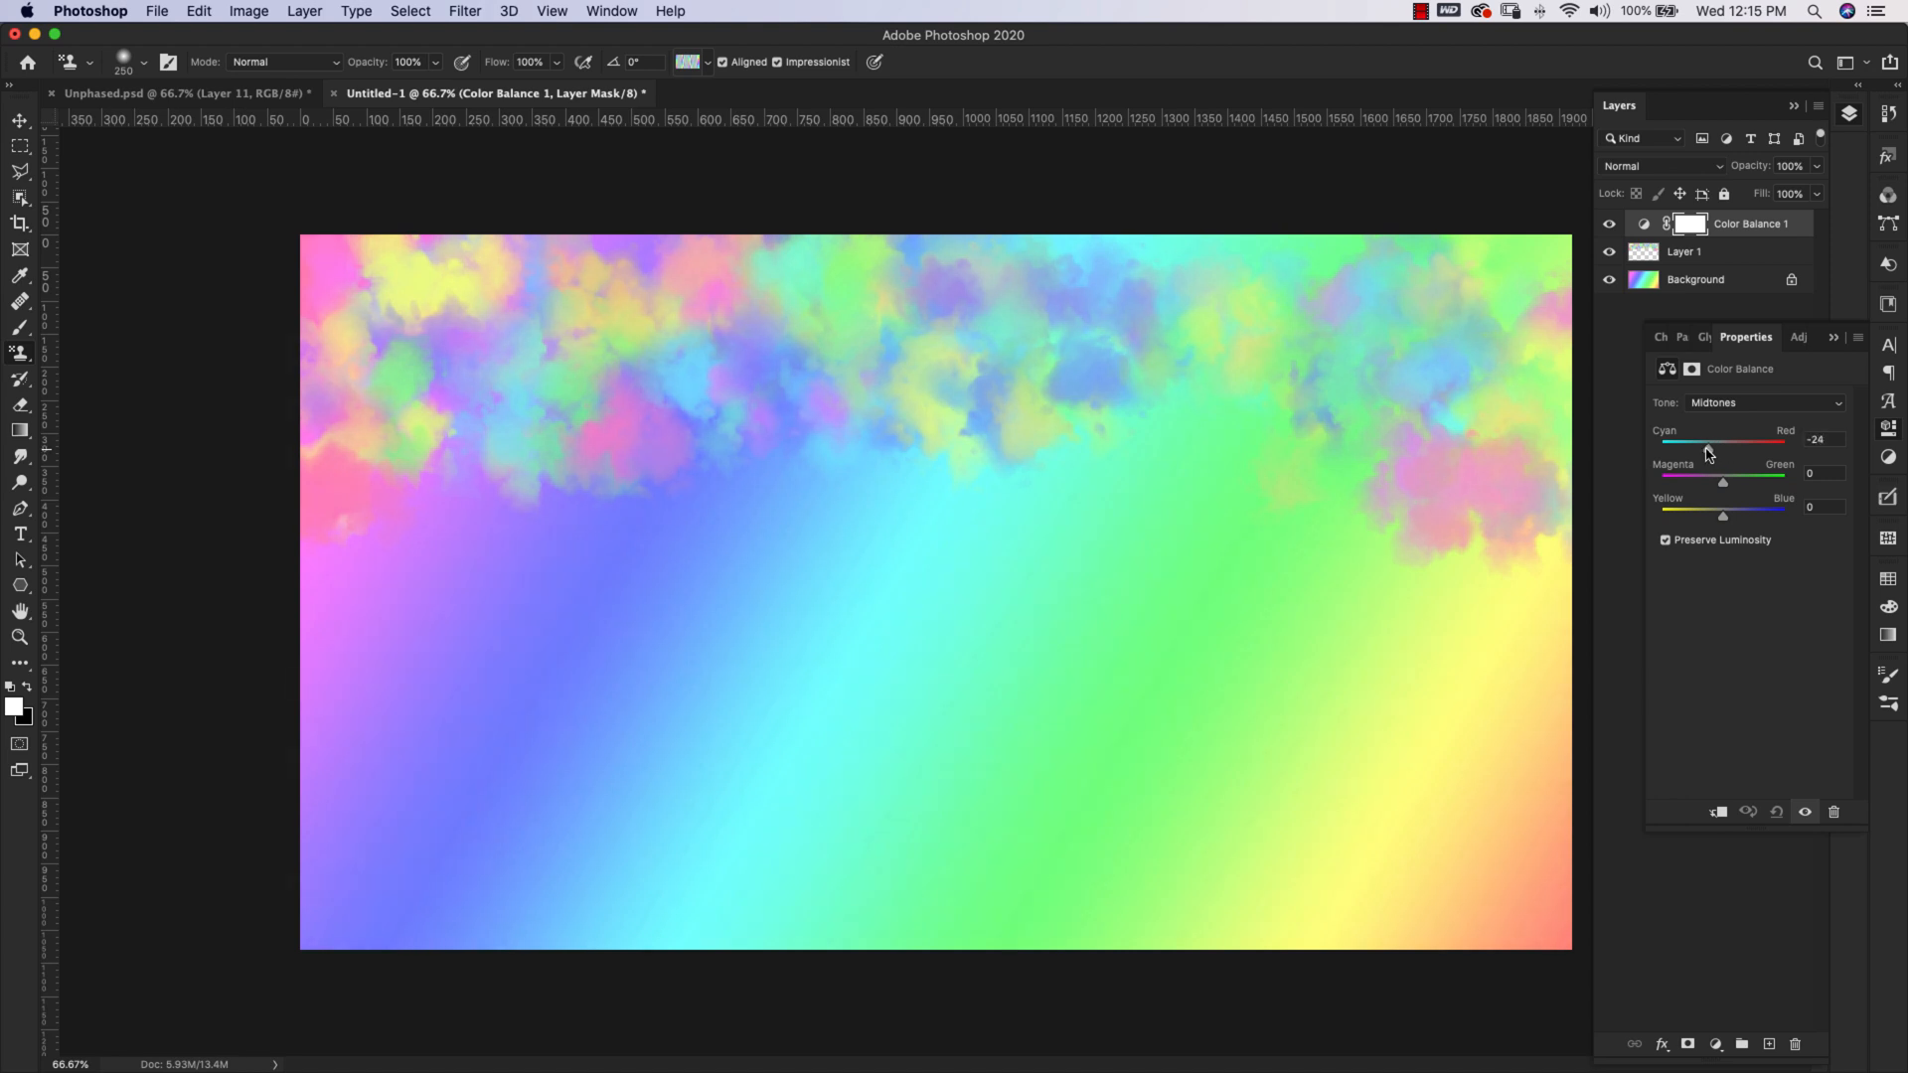
pyautogui.moveTo(1707, 448); pyautogui.dragTo(1734, 448)
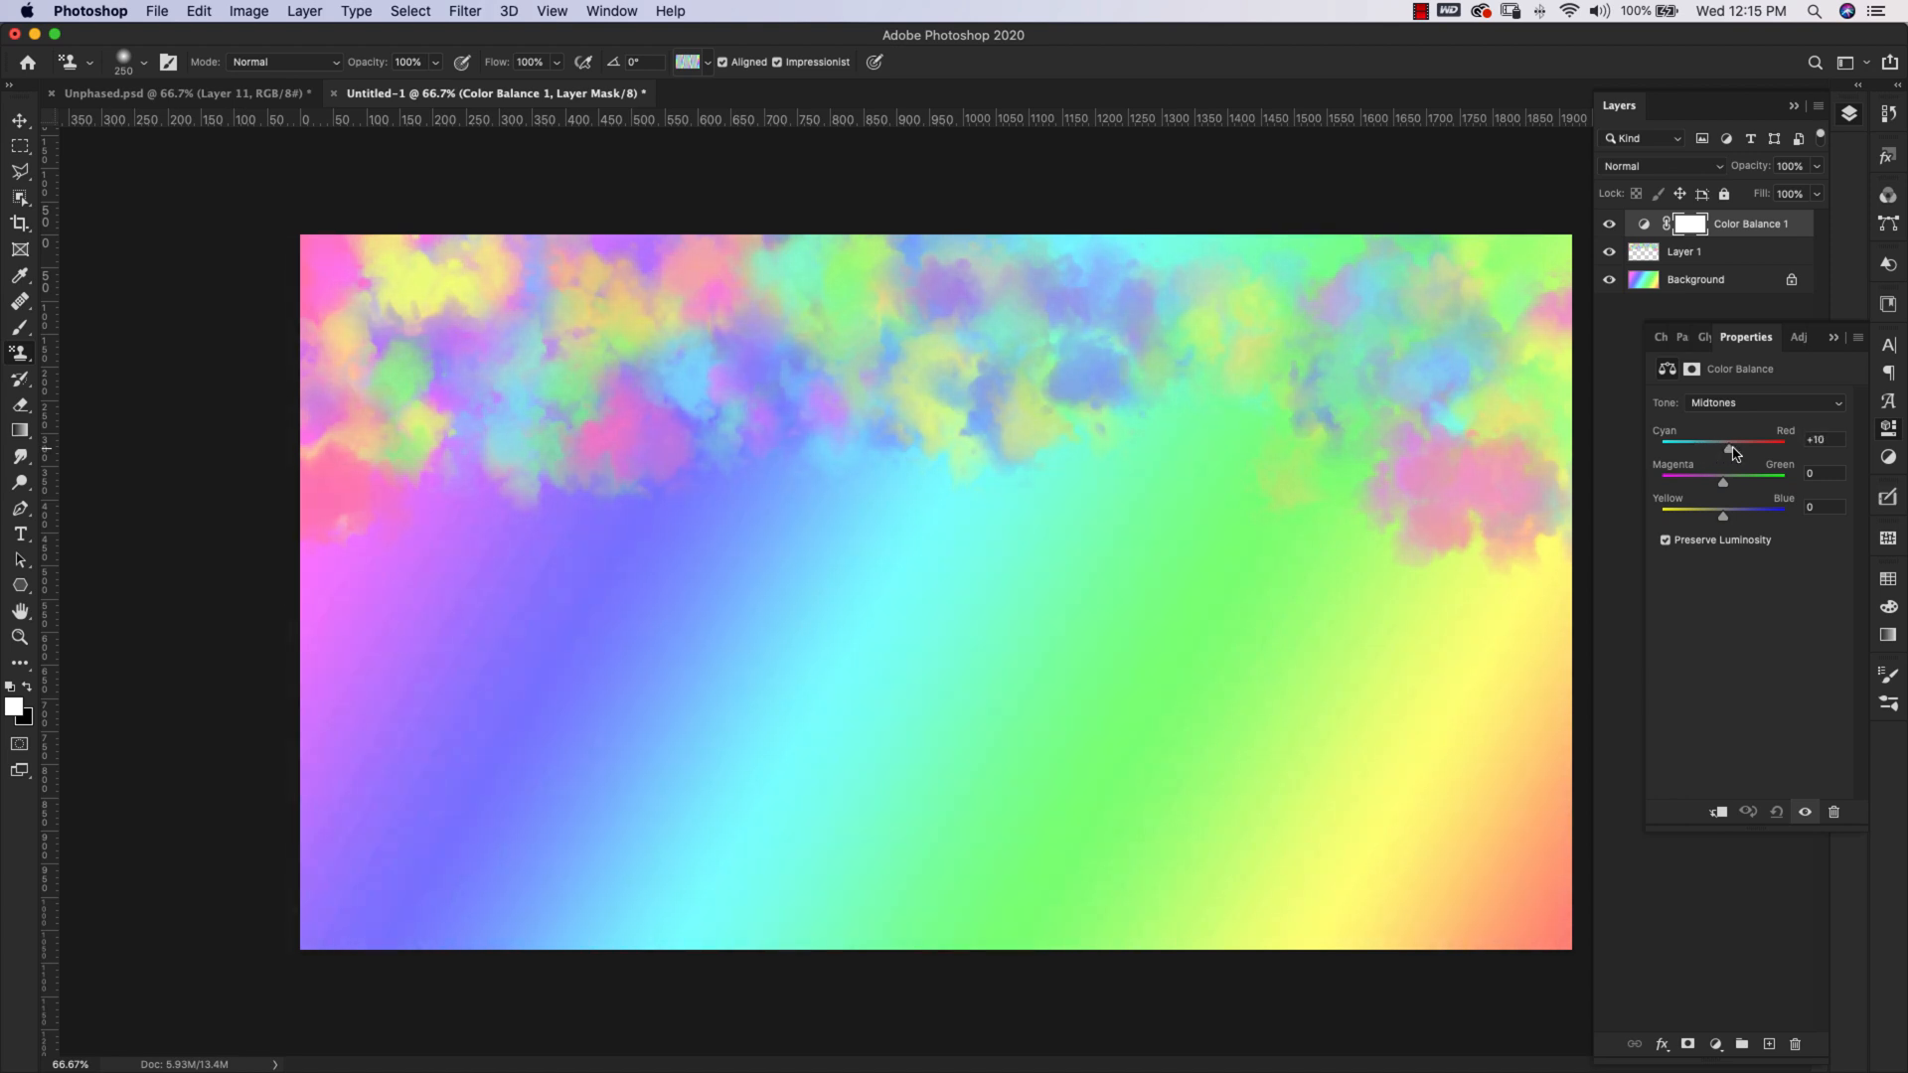
pyautogui.moveTo(1728, 448); pyautogui.dragTo(1689, 448)
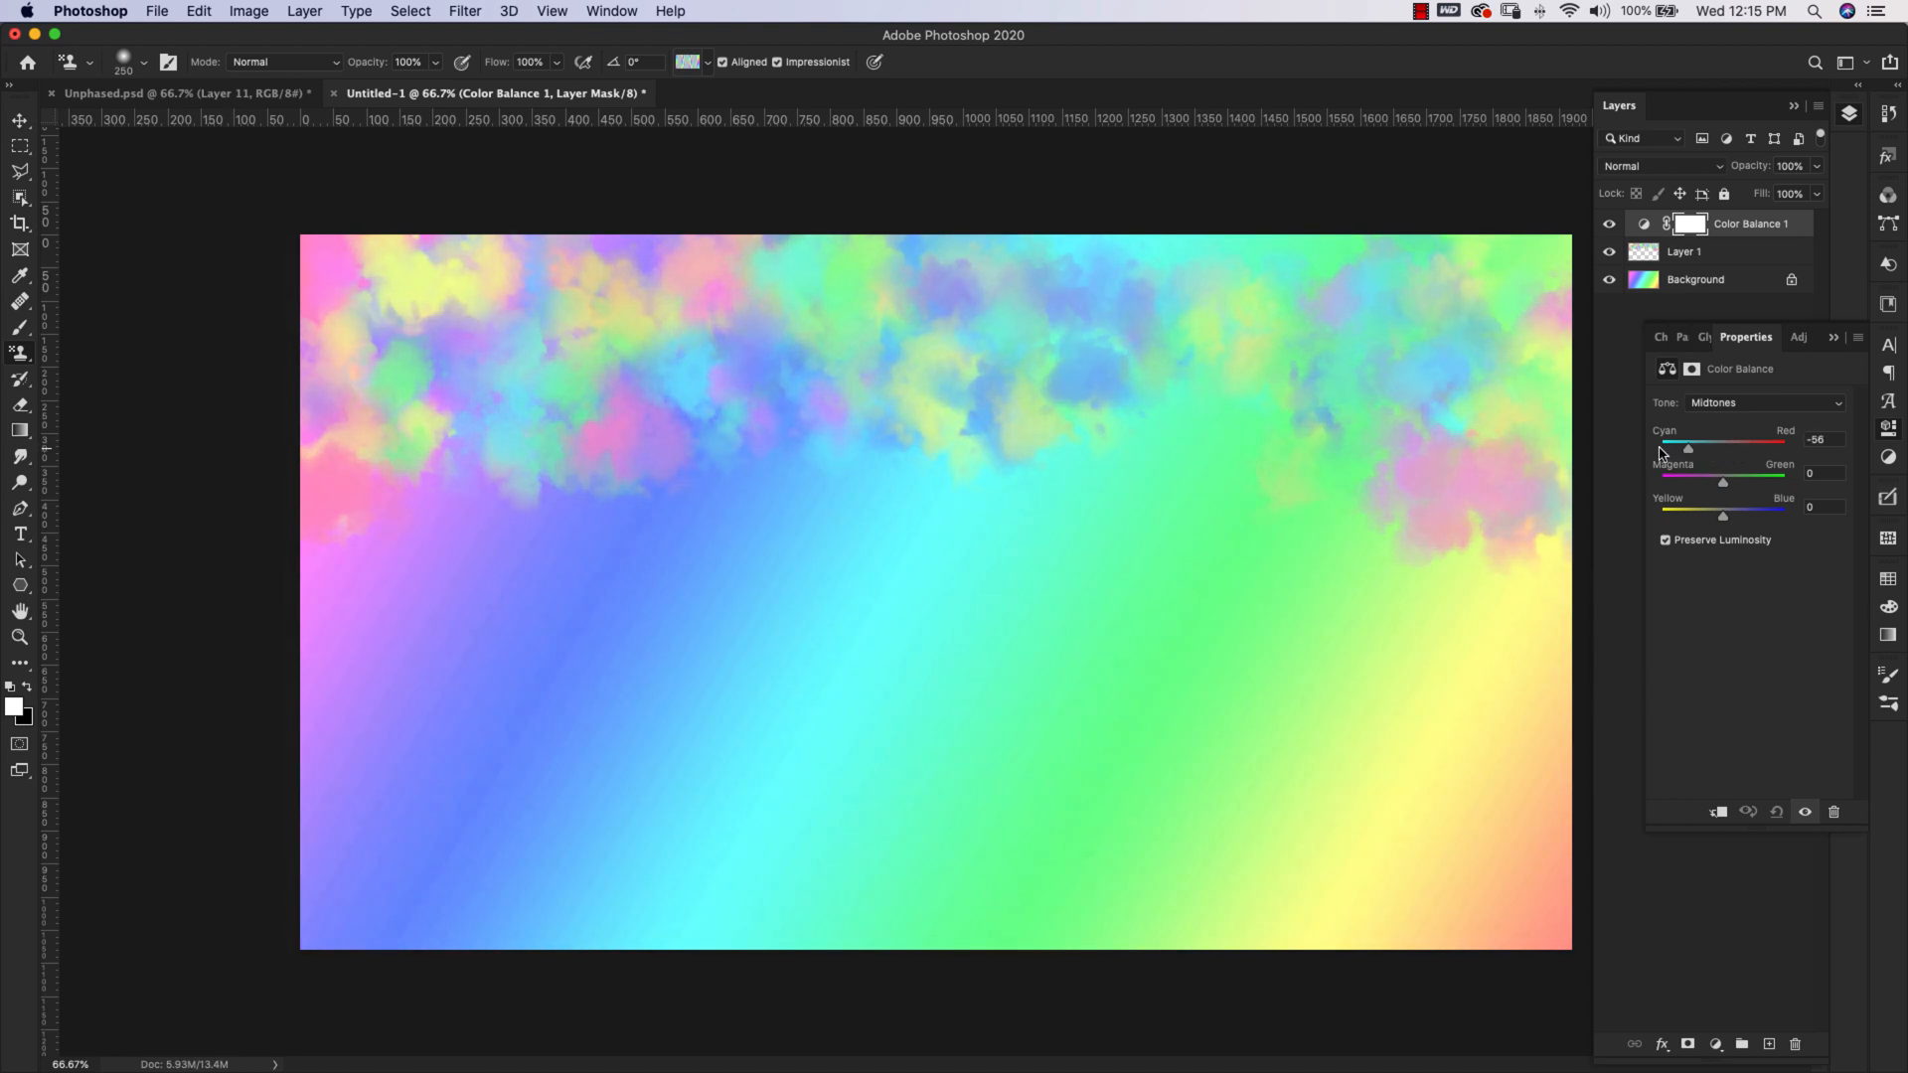
pyautogui.moveTo(1689, 448); pyautogui.dragTo(1677, 448)
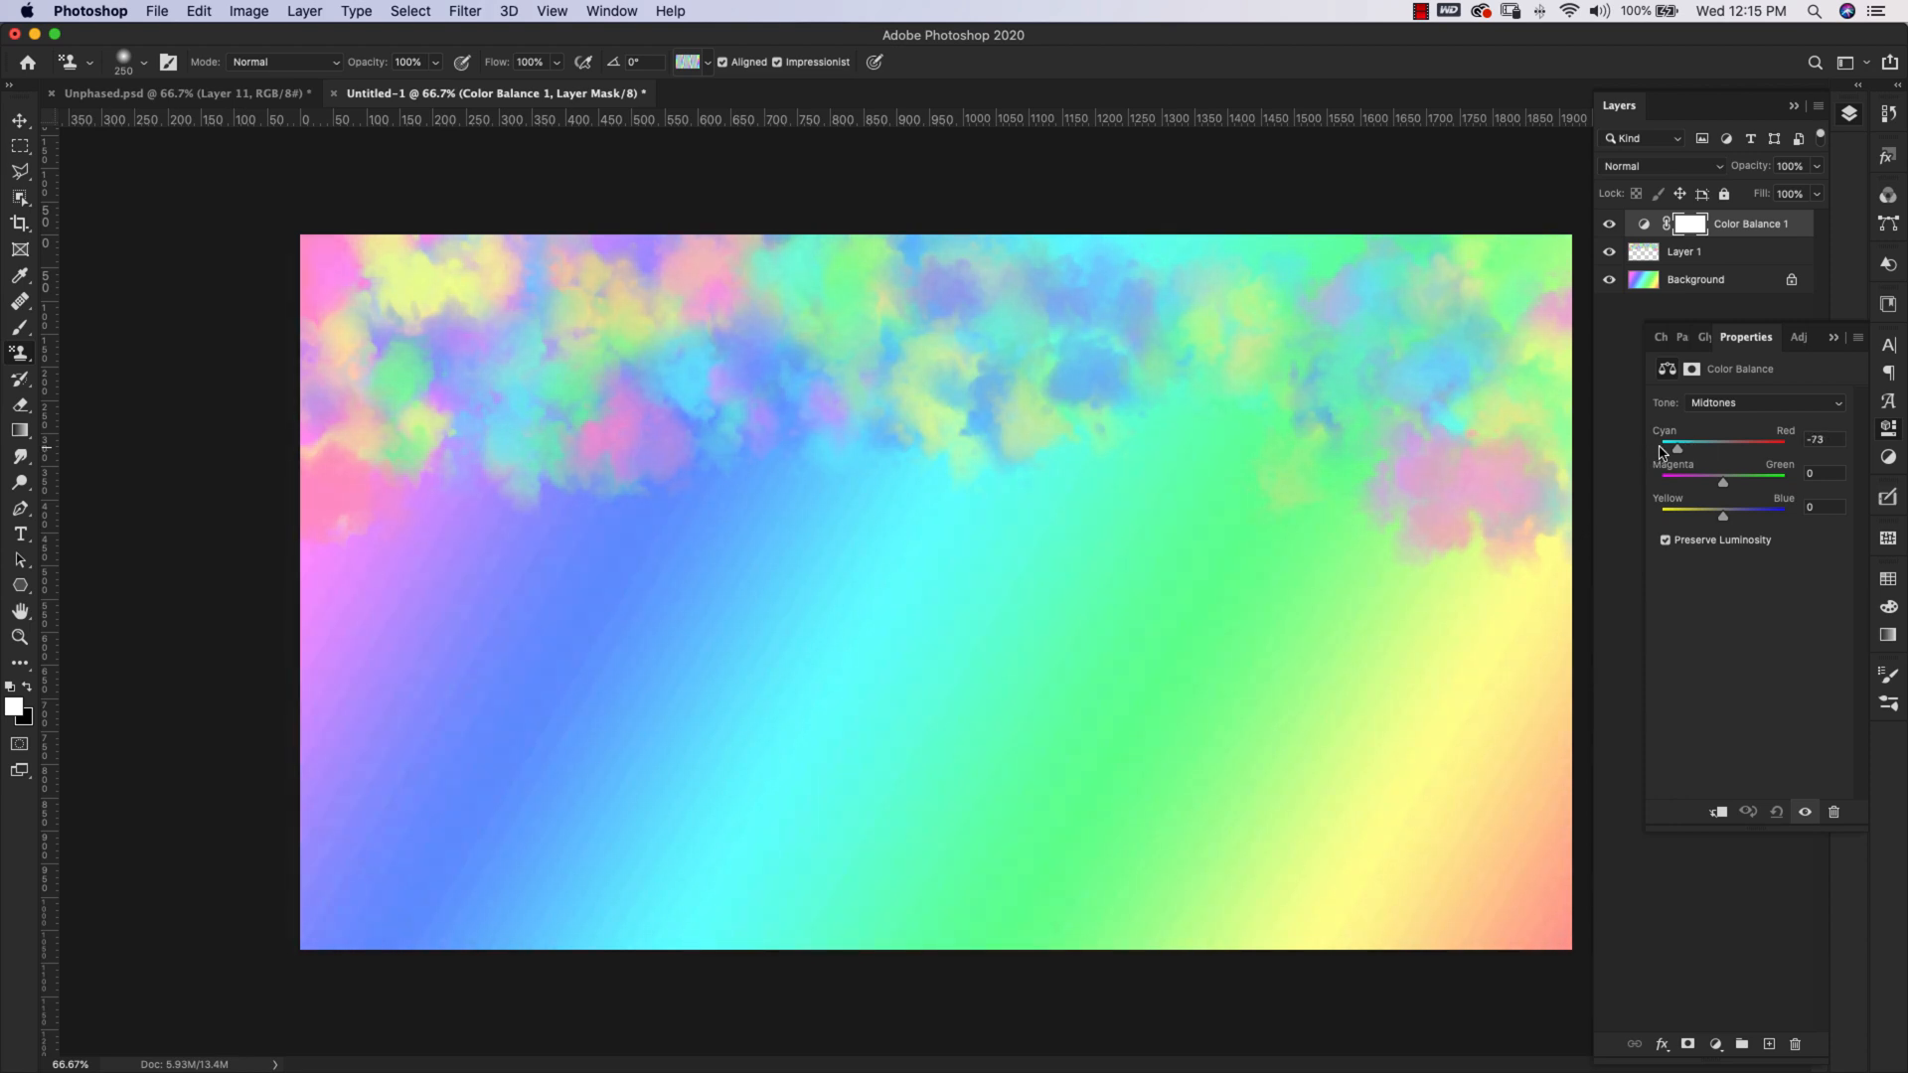
pyautogui.moveTo(1723, 481); pyautogui.dragTo(1779, 481)
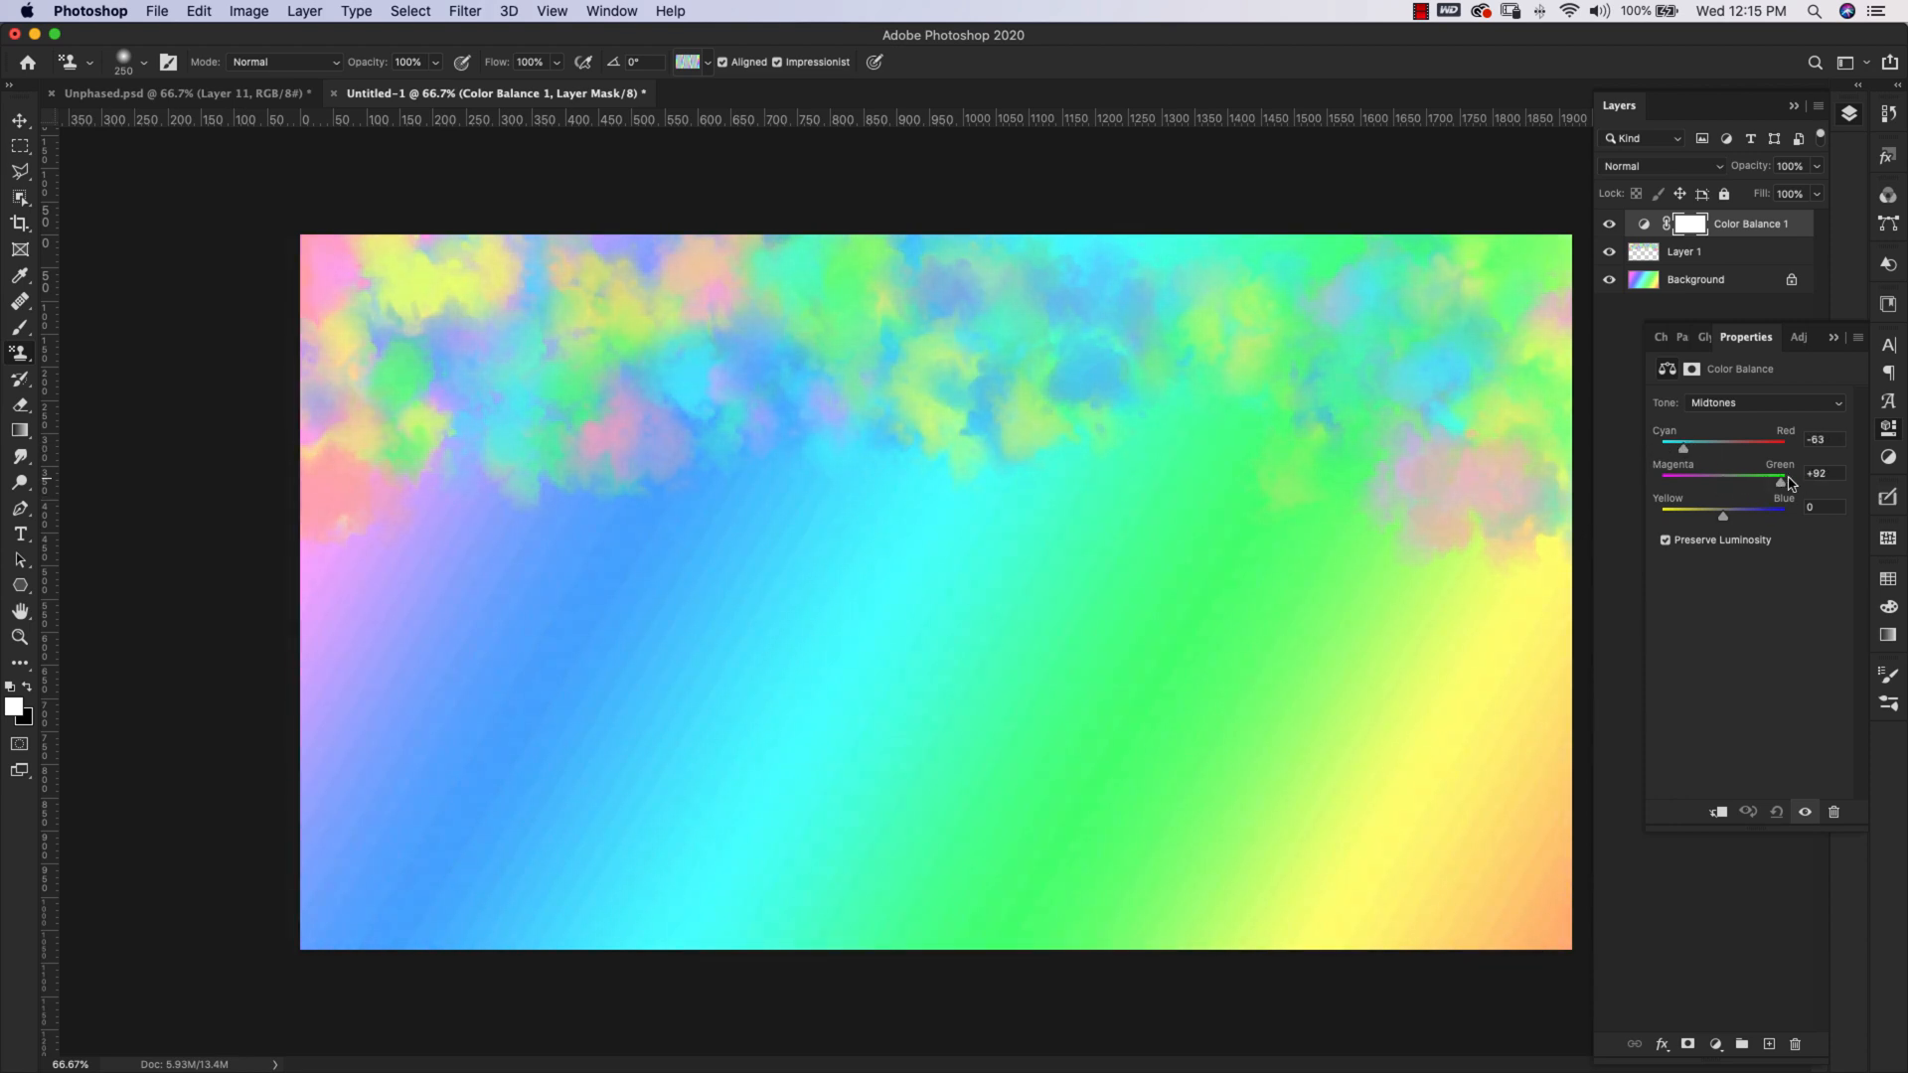
pyautogui.moveTo(1780, 482); pyautogui.dragTo(1660, 482)
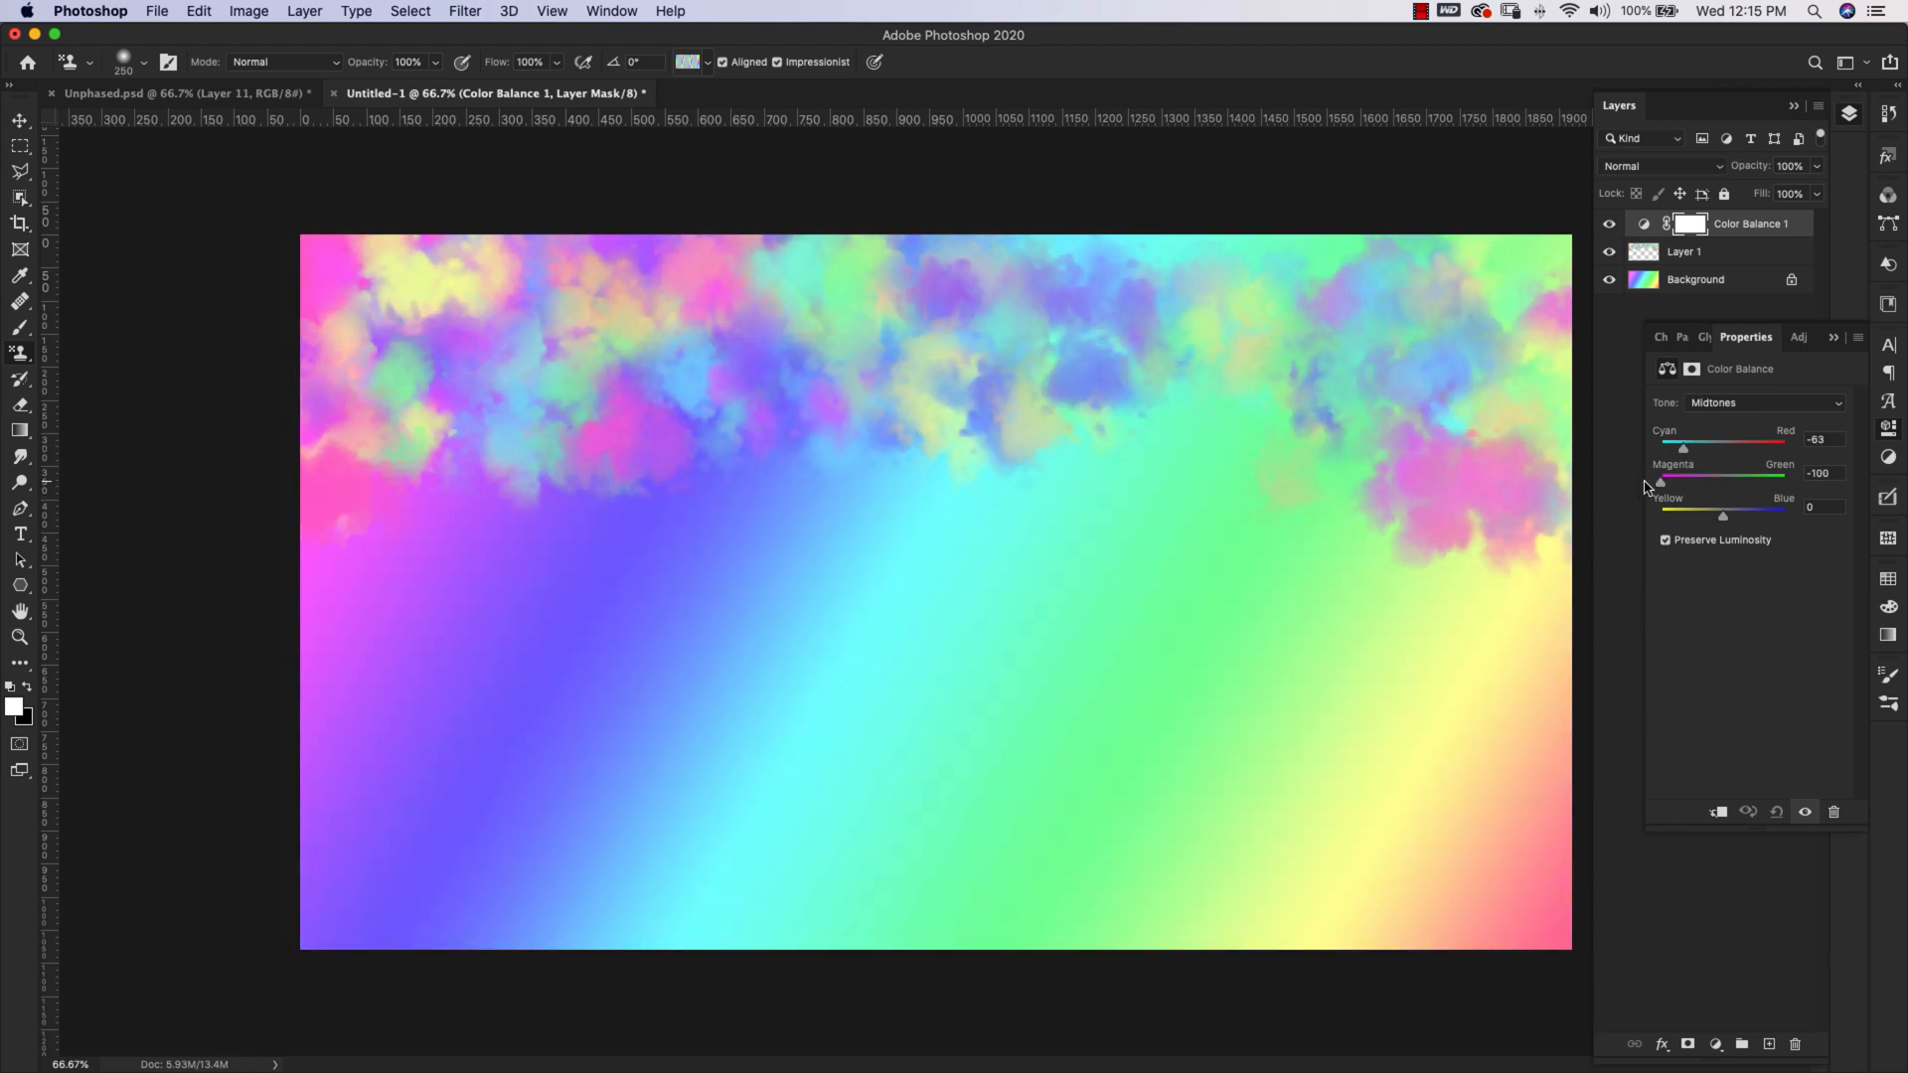
pyautogui.moveTo(1663, 482); pyautogui.dragTo(1746, 482)
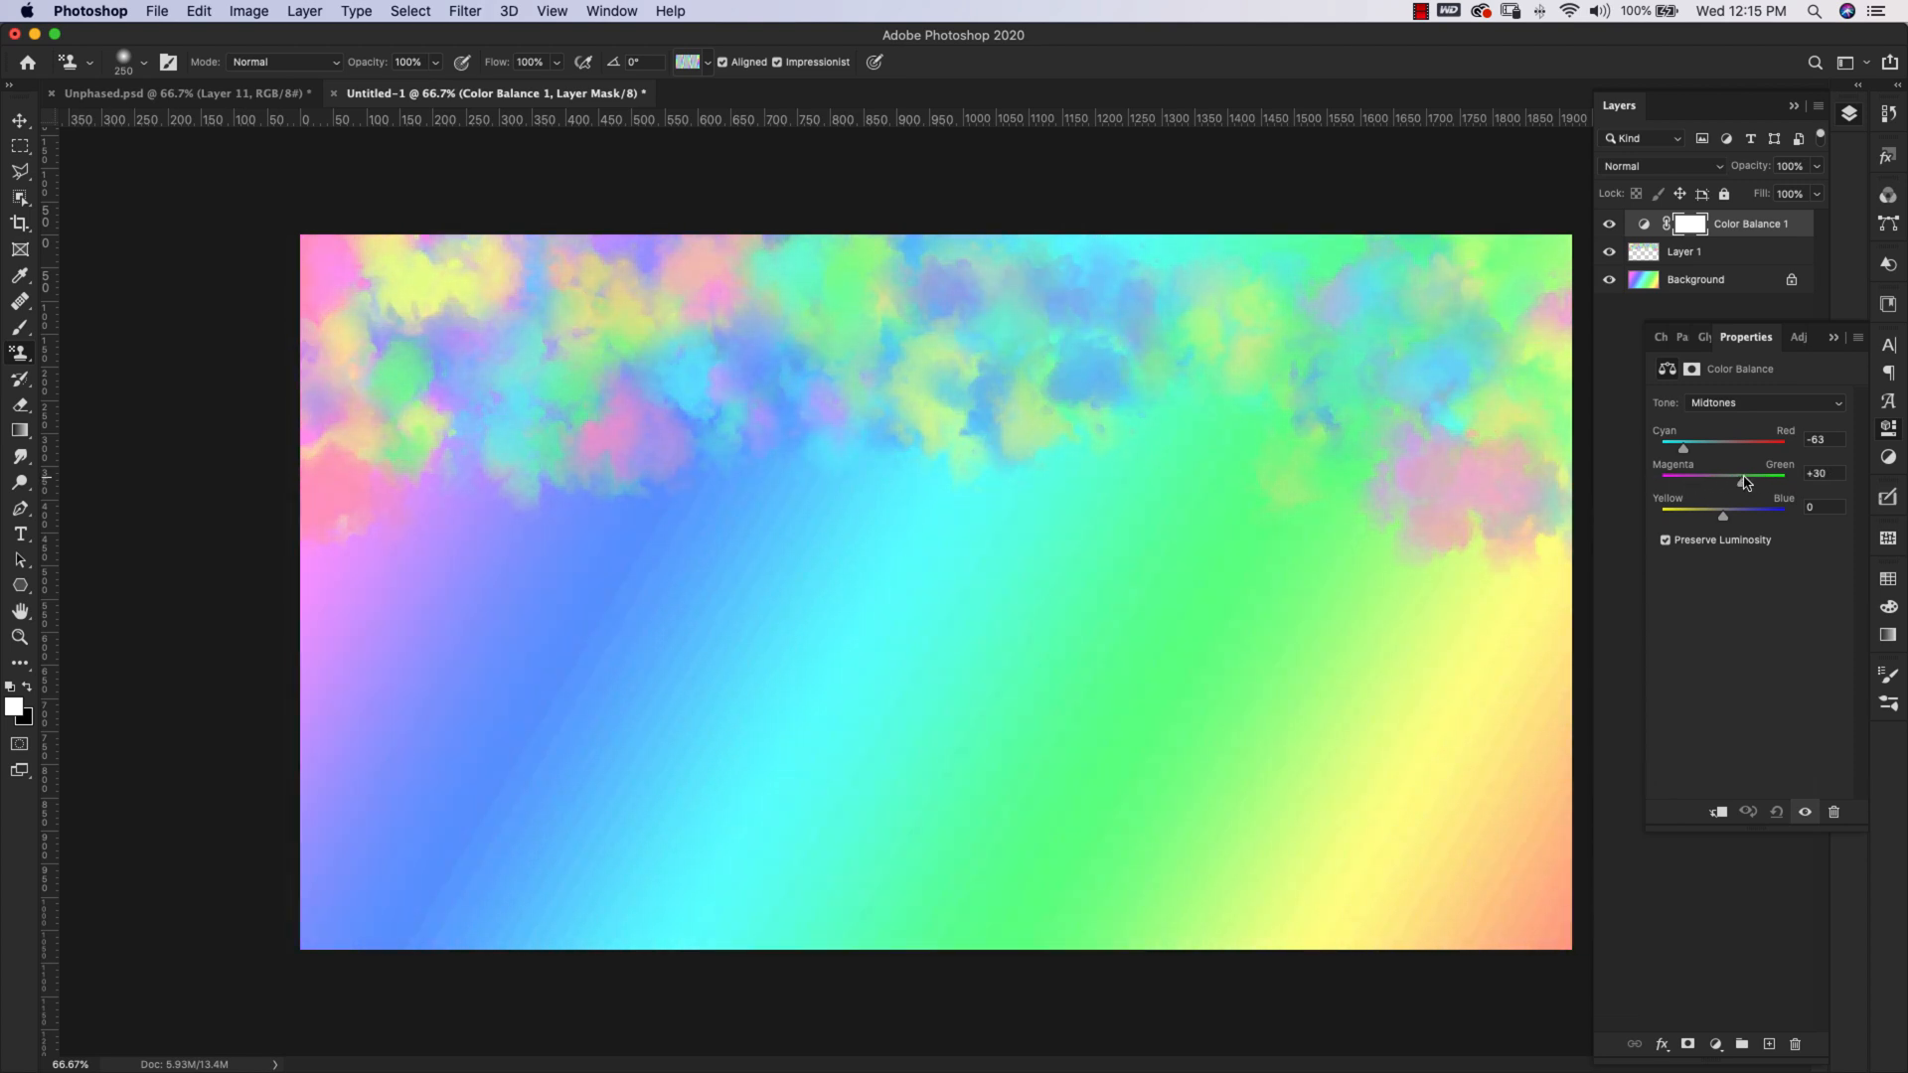
pyautogui.moveTo(1723, 516); pyautogui.dragTo(1755, 511)
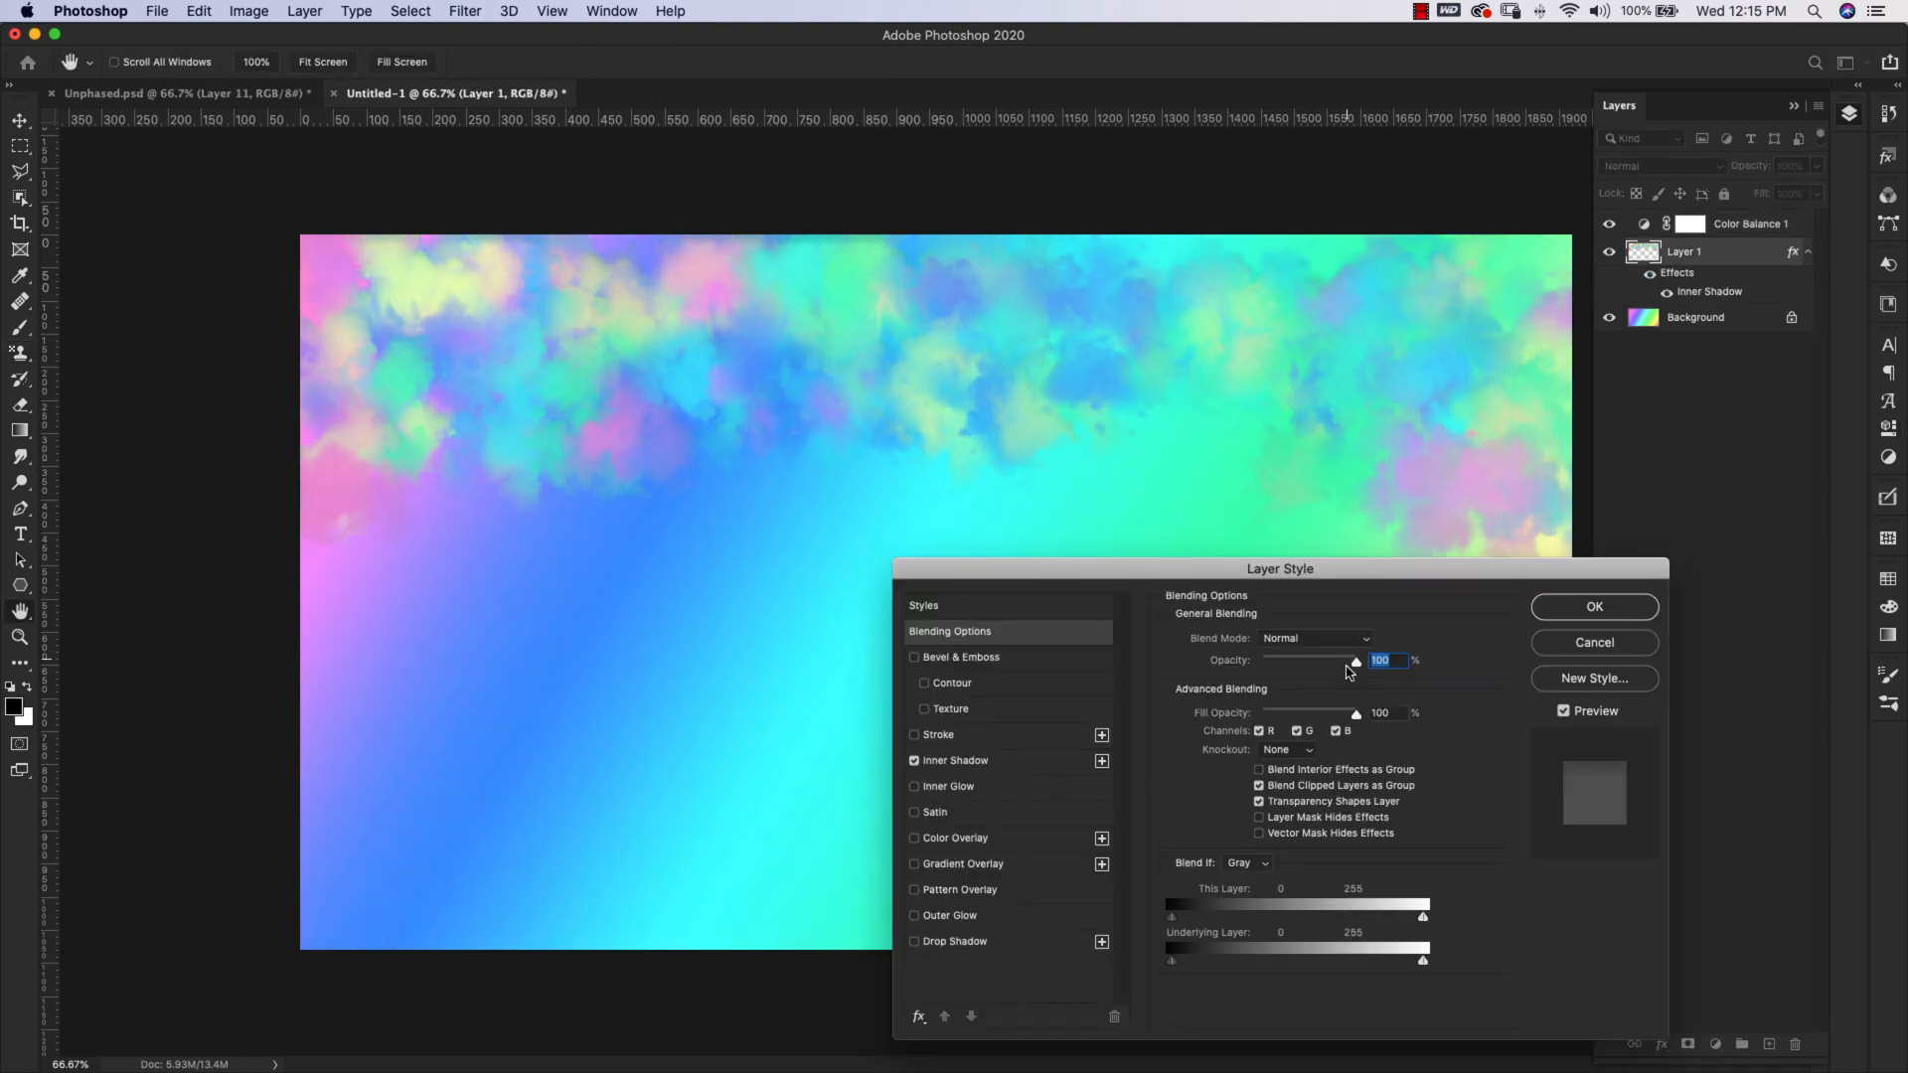
# Step: Apply an Inner Shadow to Layer 1: 18% opacity, 64° angle, choke 3, size 2
pyautogui.click(954, 759)
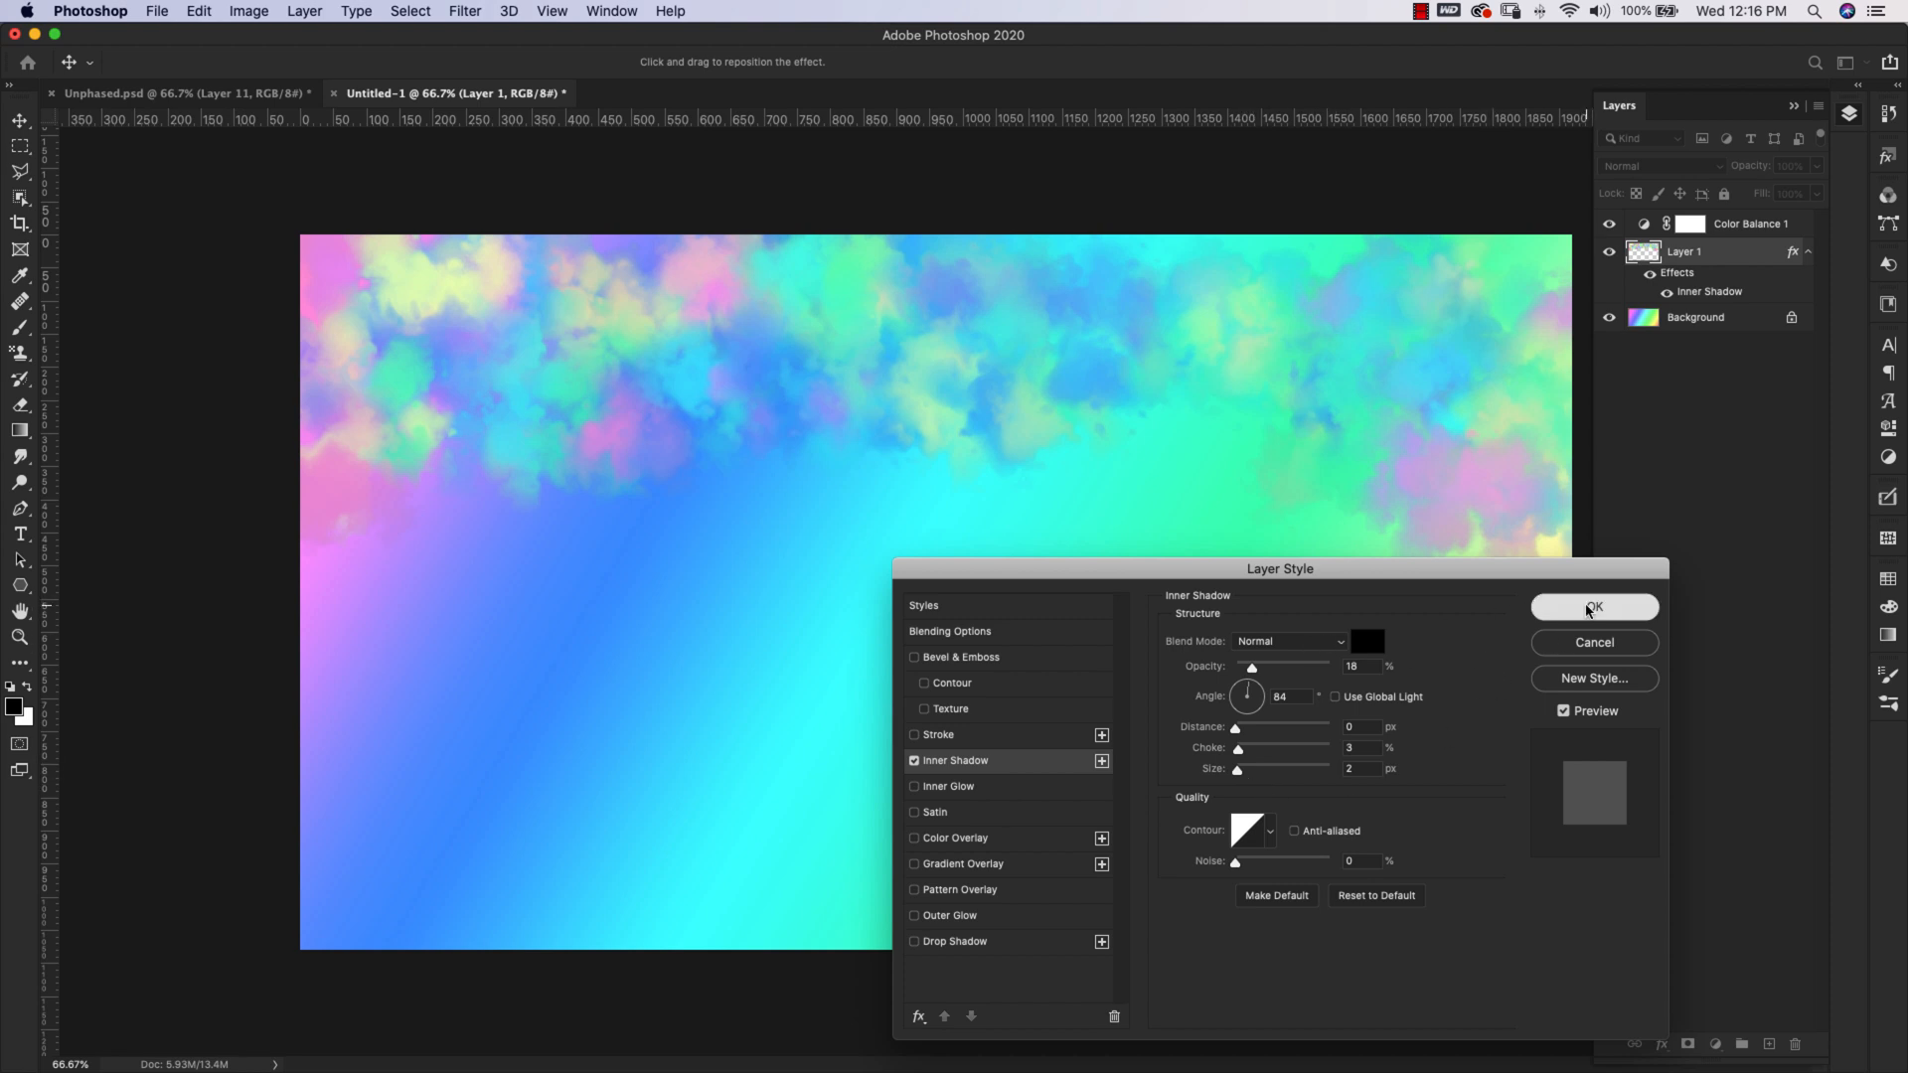
pyautogui.click(1594, 607)
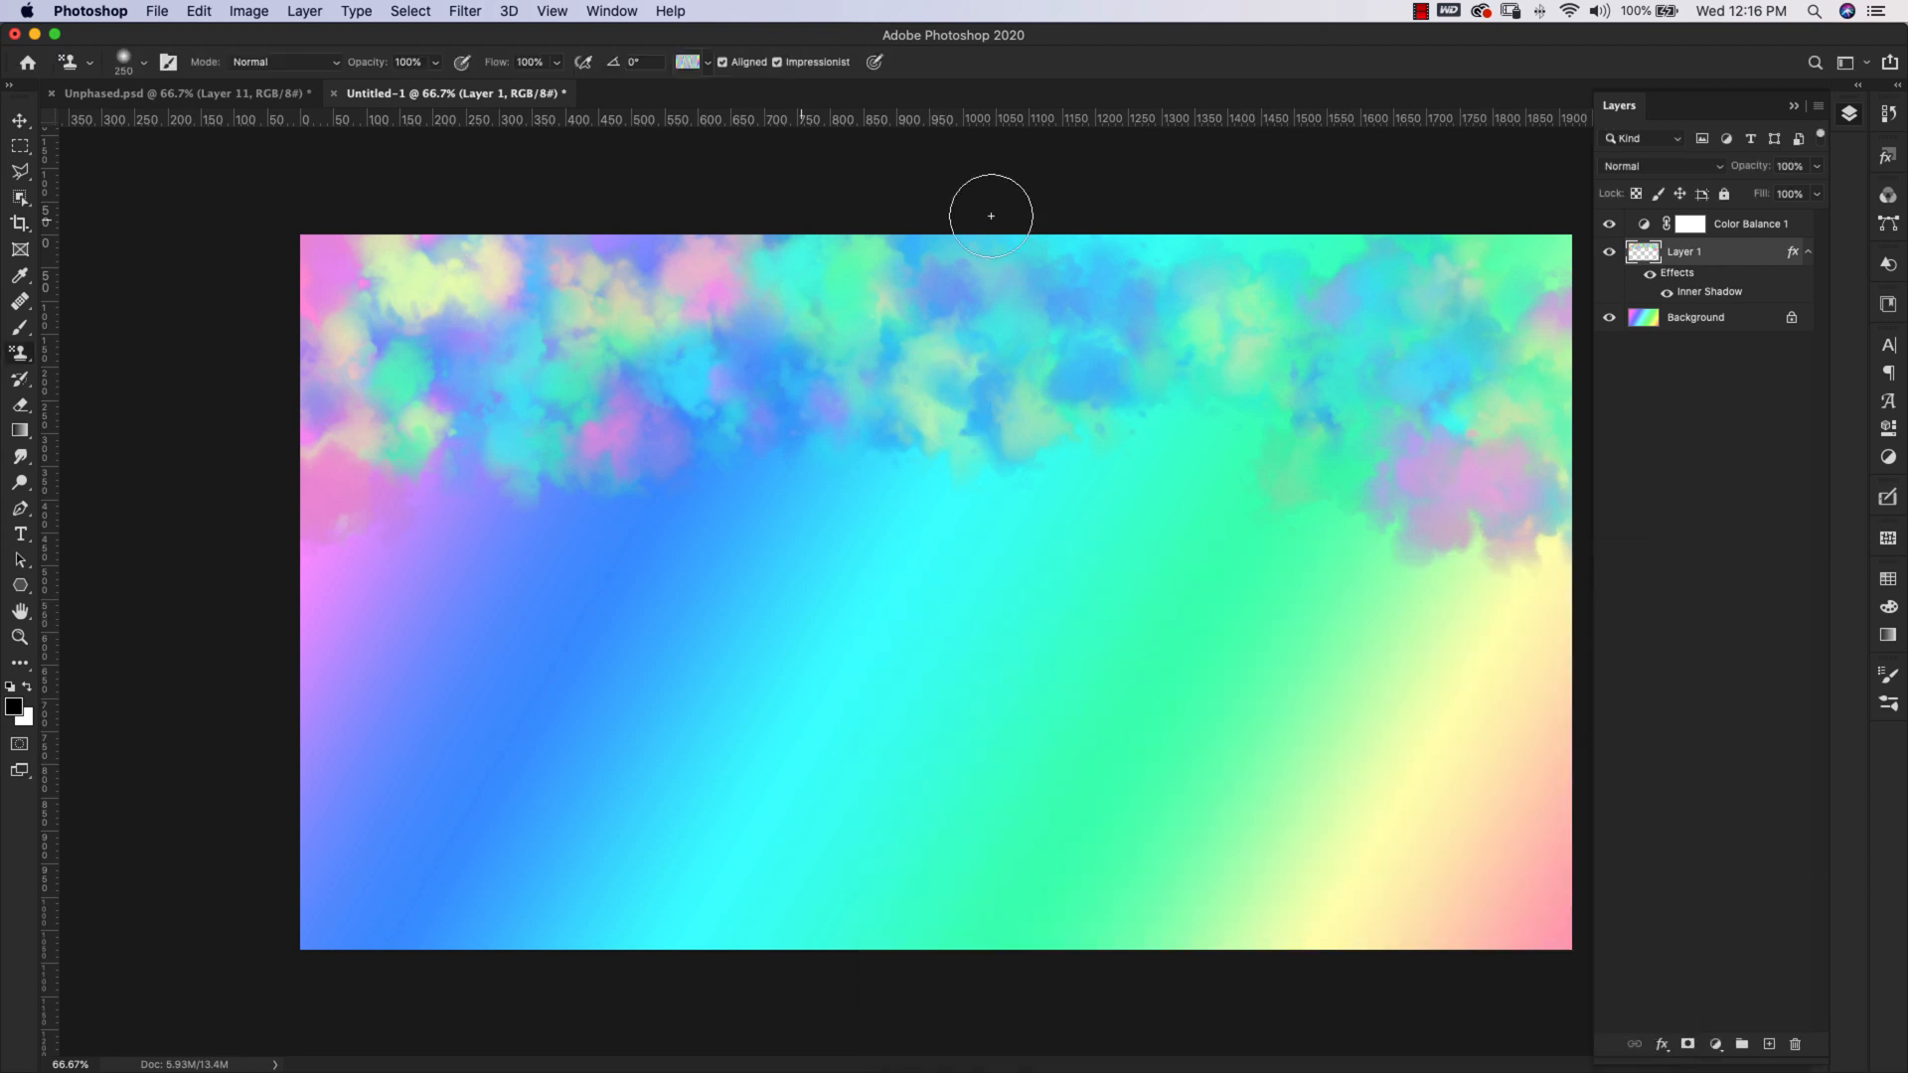
pyautogui.moveTo(1090, 657)
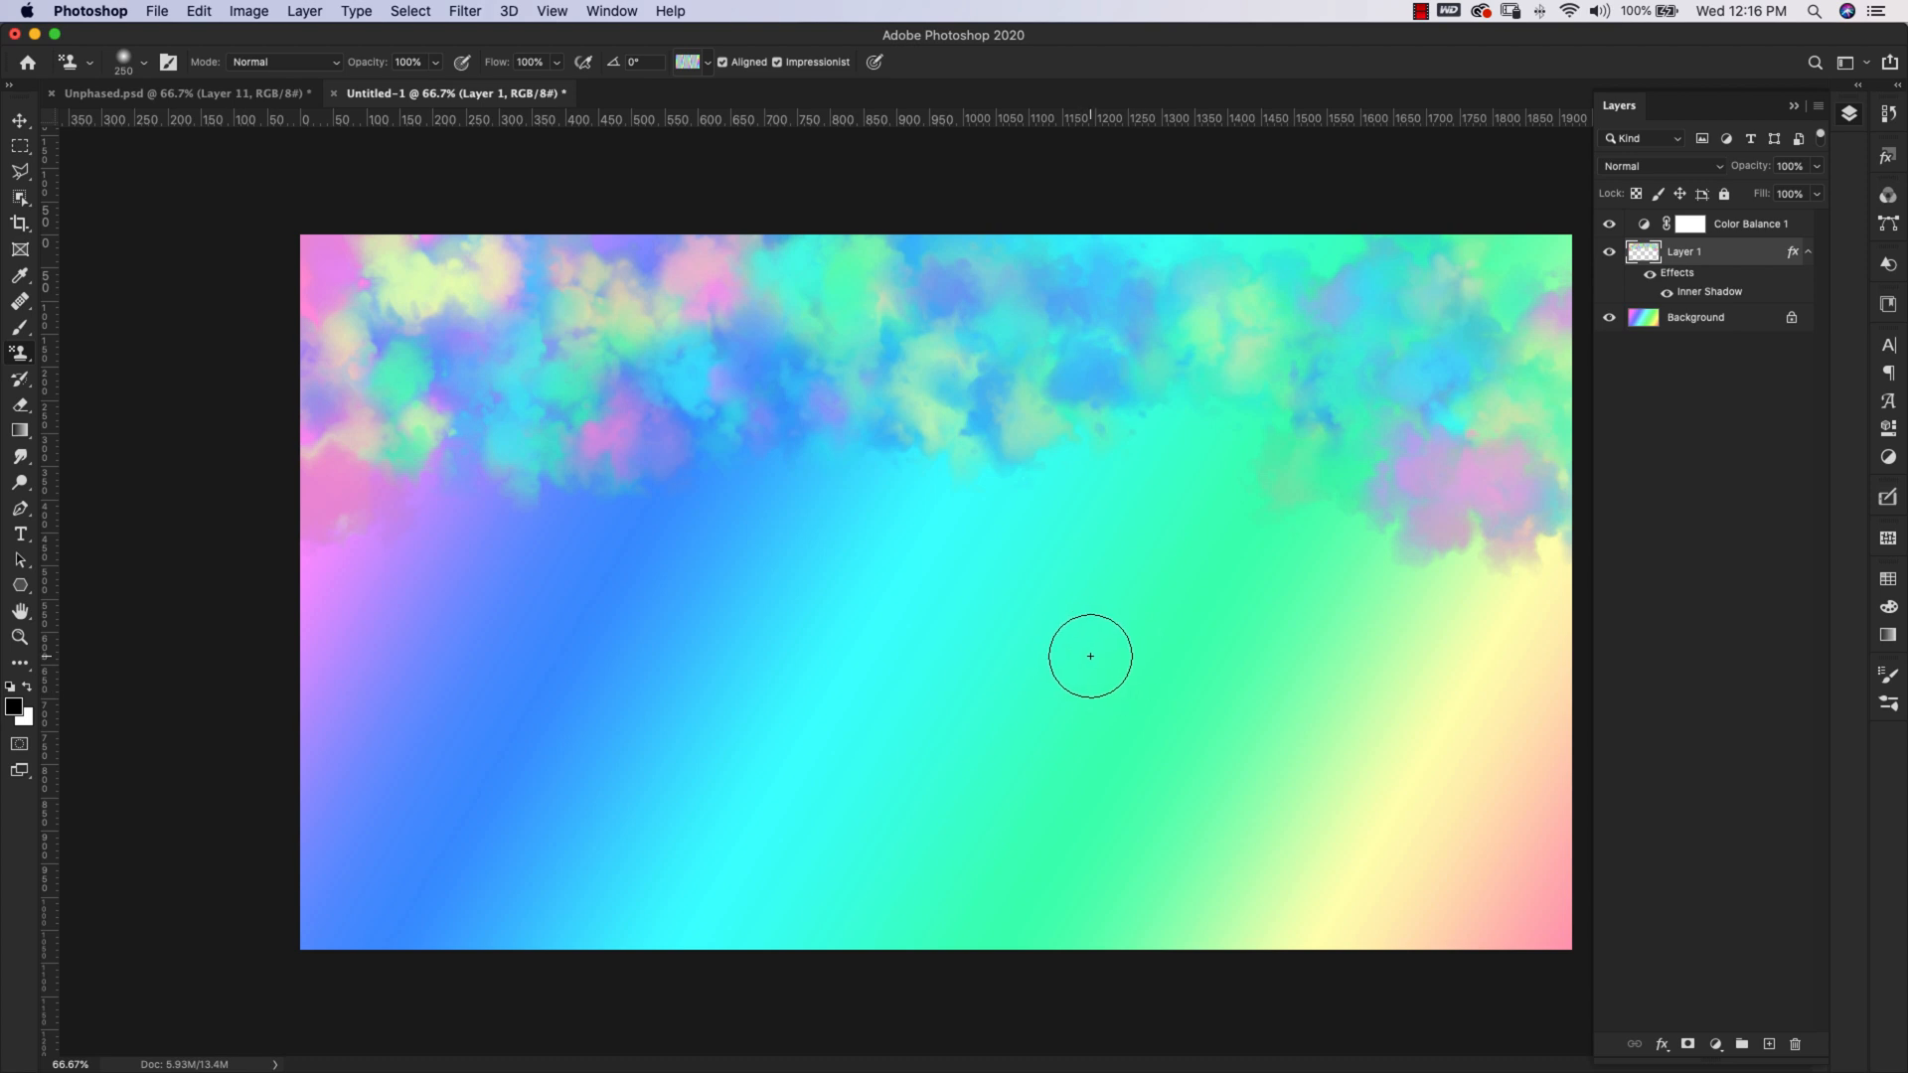
pyautogui.moveTo(819, 594)
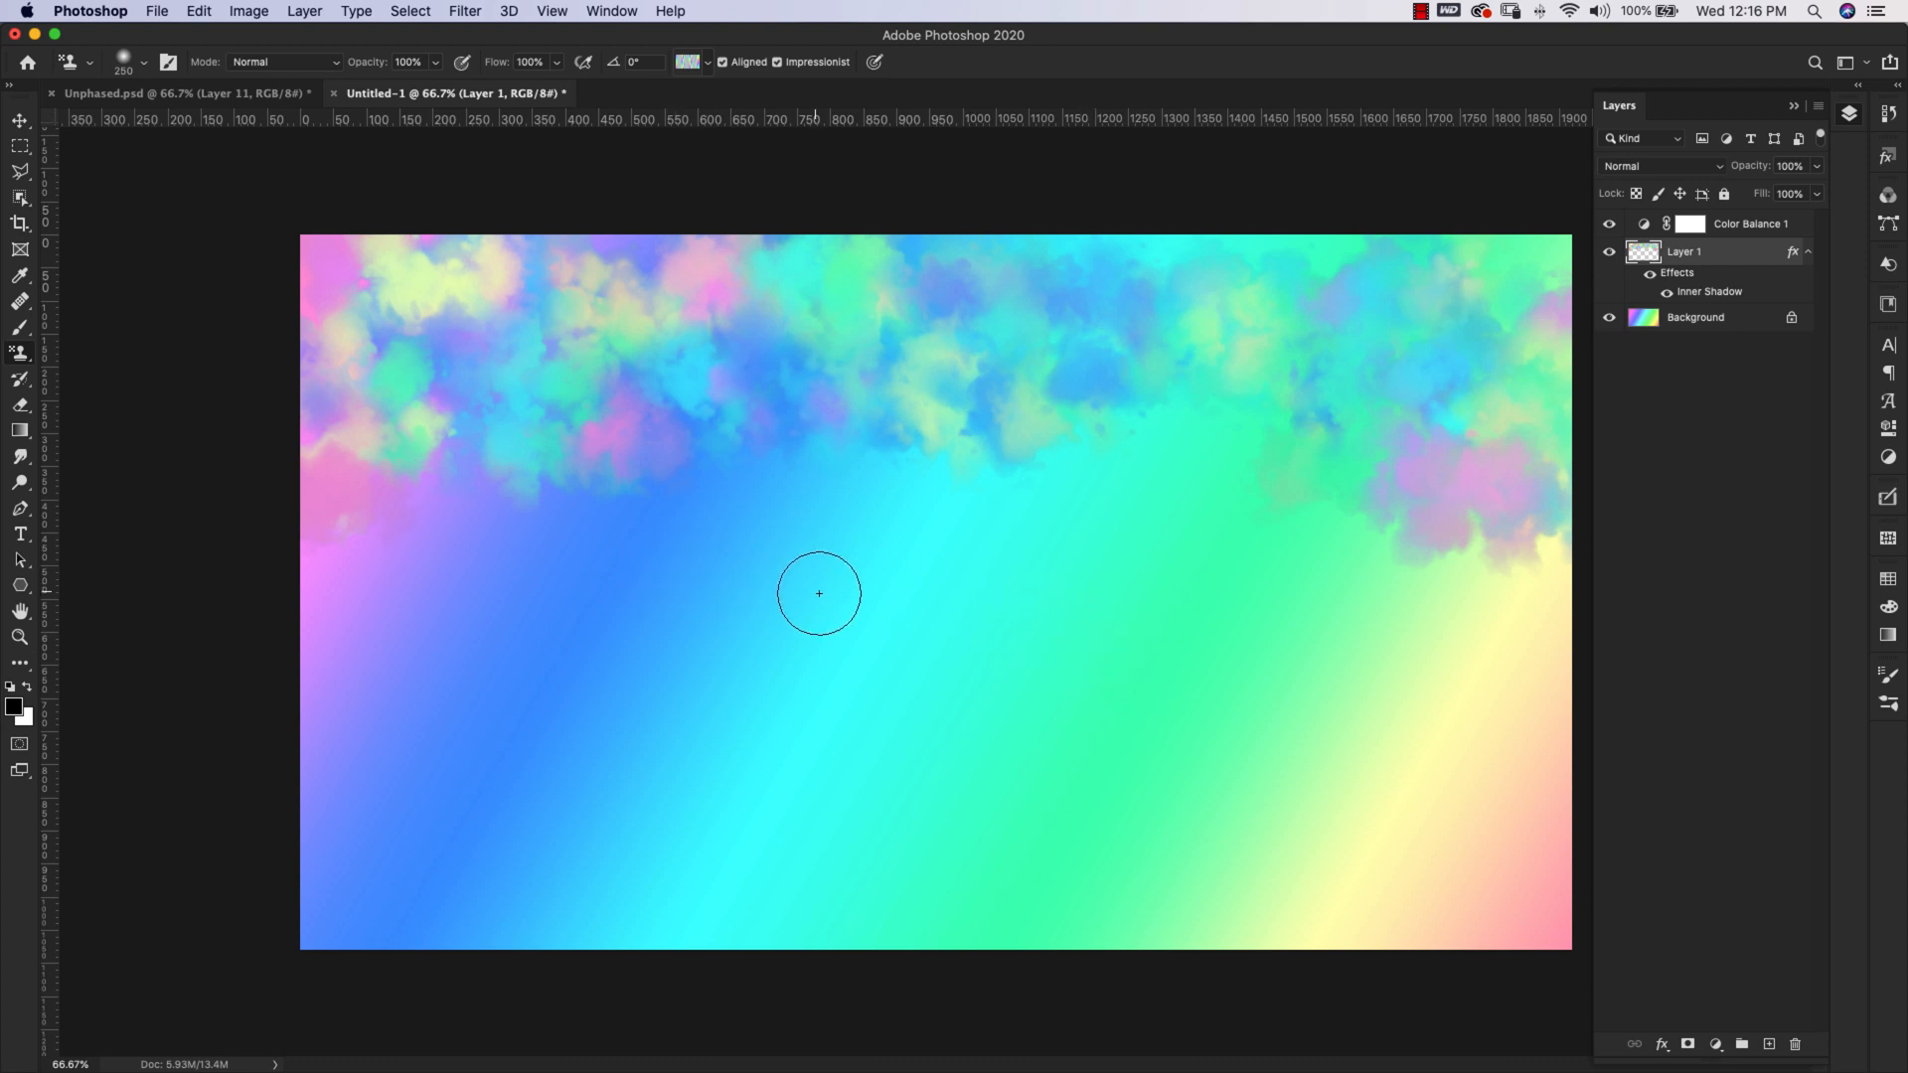